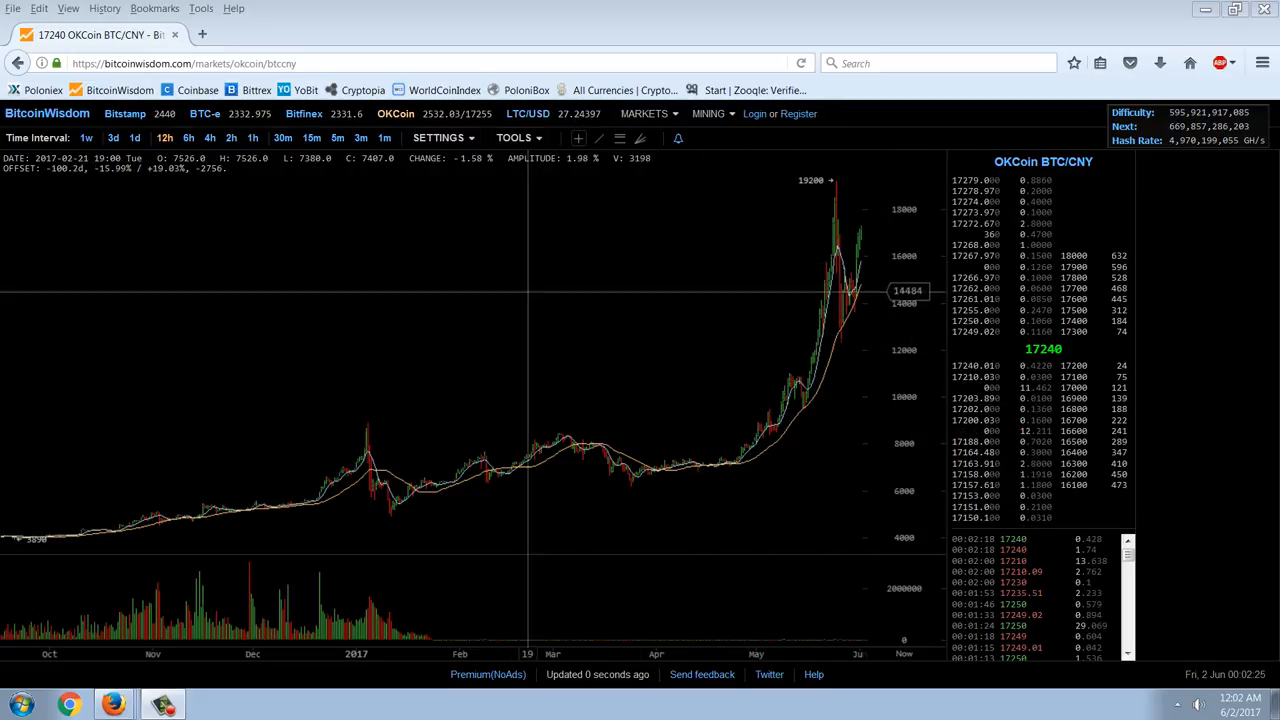
pyautogui.moveTo(304, 112)
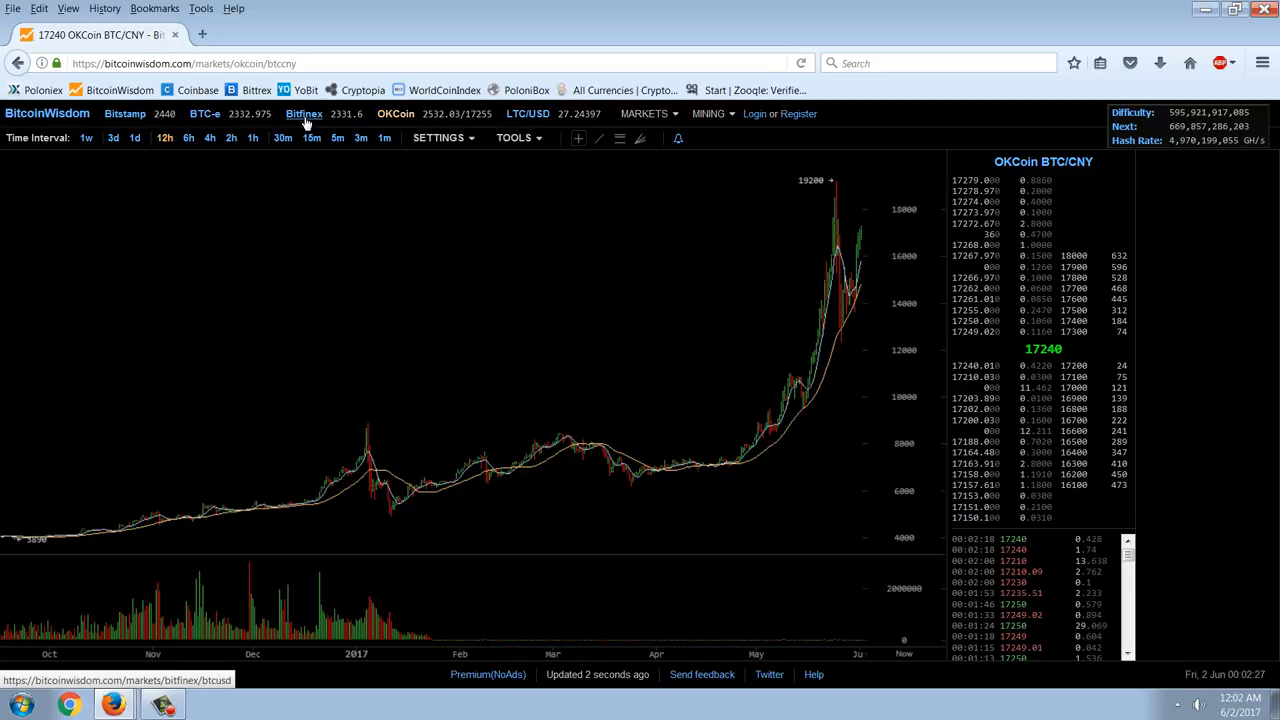
# Switch the chart from OKCoin BTC/CNY to the Bitfinex BTC/USD market.
pyautogui.click(298, 112)
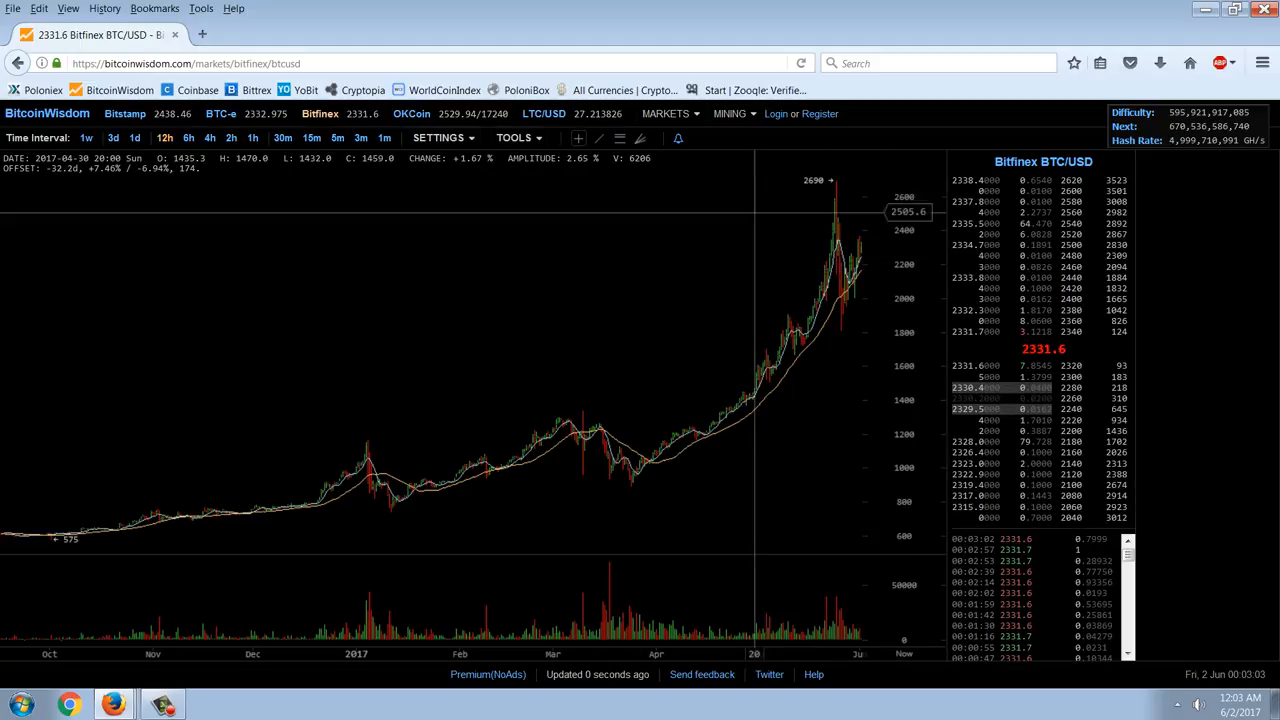
# Show the Coinbase BTC/USD chart in place of Bitfinex.
pyautogui.click(664, 112)
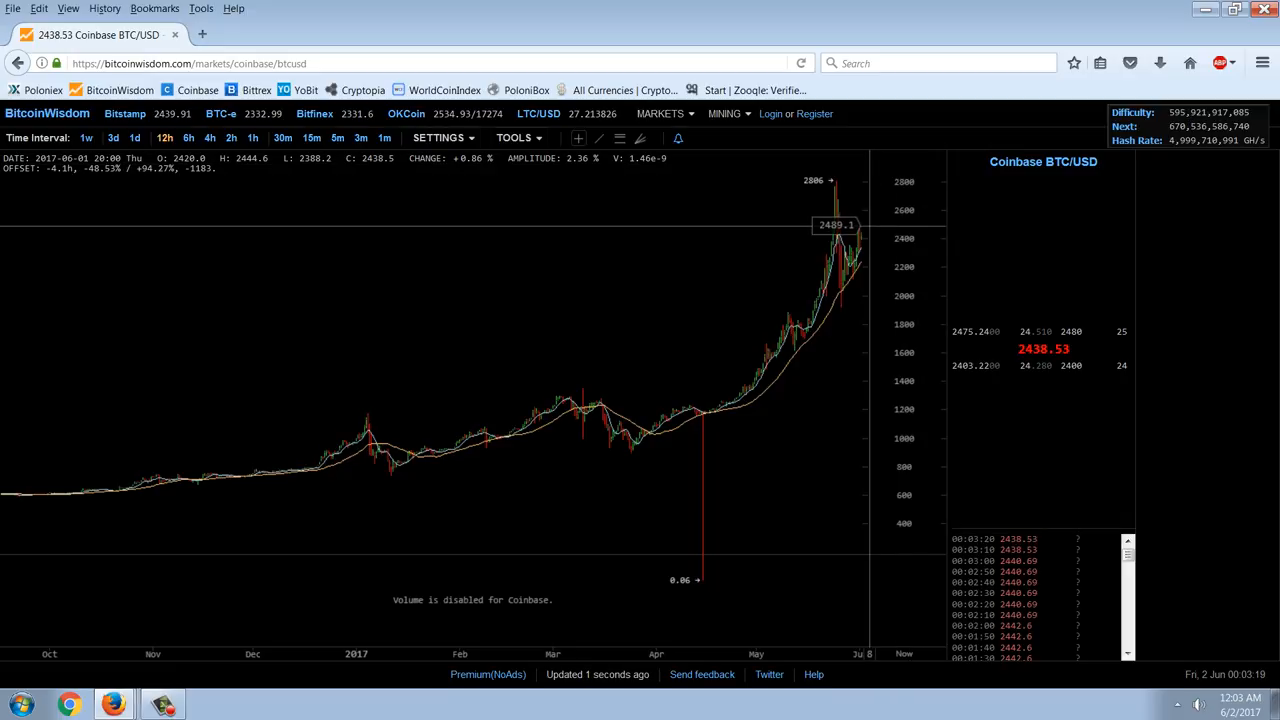
# Briefly check the chart settings, then return to the OKCoin BTC/CNY chart.
pyautogui.click(438, 136)
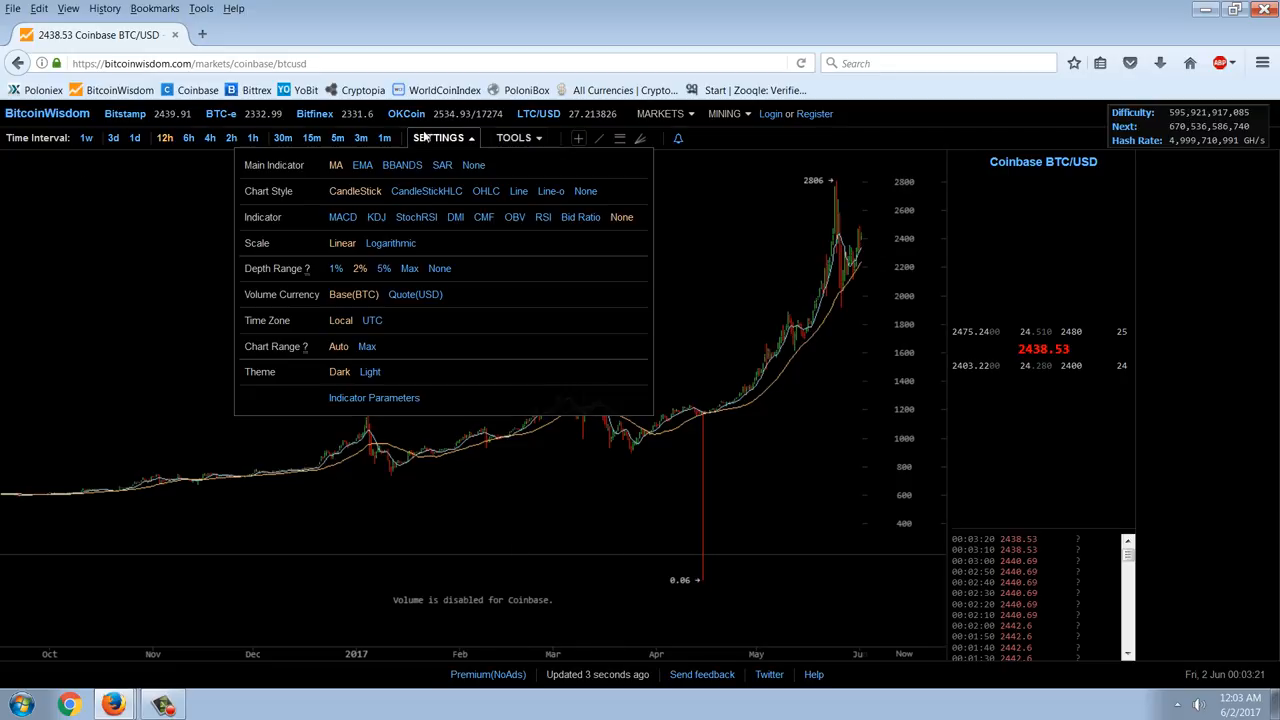
pyautogui.click(406, 112)
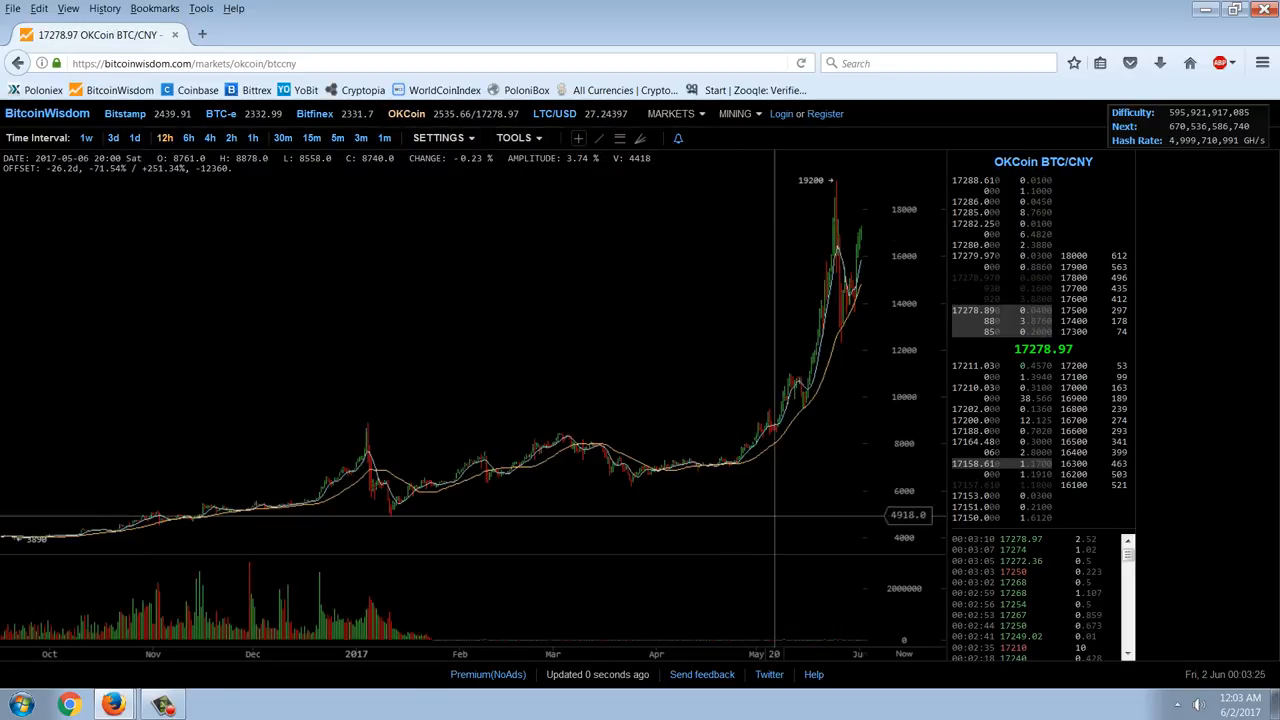
pyautogui.moveTo(830, 412)
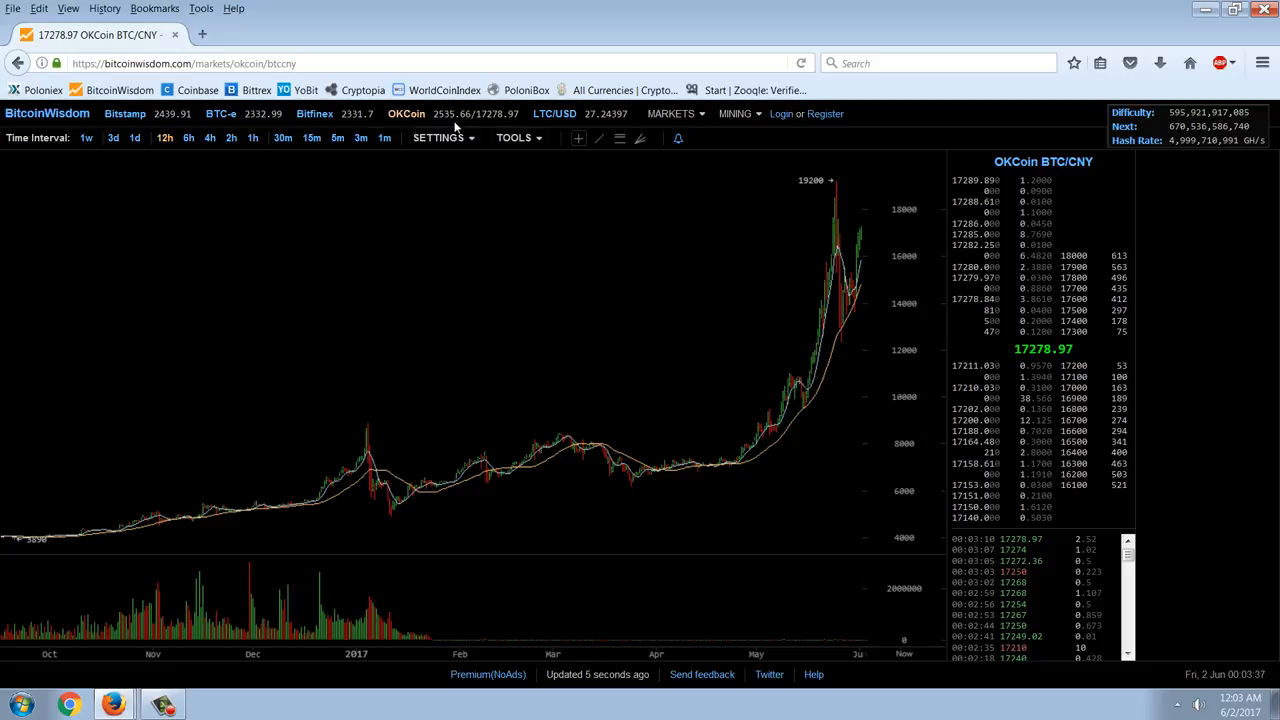
pyautogui.moveTo(452, 128)
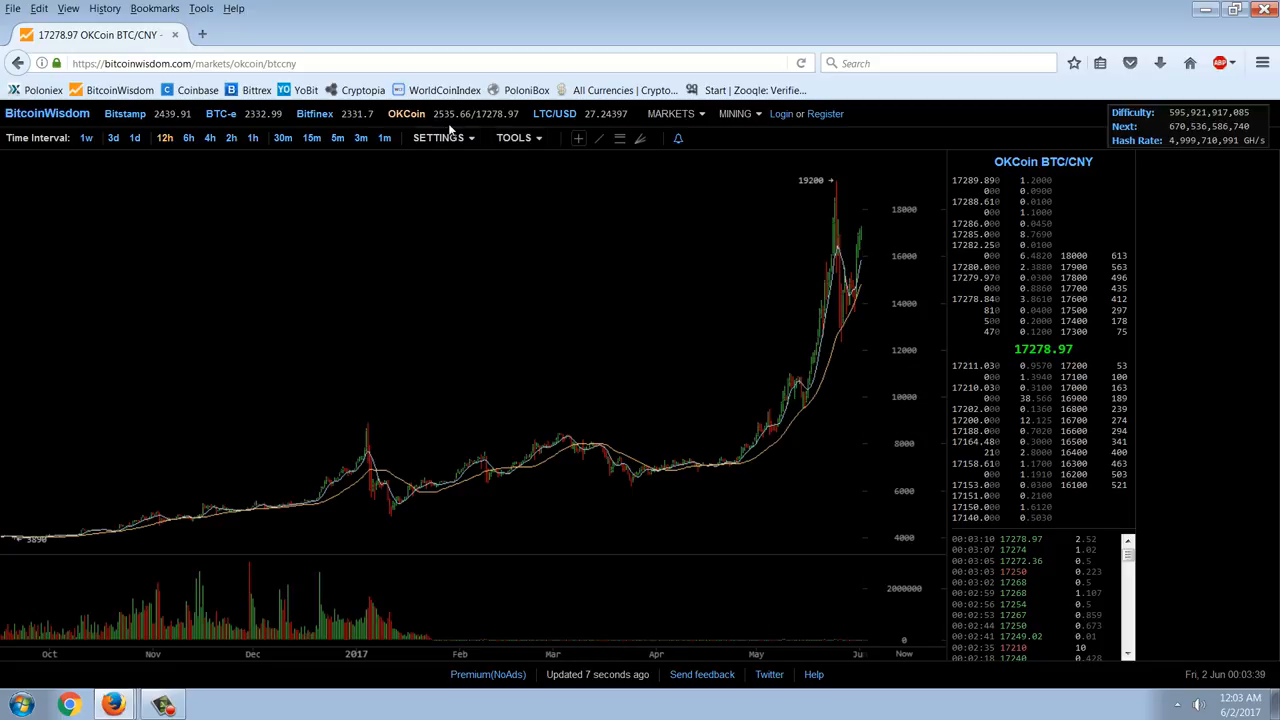
pyautogui.moveTo(348, 130)
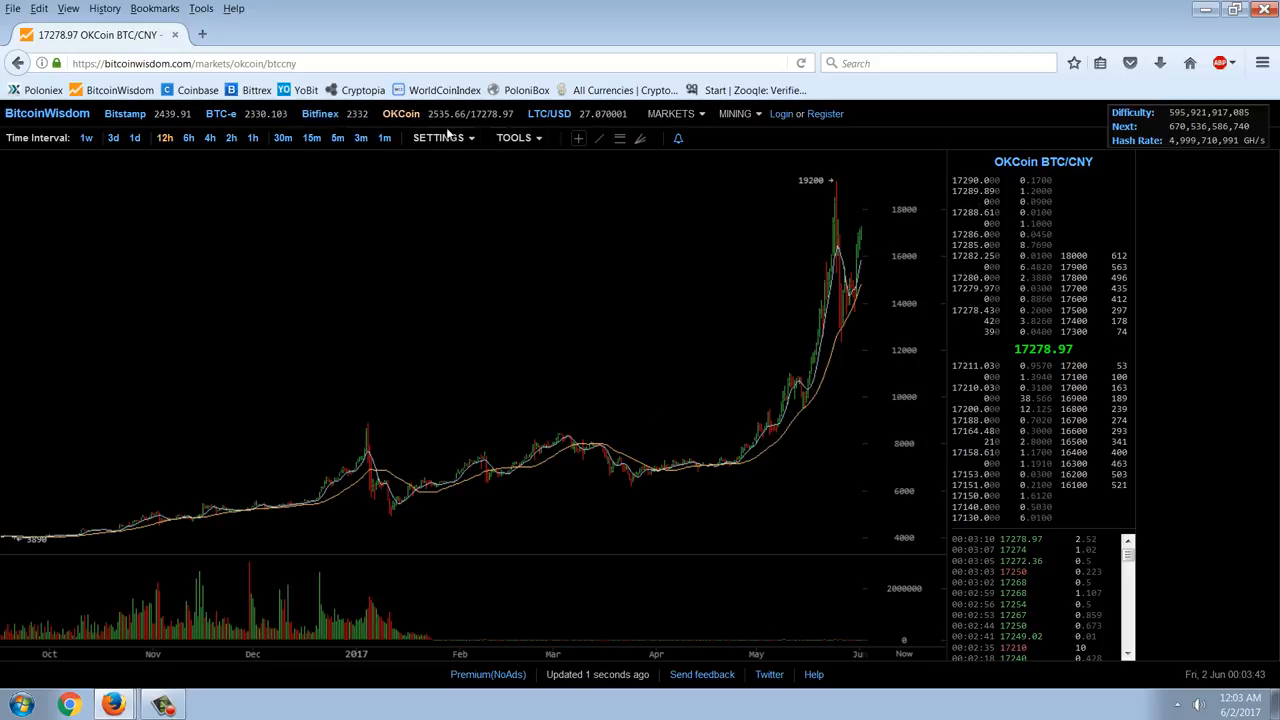
# Bring the Bitfinex BTC/USD chart back in place of OKCoin.
pyautogui.click(320, 112)
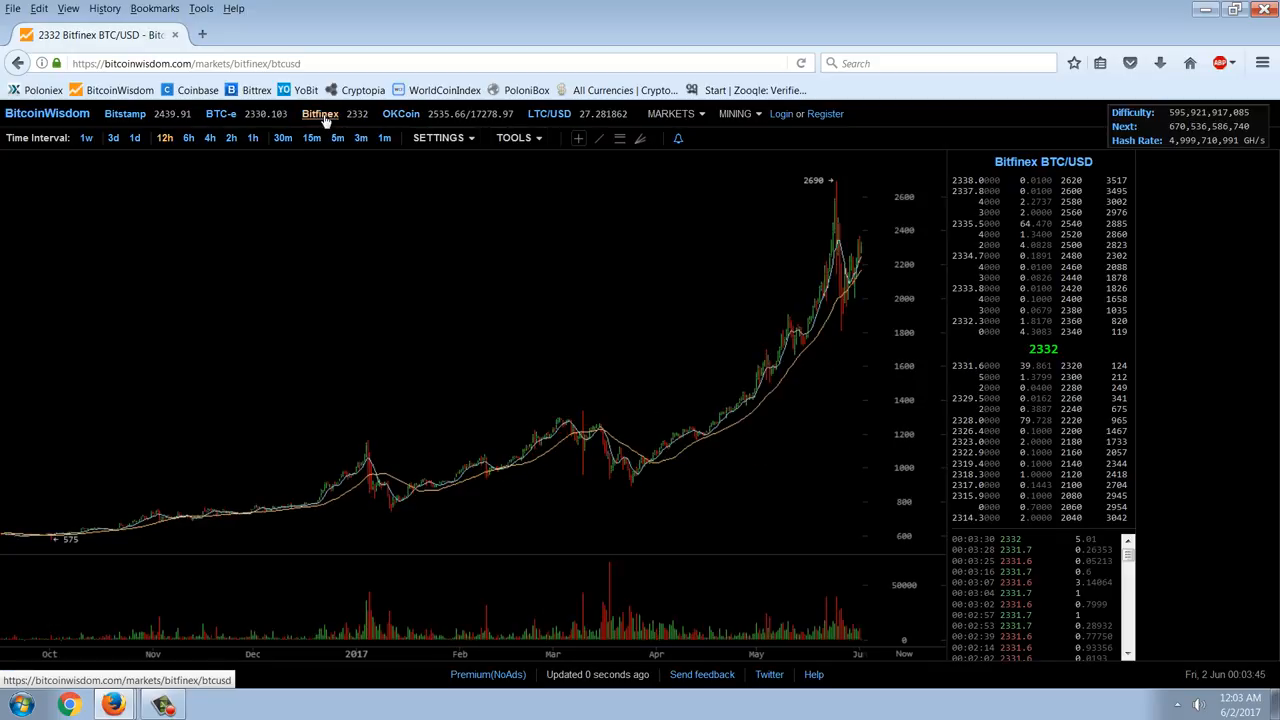
pyautogui.moveTo(630, 456)
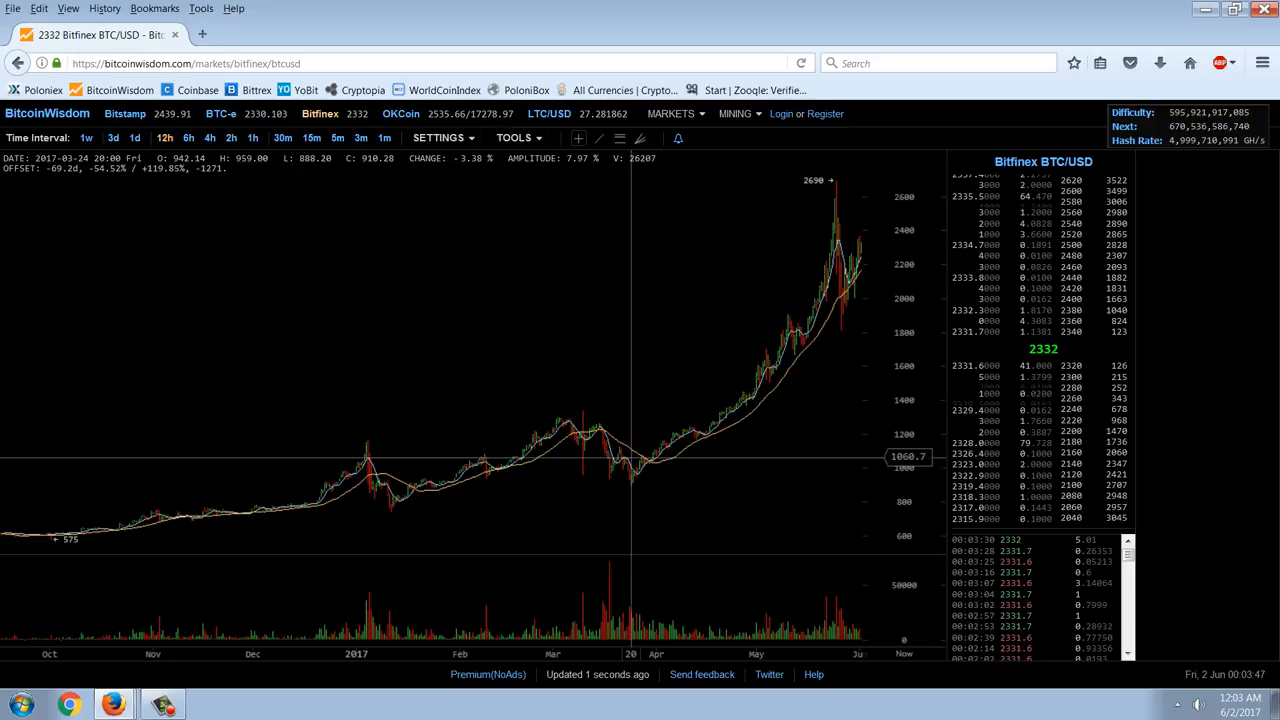
pyautogui.moveTo(672, 236)
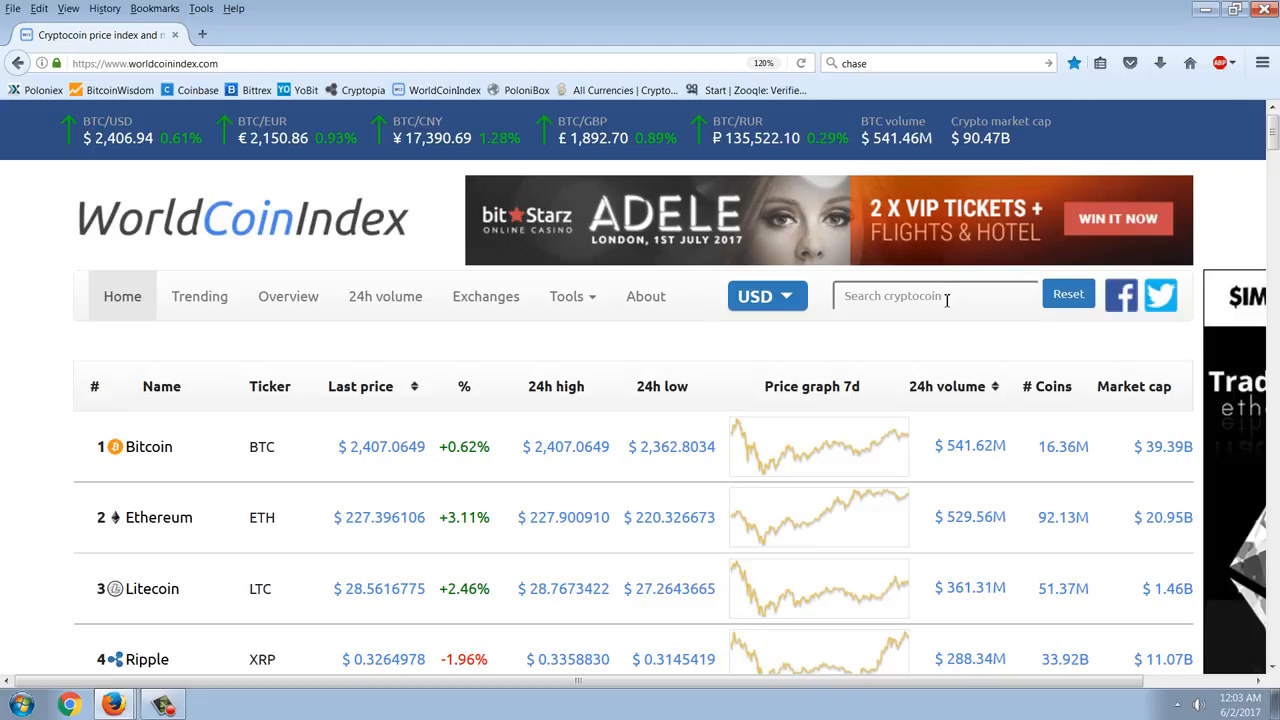
# Sort the WorldCoinIndex table by market cap descending so Bitcoin, Ethereum and Ripple lead.
pyautogui.scroll(-3)
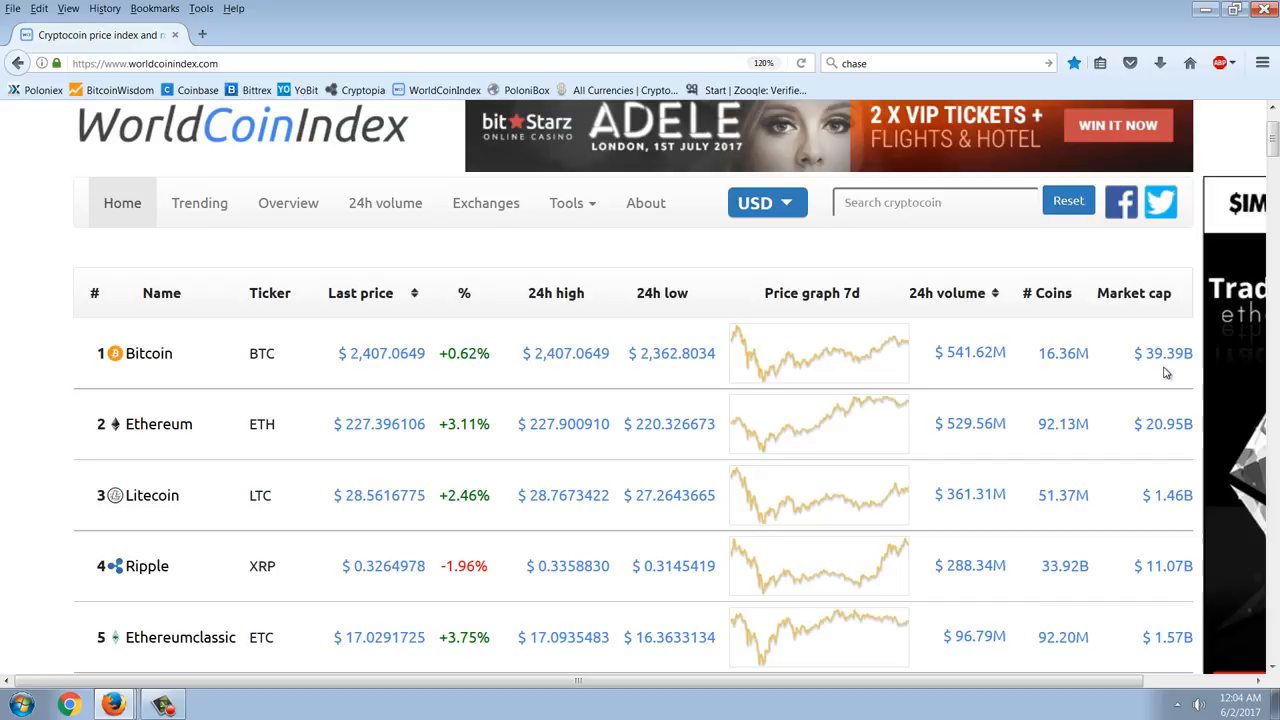
pyautogui.moveTo(1134, 404)
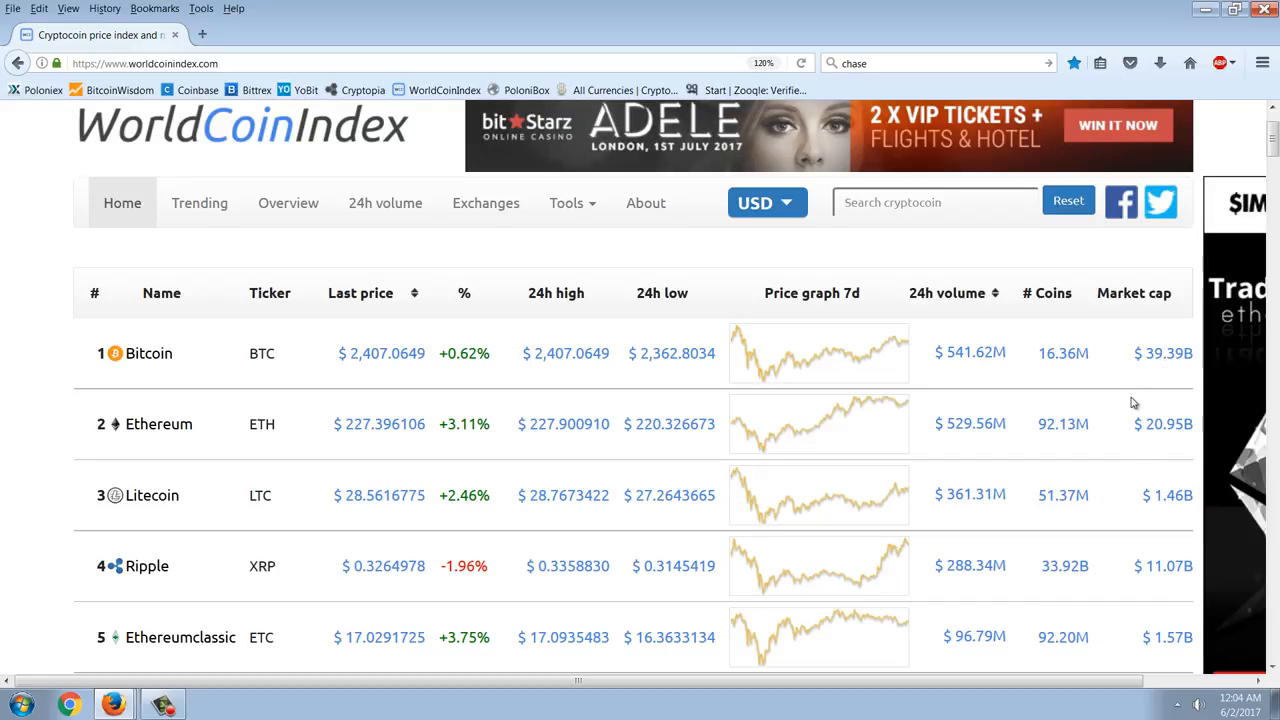
pyautogui.click(1132, 292)
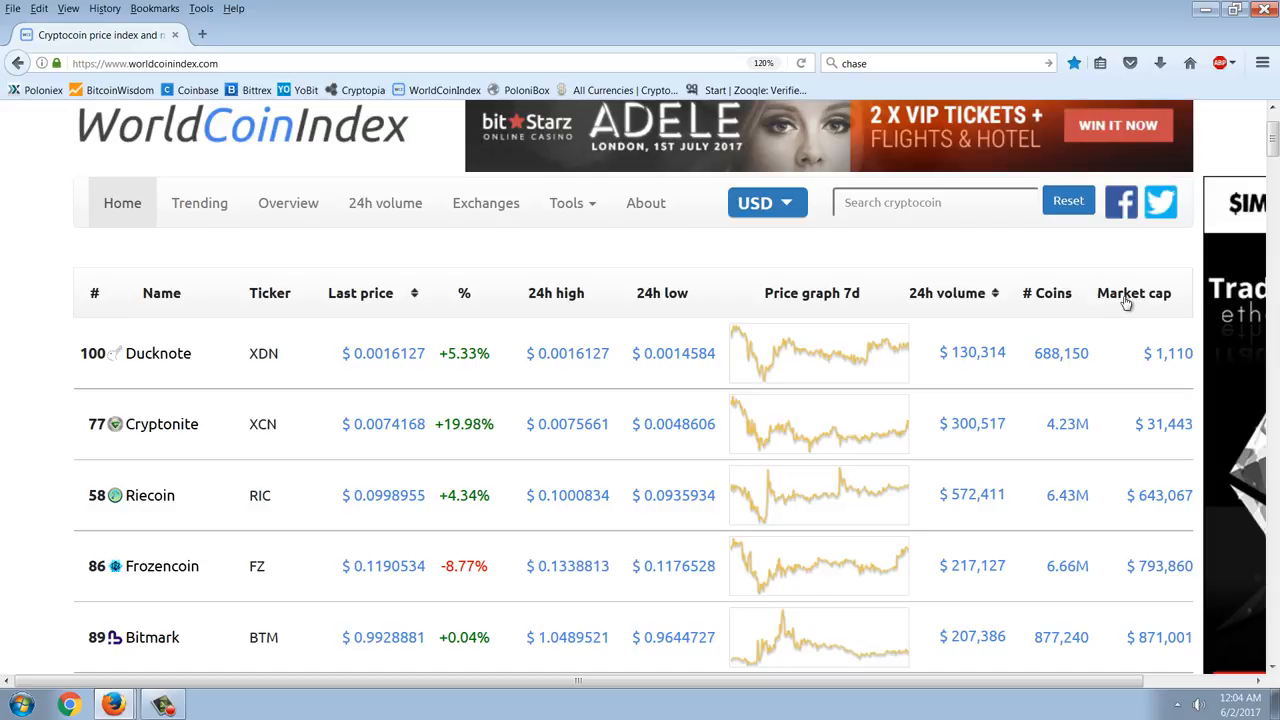
pyautogui.click(1132, 292)
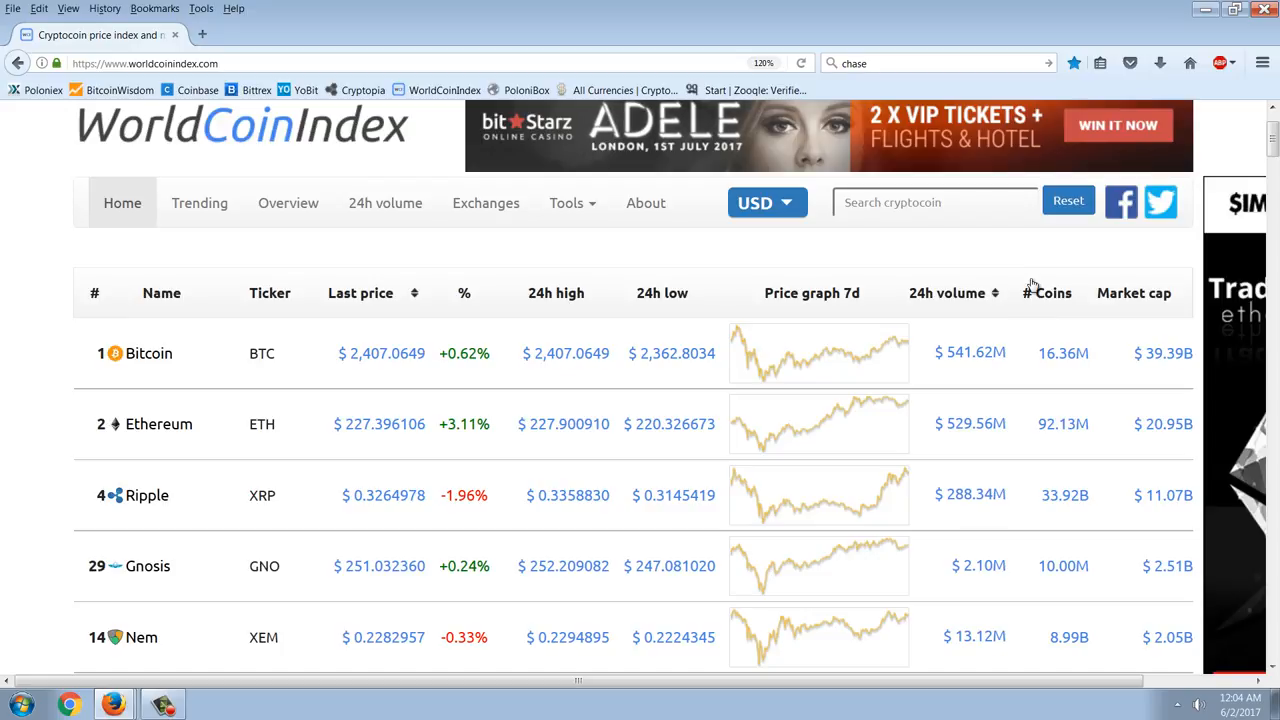
pyautogui.moveTo(566, 404)
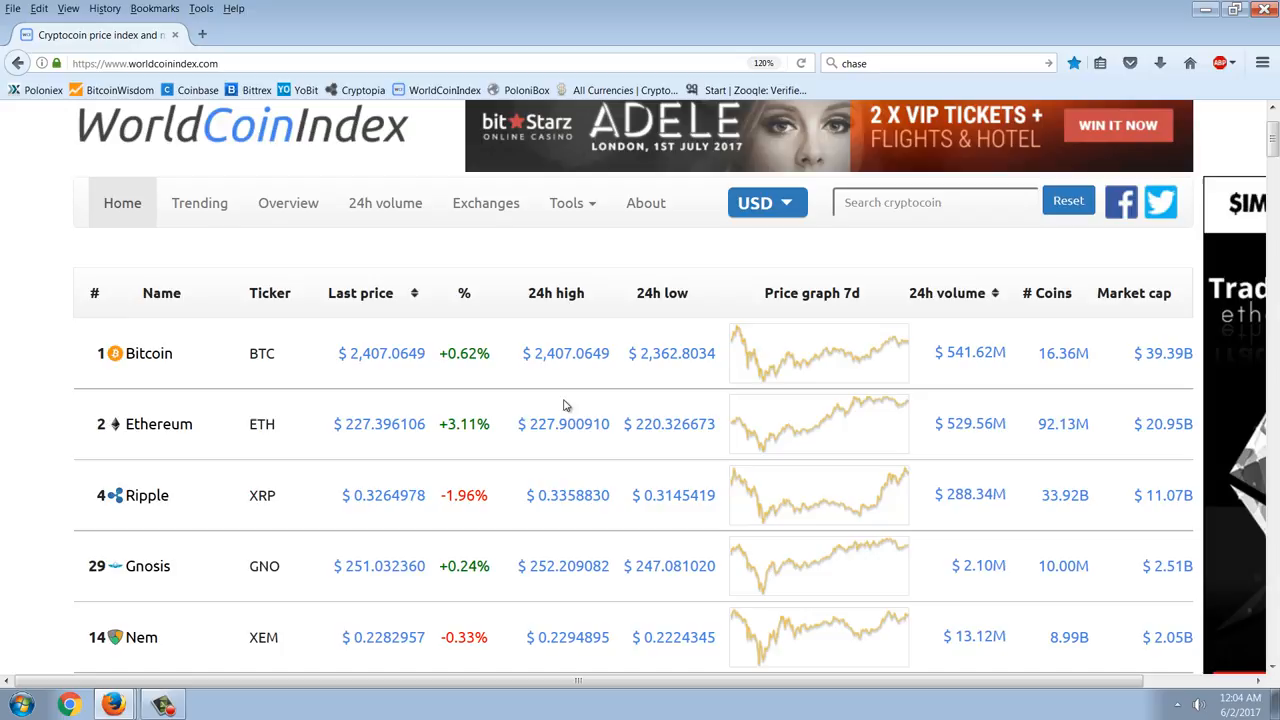
pyautogui.moveTo(756, 408)
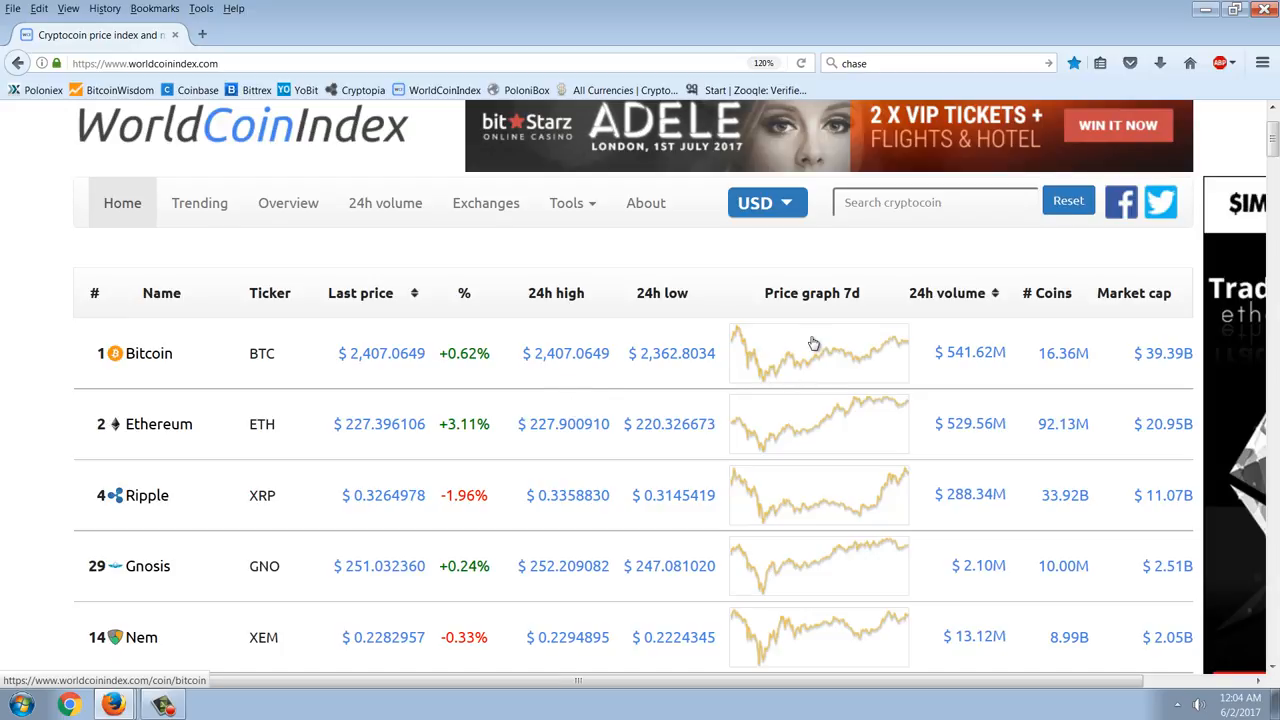
pyautogui.moveTo(1008, 442)
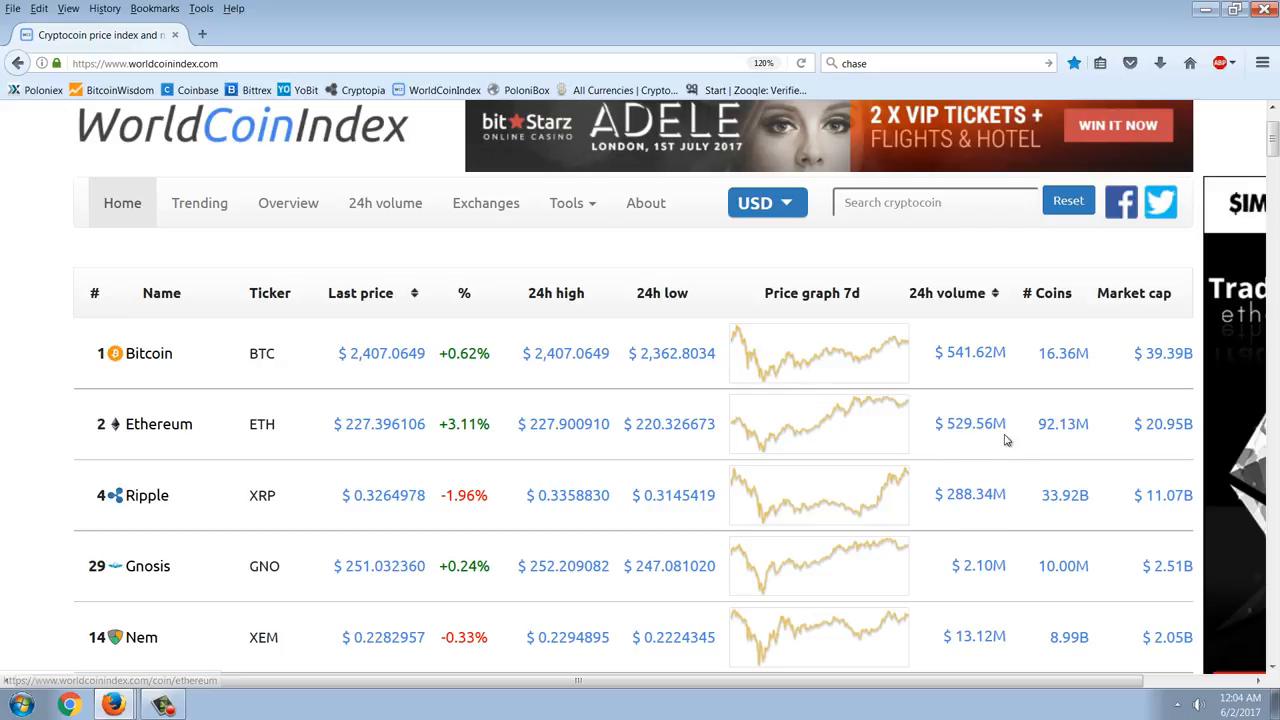
pyautogui.moveTo(1116, 332)
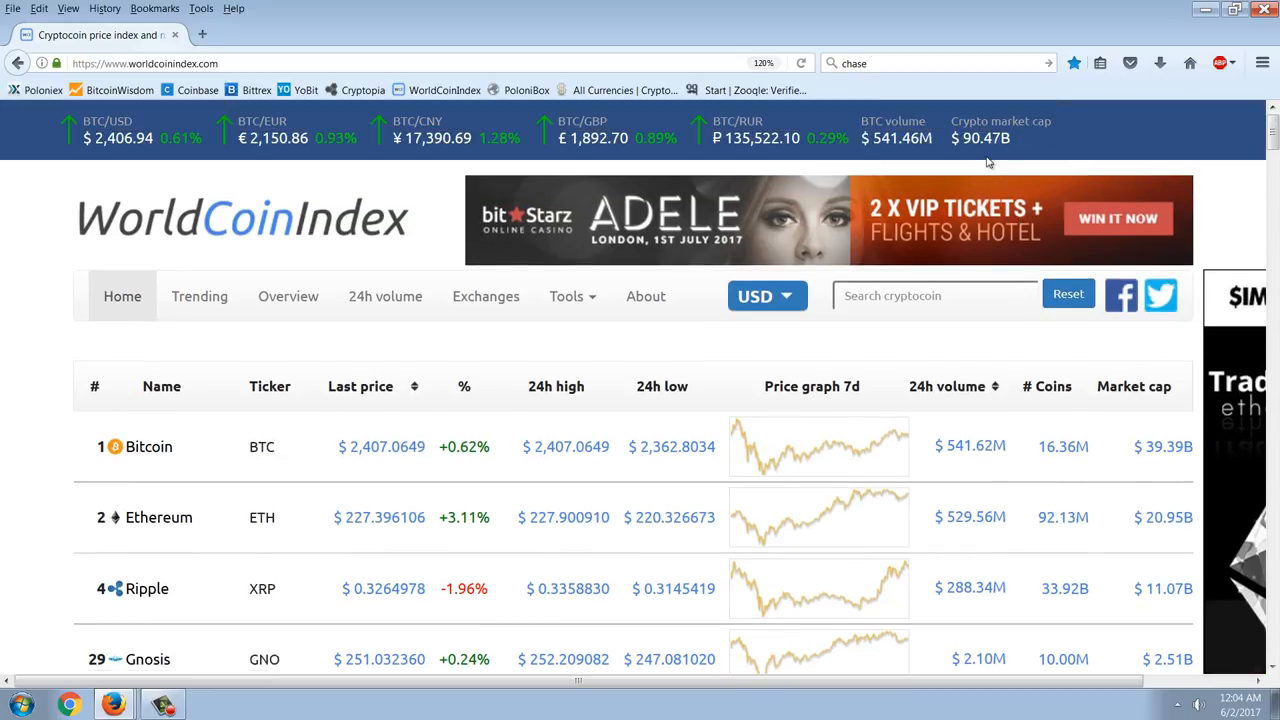
pyautogui.moveTo(1000, 152)
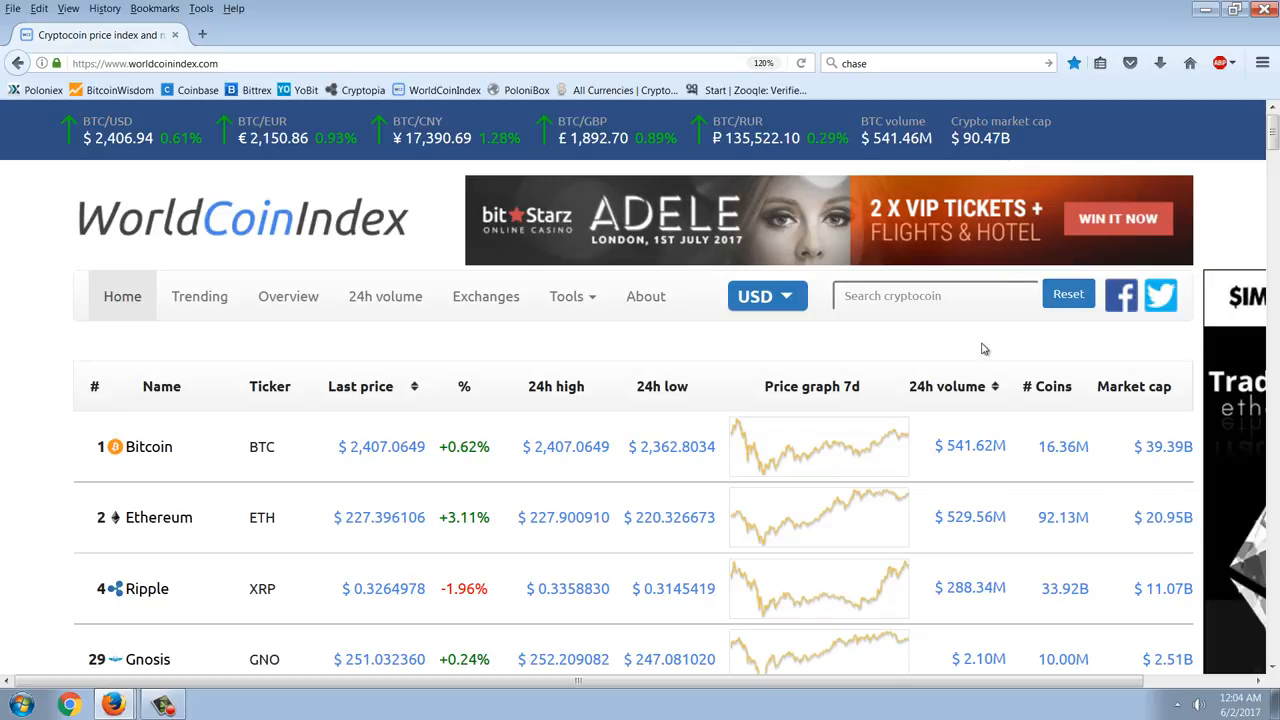
pyautogui.scroll(-3)
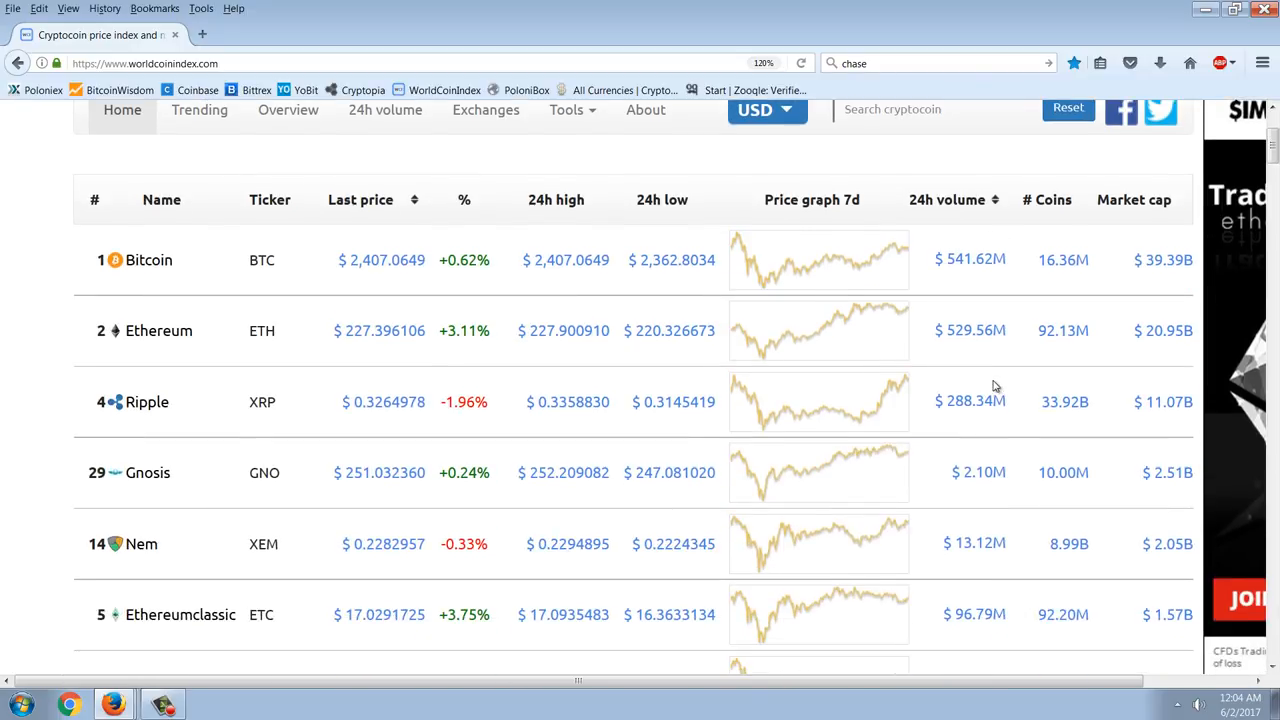
pyautogui.scroll(-3)
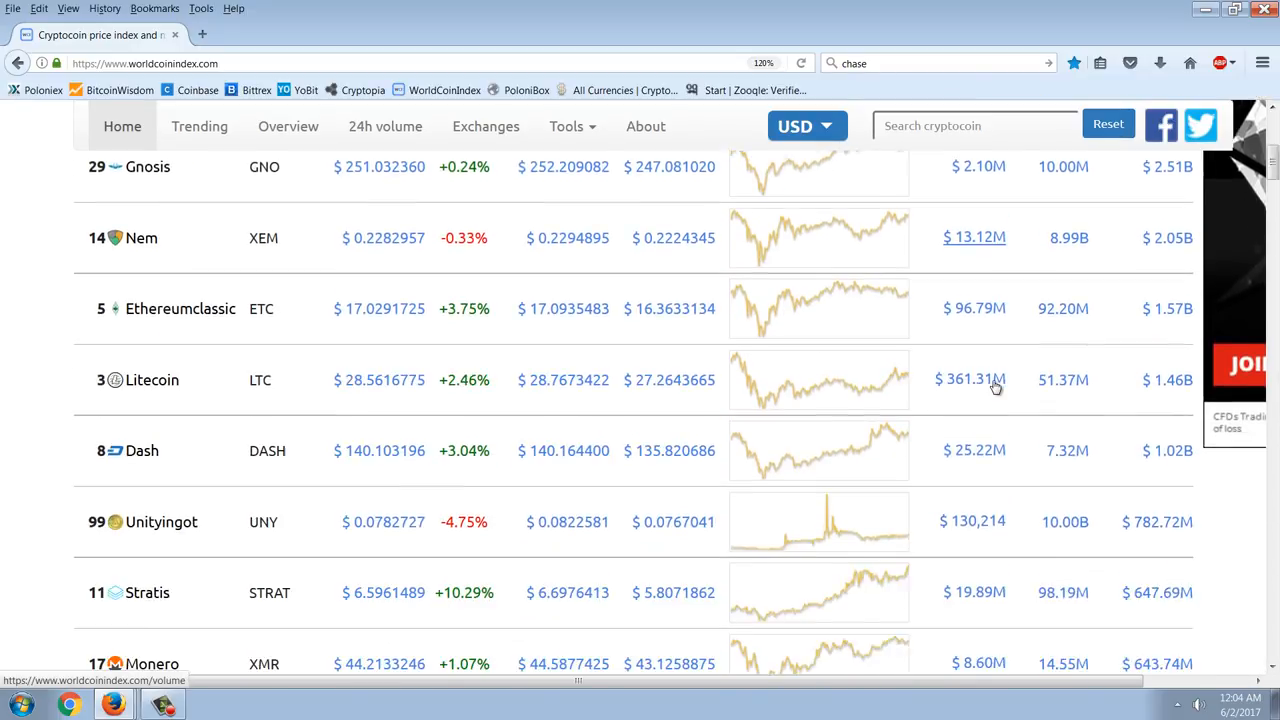
pyautogui.scroll(-3)
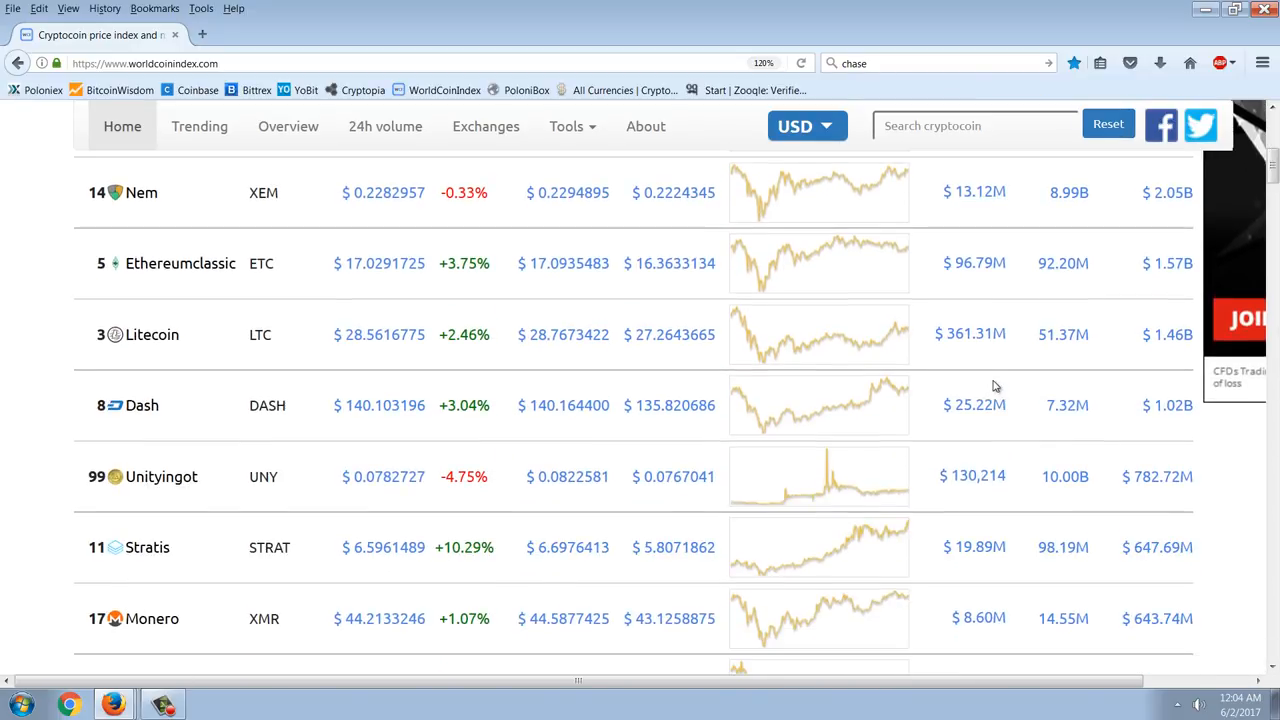
pyautogui.scroll(-3)
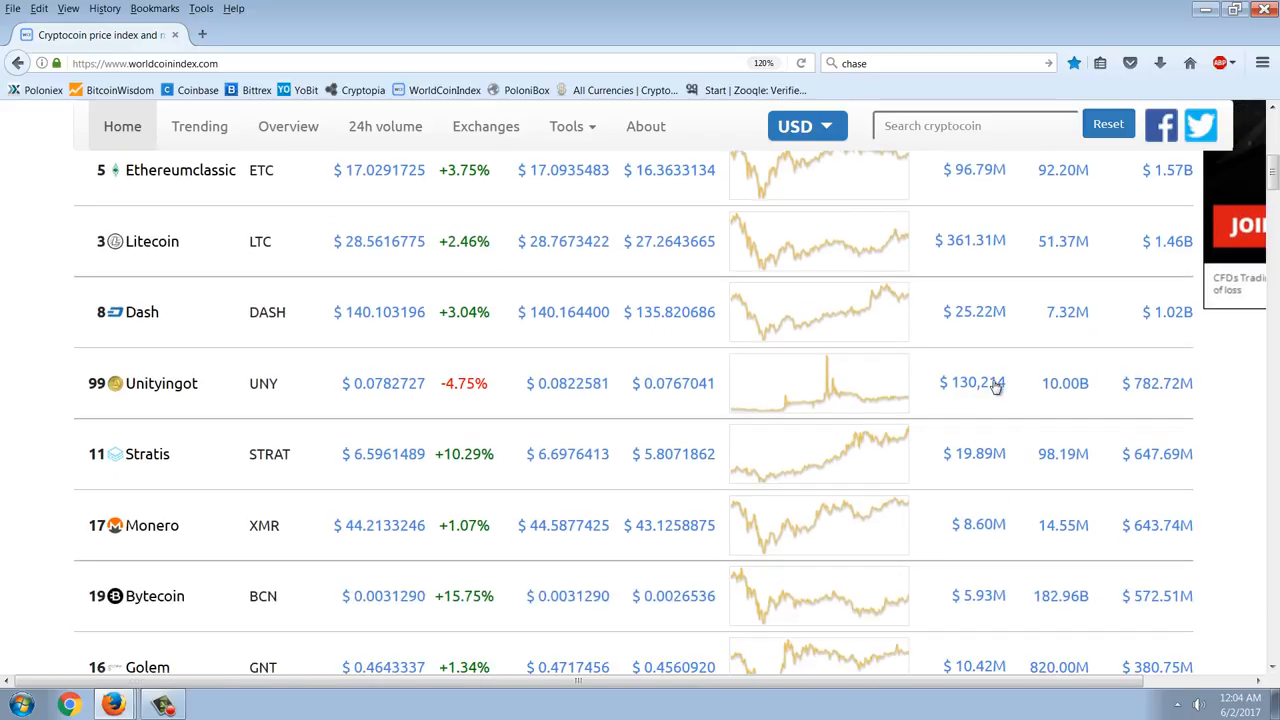
pyautogui.scroll(-3)
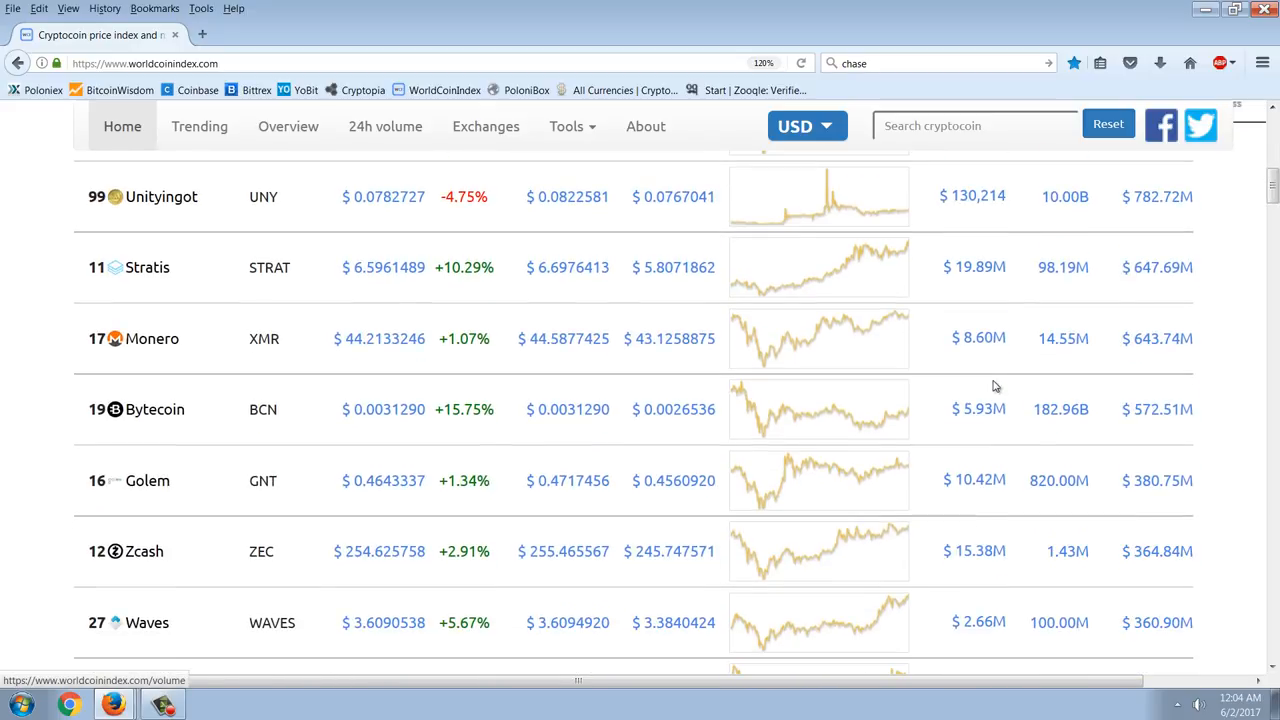
pyautogui.scroll(-3)
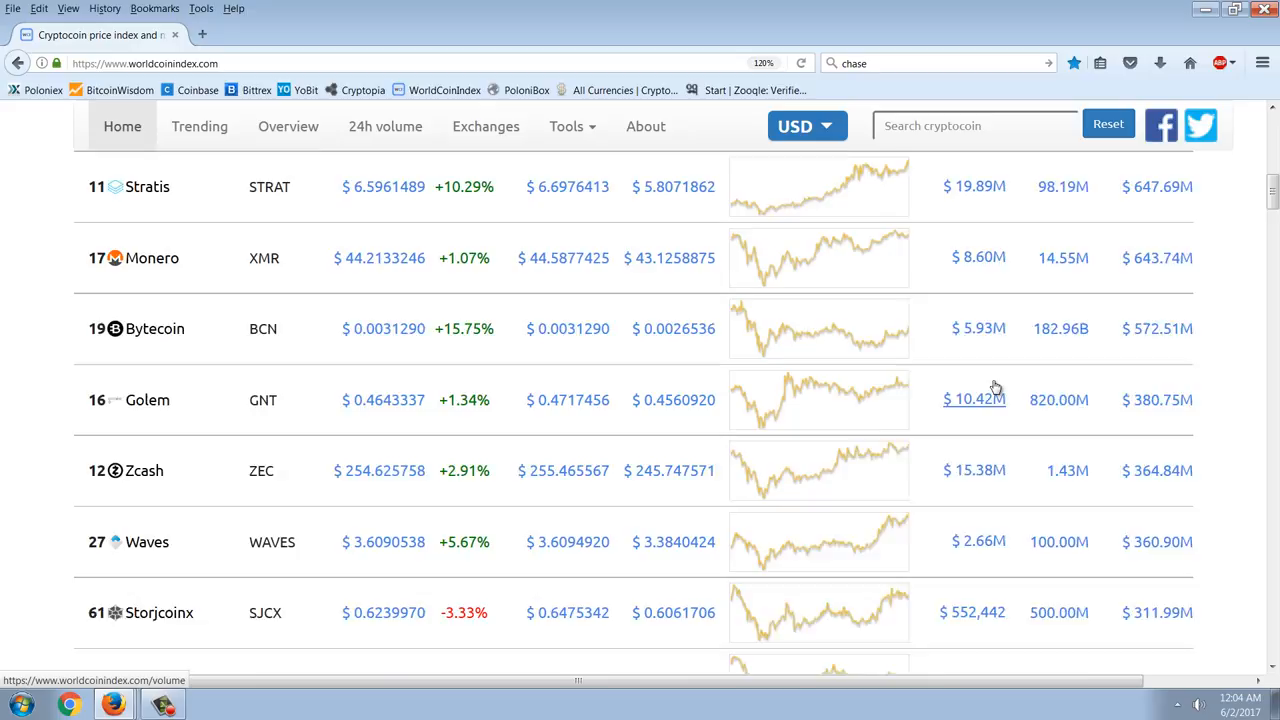
pyautogui.scroll(-3)
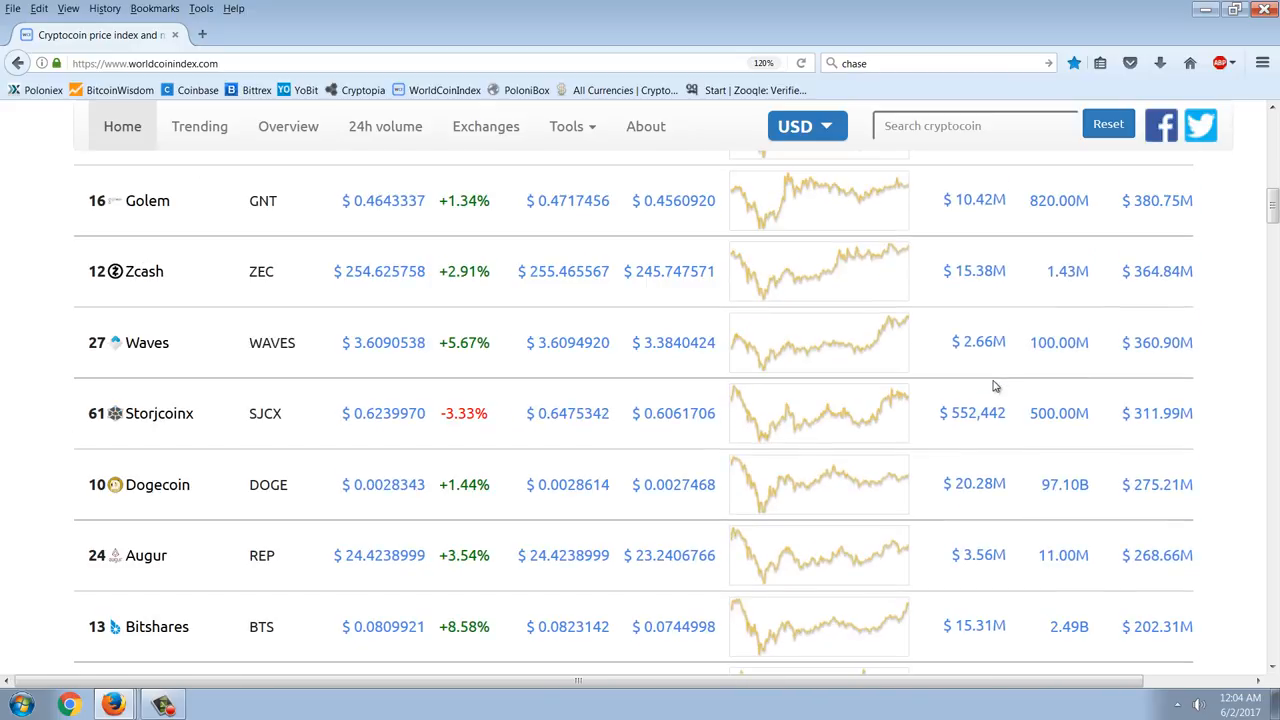
pyautogui.scroll(-3)
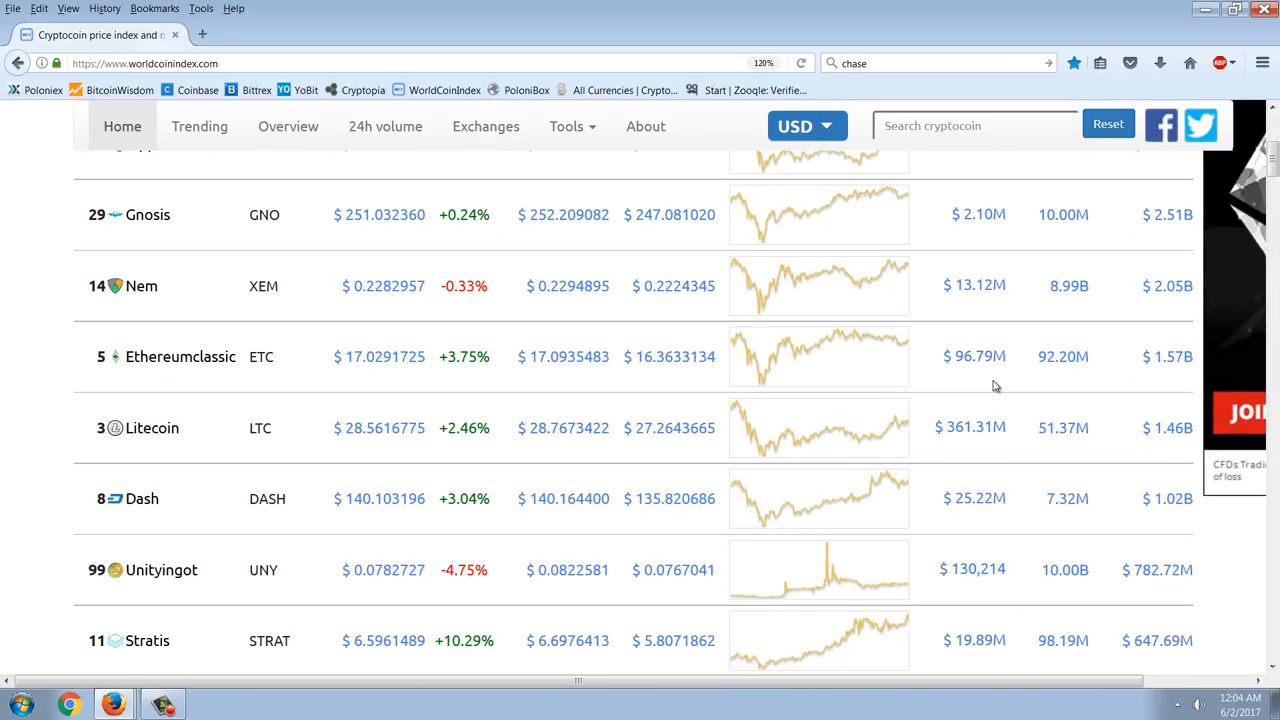
pyautogui.scroll(3)
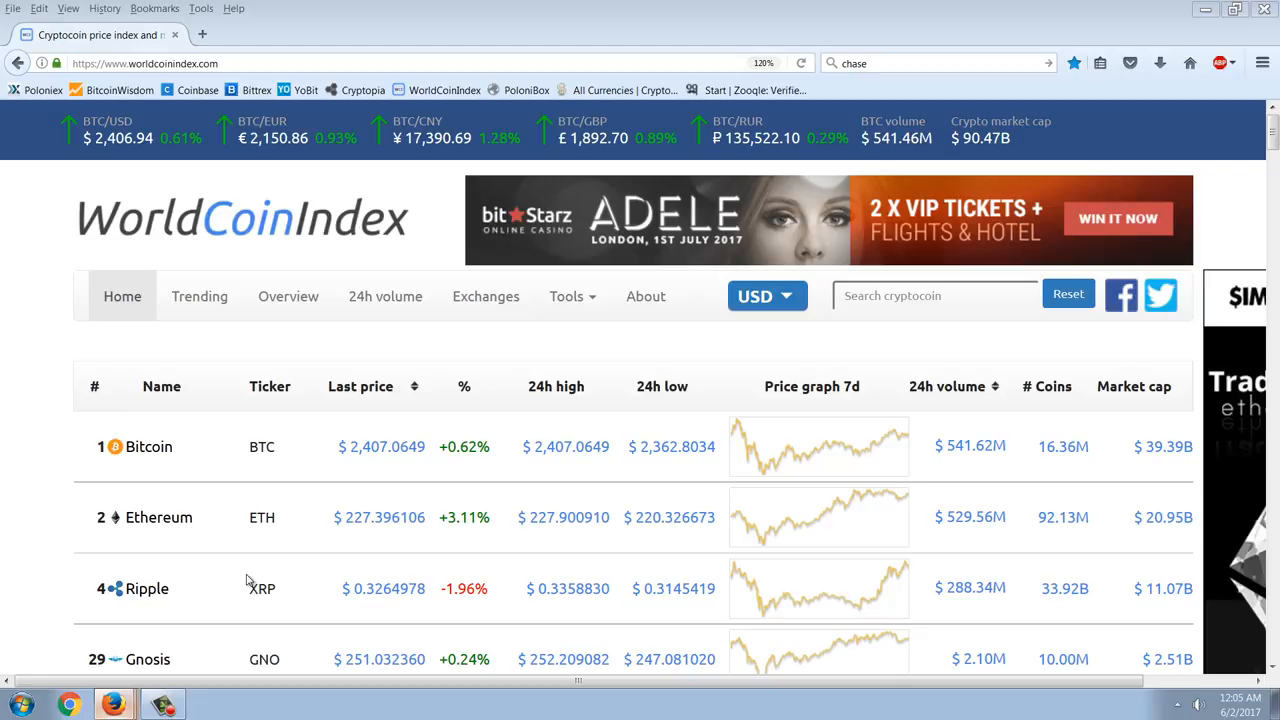
pyautogui.moveTo(196, 624)
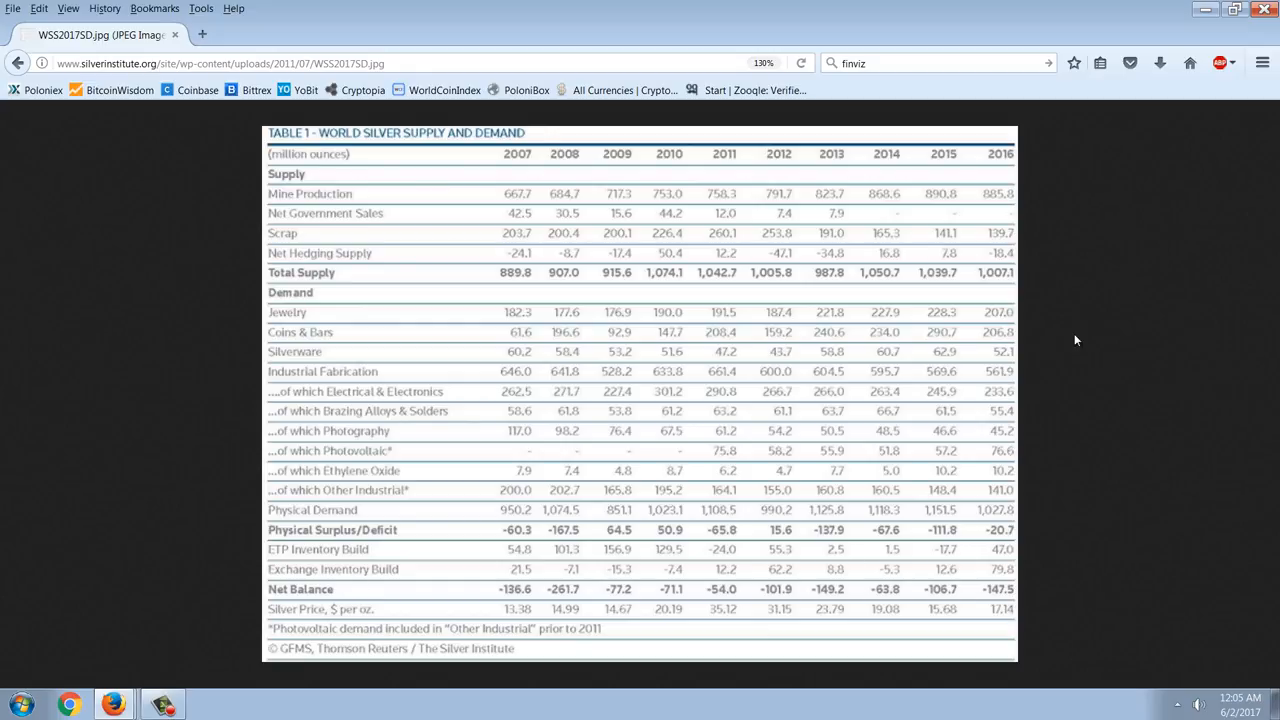
pyautogui.moveTo(1108, 296)
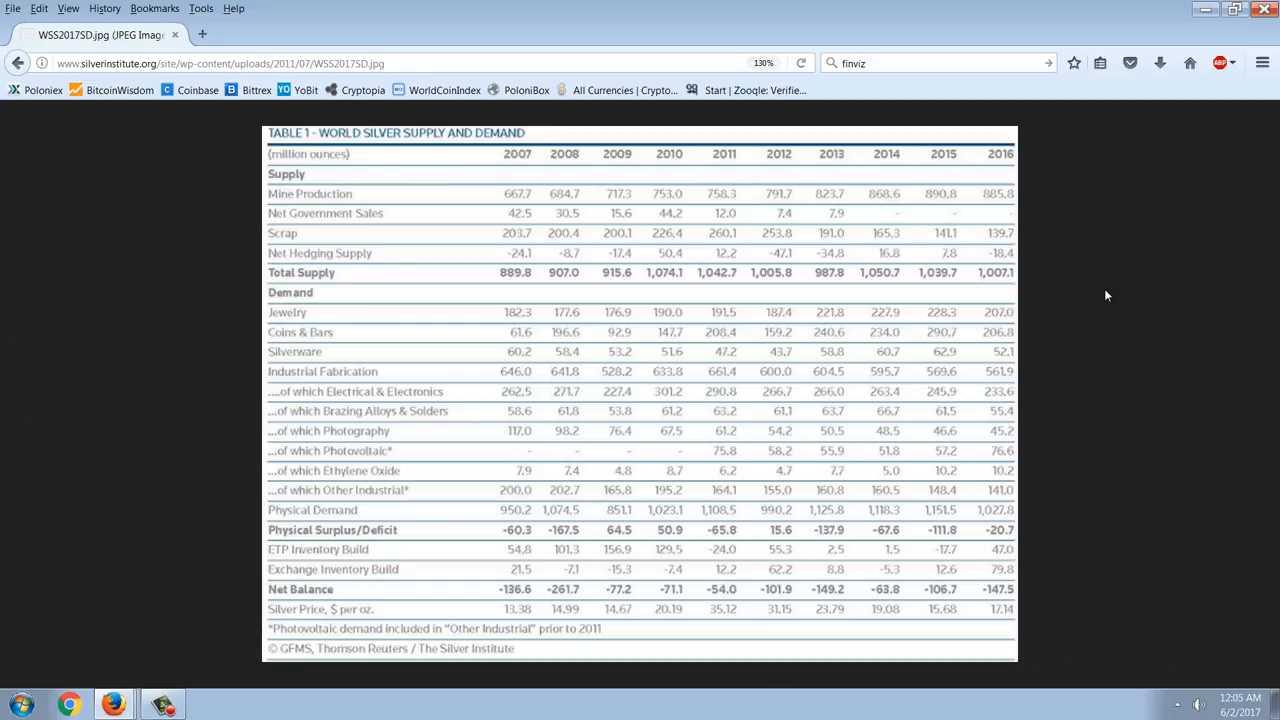
pyautogui.moveTo(1070, 208)
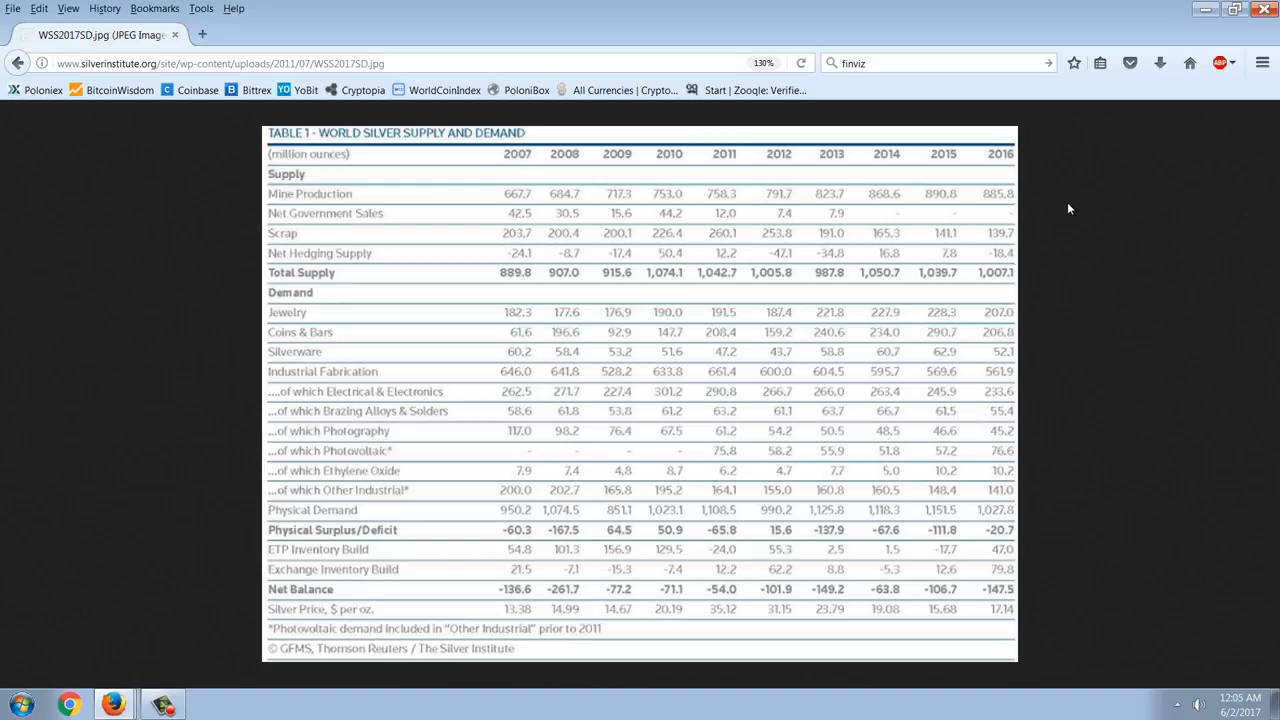
pyautogui.moveTo(1124, 186)
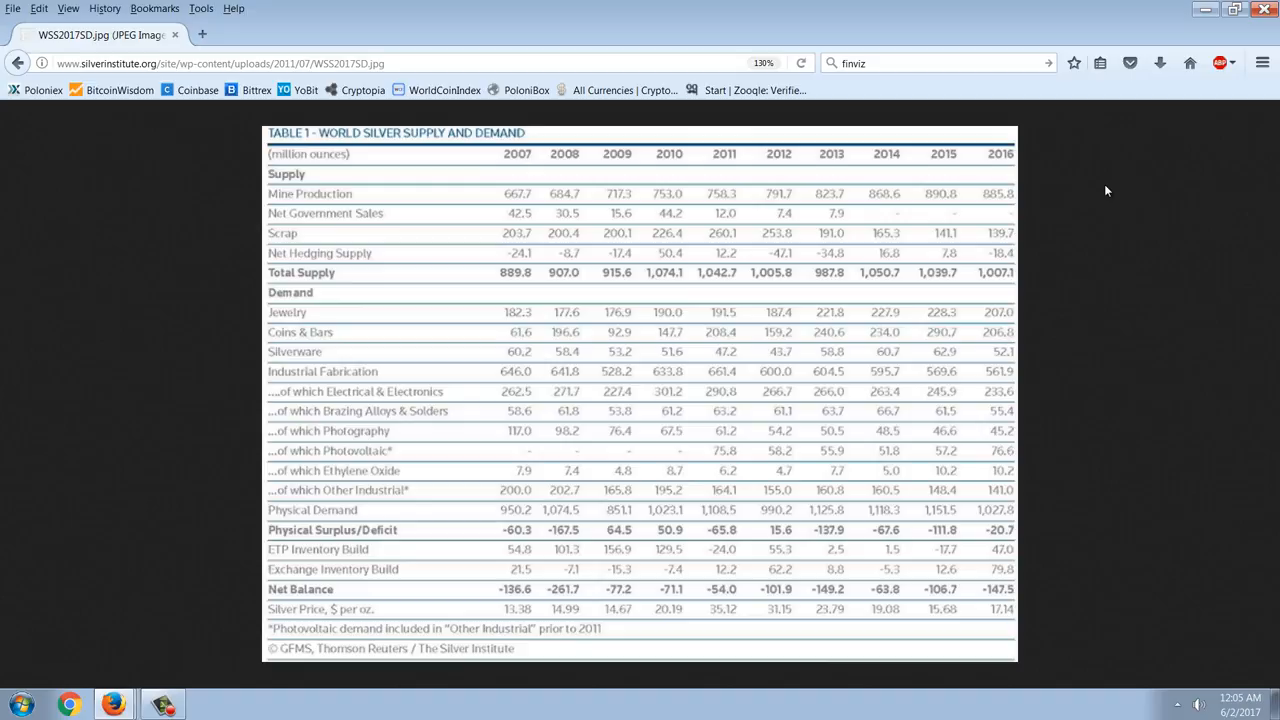
pyautogui.moveTo(1080, 208)
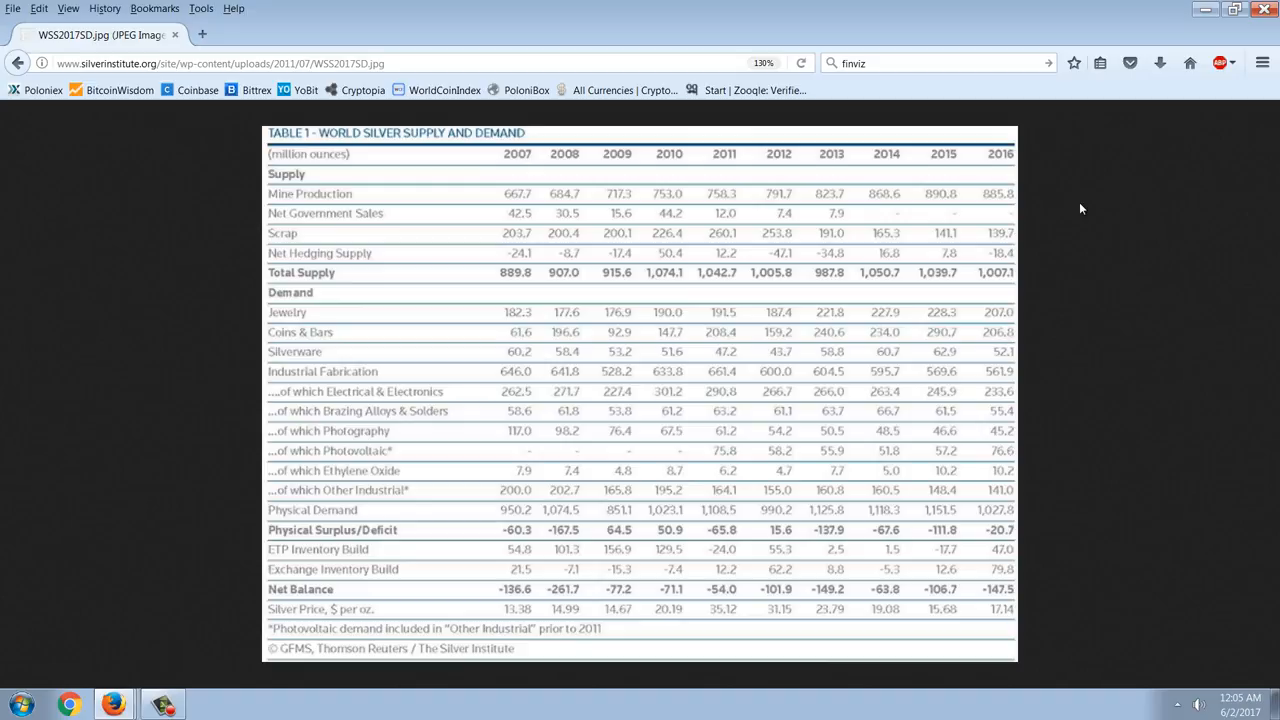
pyautogui.moveTo(1128, 286)
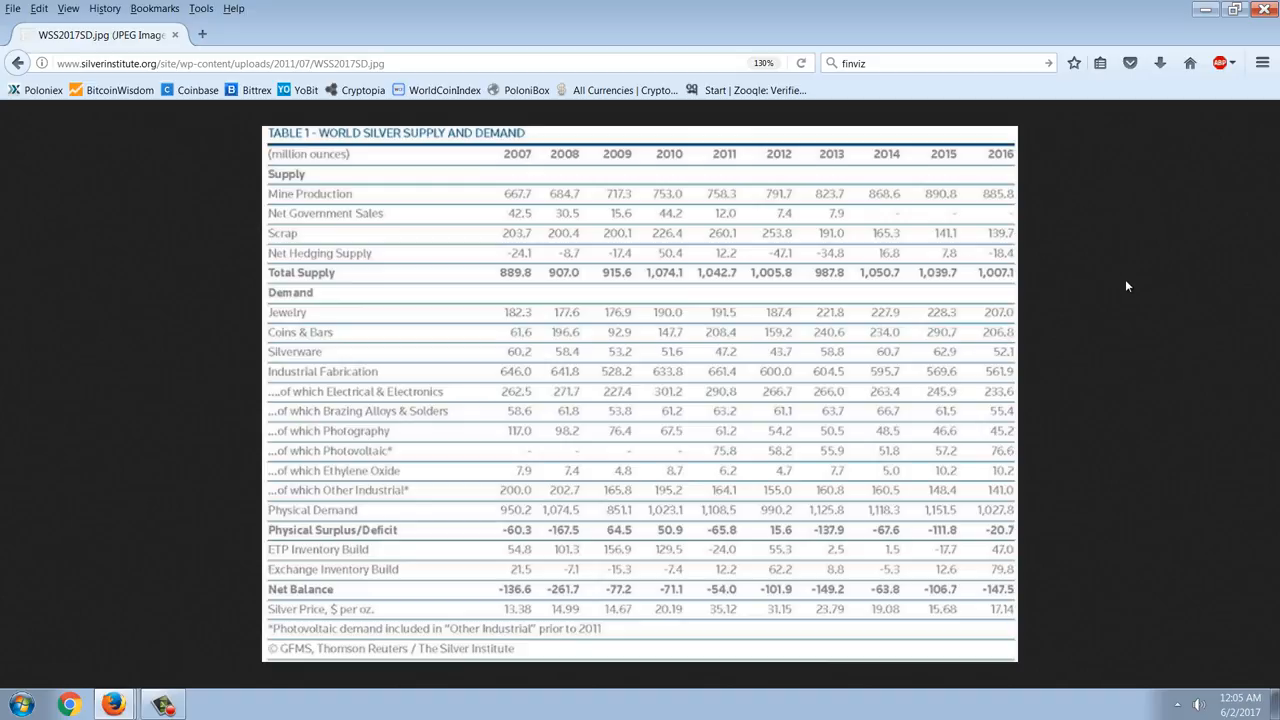
pyautogui.moveTo(1120, 218)
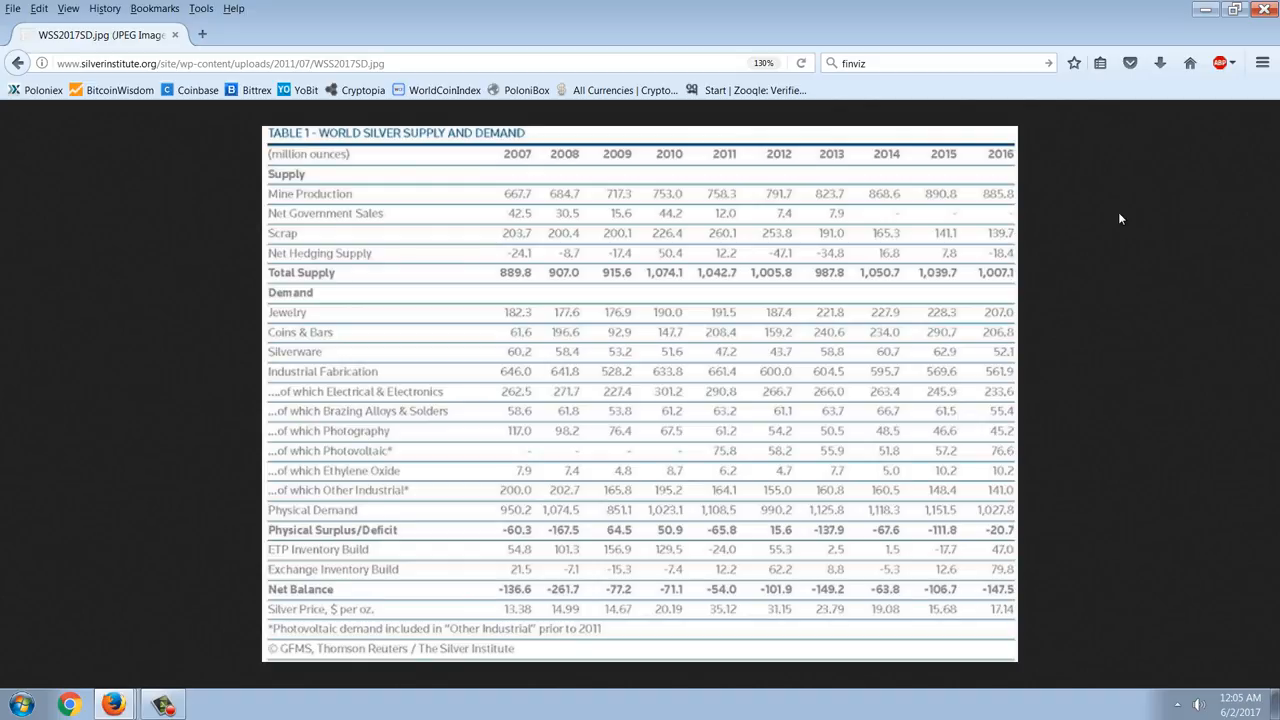
pyautogui.moveTo(1084, 236)
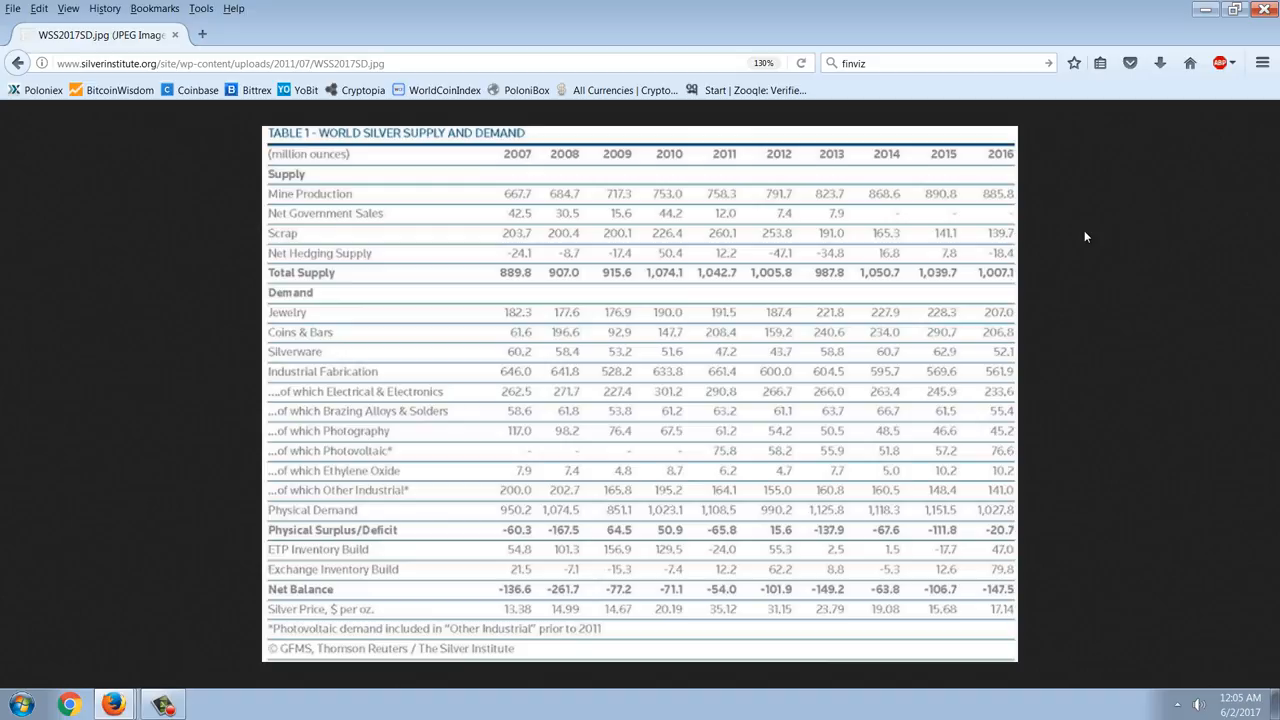
pyautogui.moveTo(1074, 240)
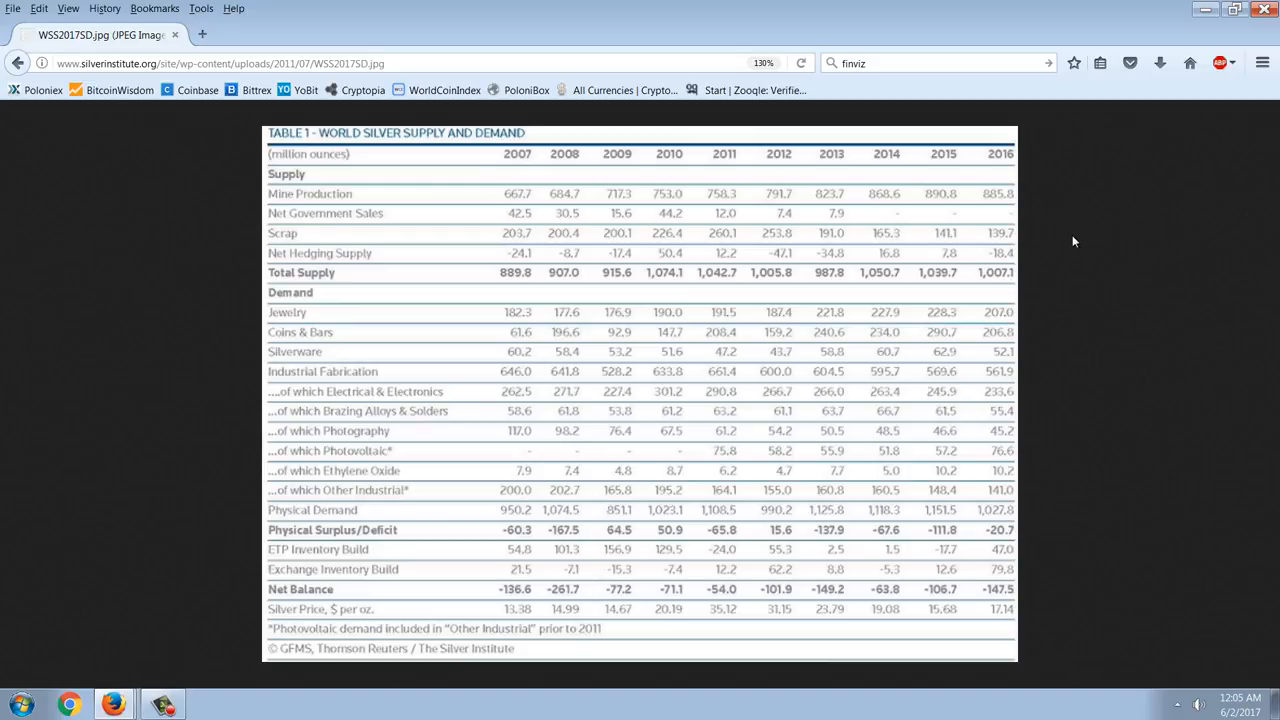
pyautogui.moveTo(1124, 202)
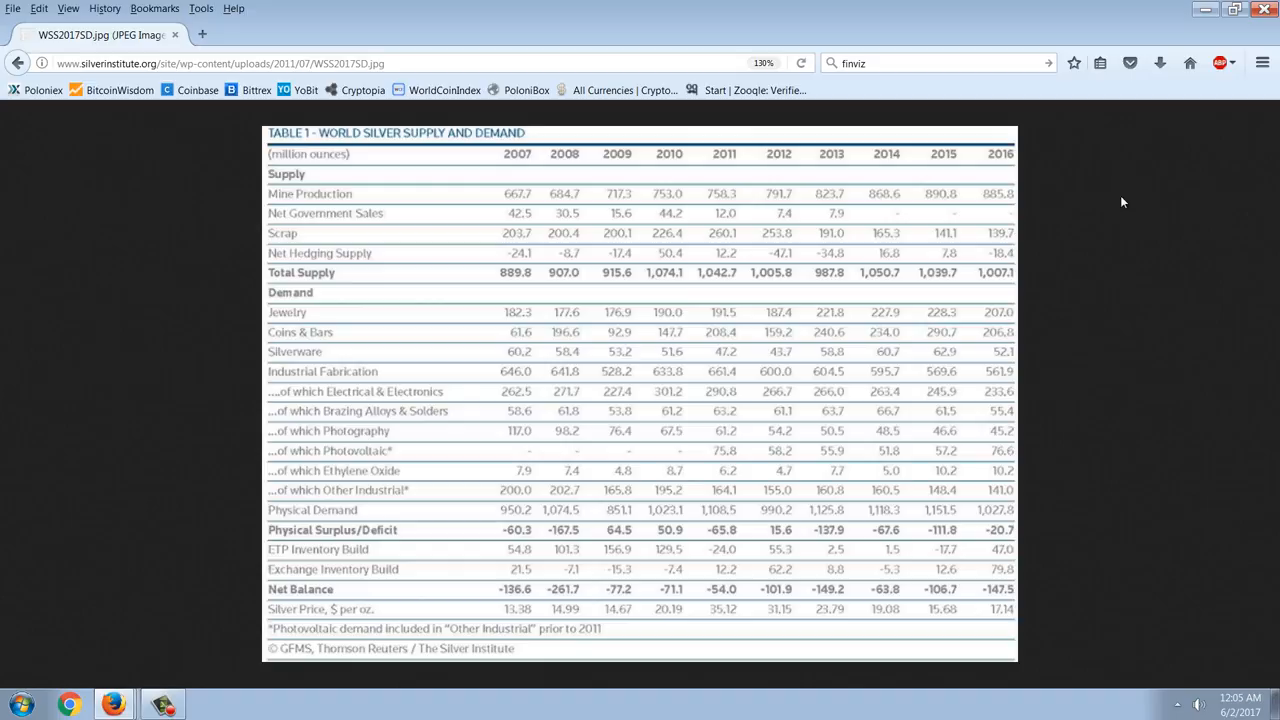
pyautogui.moveTo(1040, 224)
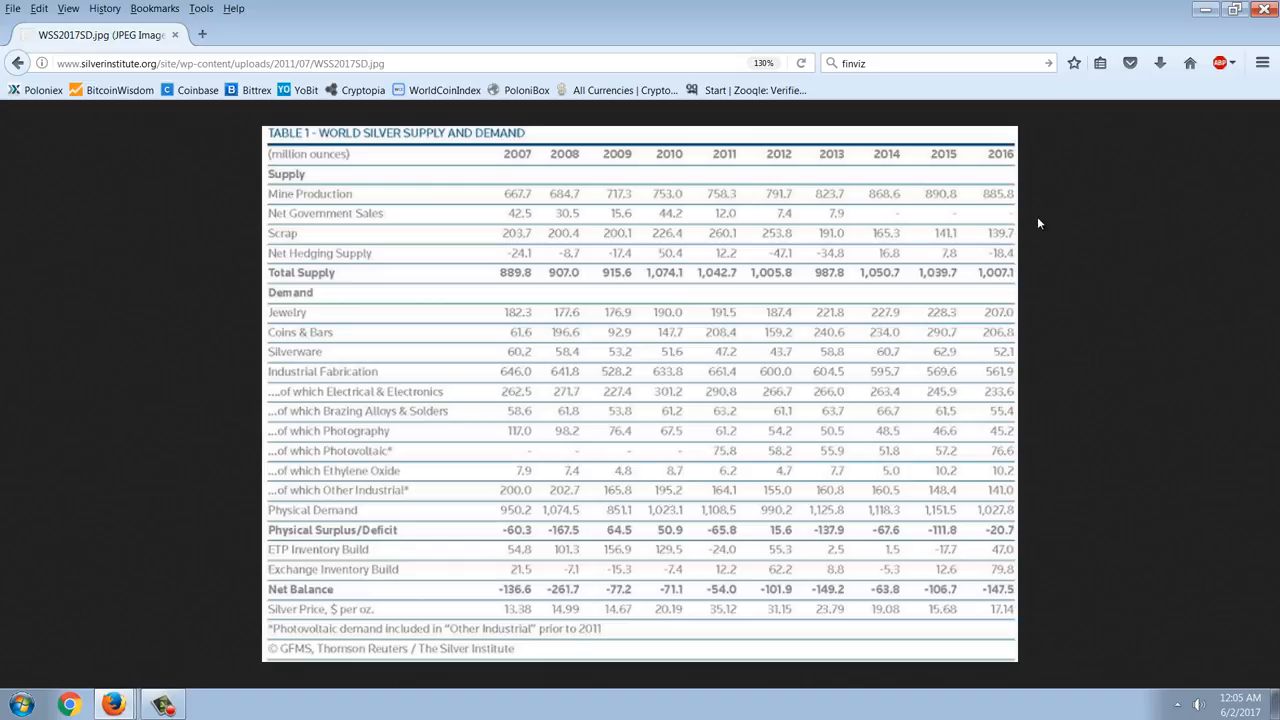
pyautogui.moveTo(1044, 218)
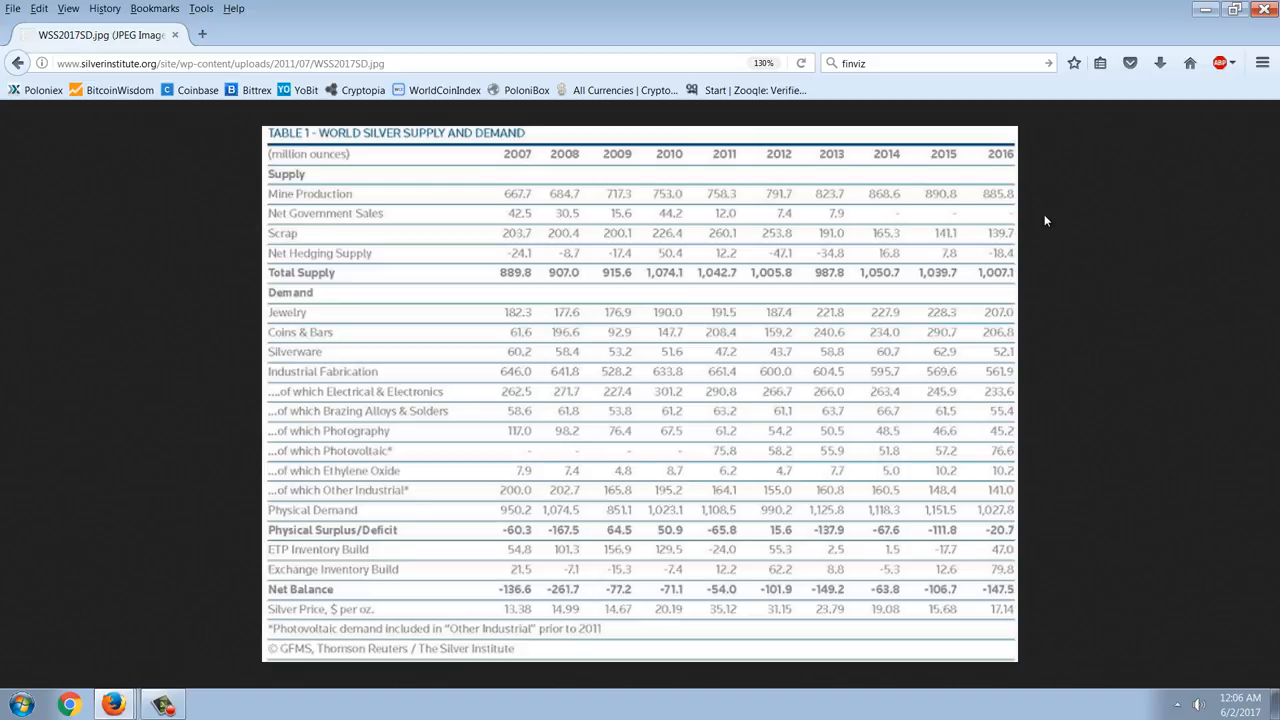
pyautogui.moveTo(1054, 200)
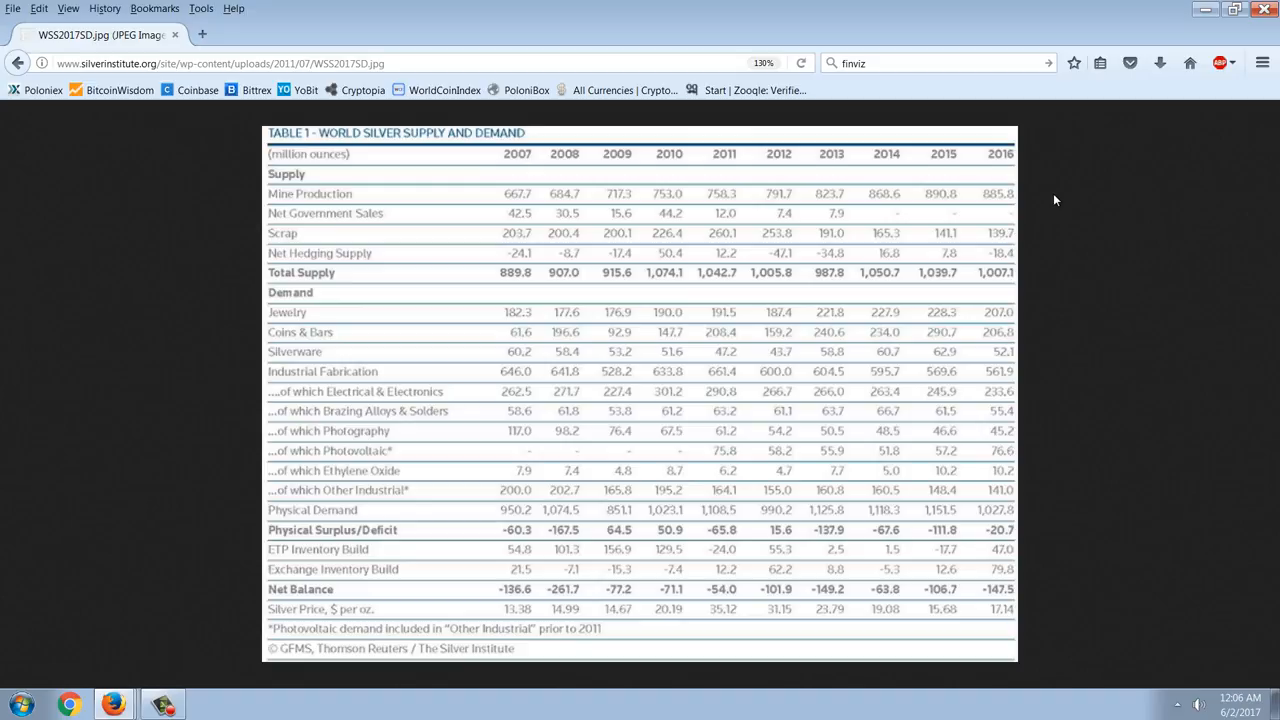
pyautogui.moveTo(936, 206)
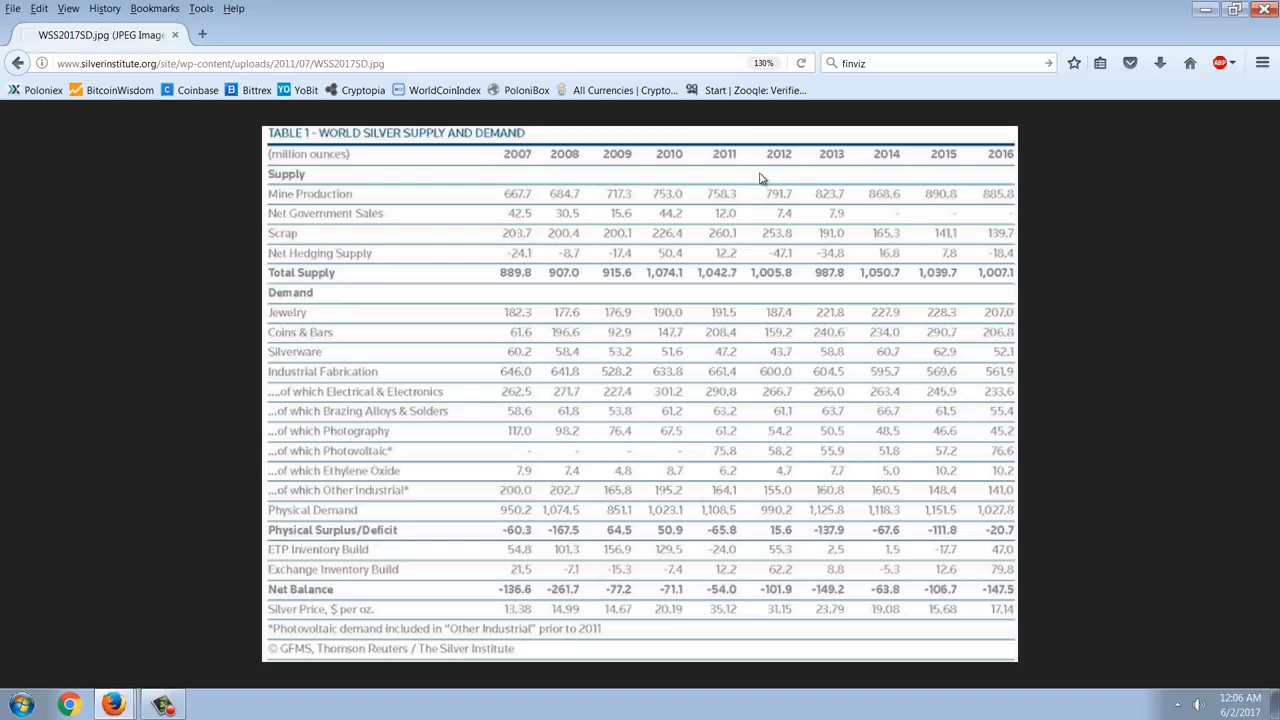
pyautogui.moveTo(744, 186)
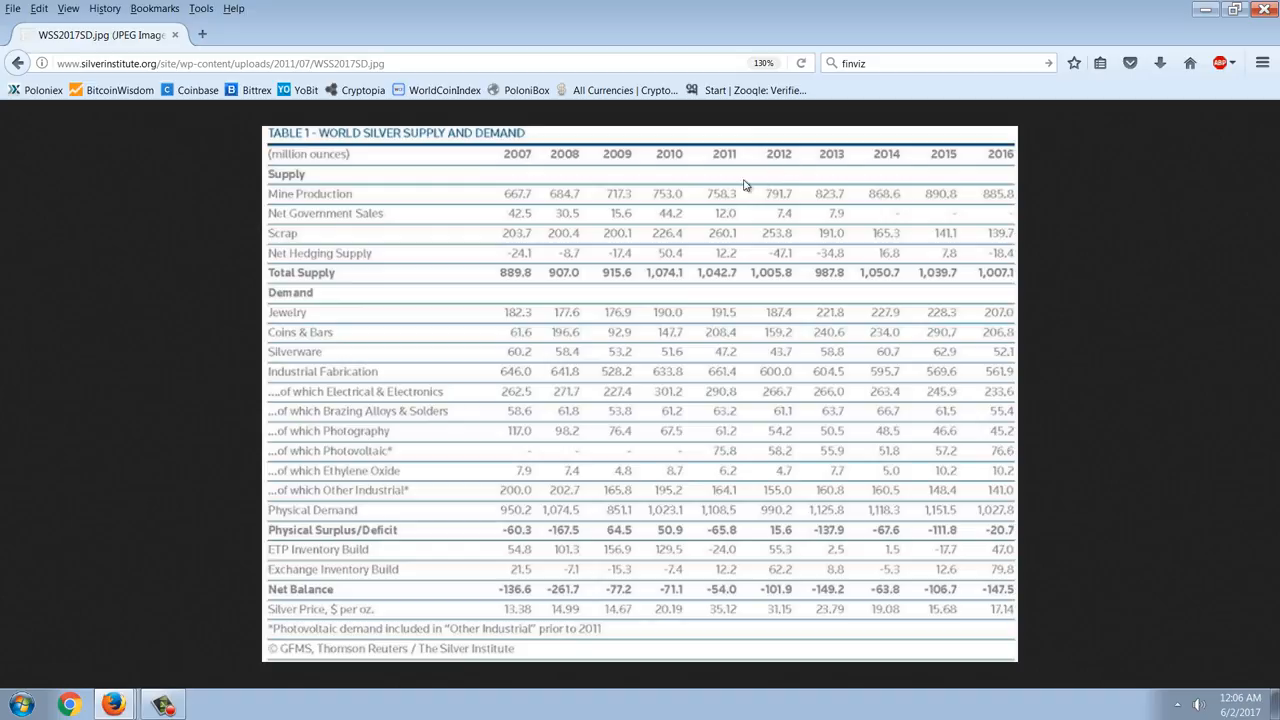
pyautogui.moveTo(728, 204)
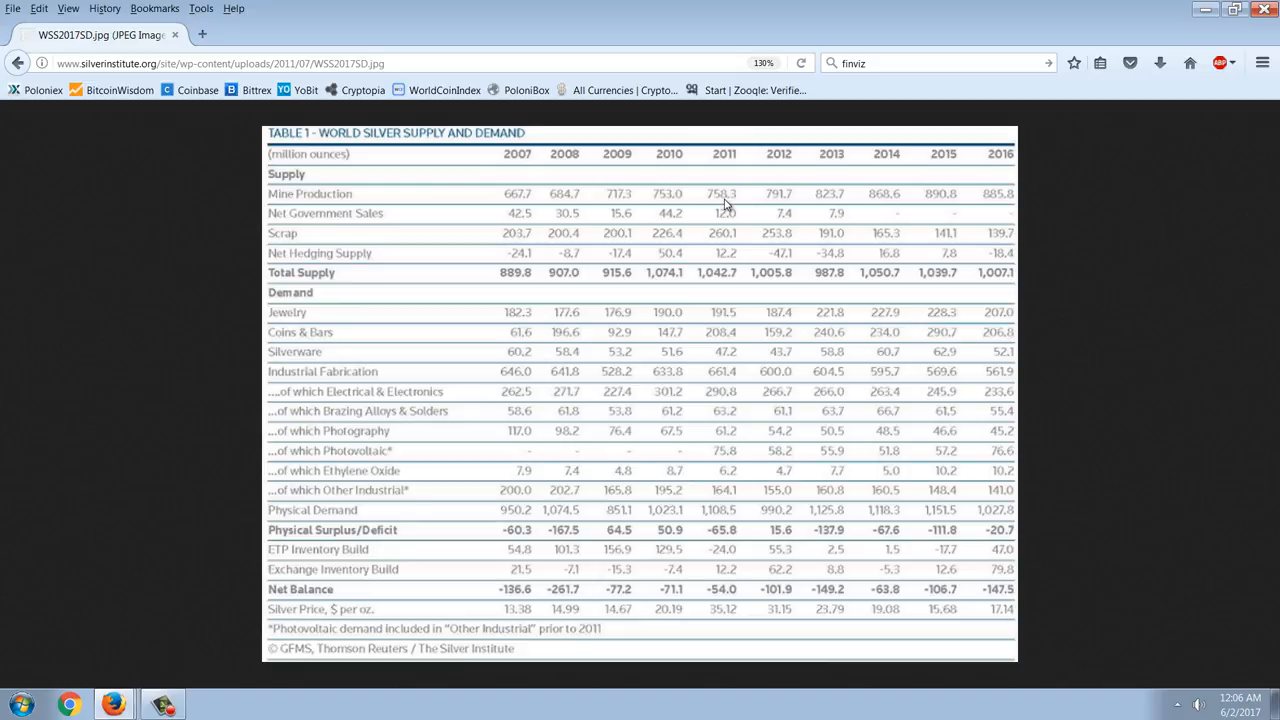
pyautogui.moveTo(696, 216)
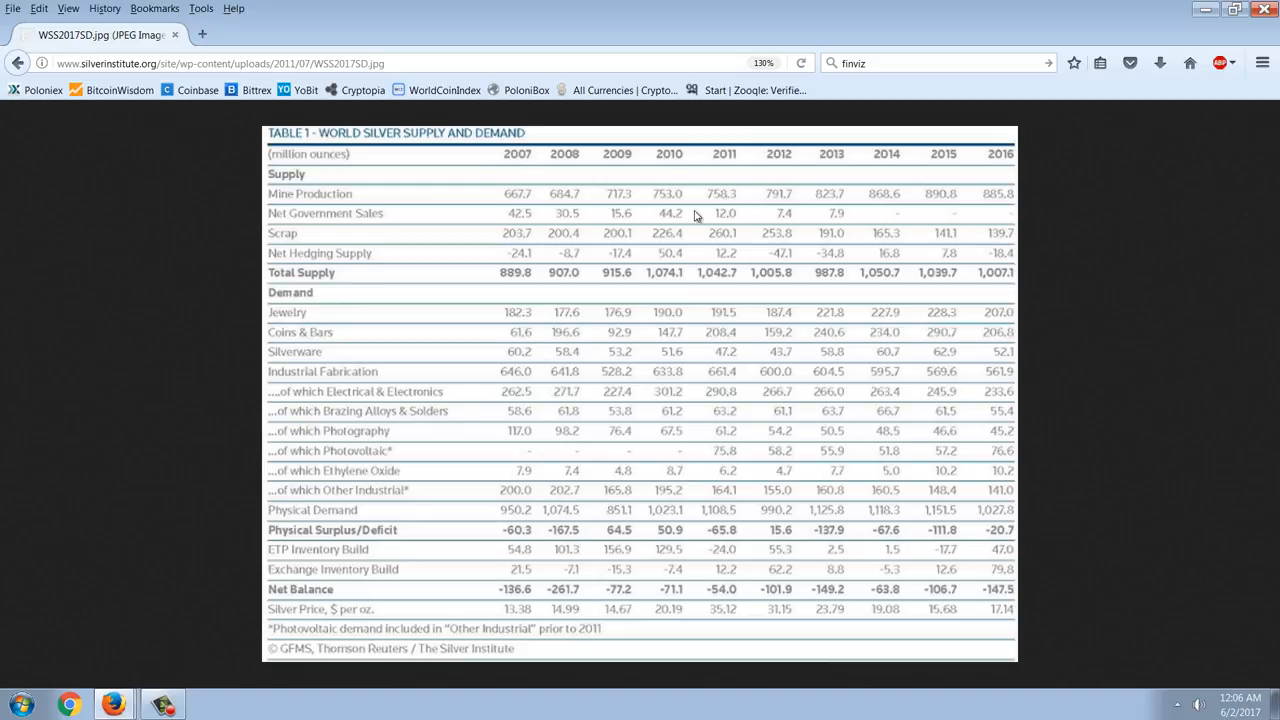
pyautogui.moveTo(712, 220)
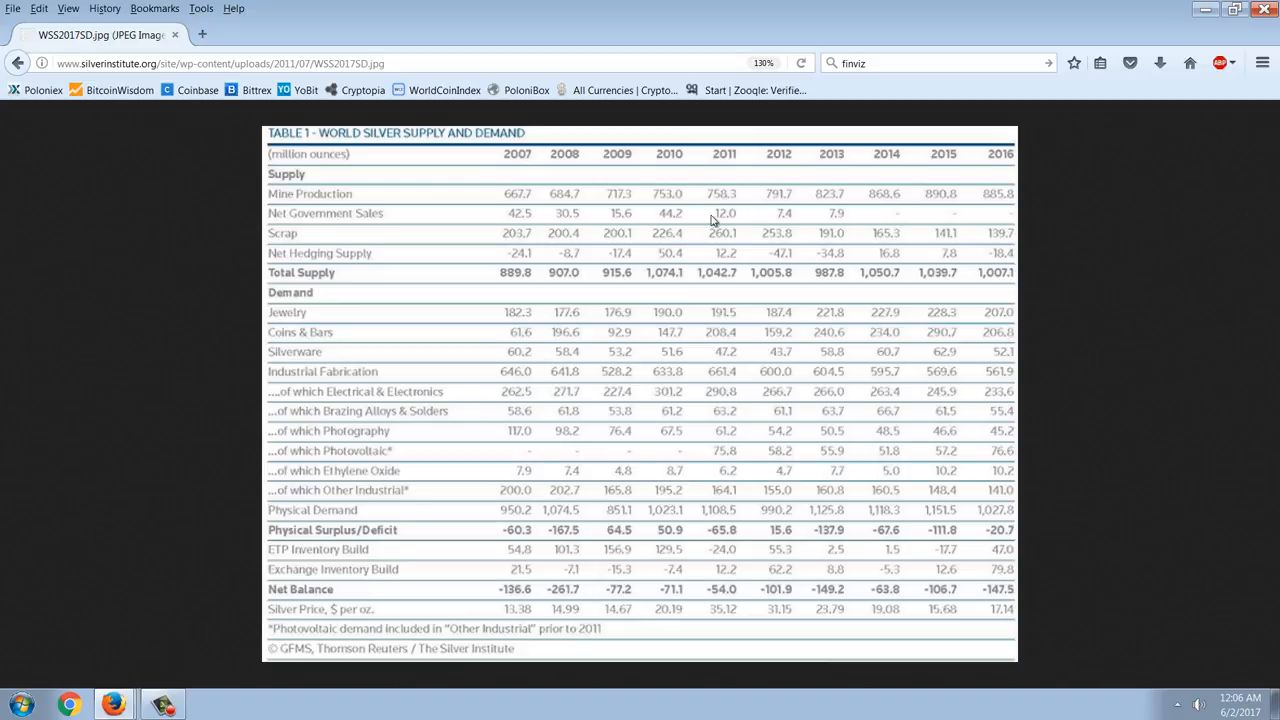
pyautogui.moveTo(892, 252)
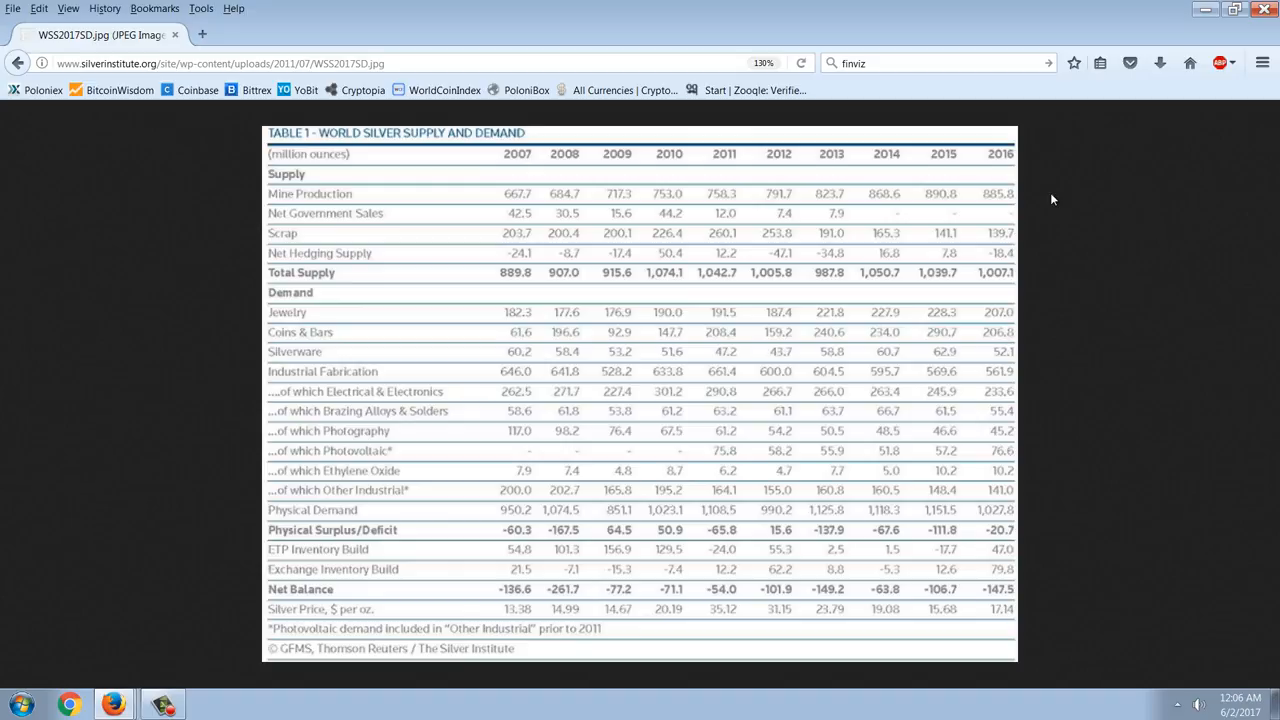
pyautogui.moveTo(844, 194)
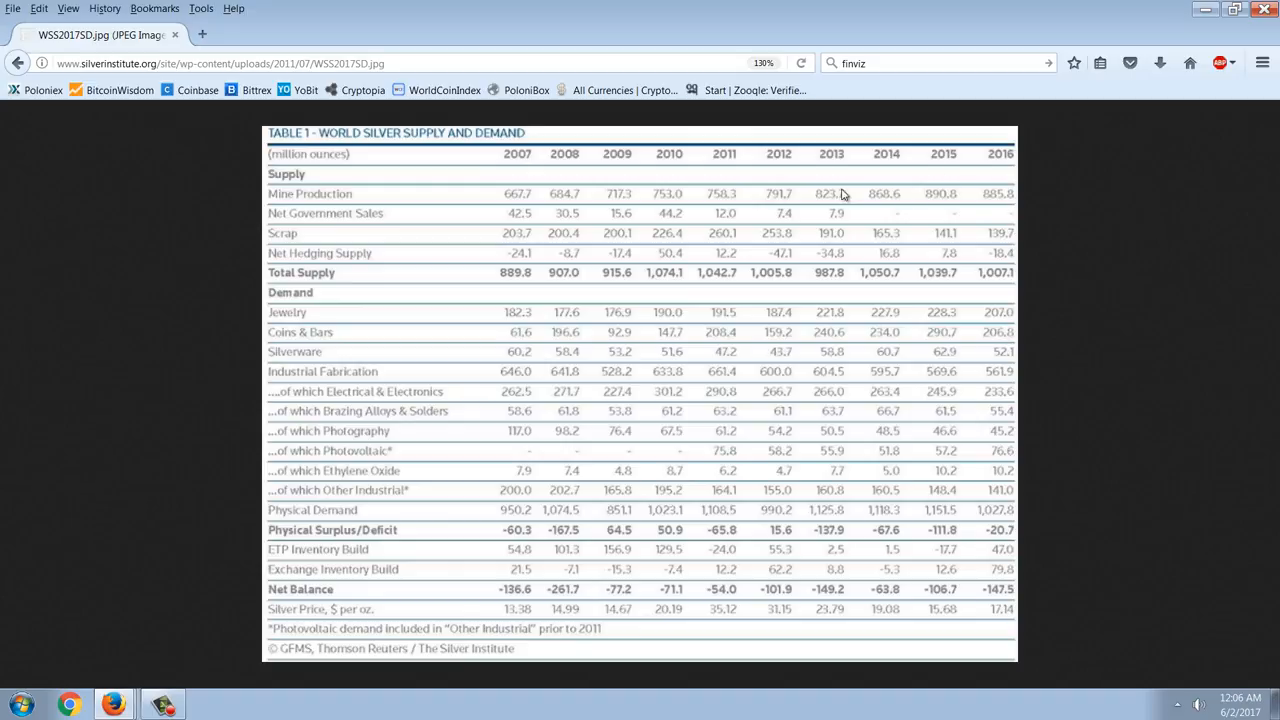
pyautogui.moveTo(728, 176)
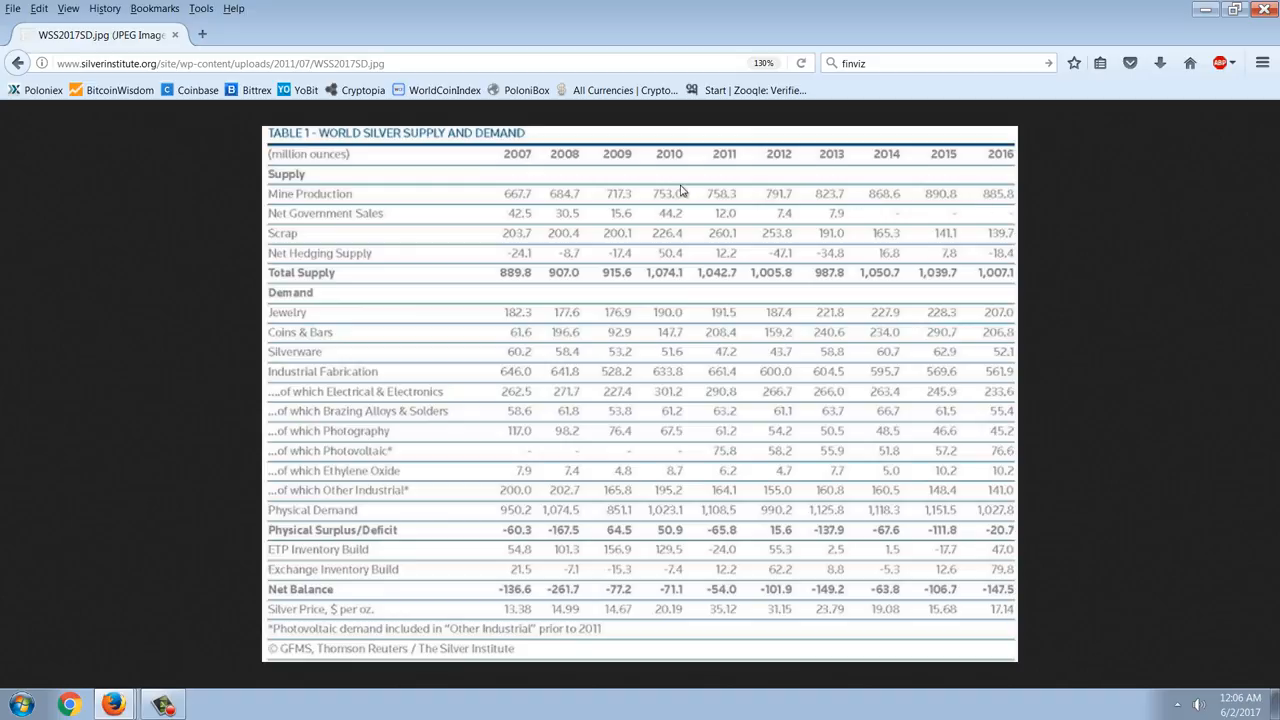
pyautogui.moveTo(976, 230)
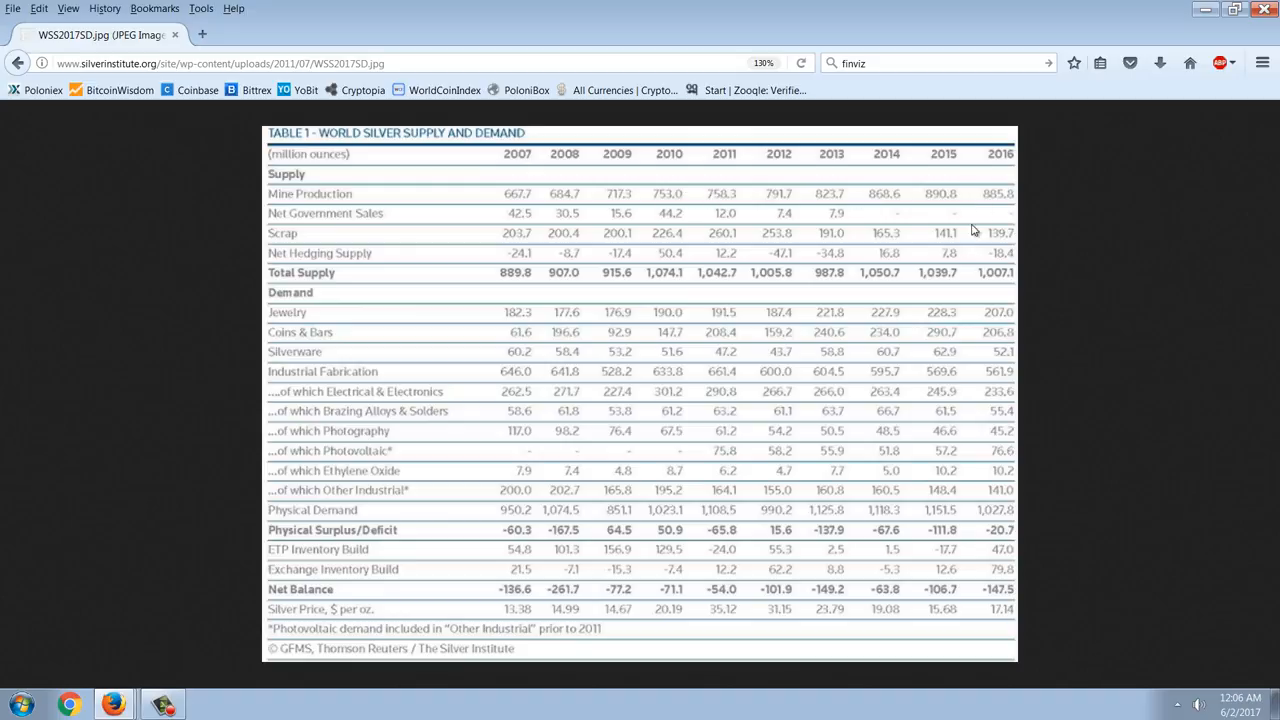
pyautogui.moveTo(1010, 192)
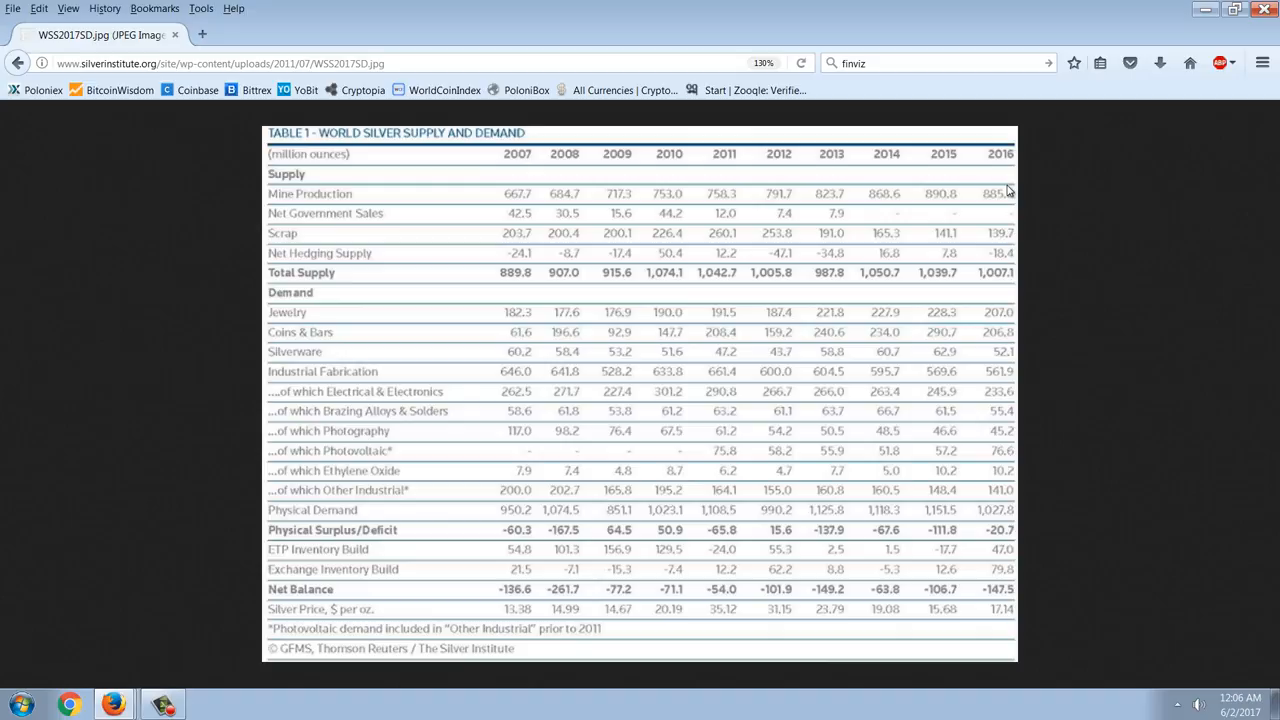
pyautogui.moveTo(1062, 186)
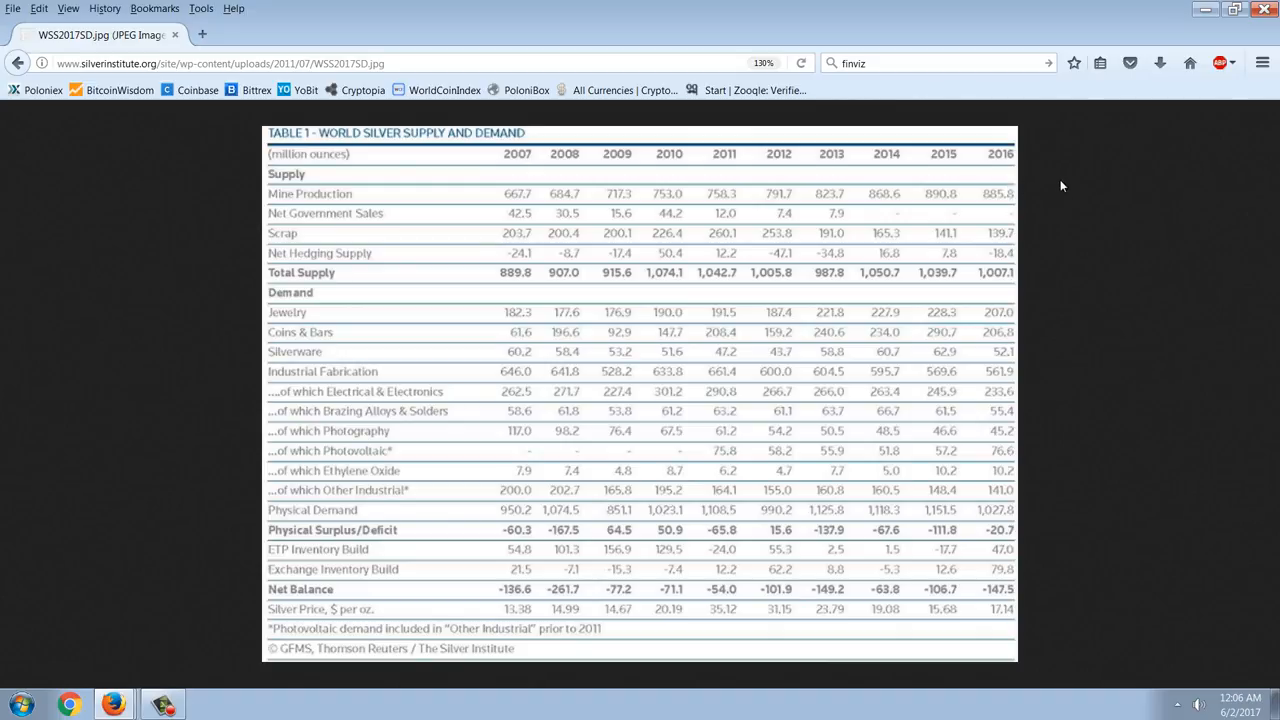
pyautogui.moveTo(1062, 206)
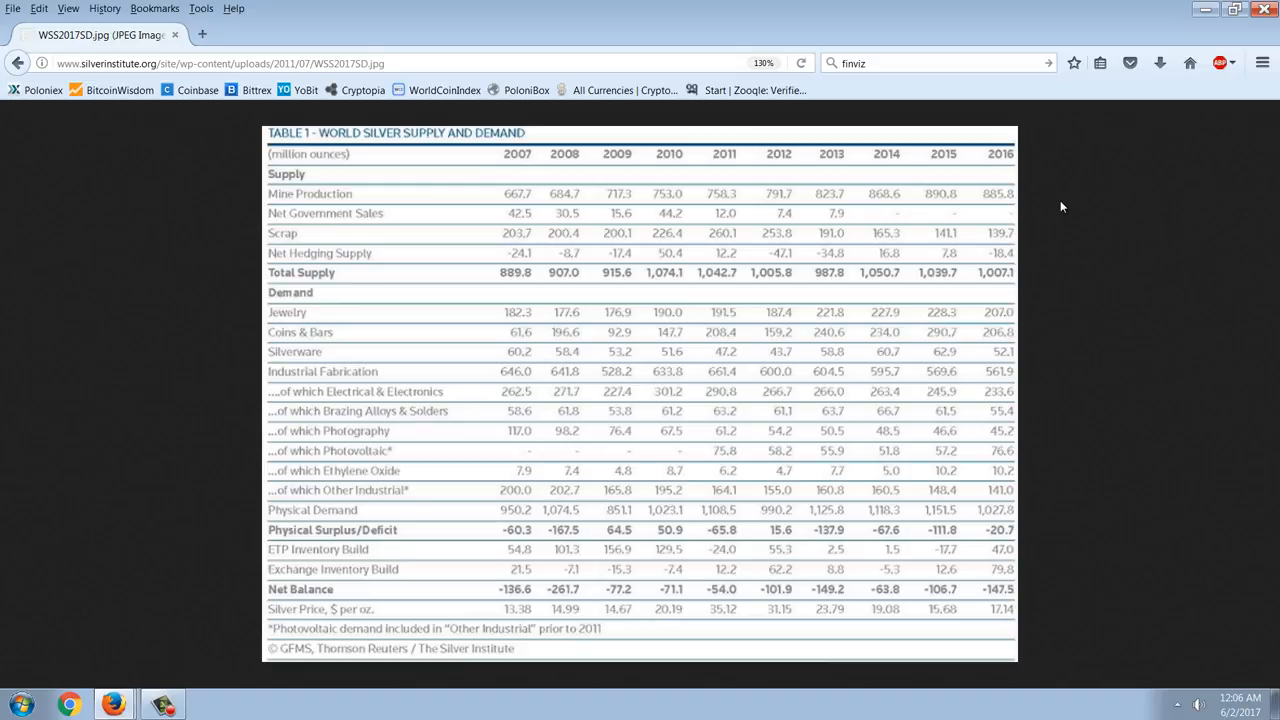
pyautogui.moveTo(1056, 220)
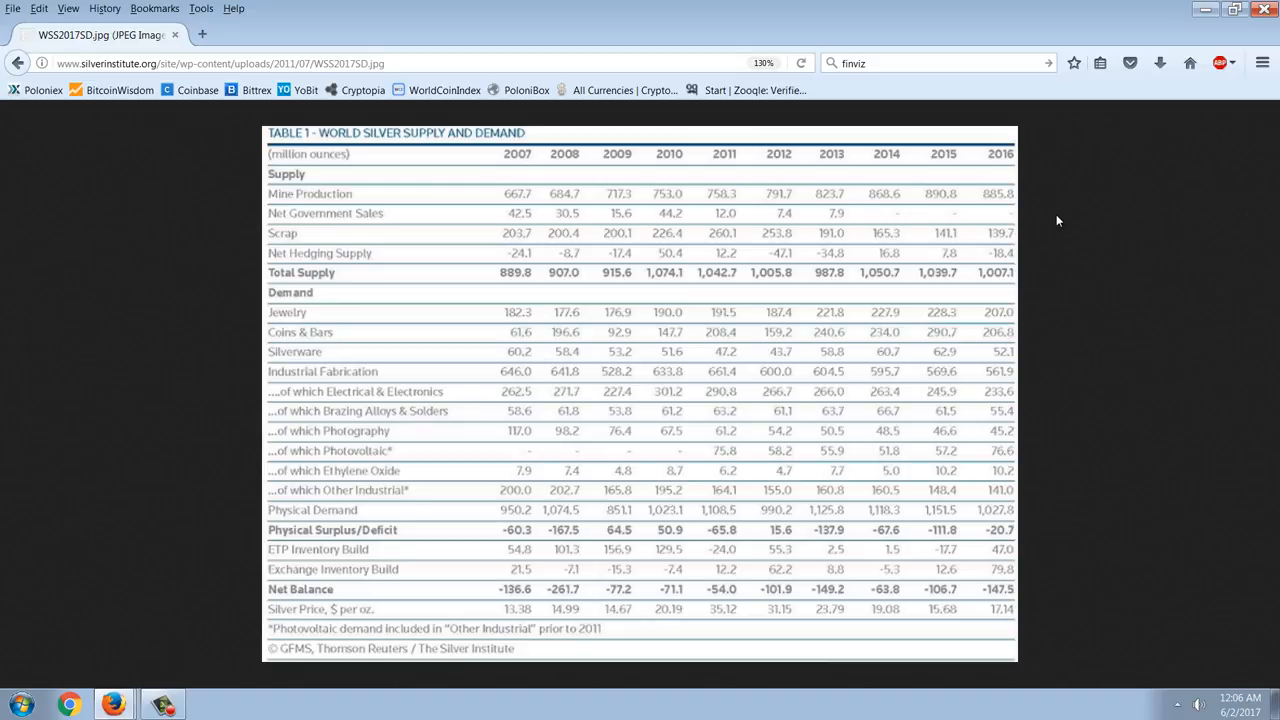
pyautogui.moveTo(1064, 218)
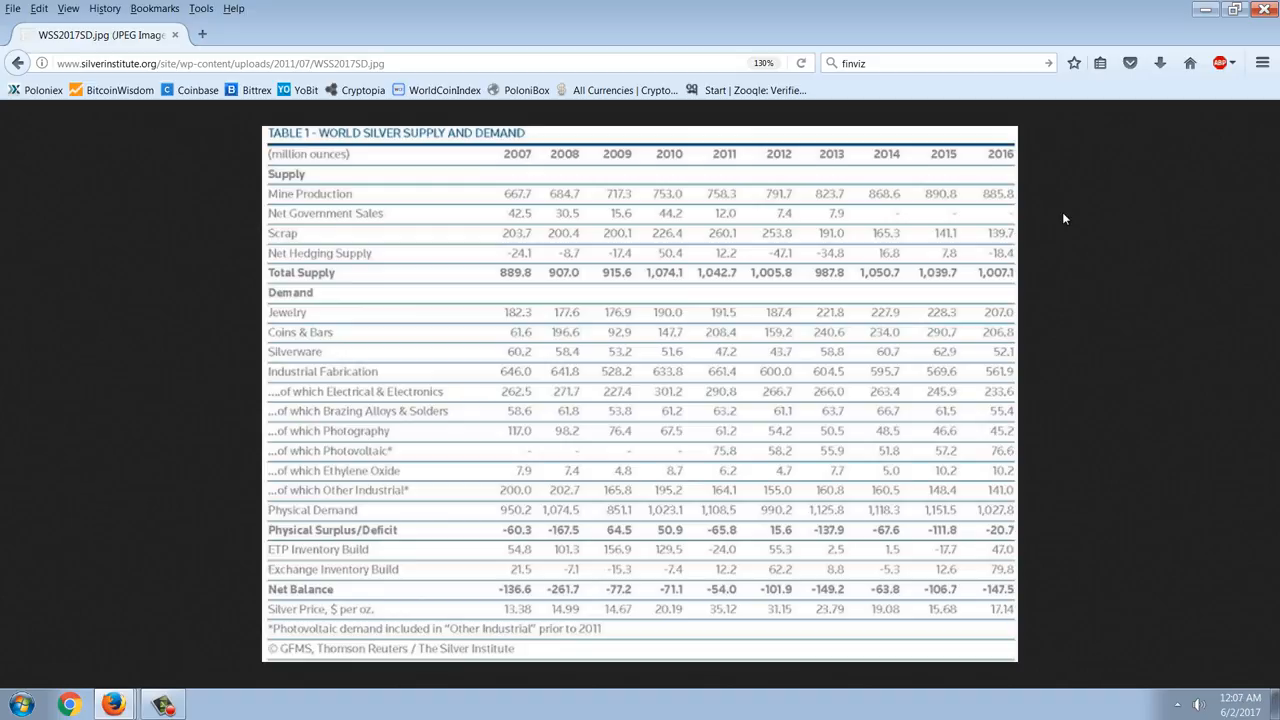
pyautogui.moveTo(808, 362)
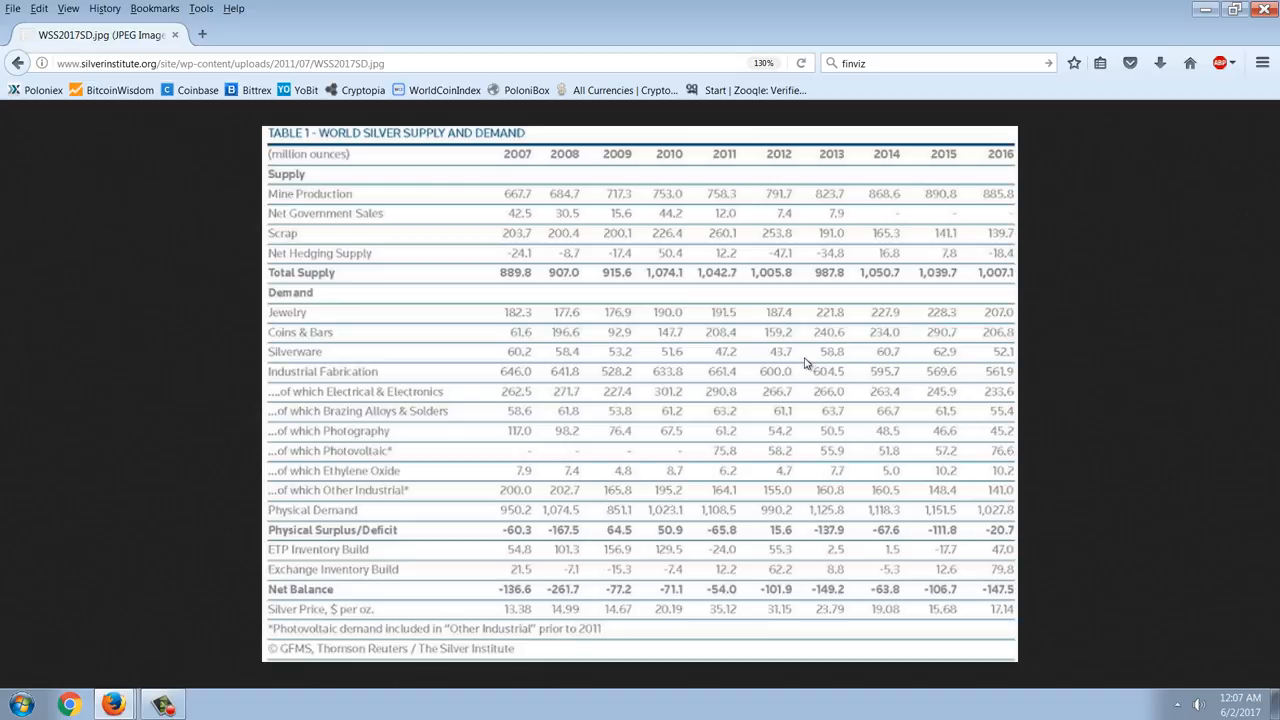
pyautogui.moveTo(1118, 252)
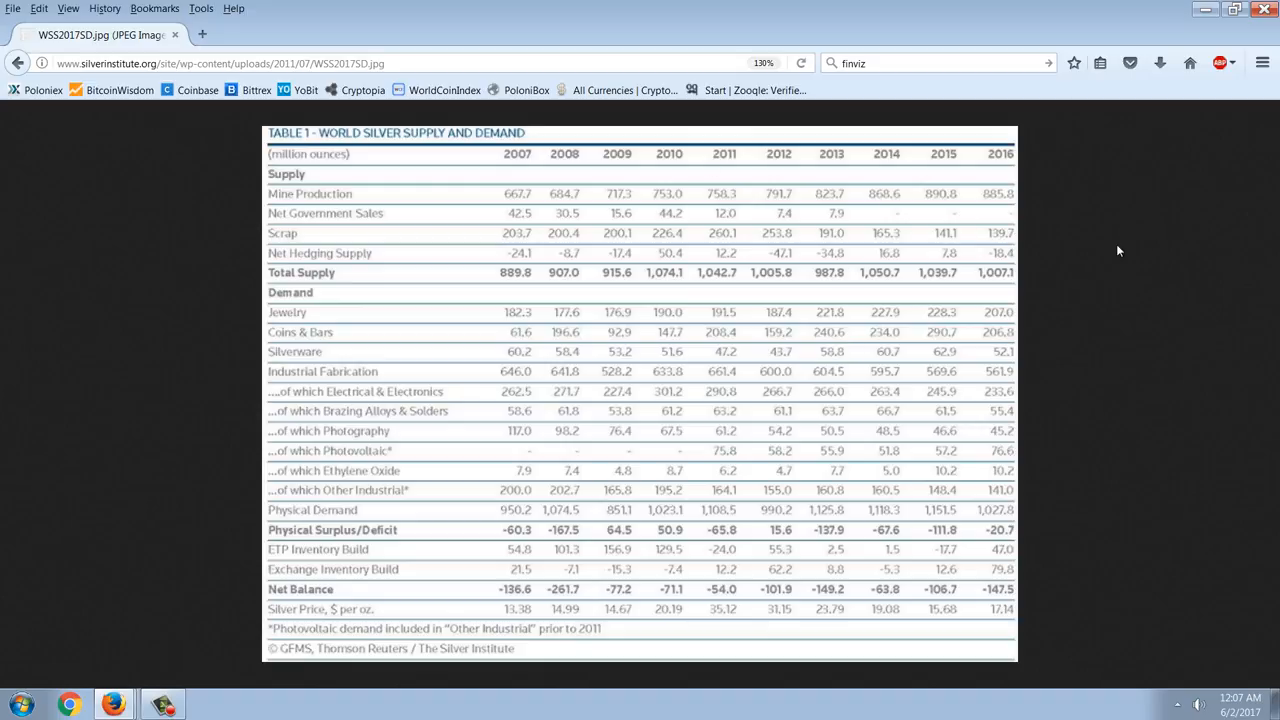
pyautogui.moveTo(1012, 292)
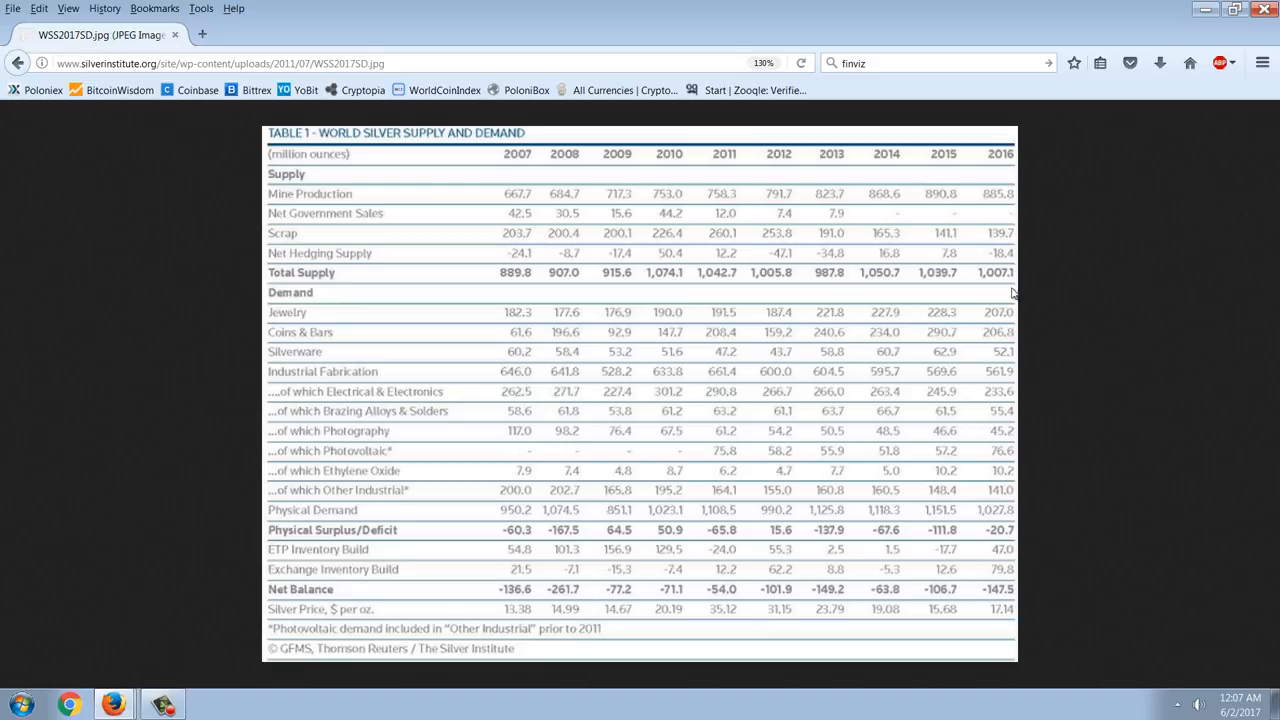
pyautogui.moveTo(1108, 212)
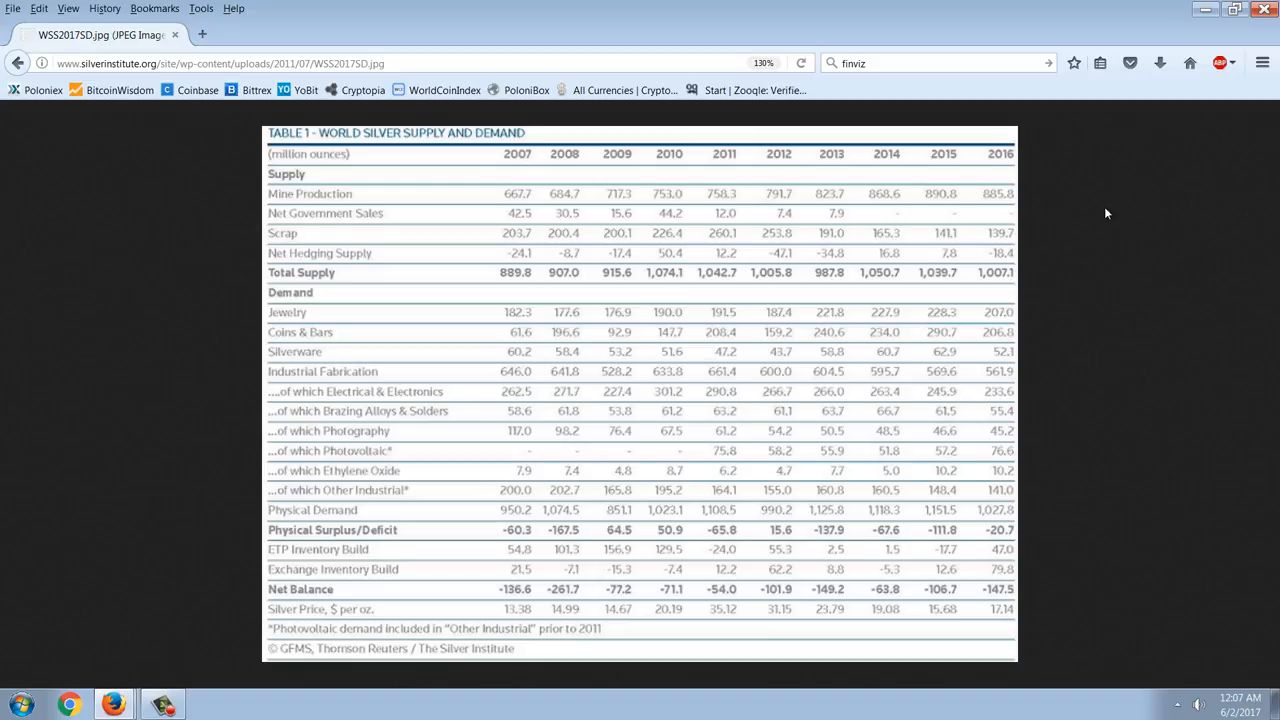
pyautogui.moveTo(1064, 228)
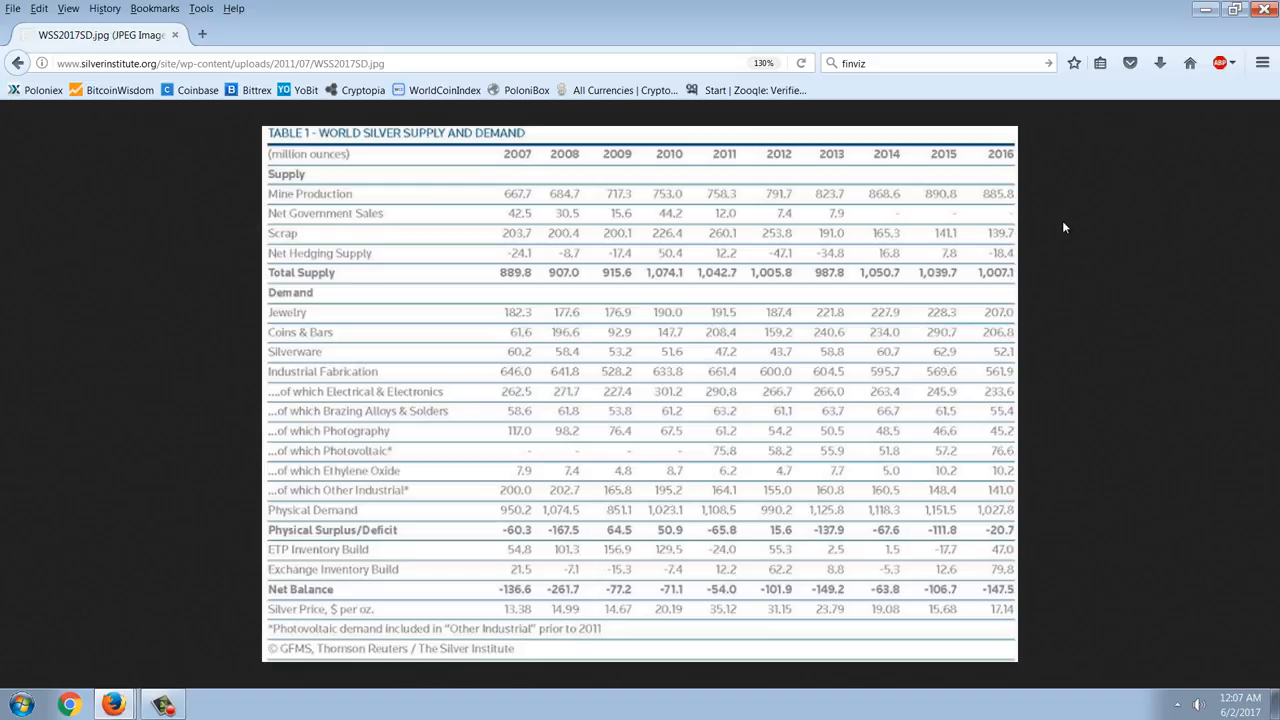
pyautogui.moveTo(520, 228)
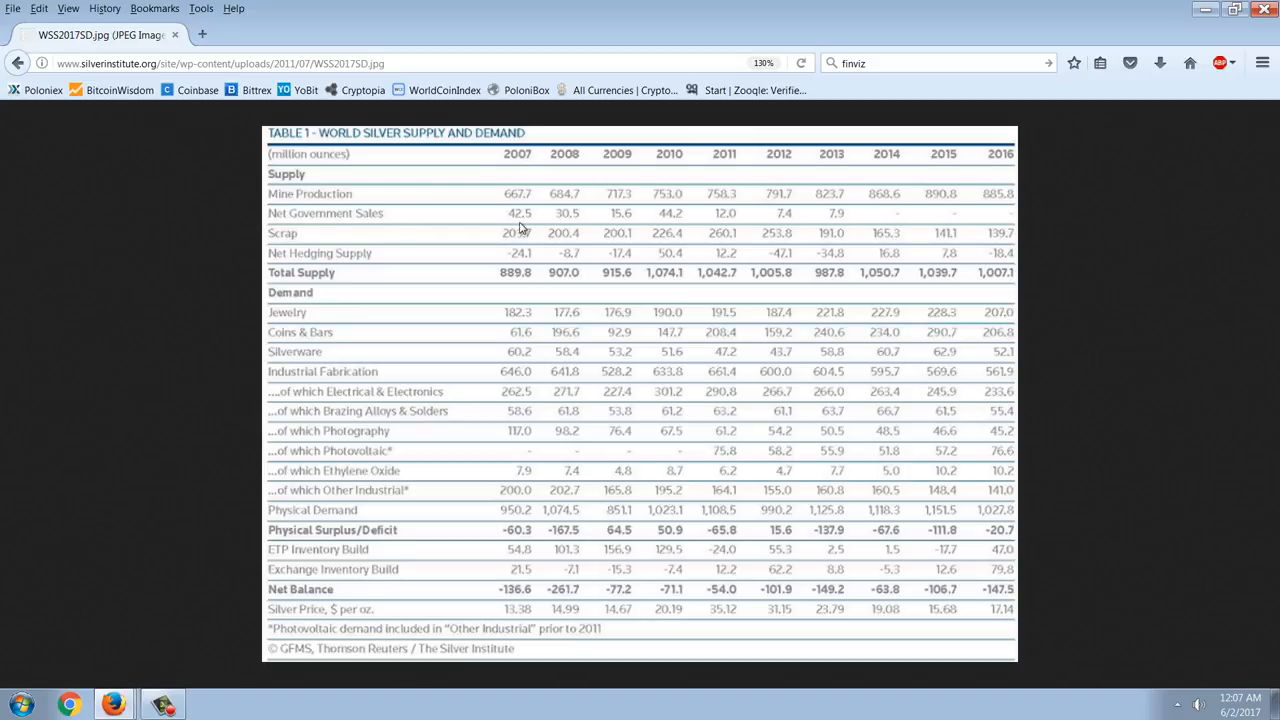
pyautogui.moveTo(1034, 242)
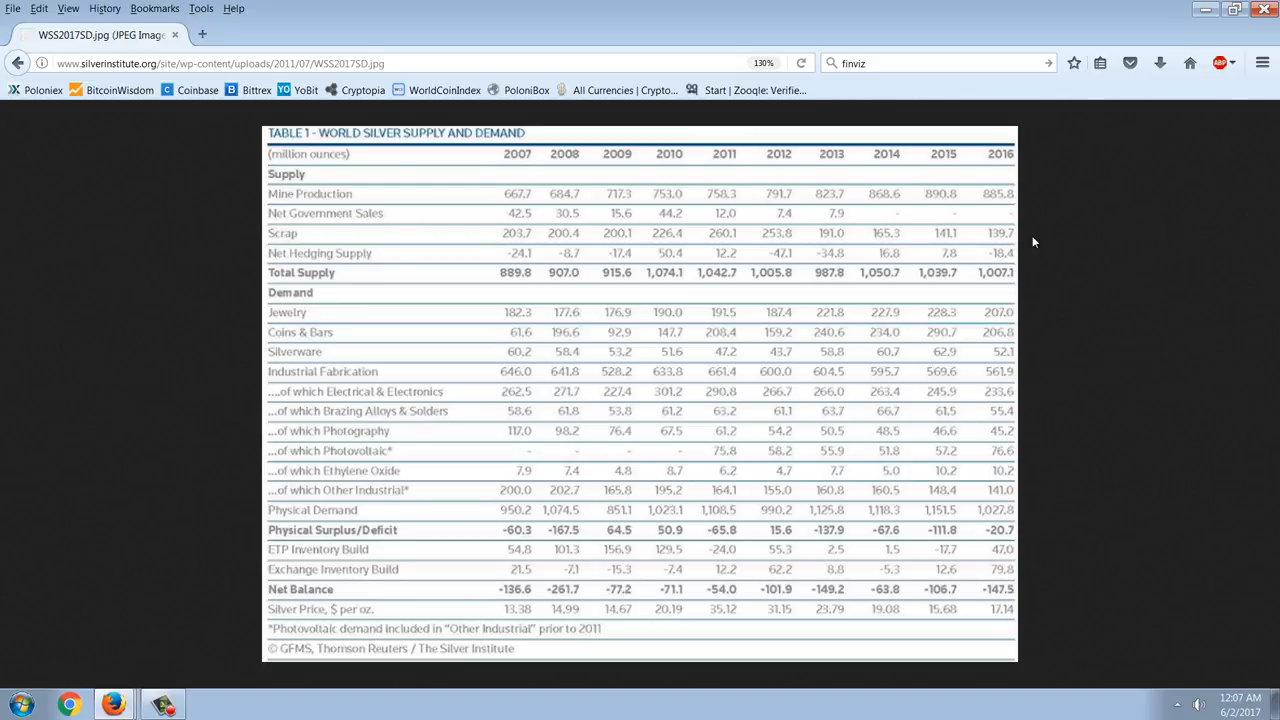
pyautogui.moveTo(1010, 244)
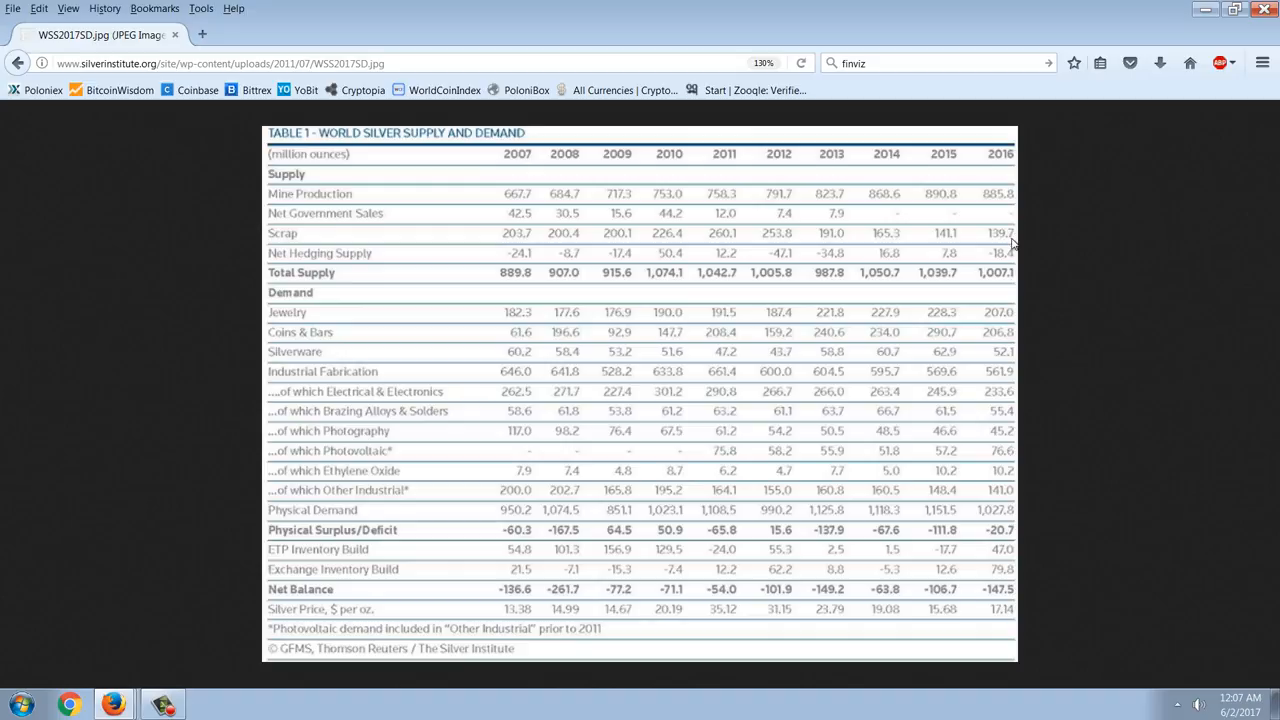
pyautogui.moveTo(708, 224)
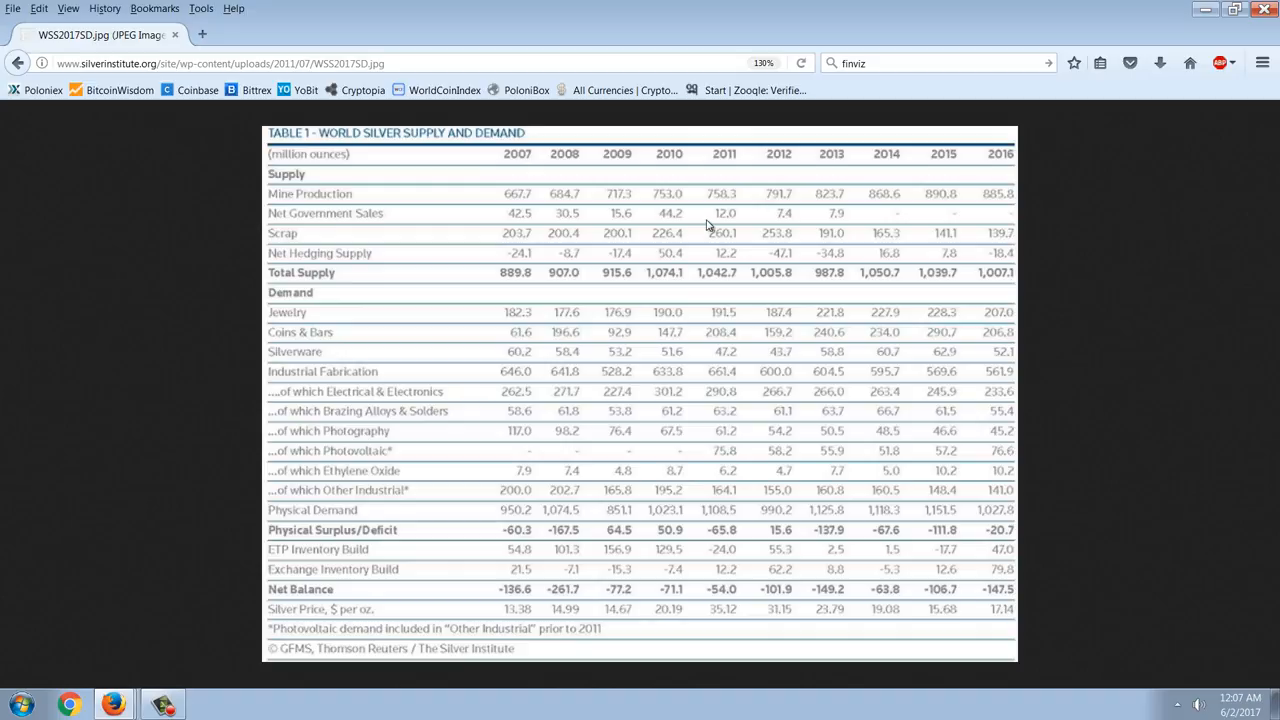
pyautogui.moveTo(792, 192)
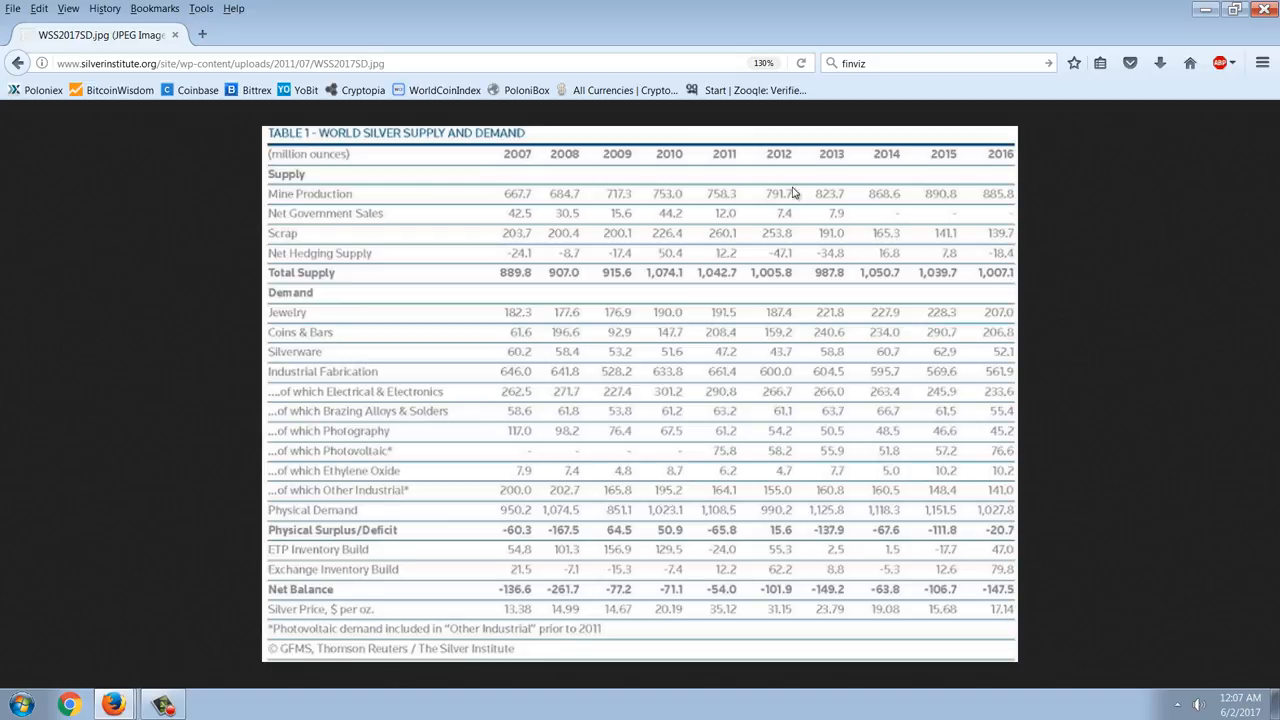
pyautogui.moveTo(732, 240)
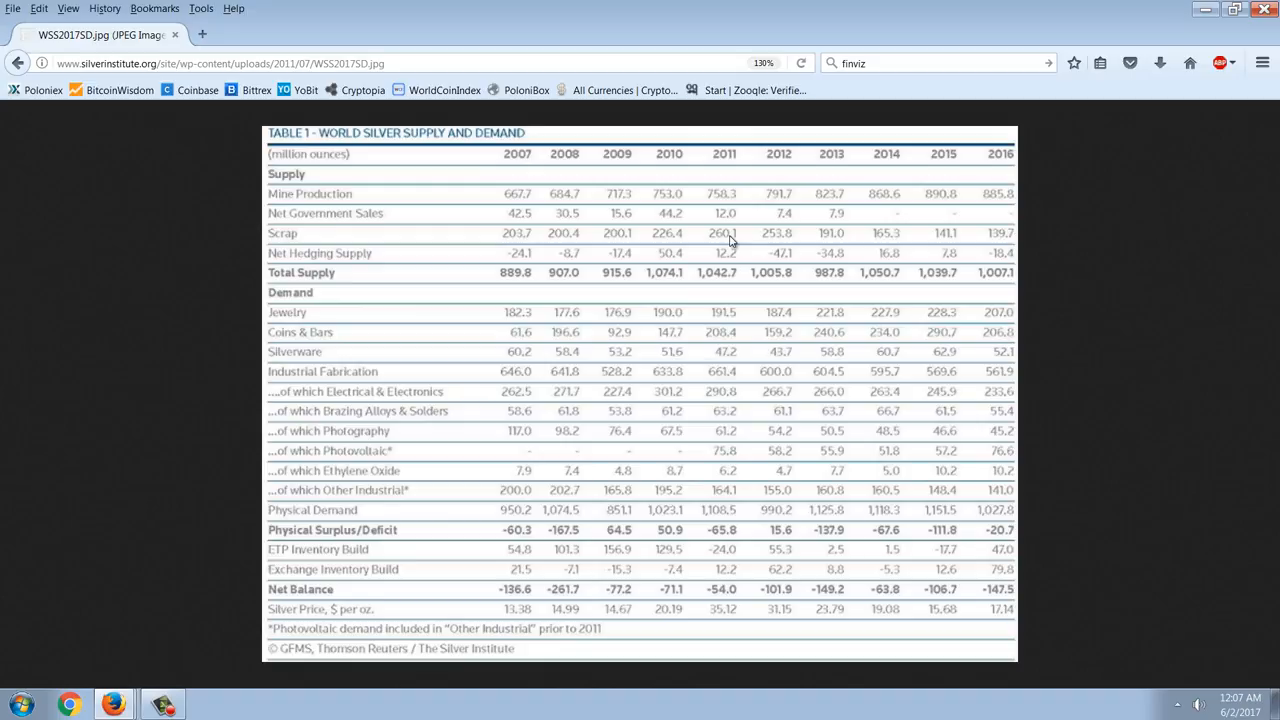
pyautogui.moveTo(760, 210)
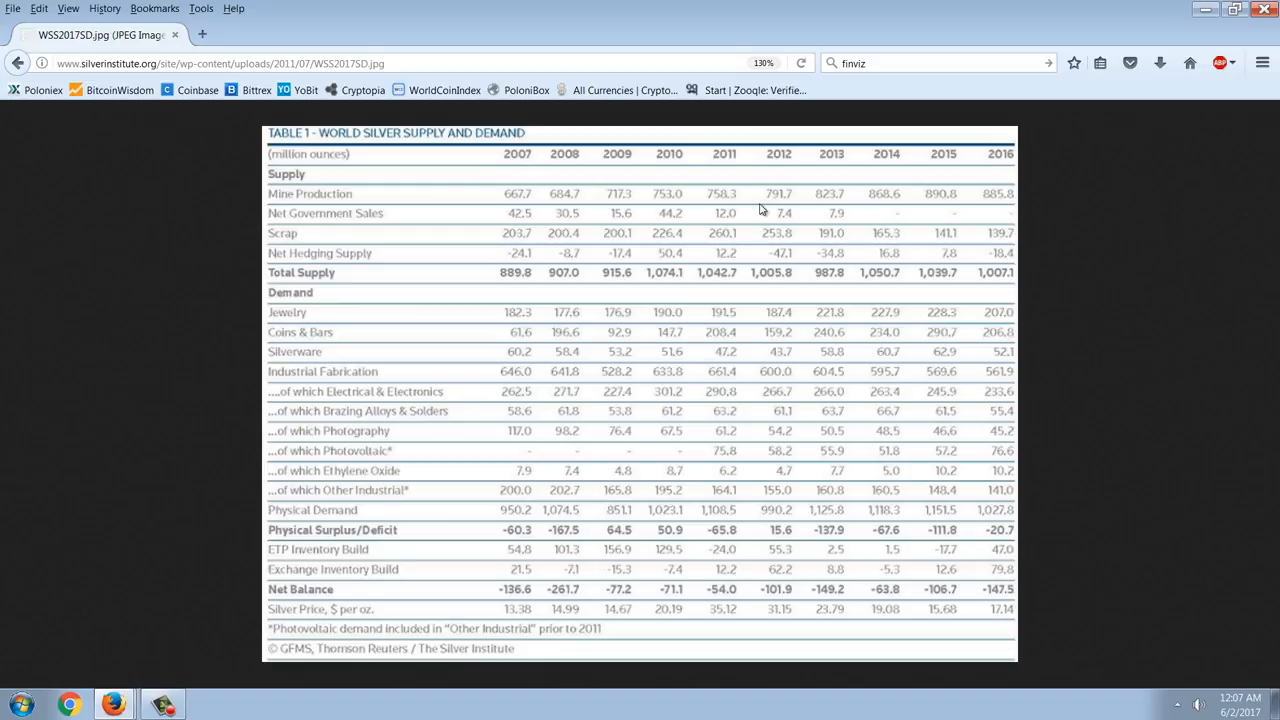
pyautogui.moveTo(712, 244)
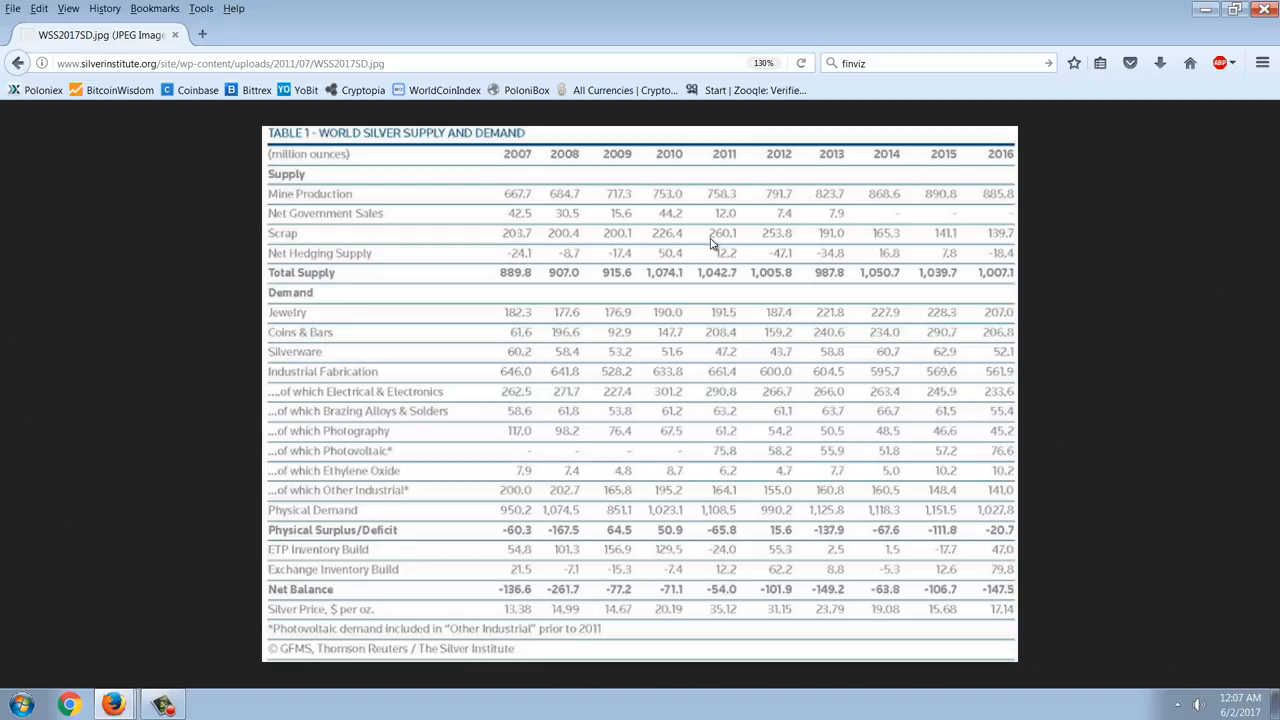
pyautogui.moveTo(1016, 242)
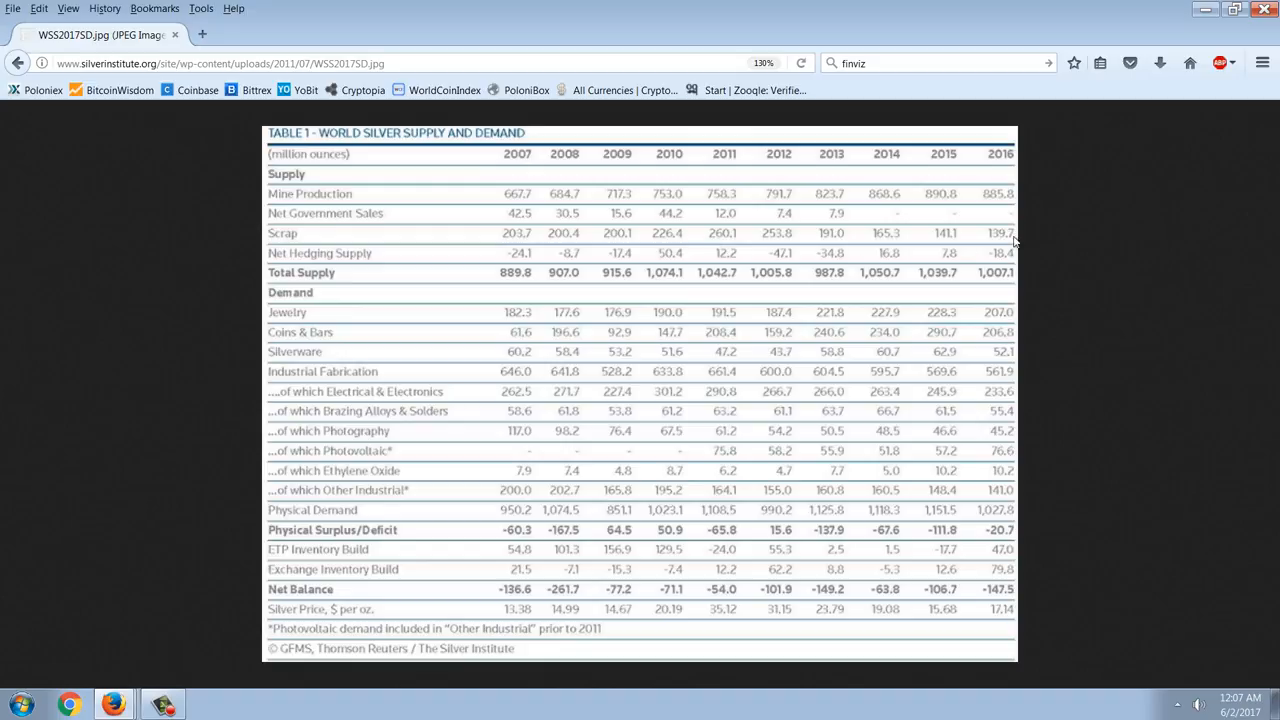
pyautogui.moveTo(904, 236)
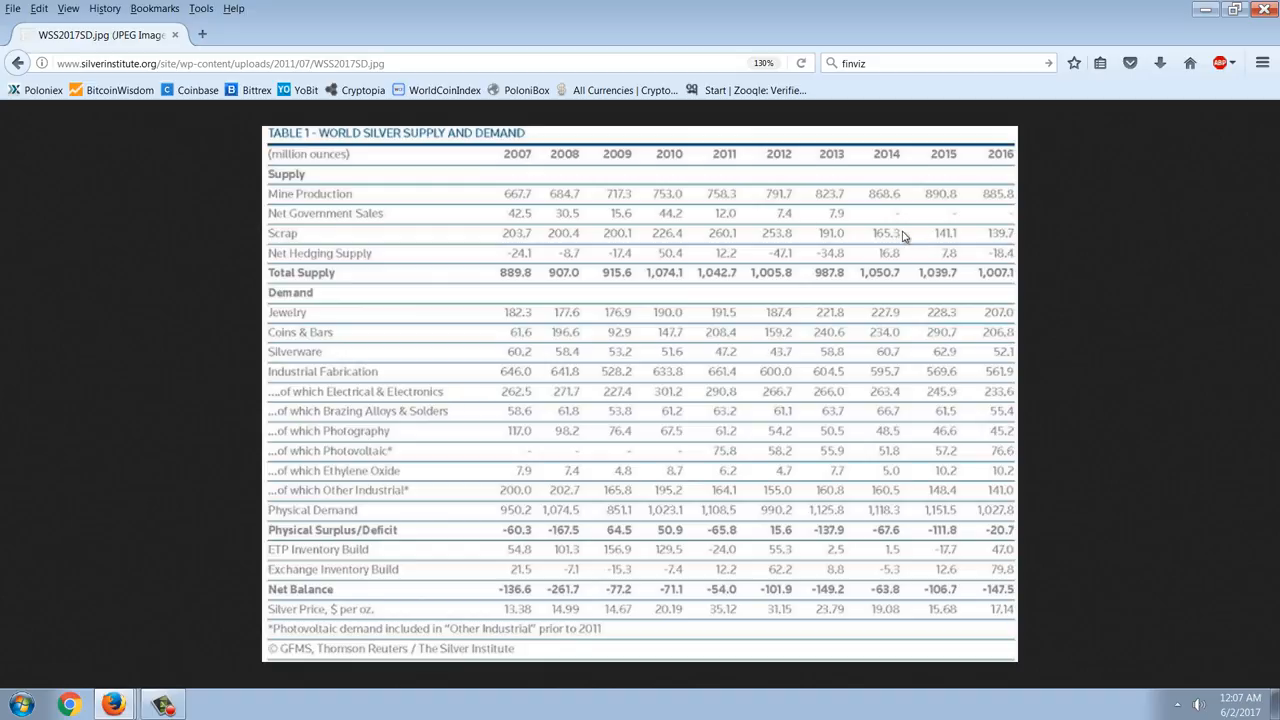
pyautogui.moveTo(988, 244)
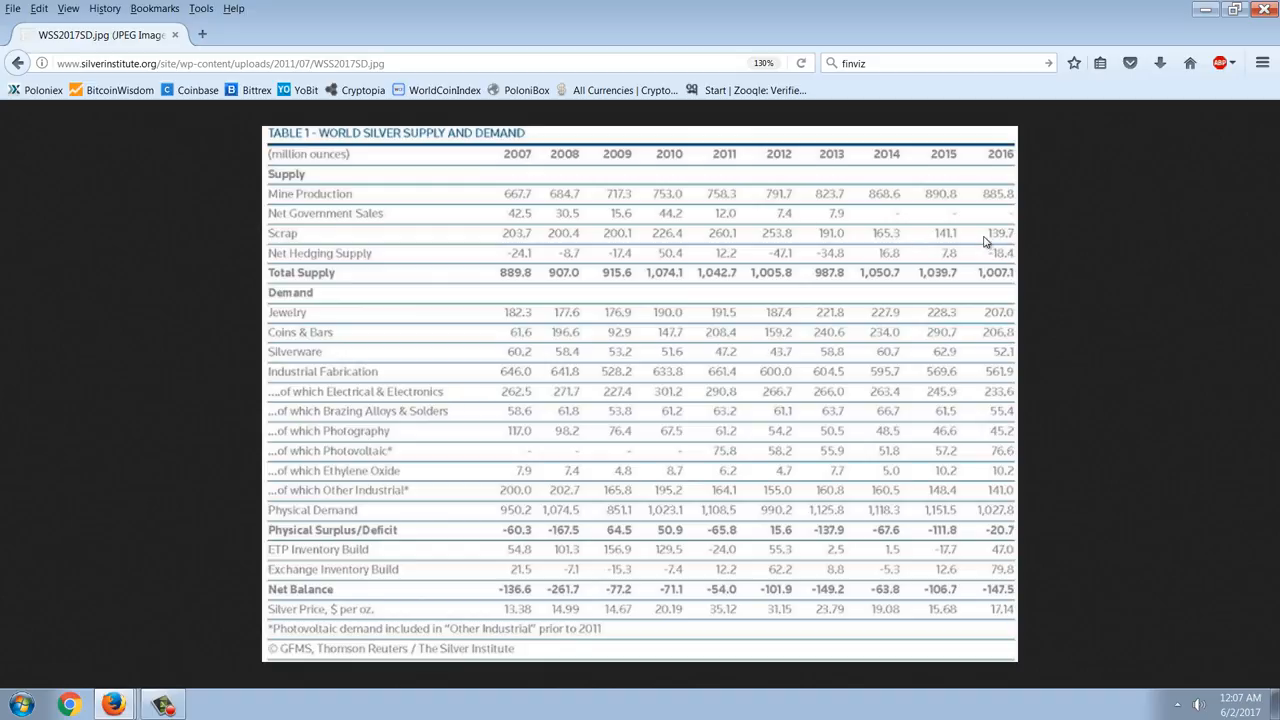
pyautogui.moveTo(1032, 244)
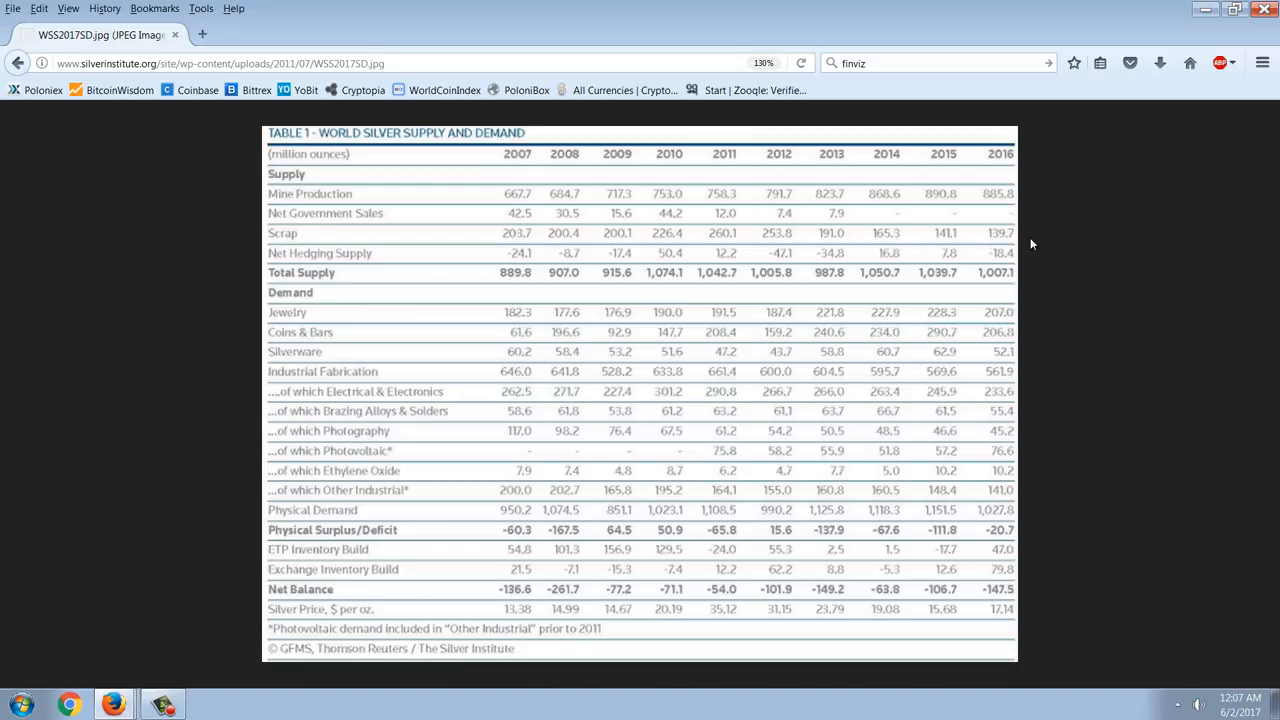
pyautogui.moveTo(948, 298)
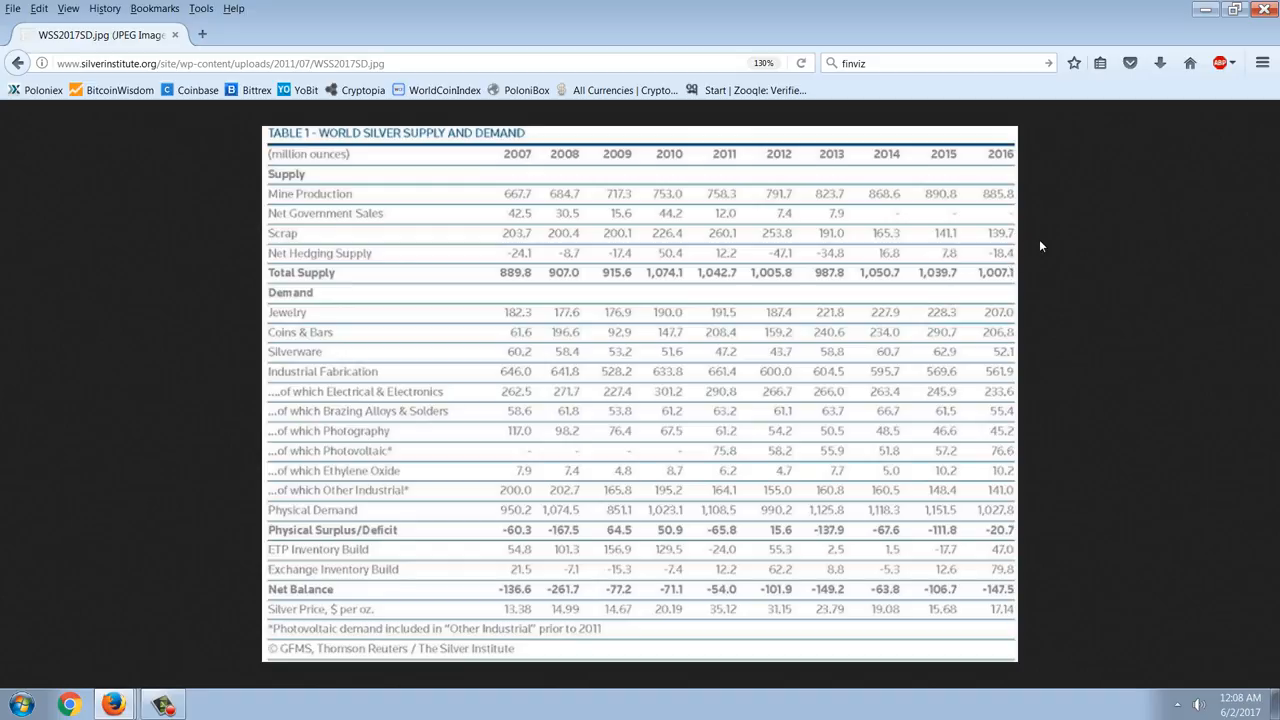
pyautogui.moveTo(1030, 260)
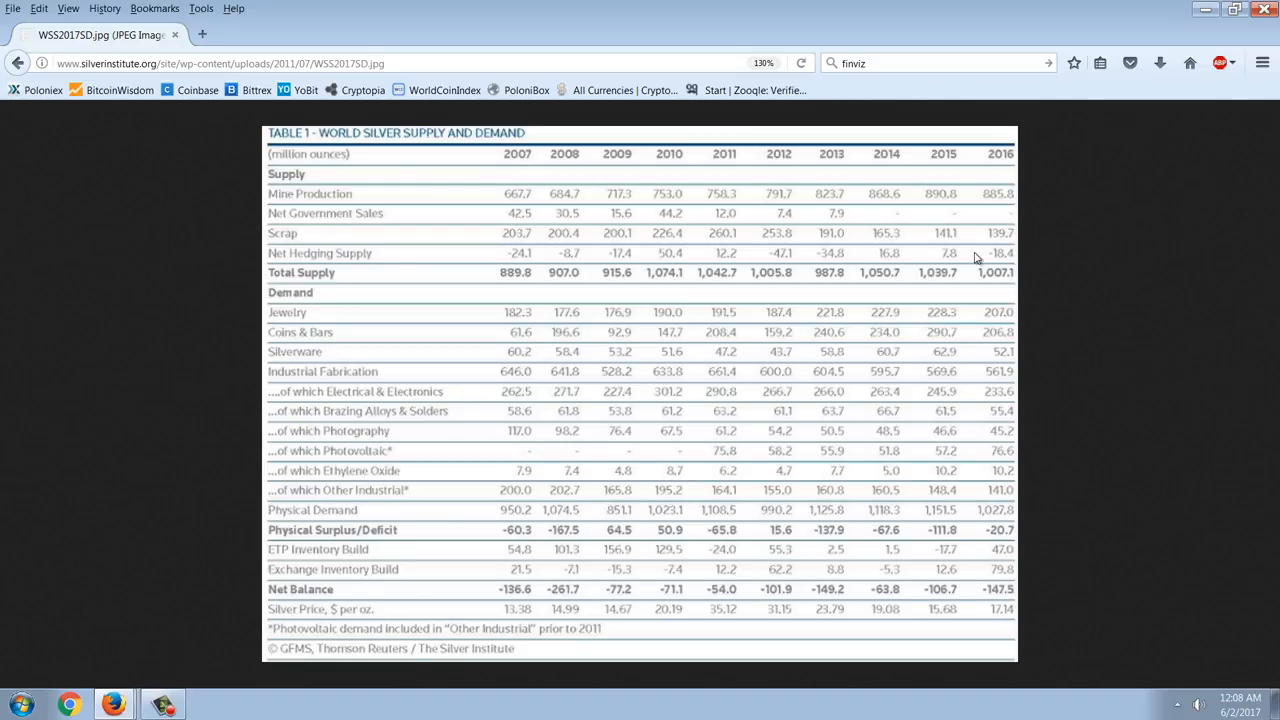
pyautogui.moveTo(1046, 240)
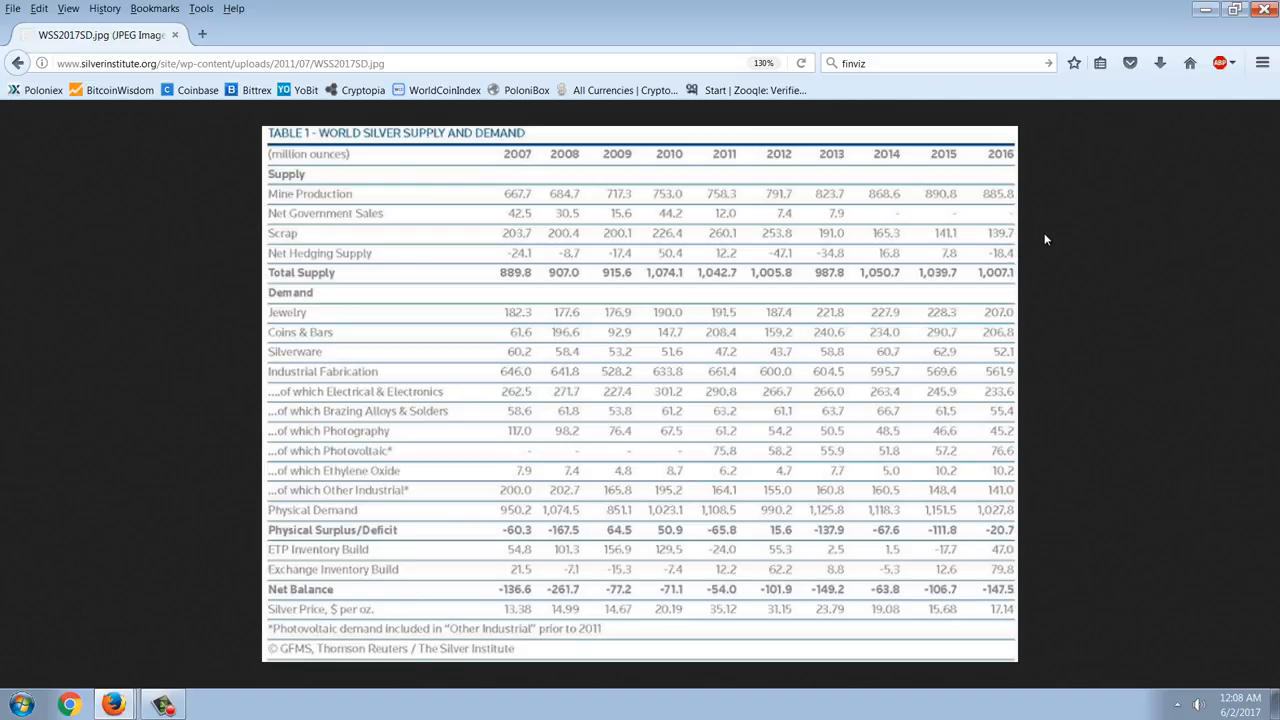
pyautogui.moveTo(1022, 252)
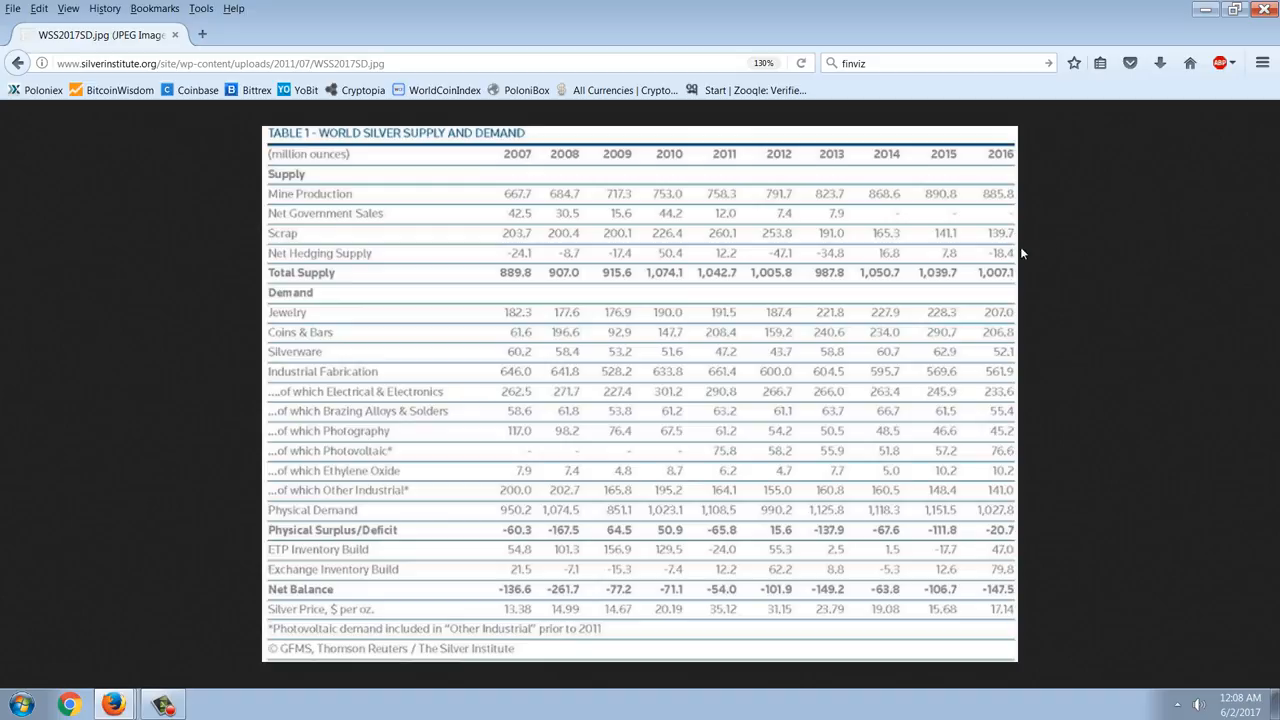
pyautogui.moveTo(880, 288)
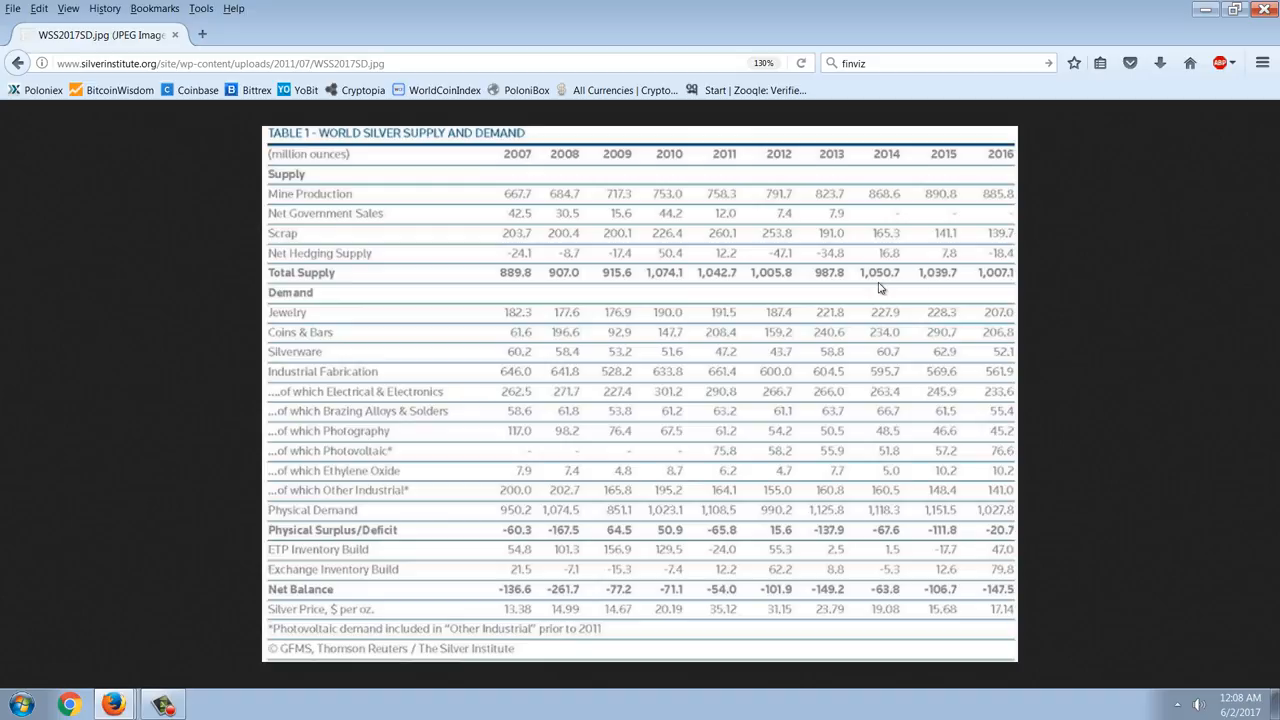
pyautogui.moveTo(1000, 288)
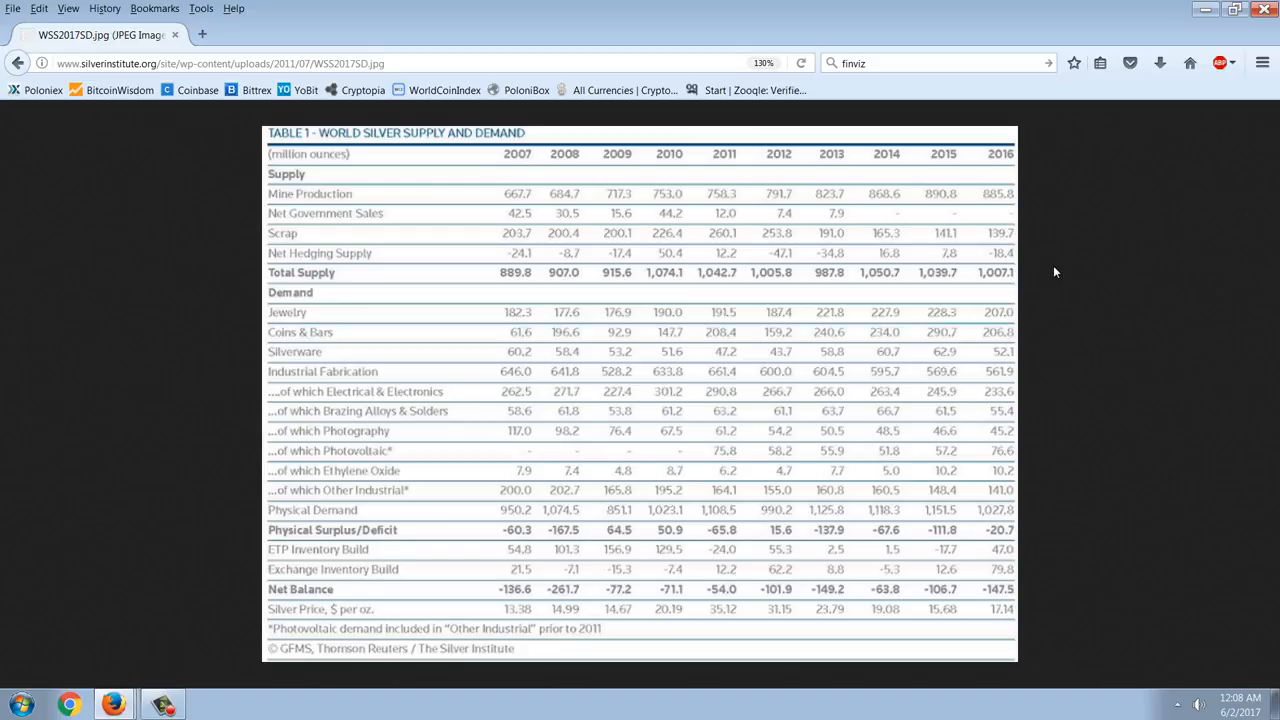
pyautogui.moveTo(1066, 272)
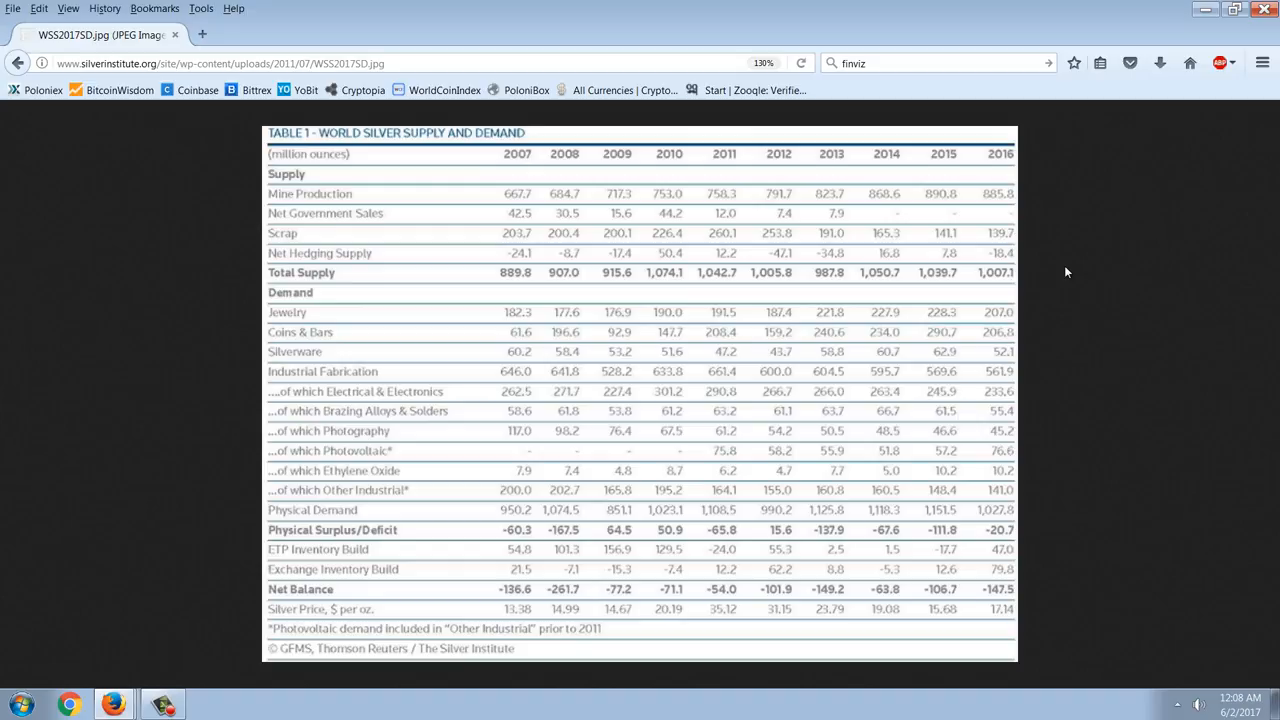
pyautogui.moveTo(1044, 262)
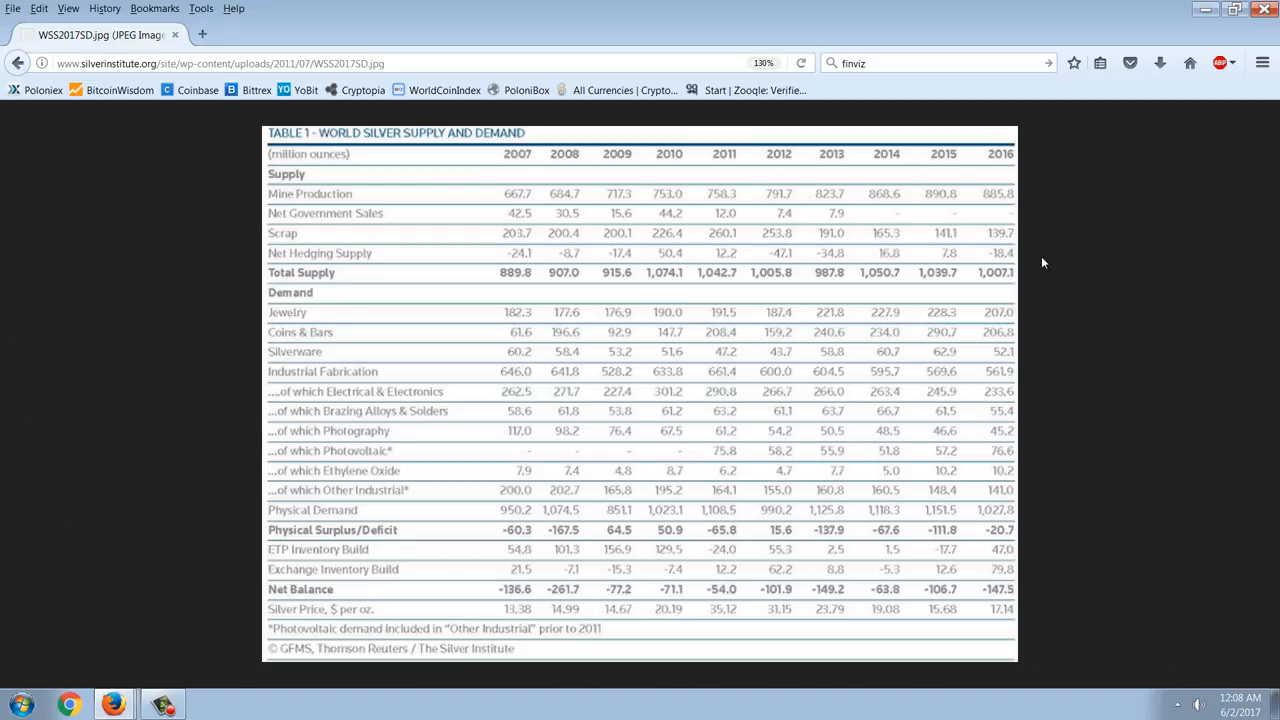
pyautogui.moveTo(1036, 302)
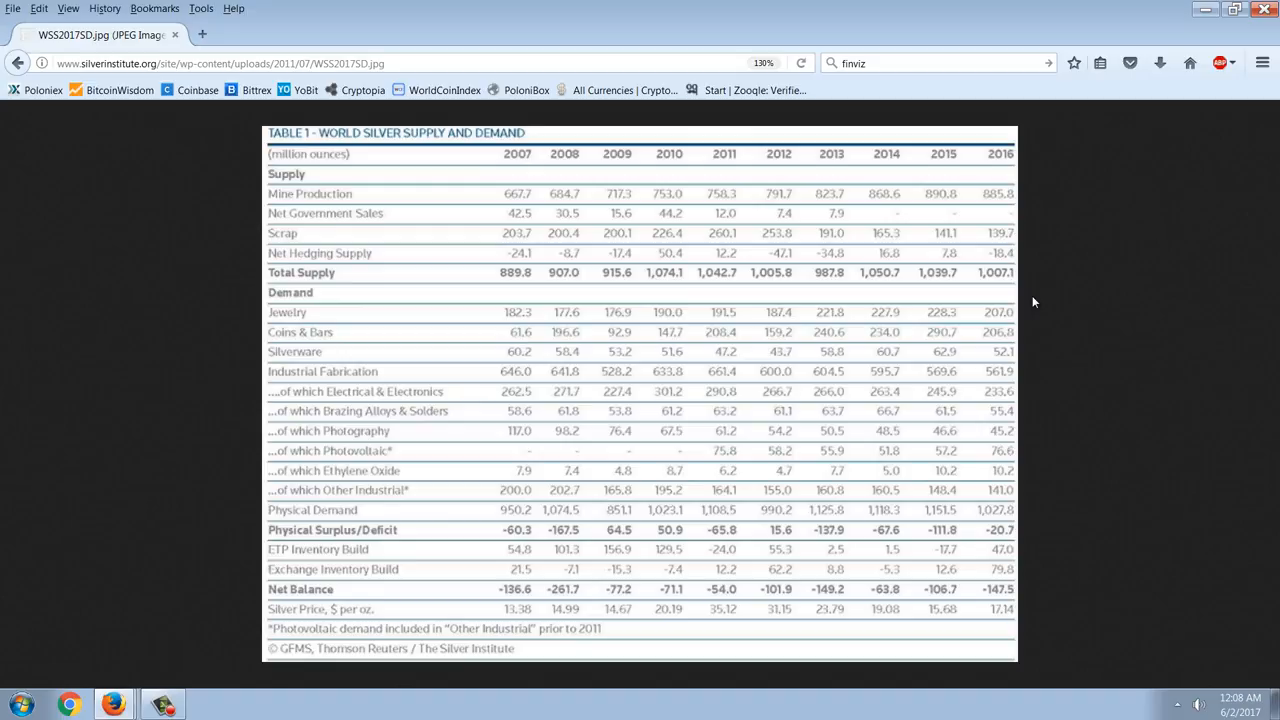
pyautogui.moveTo(1024, 324)
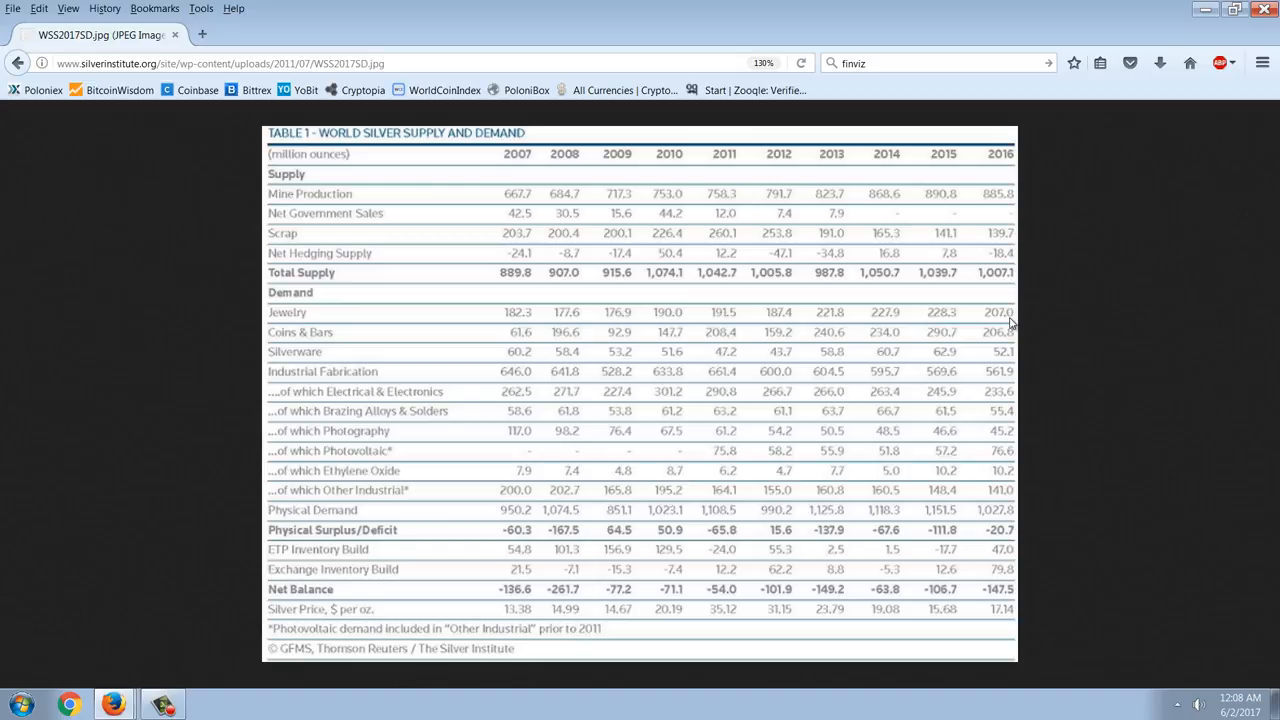
pyautogui.moveTo(1008, 292)
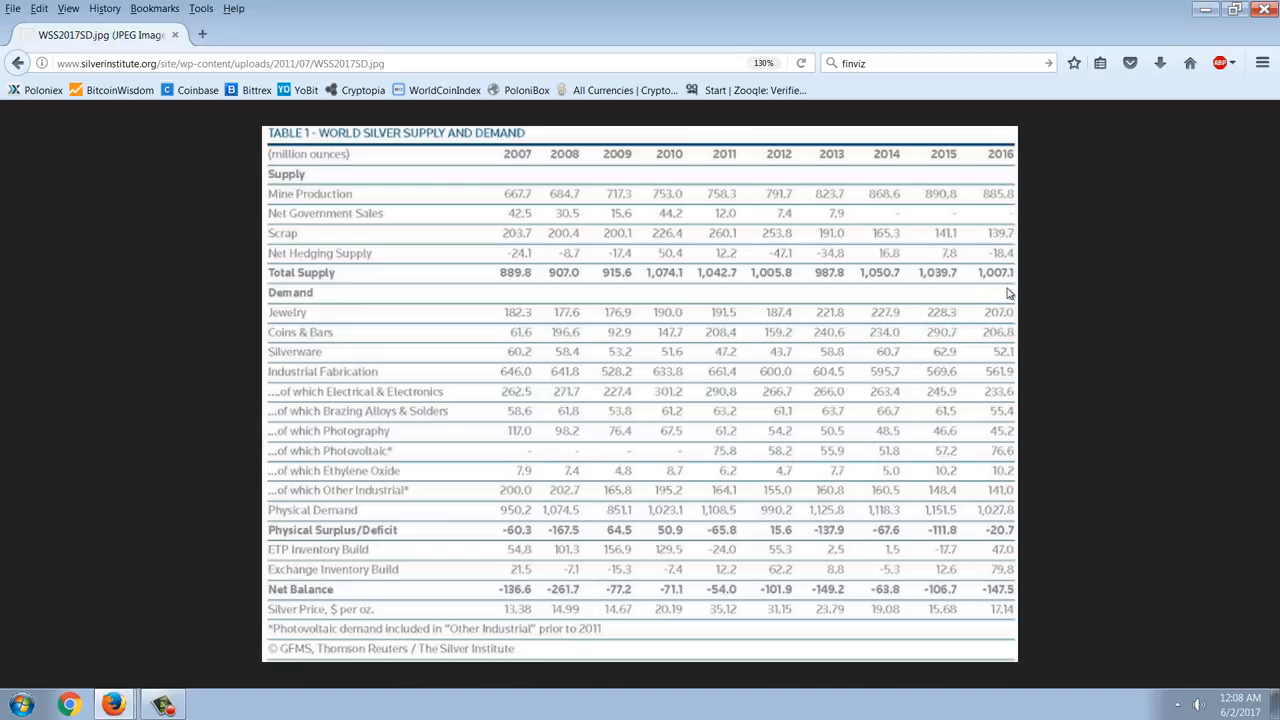
pyautogui.moveTo(984, 304)
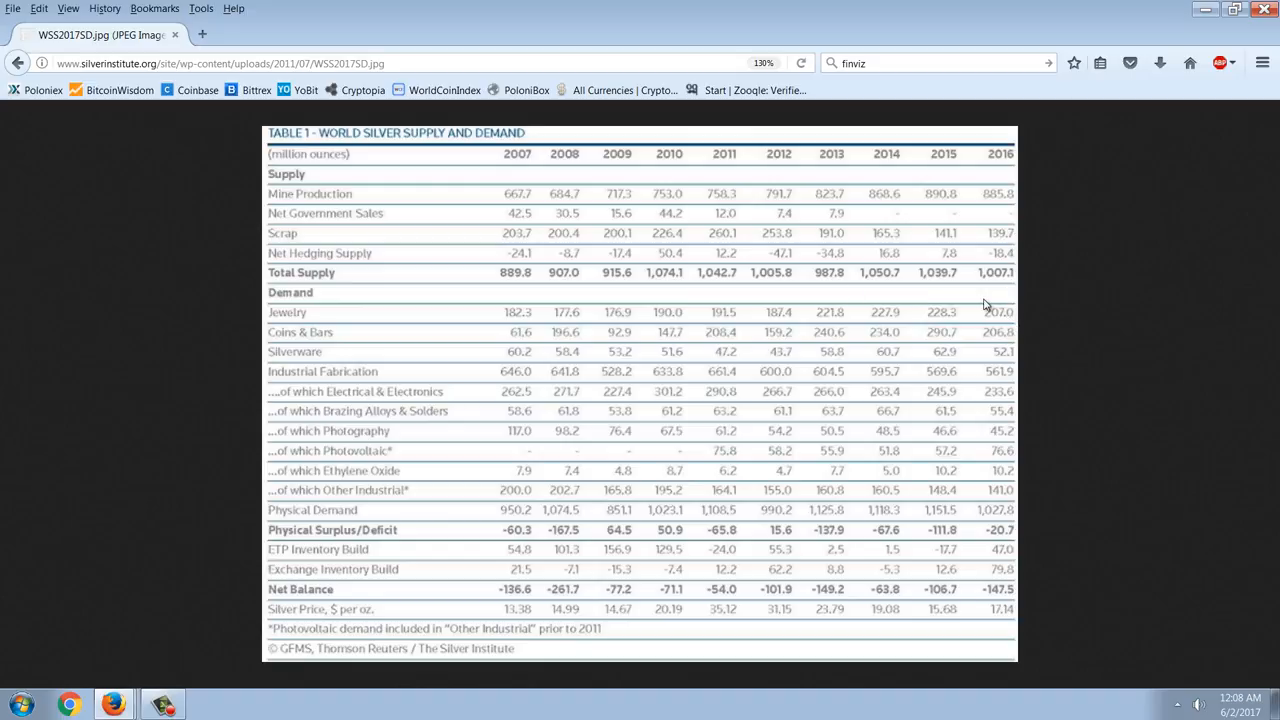
pyautogui.moveTo(840, 308)
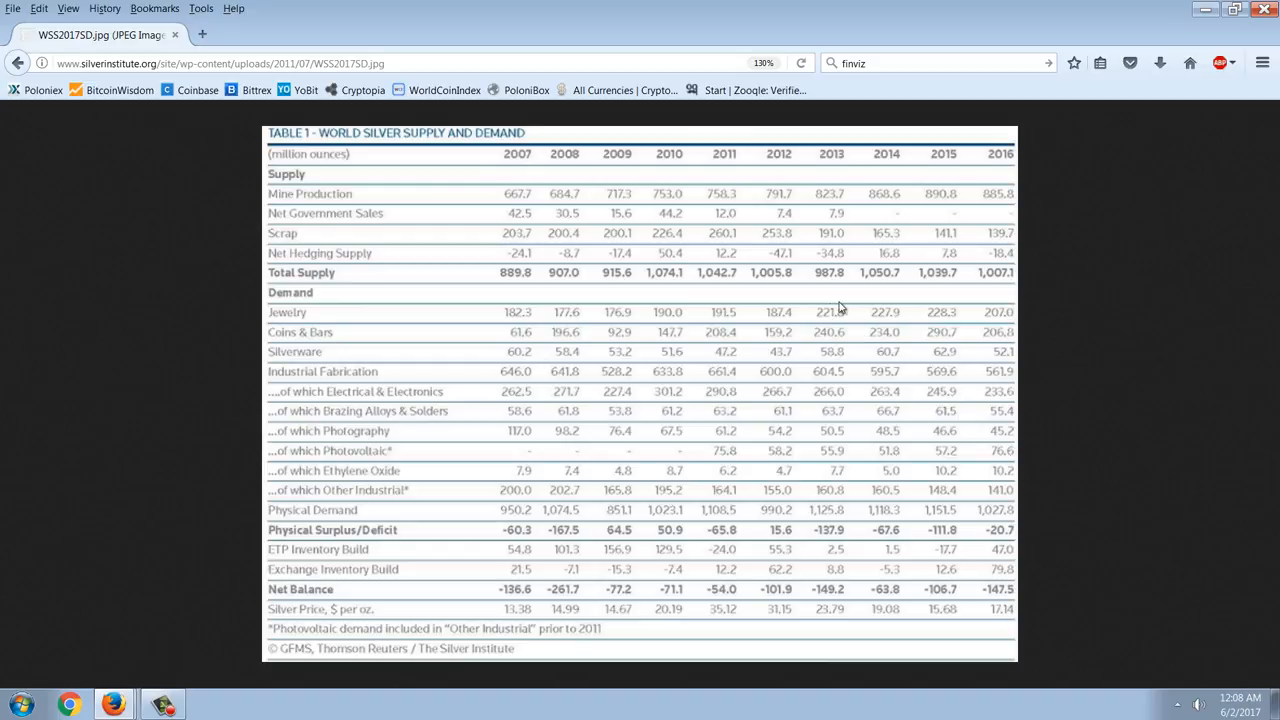
pyautogui.moveTo(1028, 332)
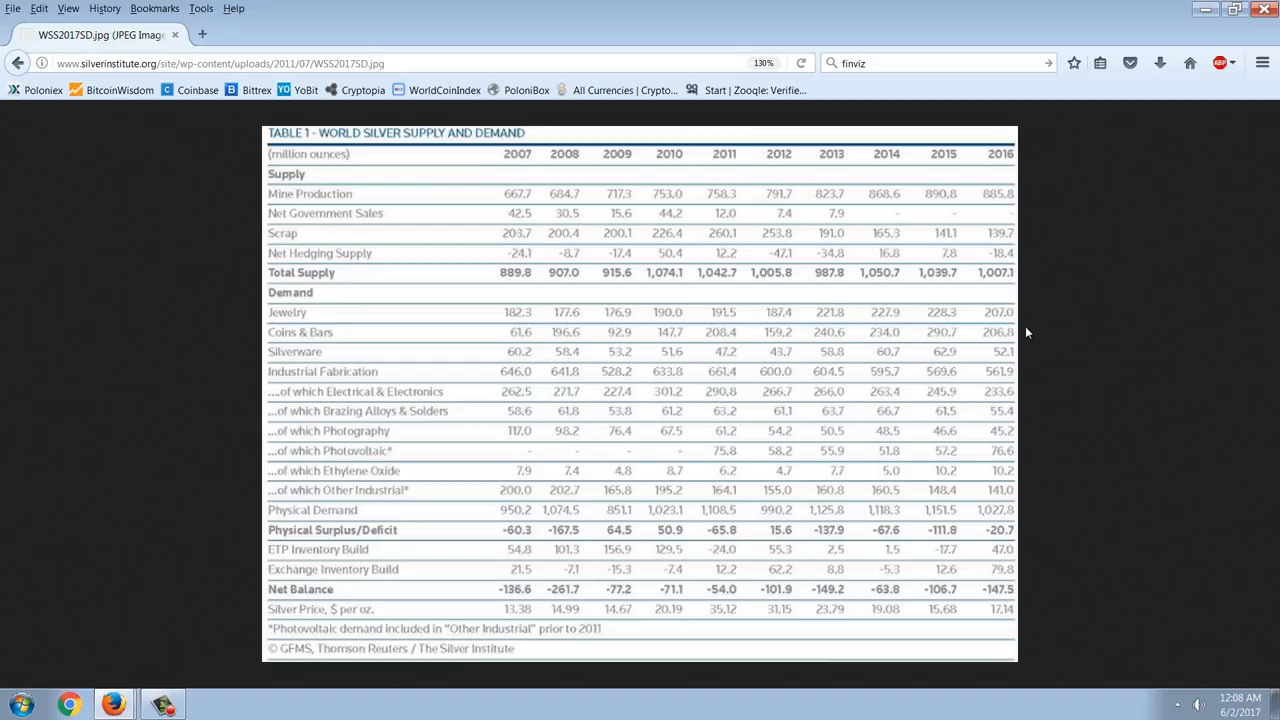
pyautogui.moveTo(1008, 344)
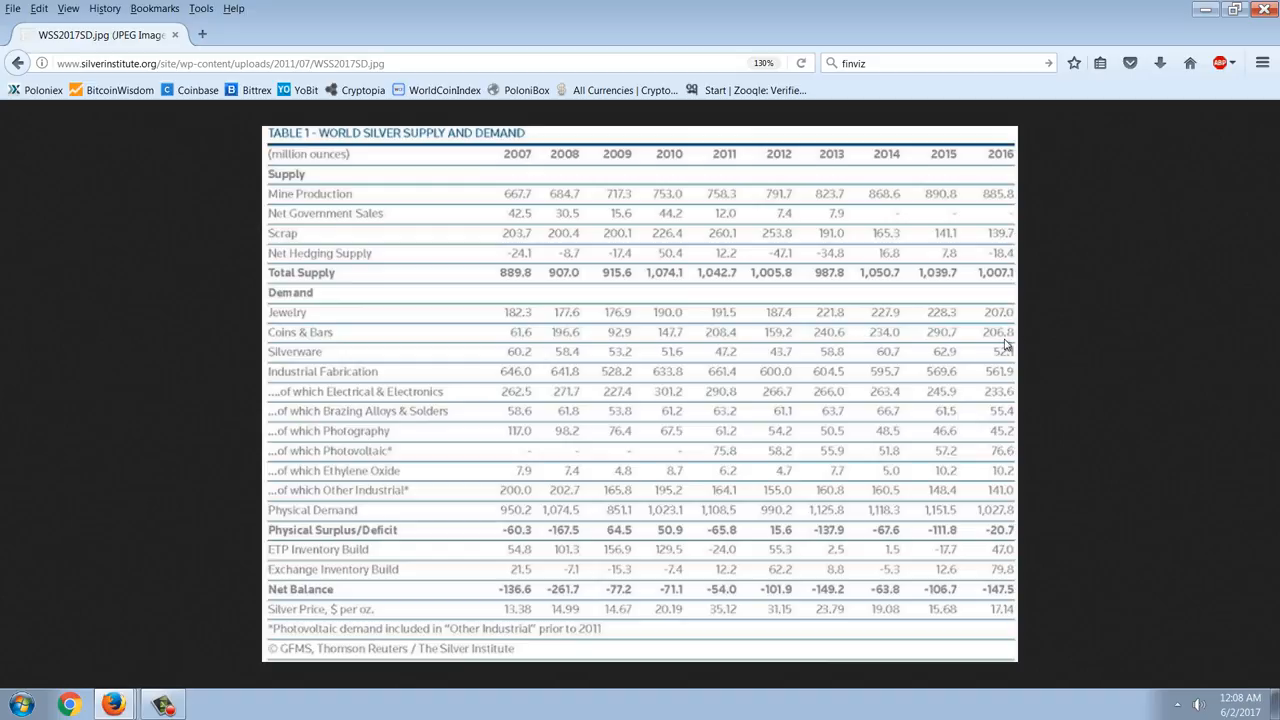
pyautogui.moveTo(930, 362)
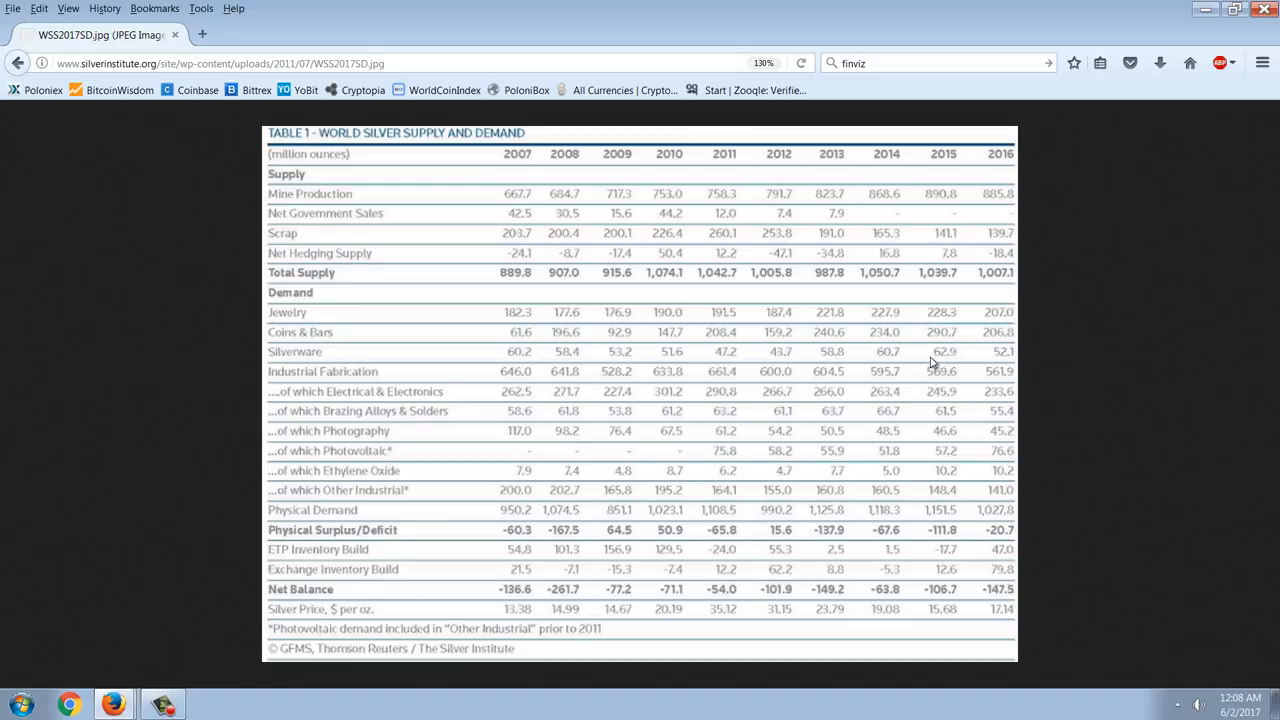
pyautogui.moveTo(1008, 340)
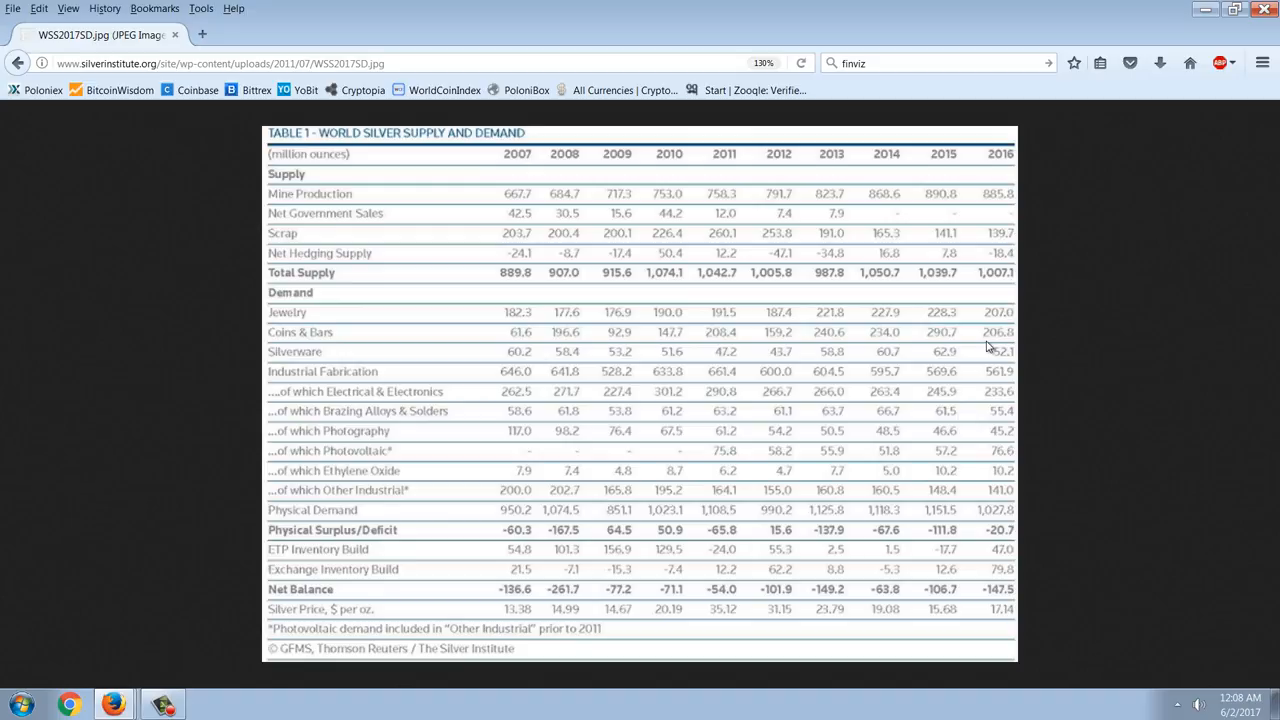
pyautogui.moveTo(1024, 304)
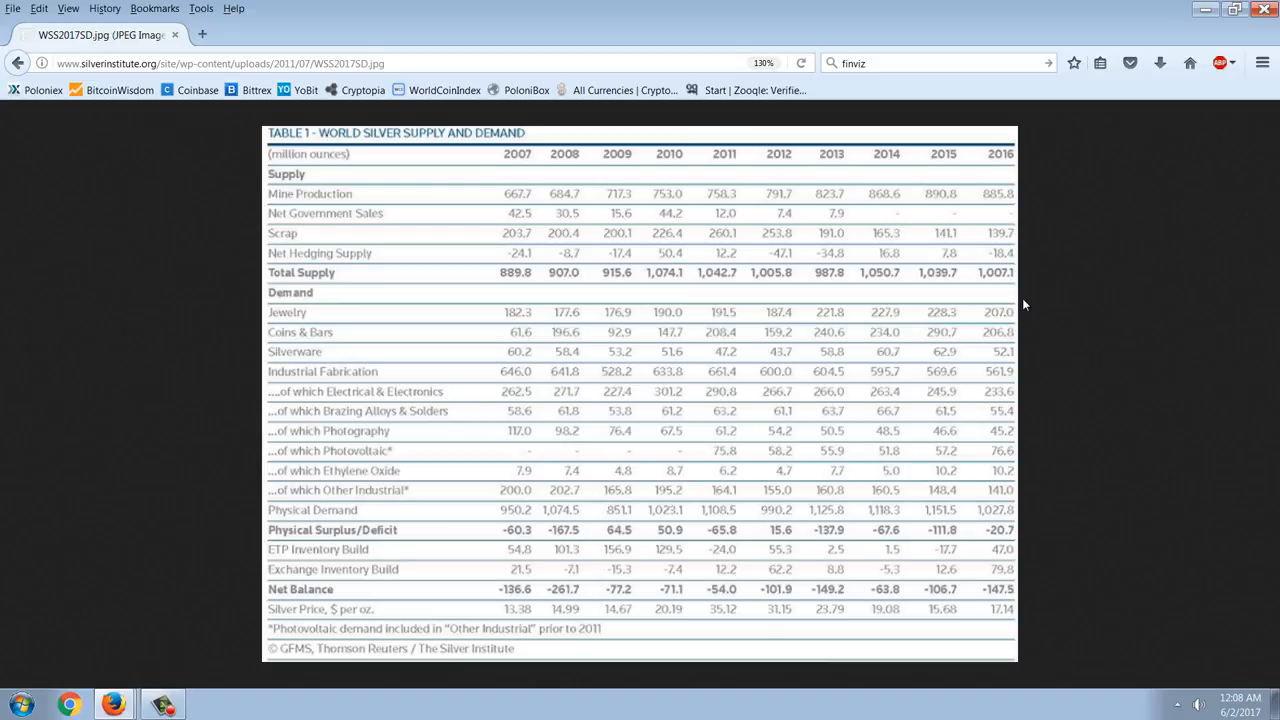
pyautogui.moveTo(1018, 322)
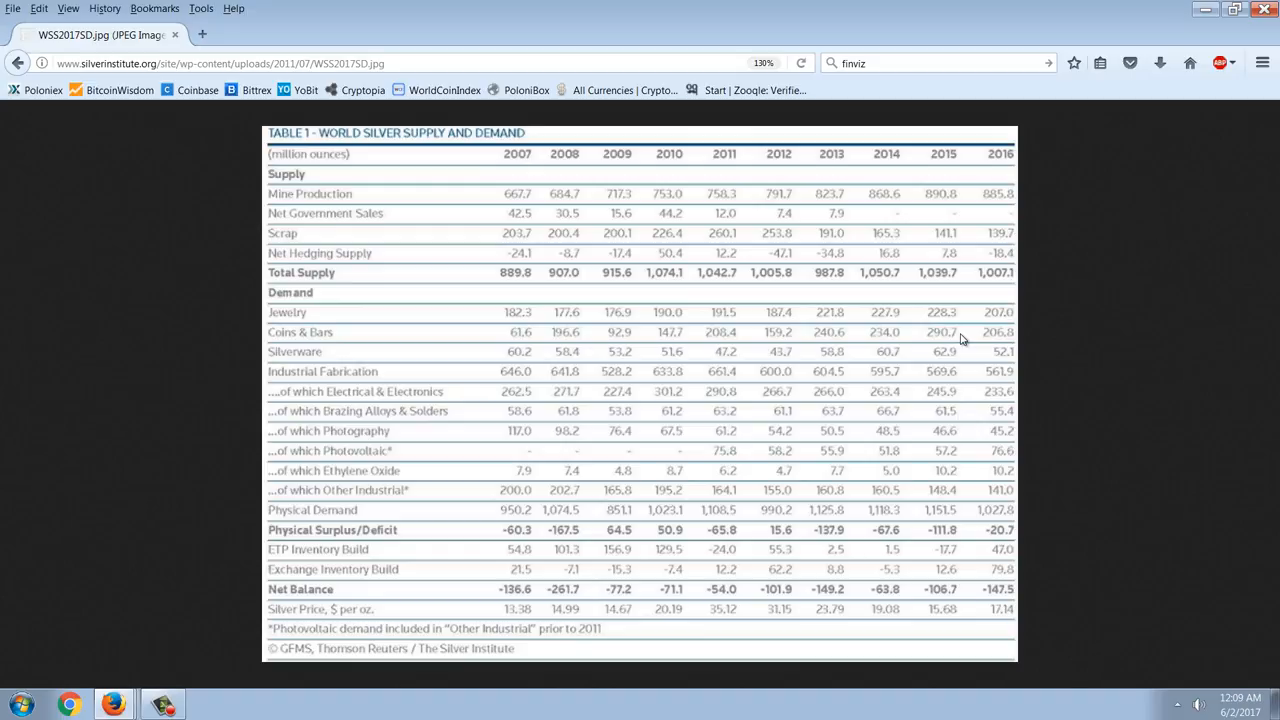
pyautogui.moveTo(1032, 336)
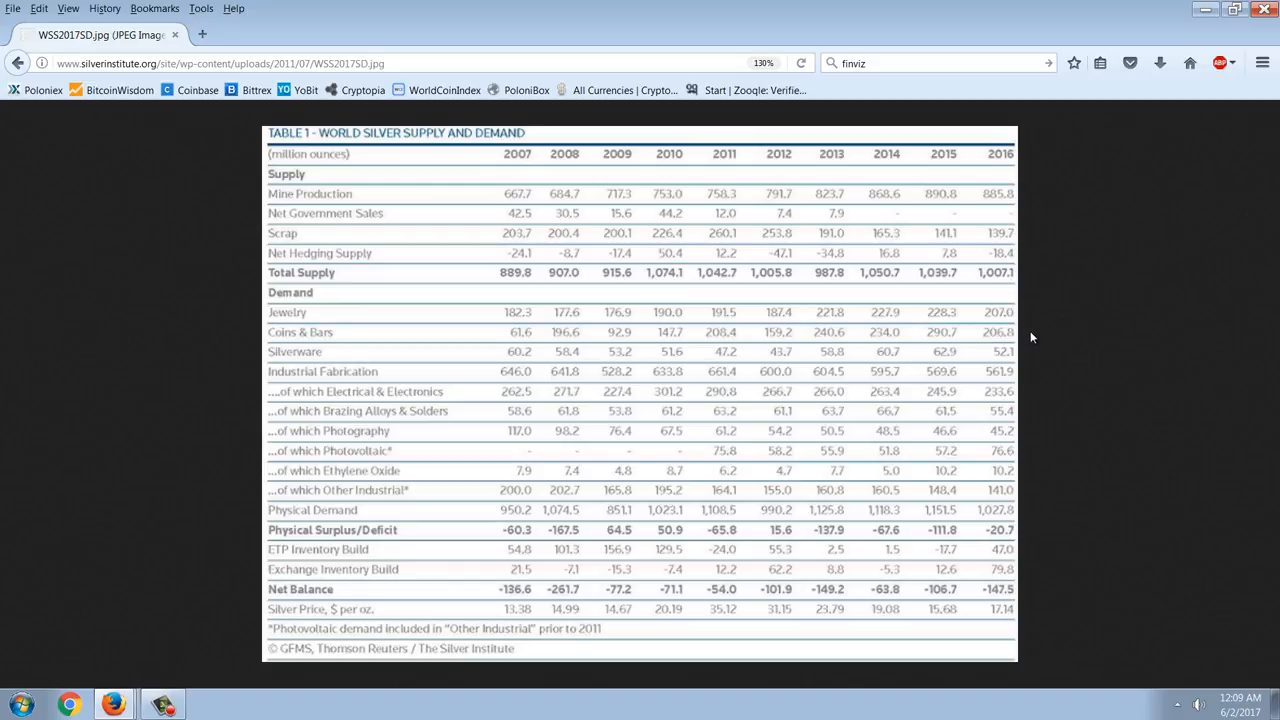
pyautogui.moveTo(1012, 356)
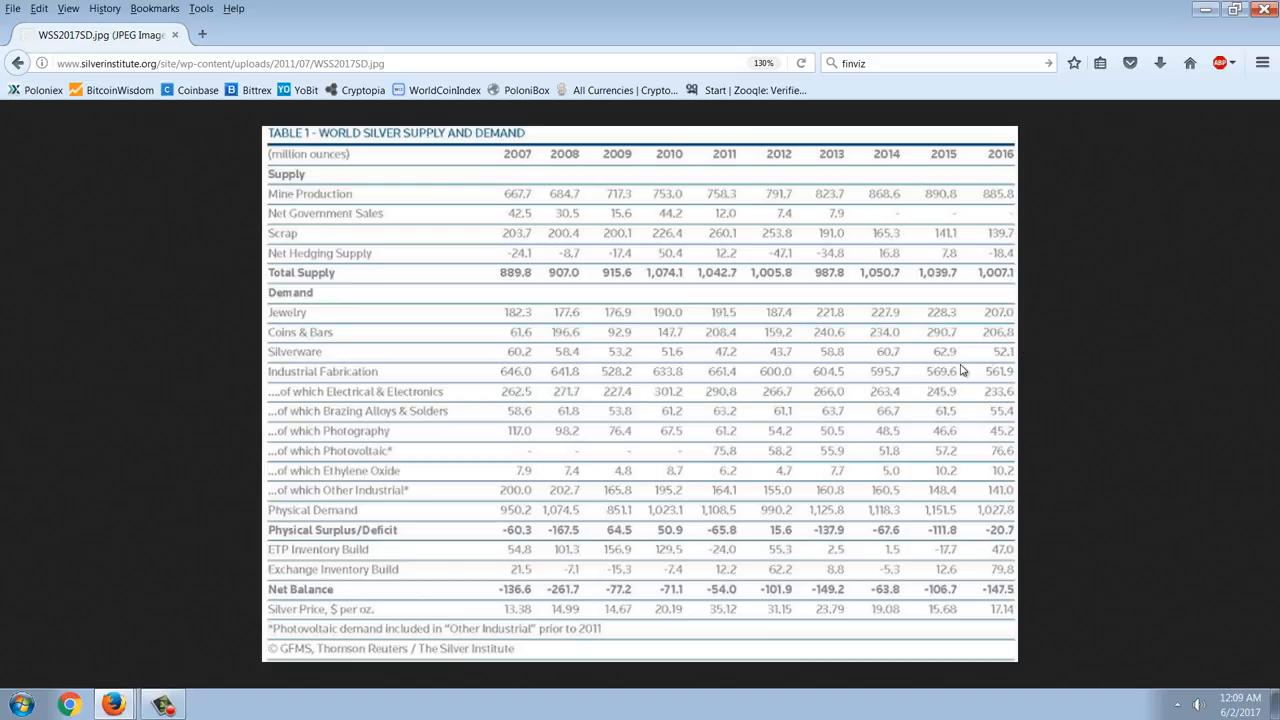
pyautogui.moveTo(988, 392)
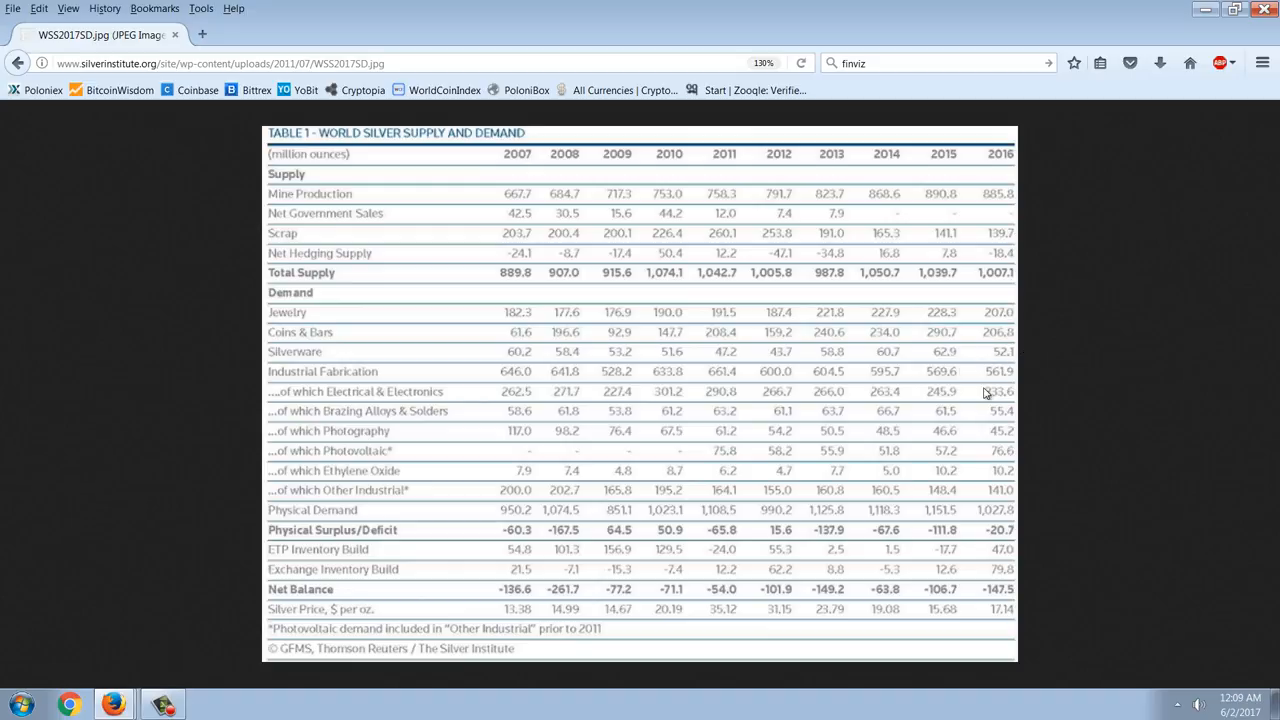
pyautogui.moveTo(996, 374)
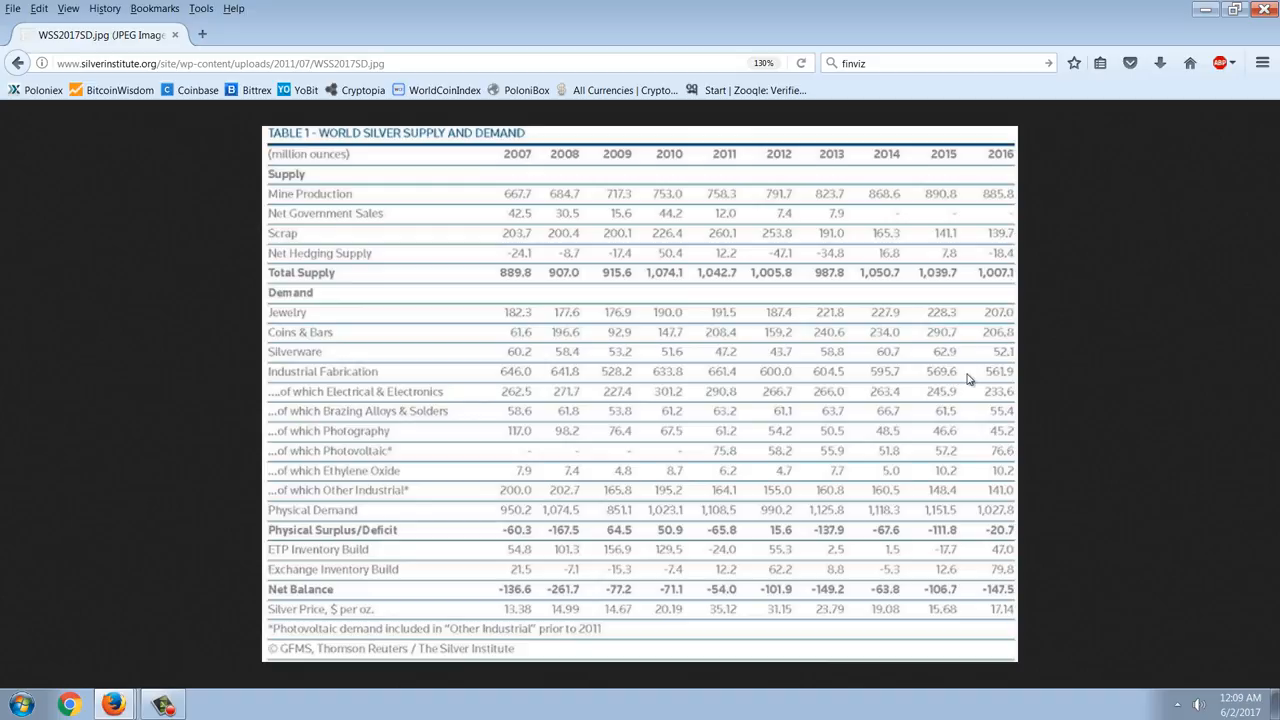
pyautogui.moveTo(932, 384)
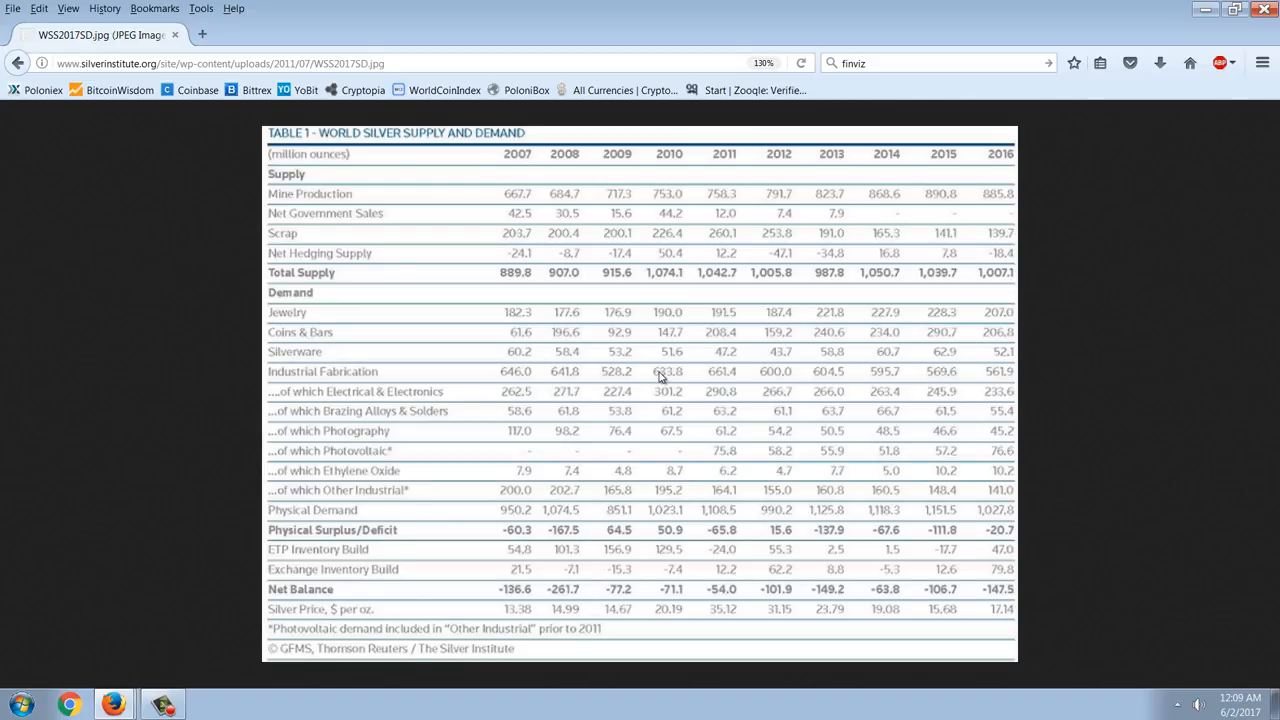
pyautogui.moveTo(636, 370)
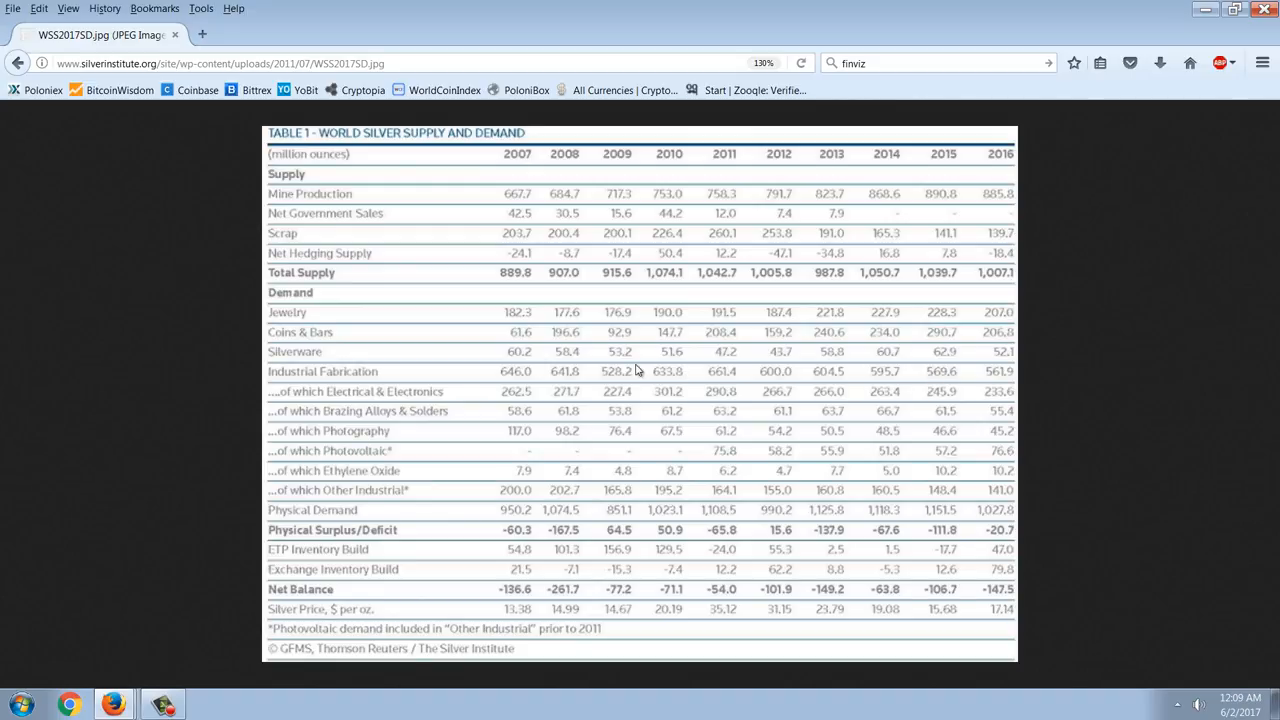
pyautogui.moveTo(760, 380)
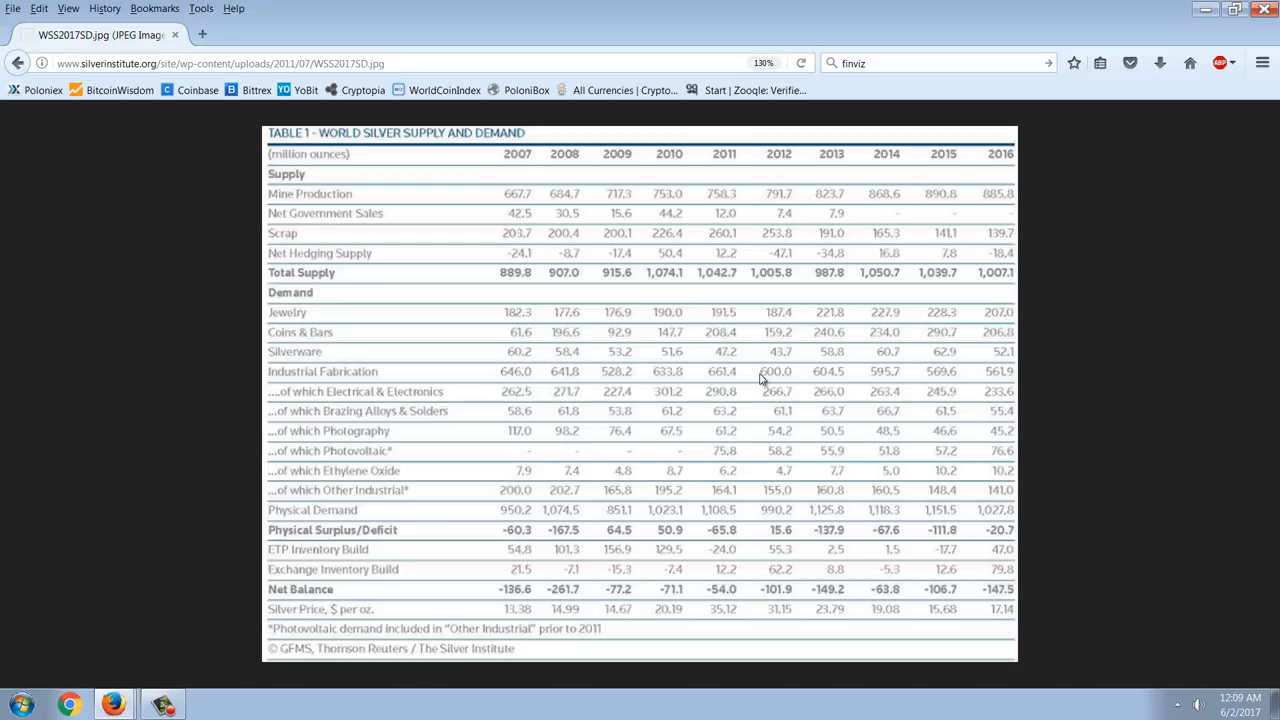
pyautogui.moveTo(1032, 388)
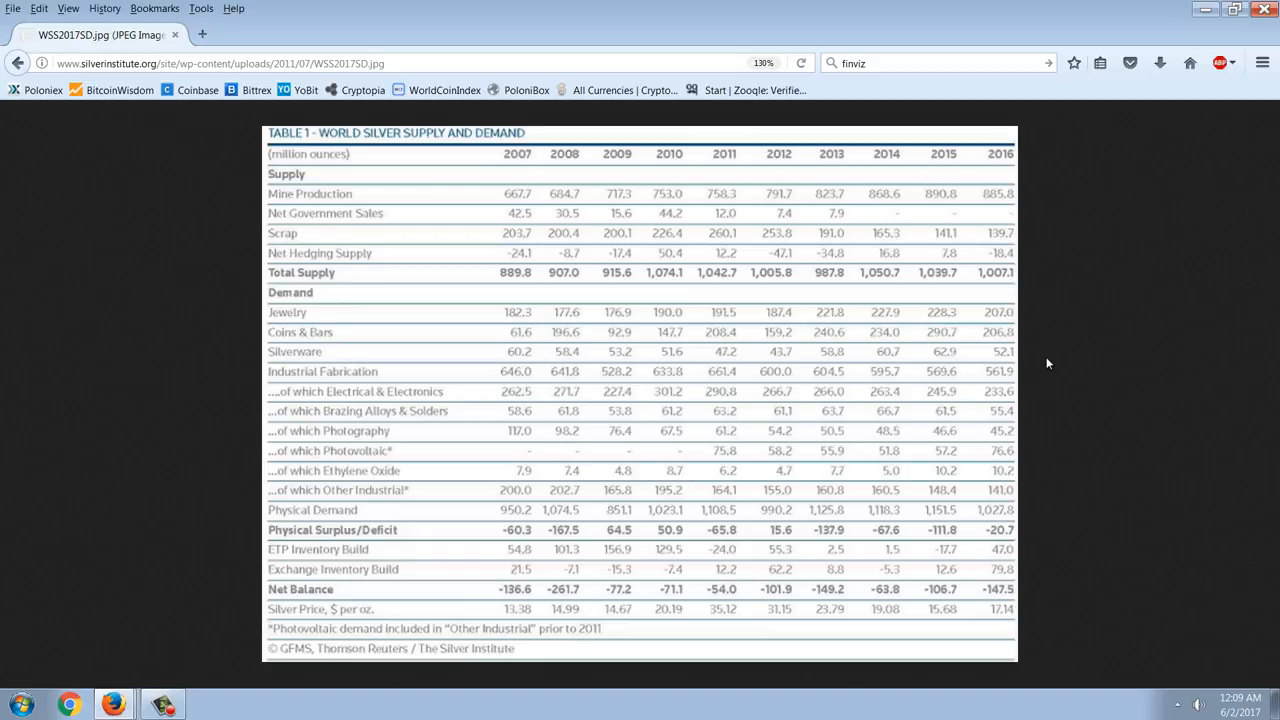
pyautogui.moveTo(1038, 392)
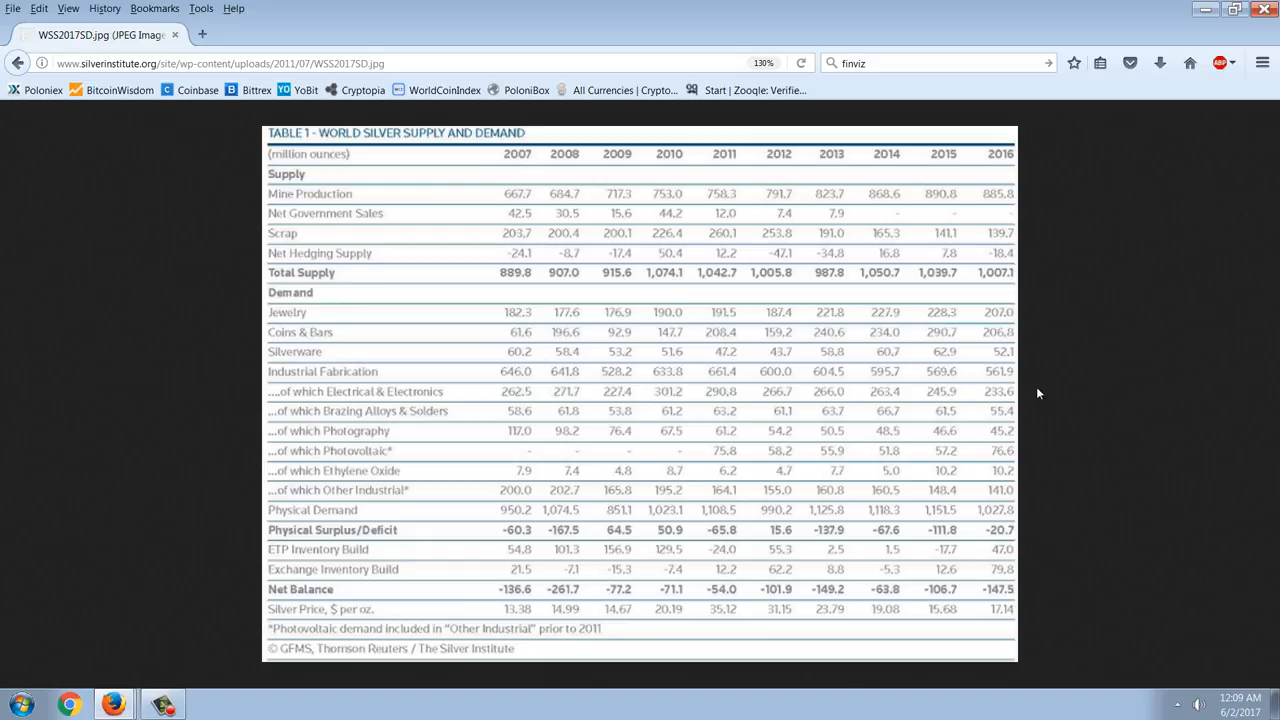
pyautogui.moveTo(1104, 408)
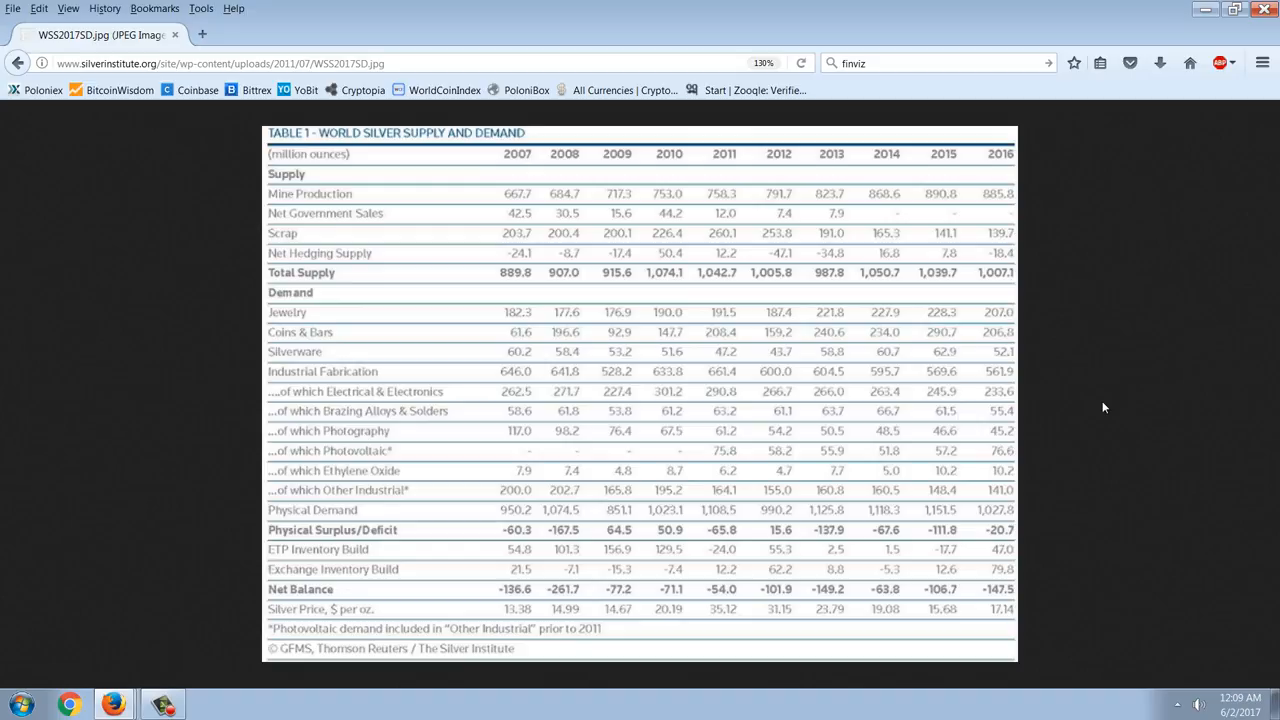
pyautogui.moveTo(1014, 404)
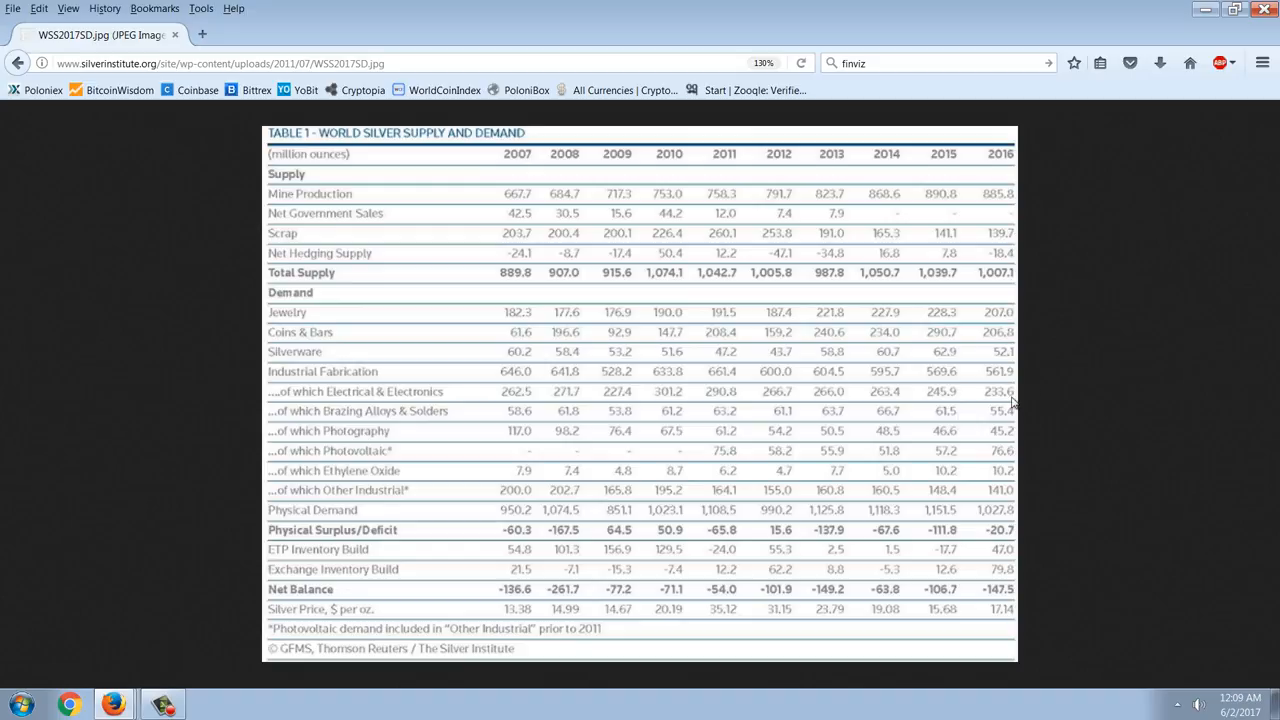
pyautogui.moveTo(1124, 448)
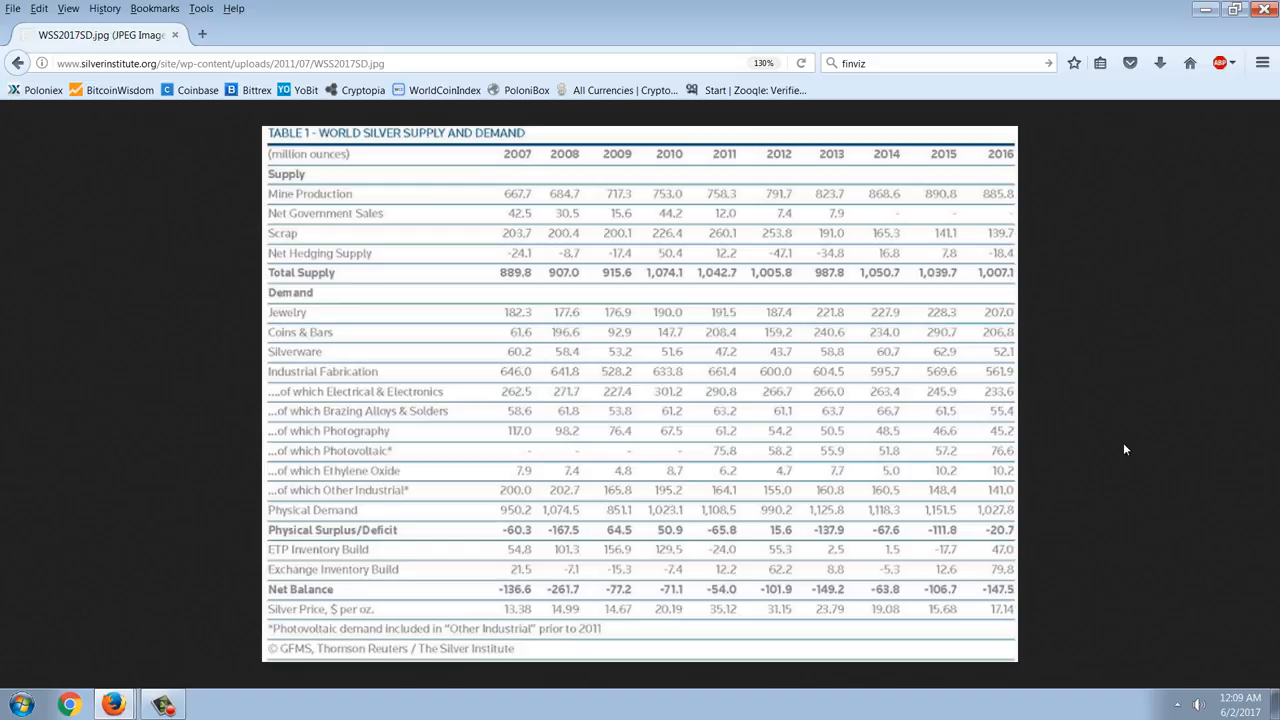
pyautogui.moveTo(1052, 436)
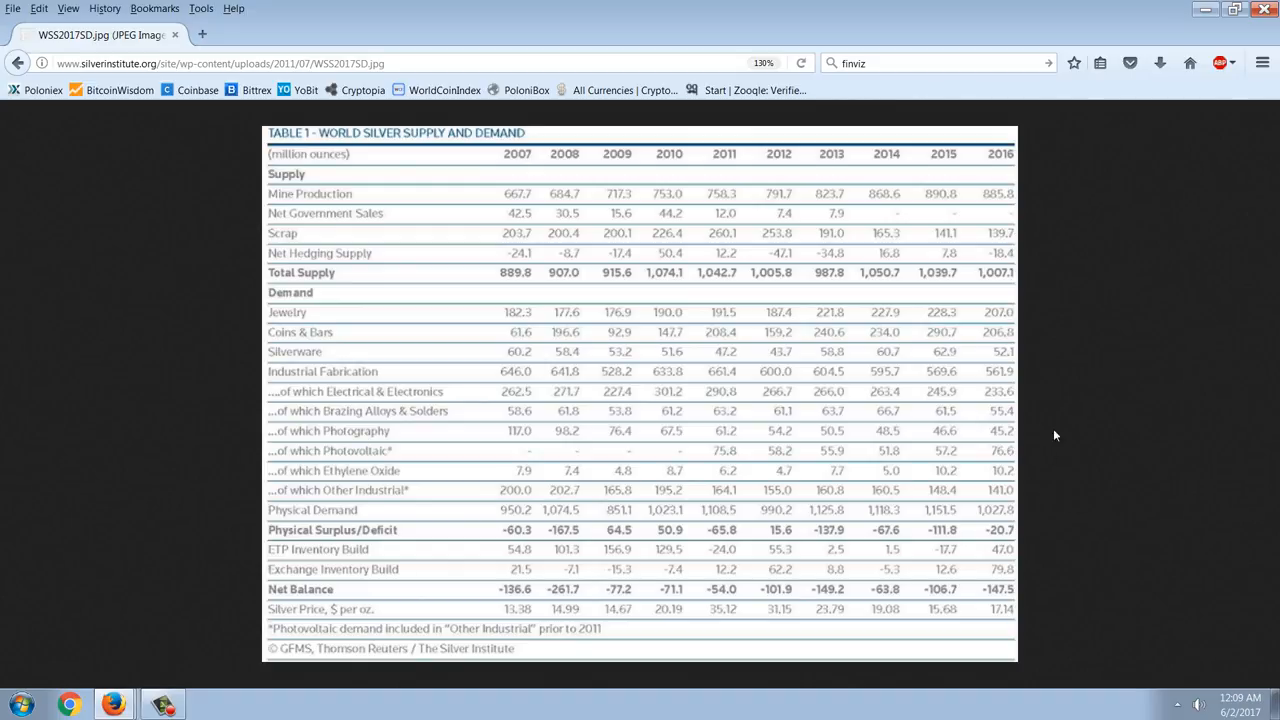
pyautogui.moveTo(1024, 512)
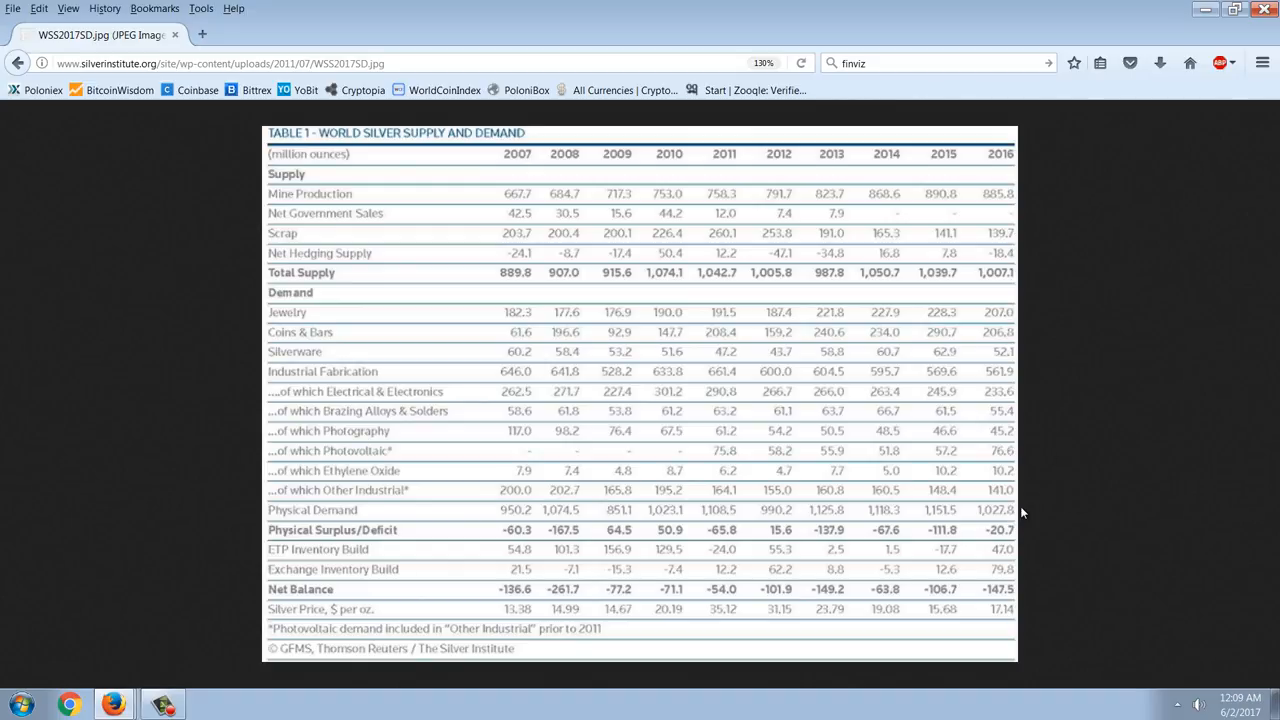
pyautogui.moveTo(1004, 538)
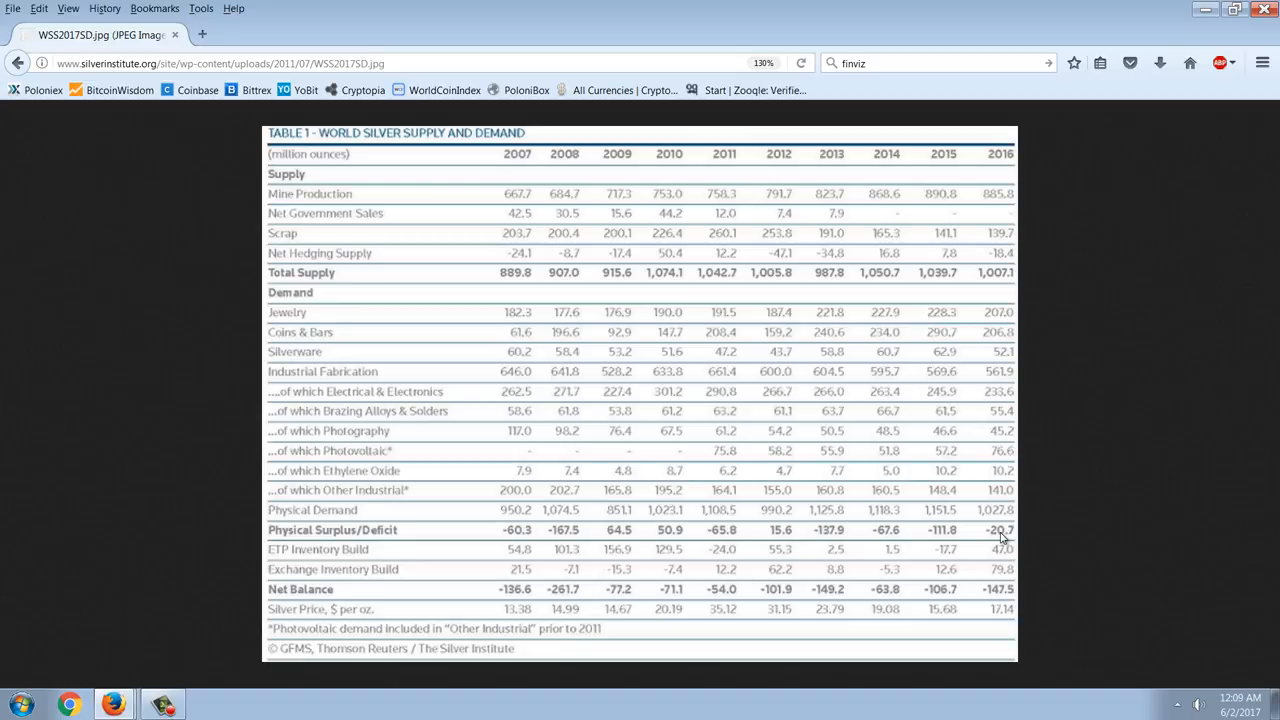
pyautogui.moveTo(1004, 544)
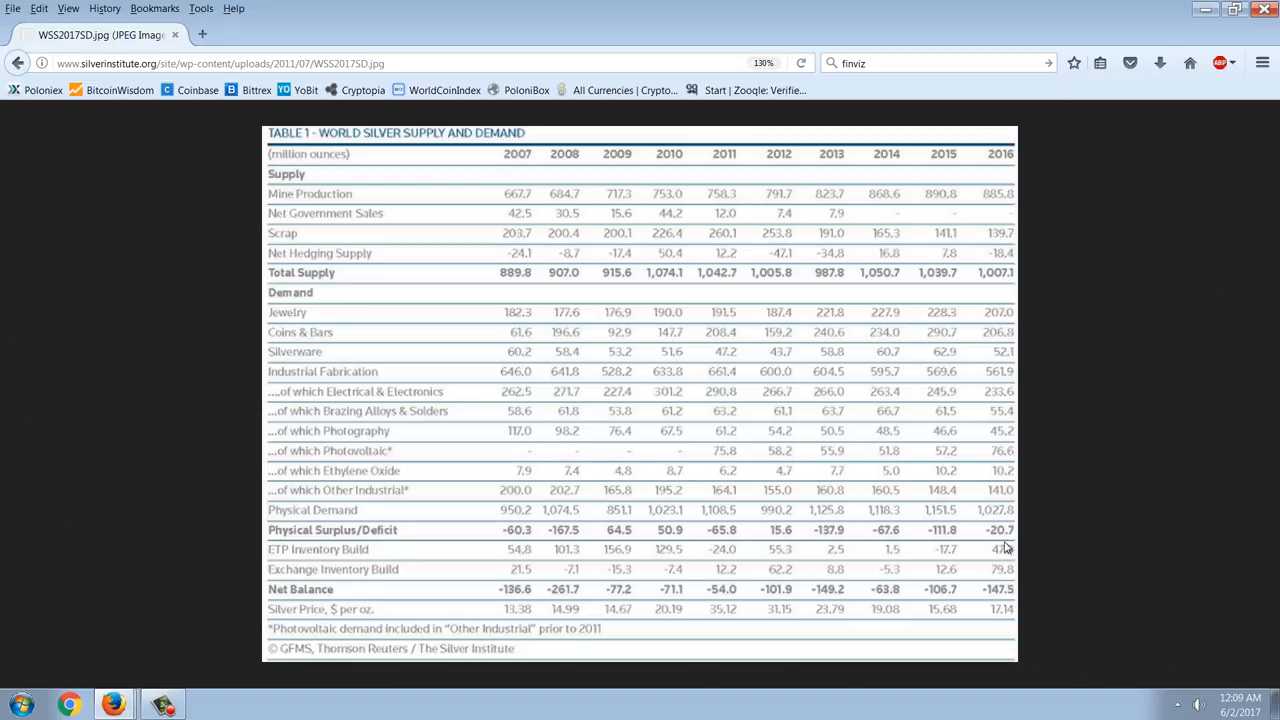
pyautogui.moveTo(1020, 532)
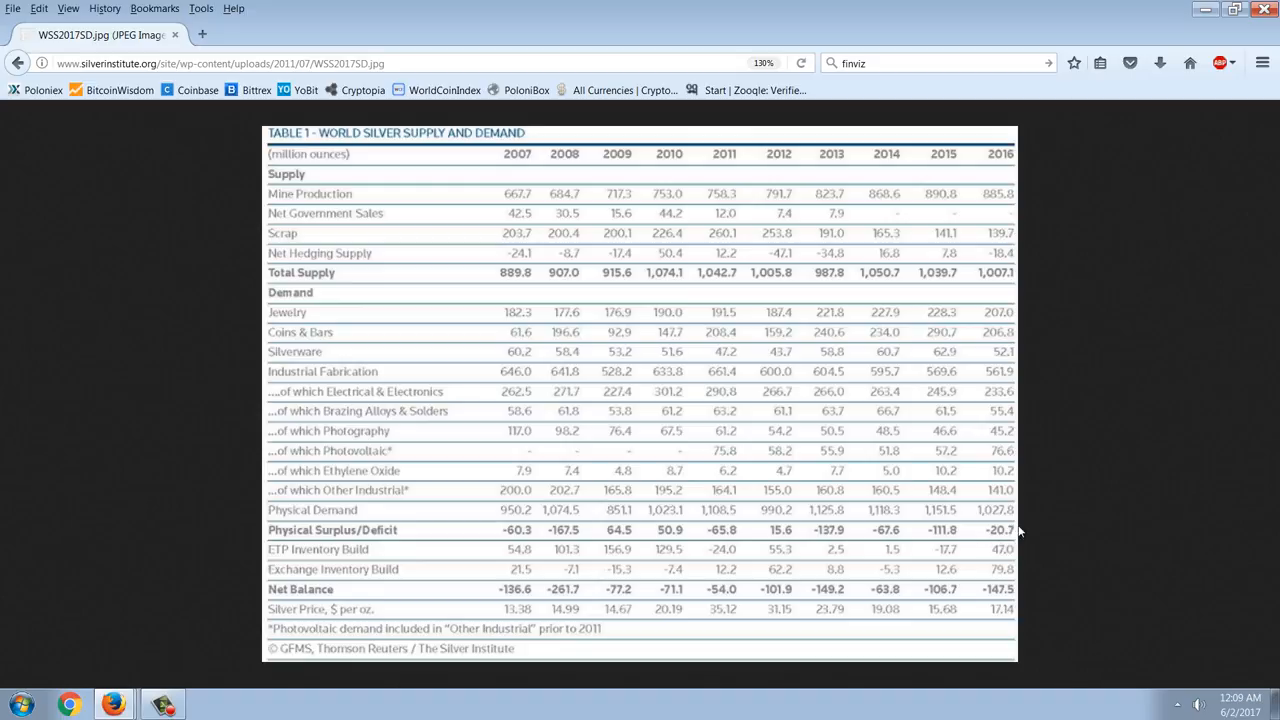
pyautogui.moveTo(1034, 516)
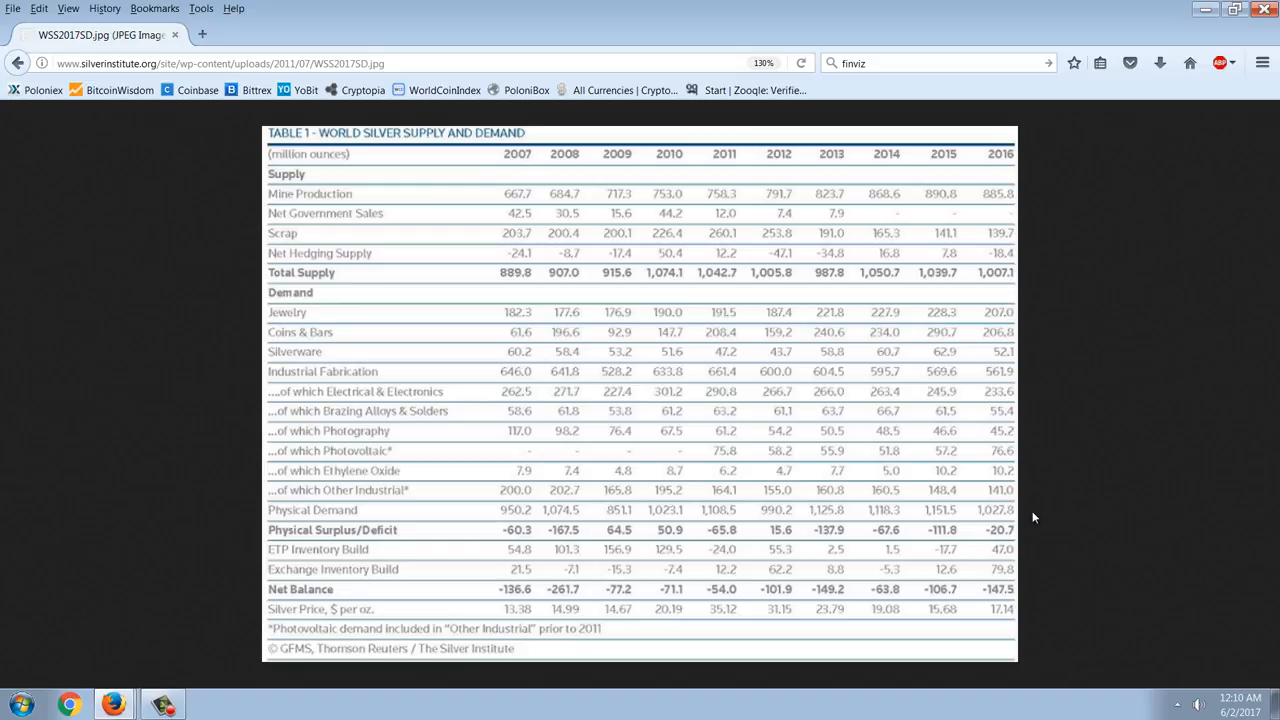
pyautogui.moveTo(968, 548)
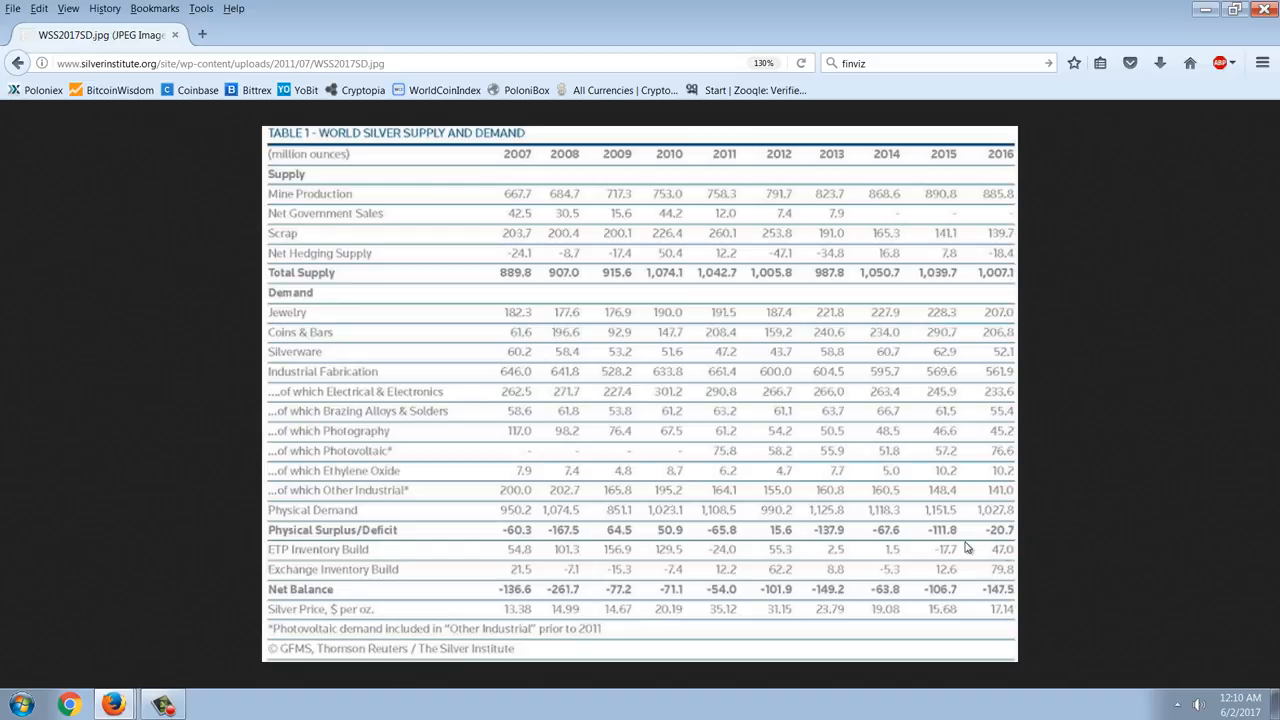
pyautogui.moveTo(984, 564)
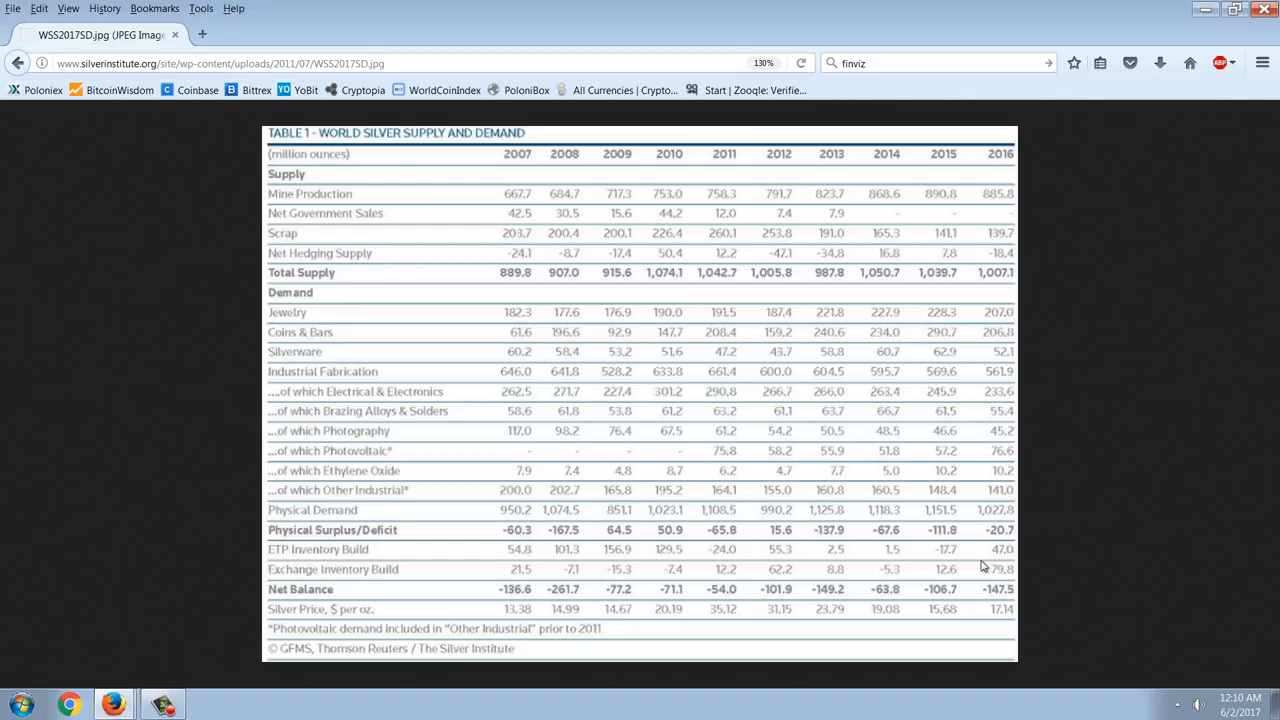
pyautogui.moveTo(1032, 540)
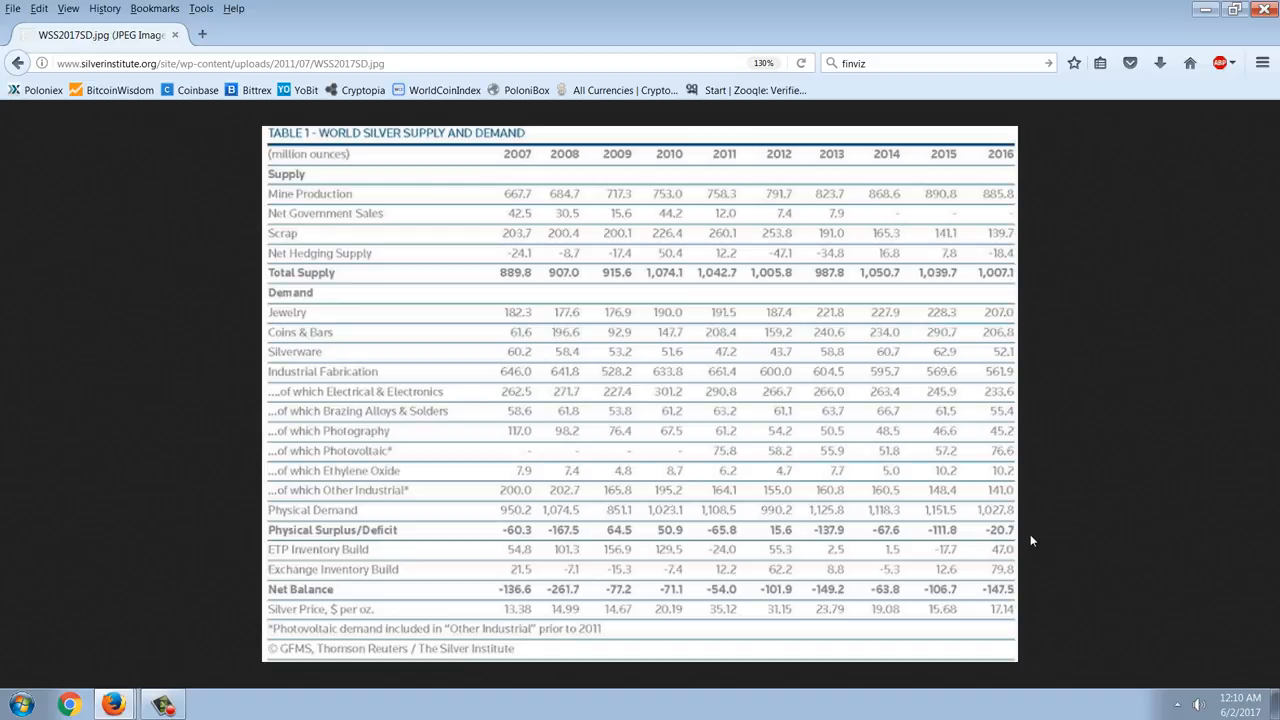
pyautogui.moveTo(996, 572)
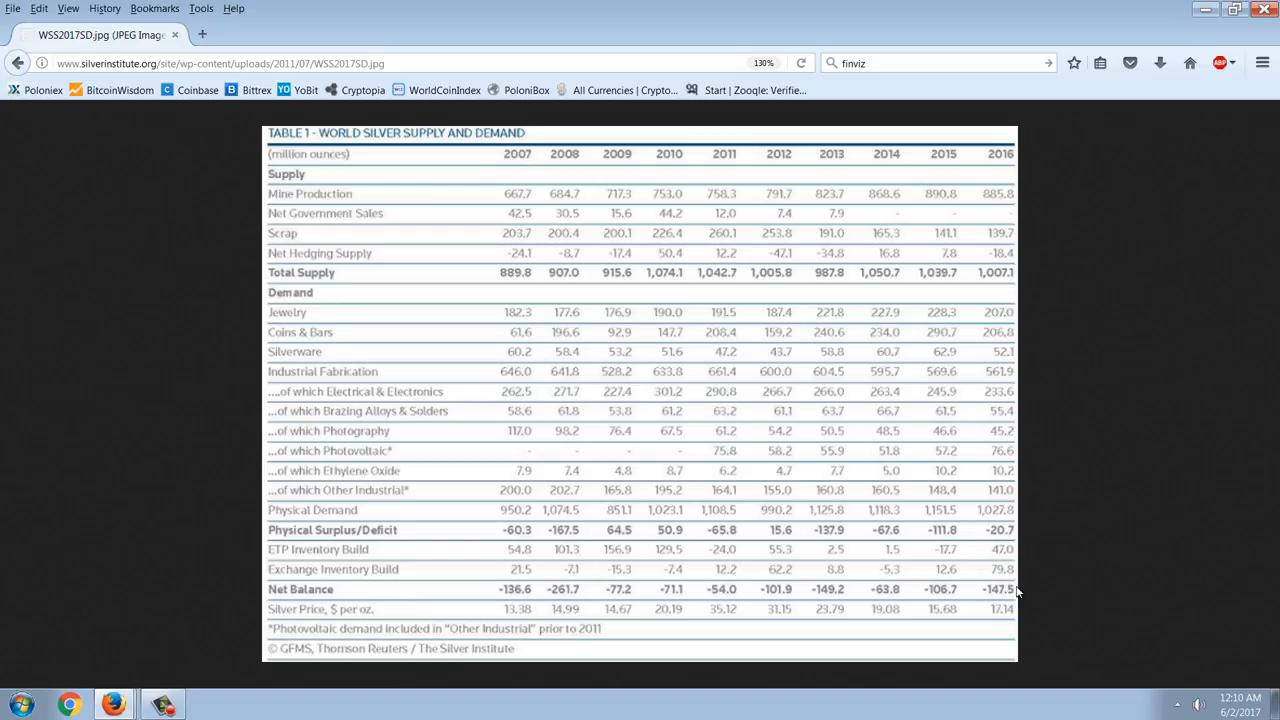
pyautogui.moveTo(1032, 592)
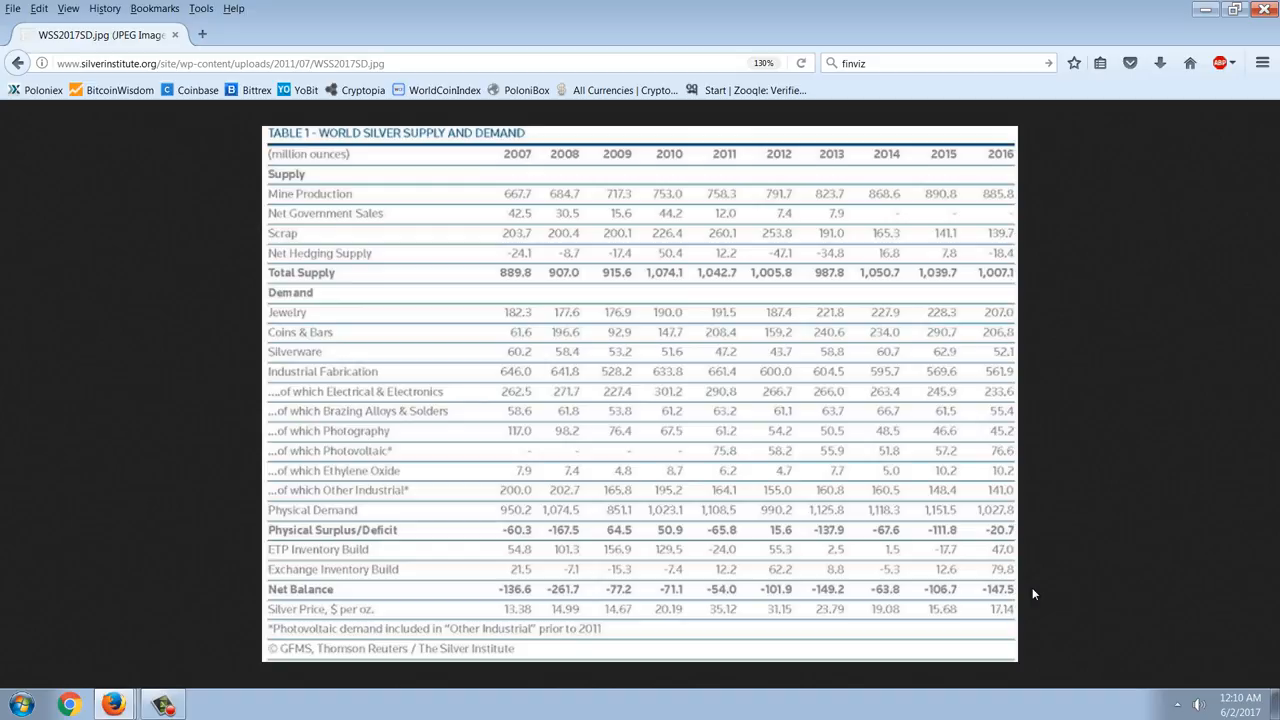
pyautogui.moveTo(920, 584)
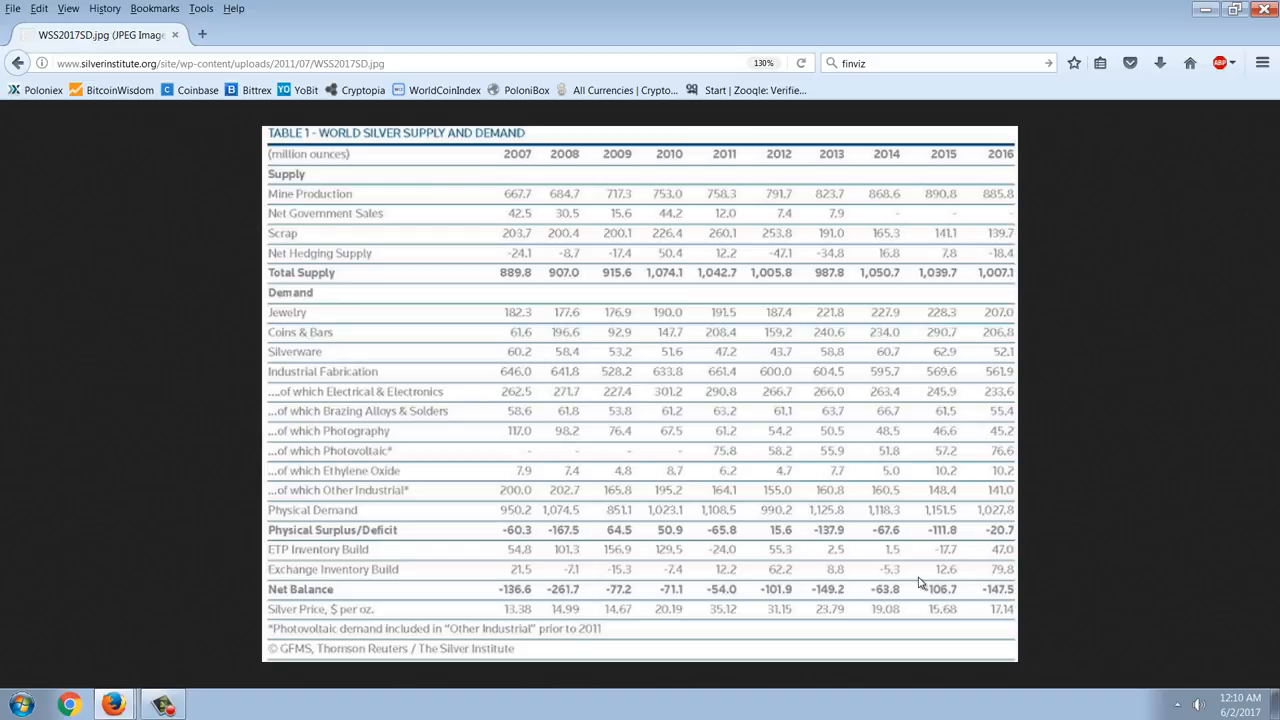
pyautogui.moveTo(840, 596)
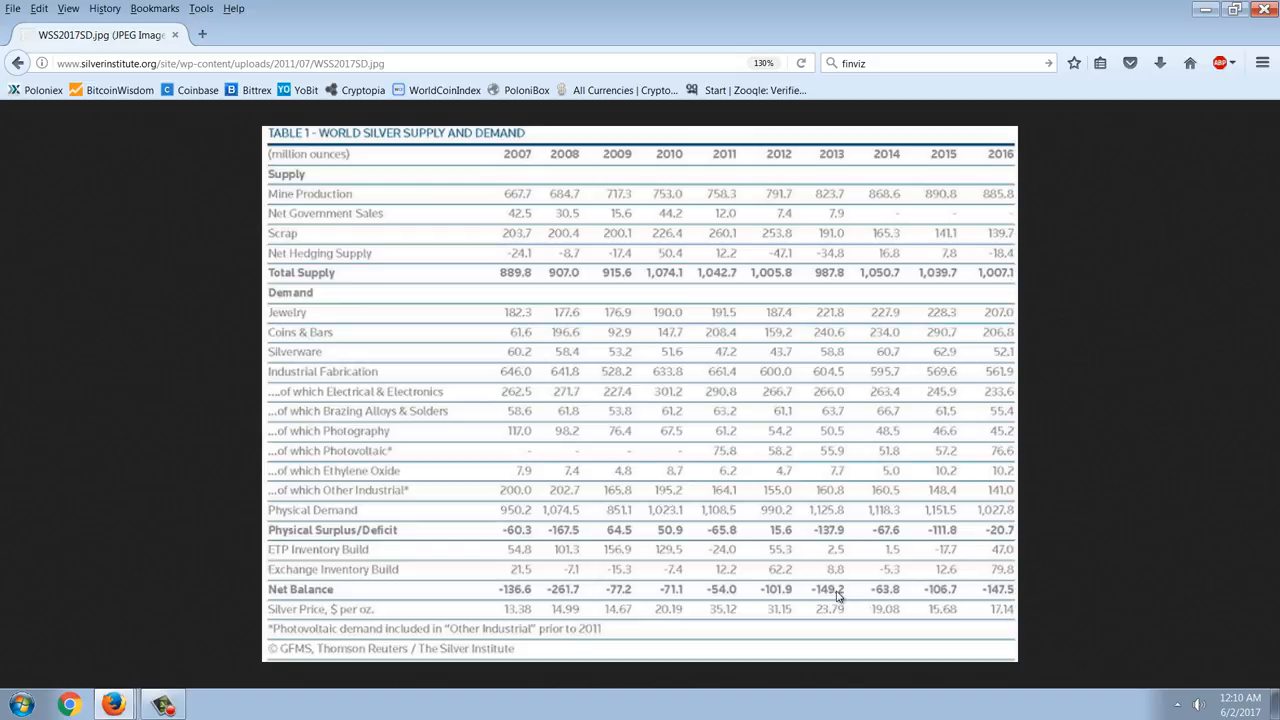
pyautogui.moveTo(924, 576)
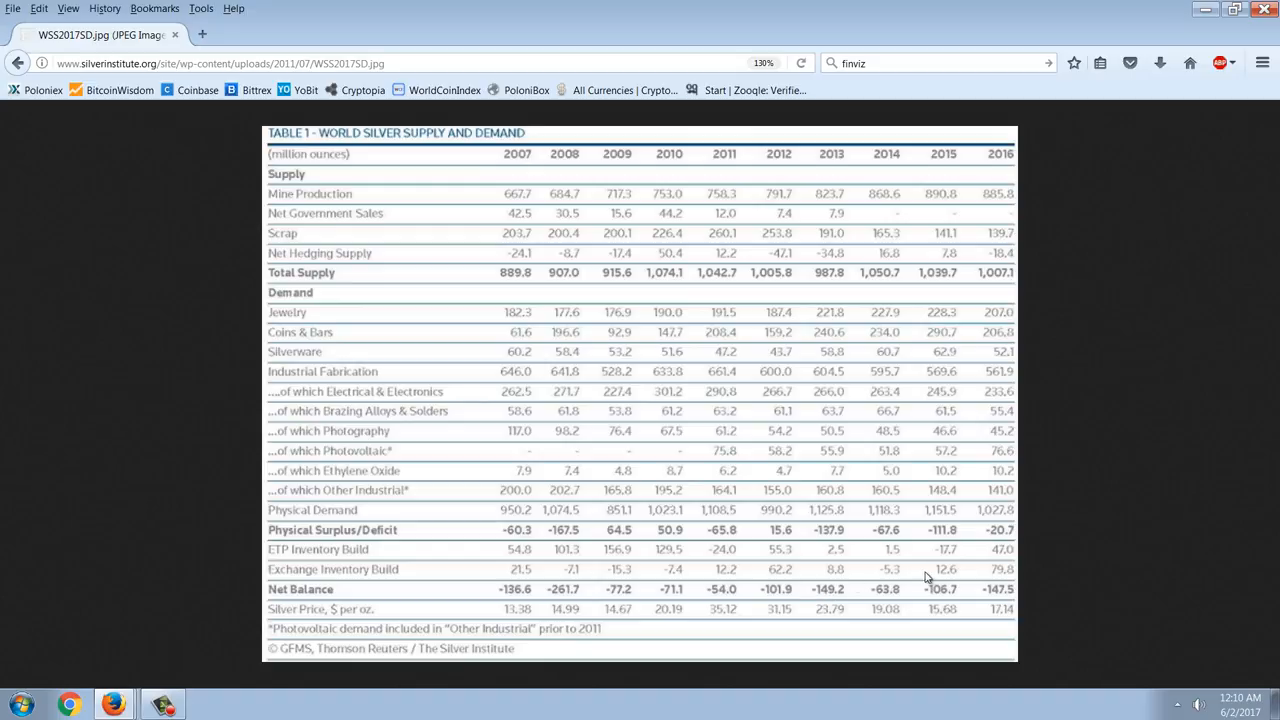
pyautogui.moveTo(1040, 566)
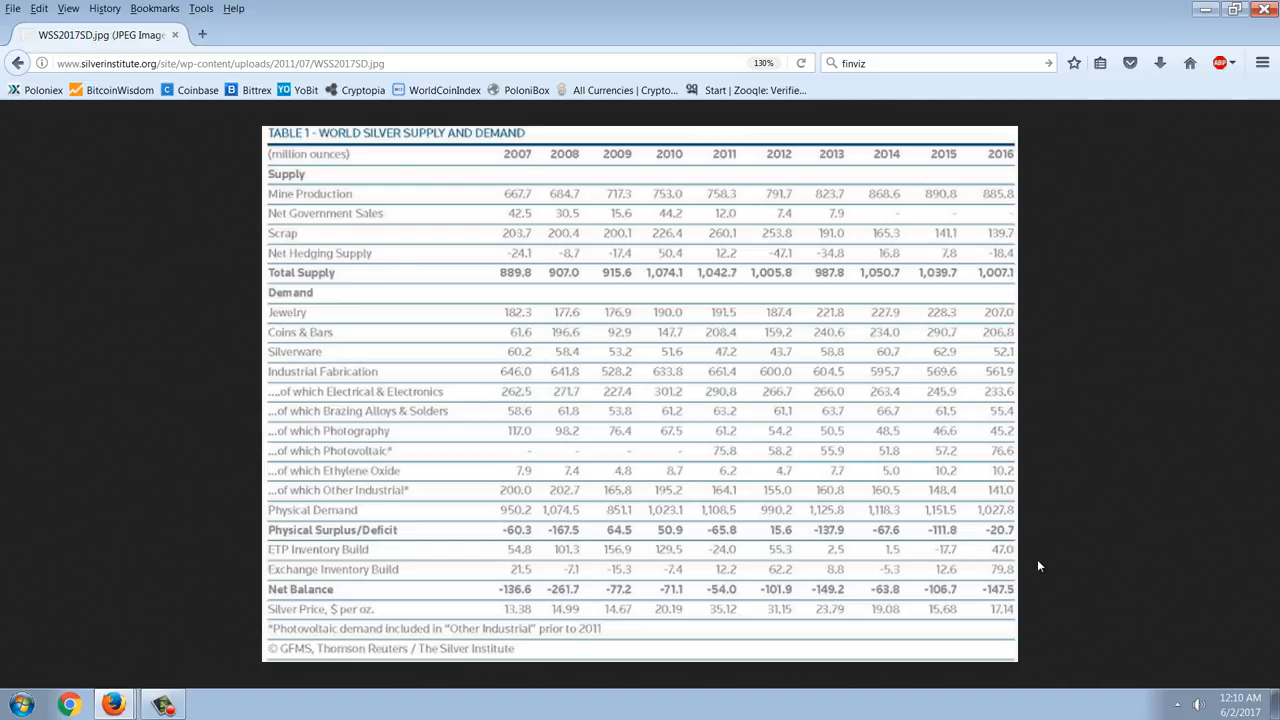
pyautogui.moveTo(1048, 520)
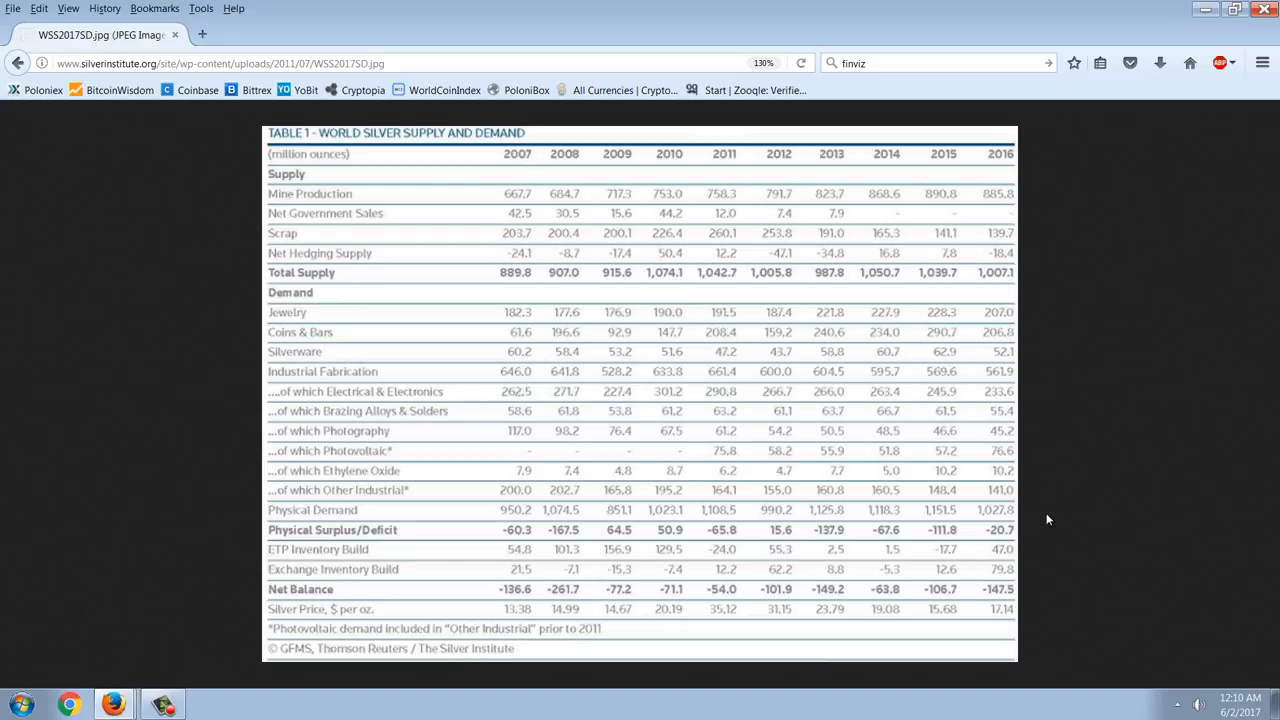
pyautogui.moveTo(1040, 426)
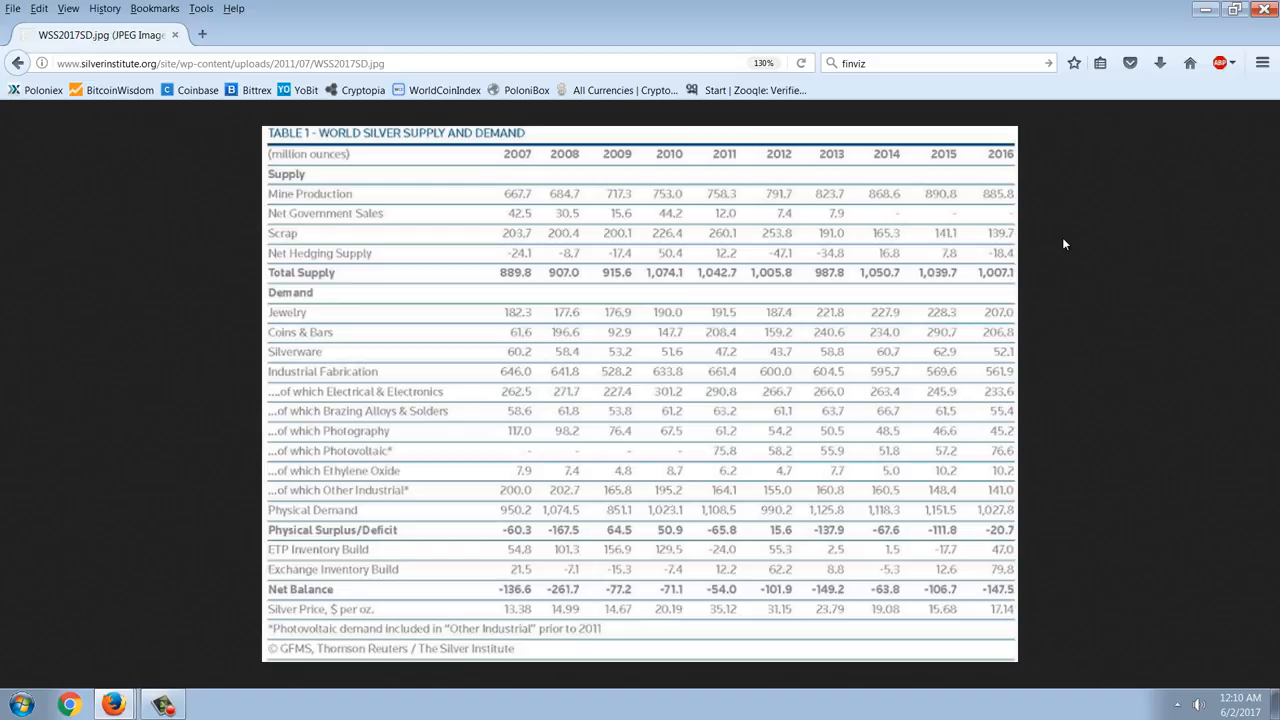
pyautogui.moveTo(1052, 240)
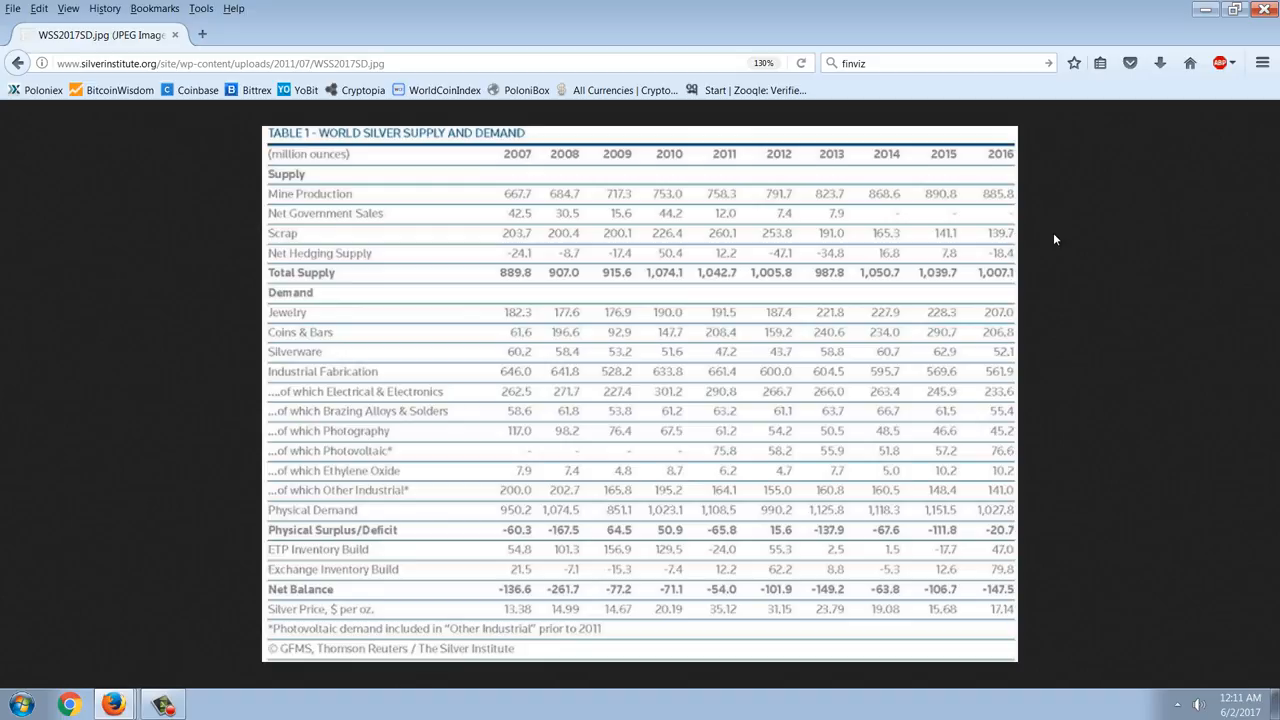
pyautogui.moveTo(1044, 240)
pyautogui.write('scrap silver')
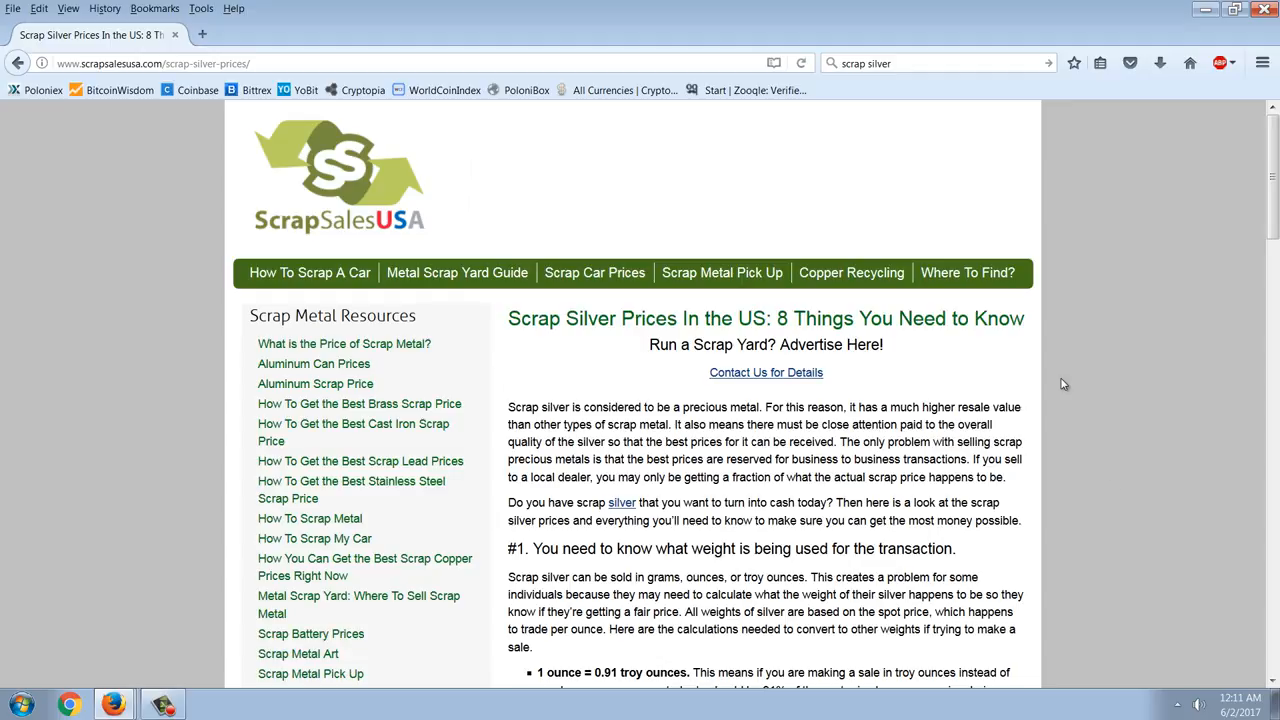
# Scroll down the scrap silver article past section #1 toward the silver quality levels section.
pyautogui.scroll(-3)
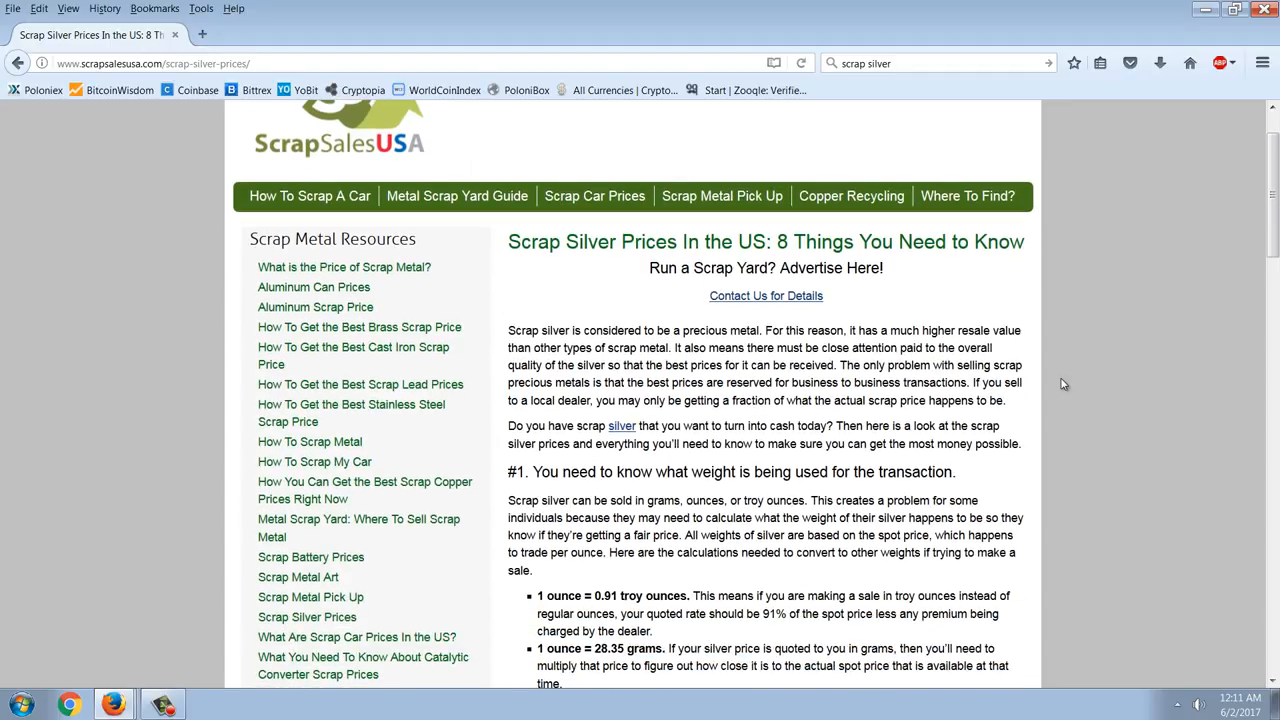
pyautogui.scroll(-3)
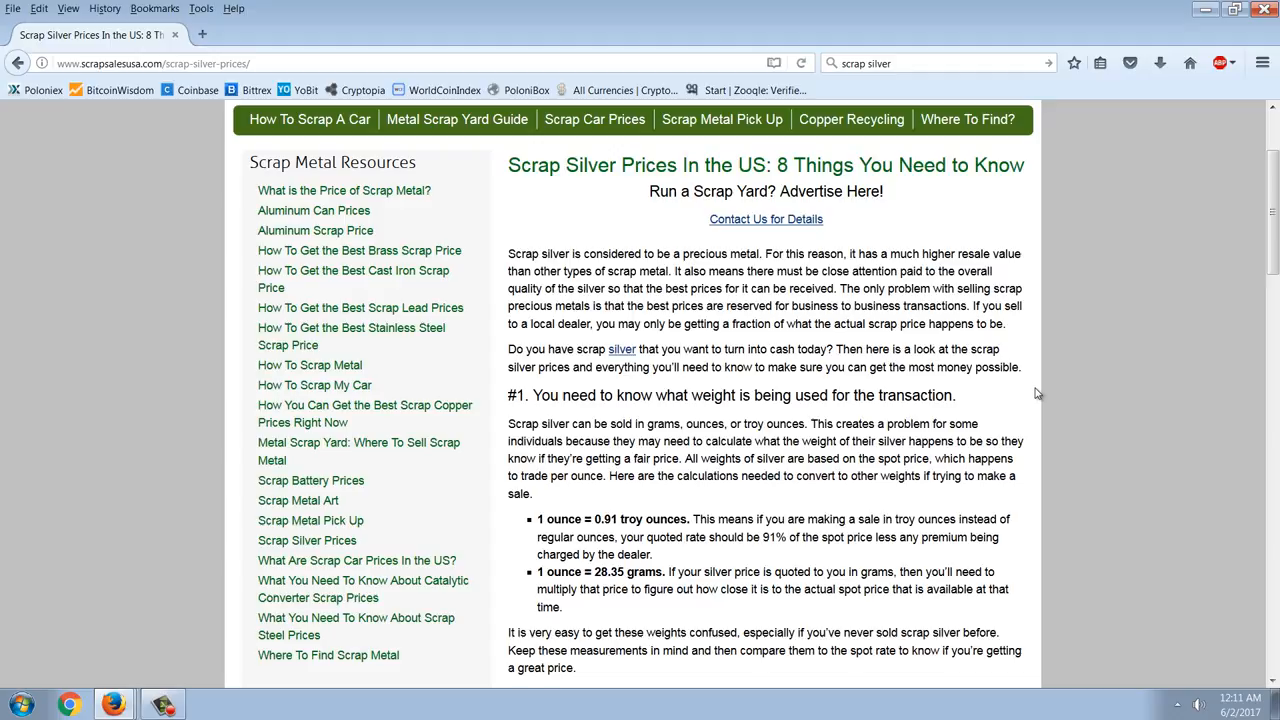
pyautogui.moveTo(1060, 360)
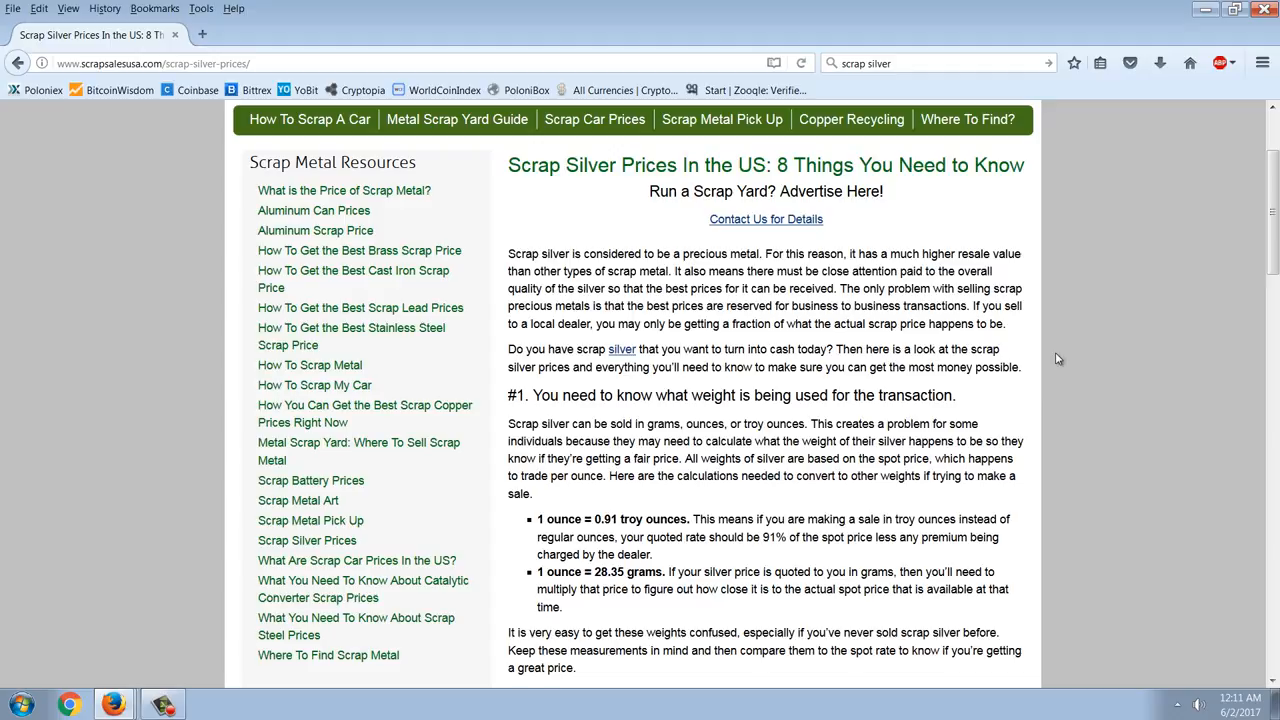
pyautogui.scroll(-3)
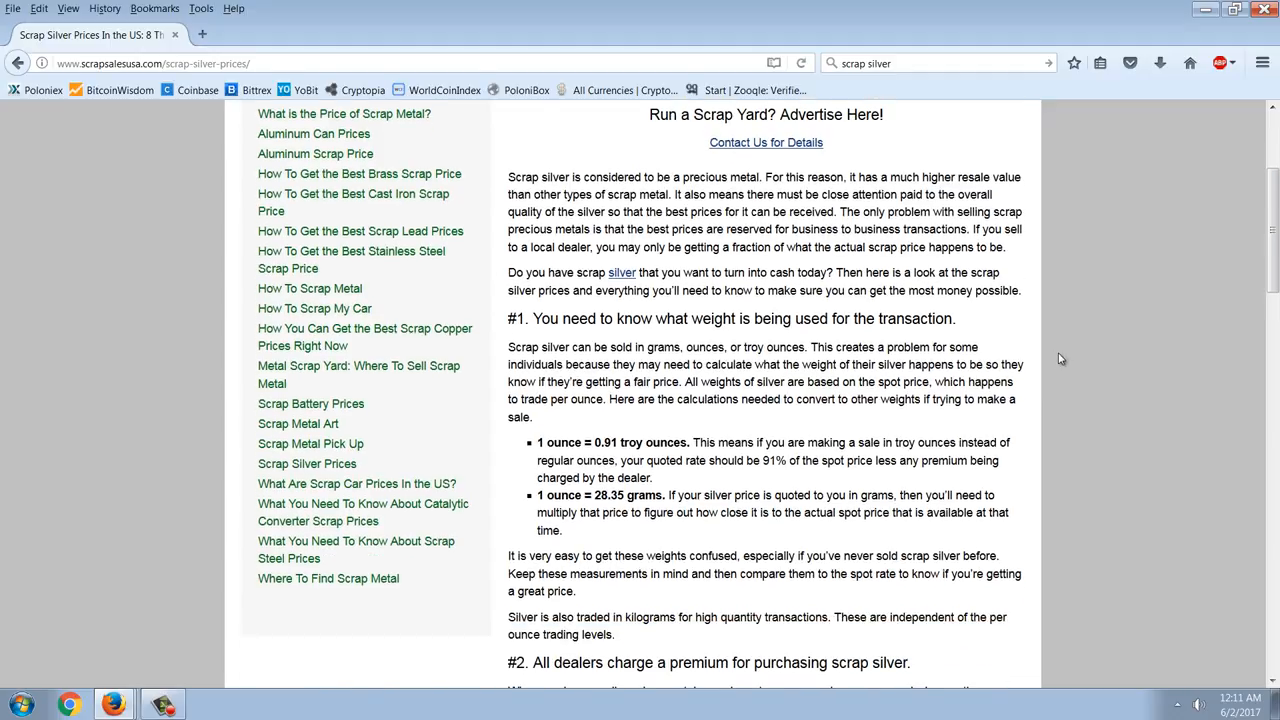
pyautogui.scroll(-3)
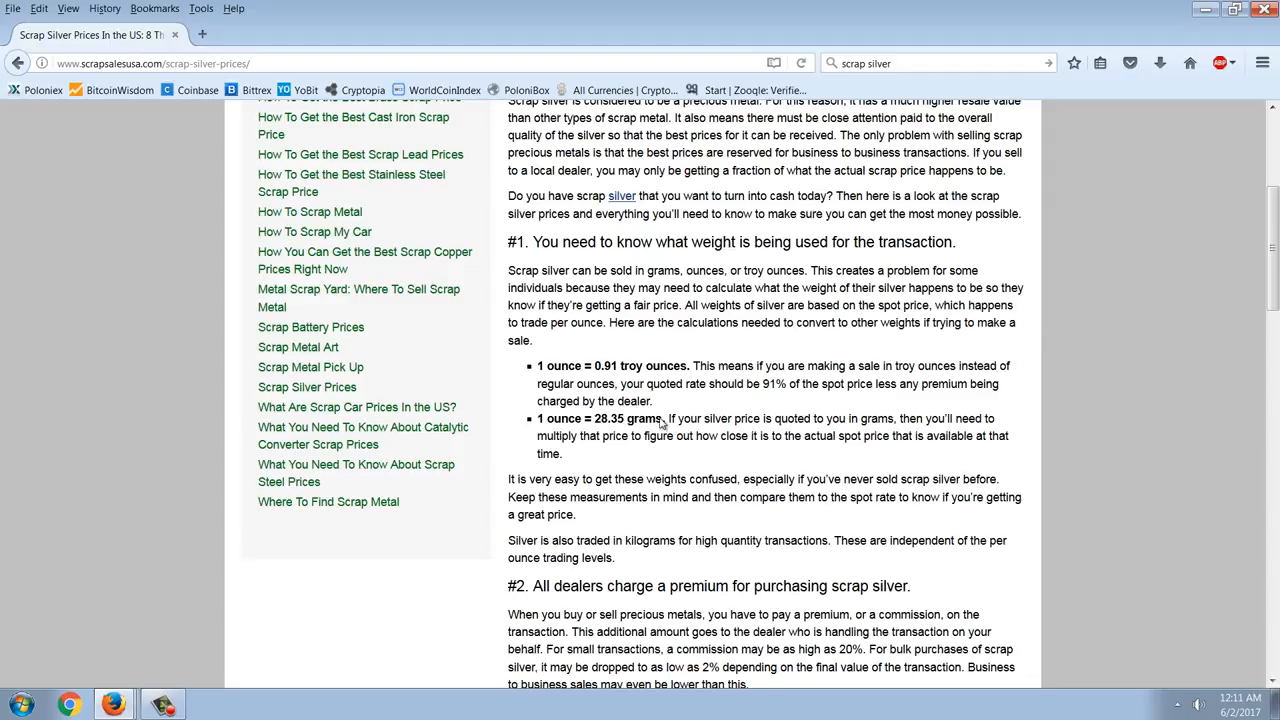
pyautogui.scroll(-3)
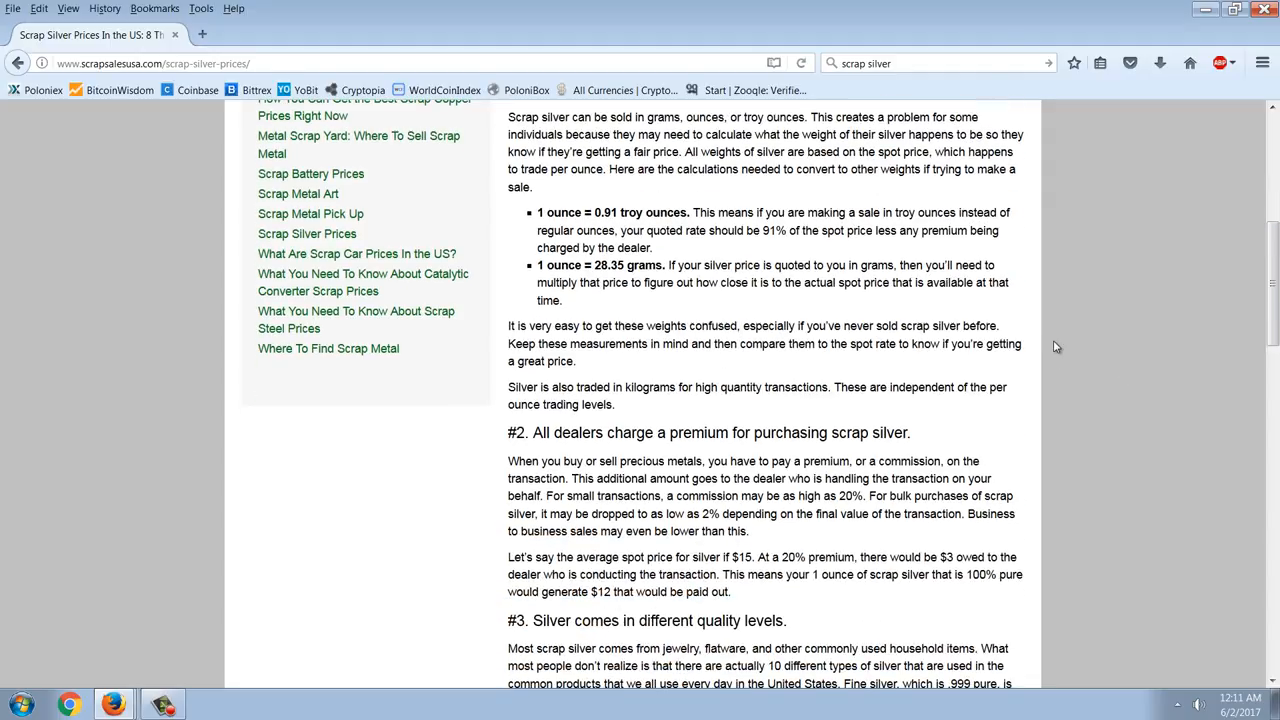
pyautogui.scroll(-3)
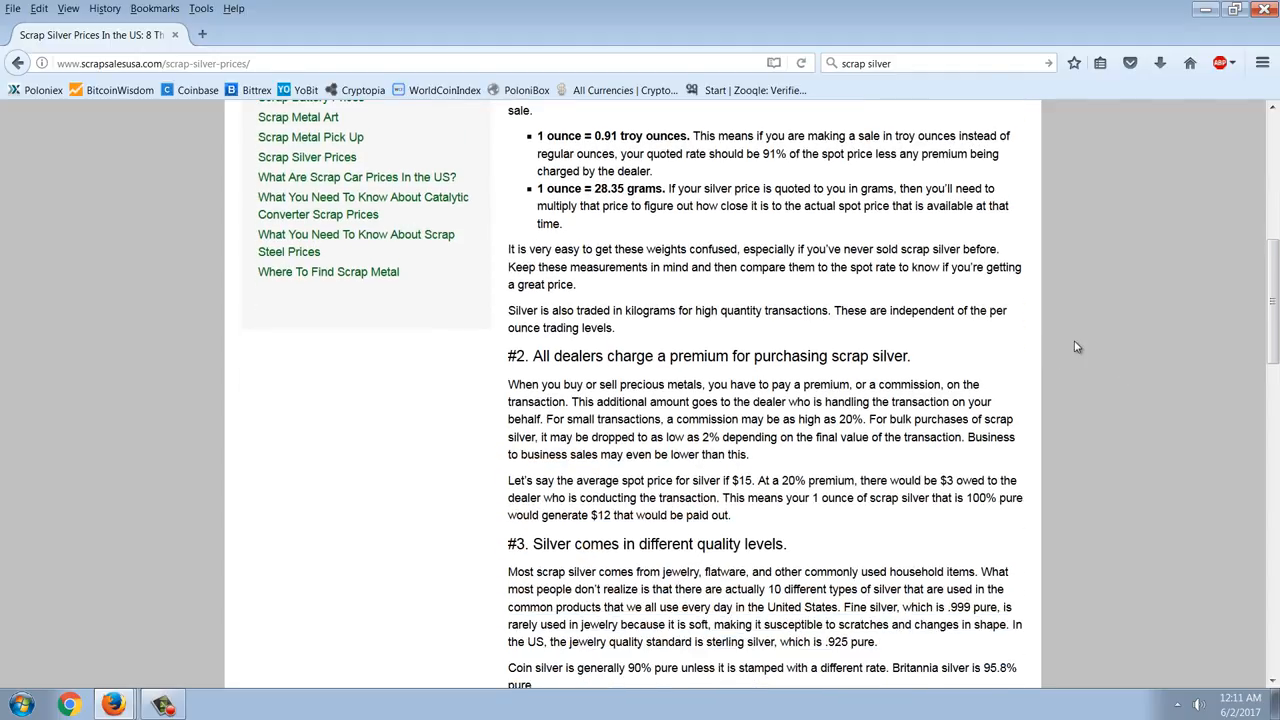
pyautogui.scroll(-3)
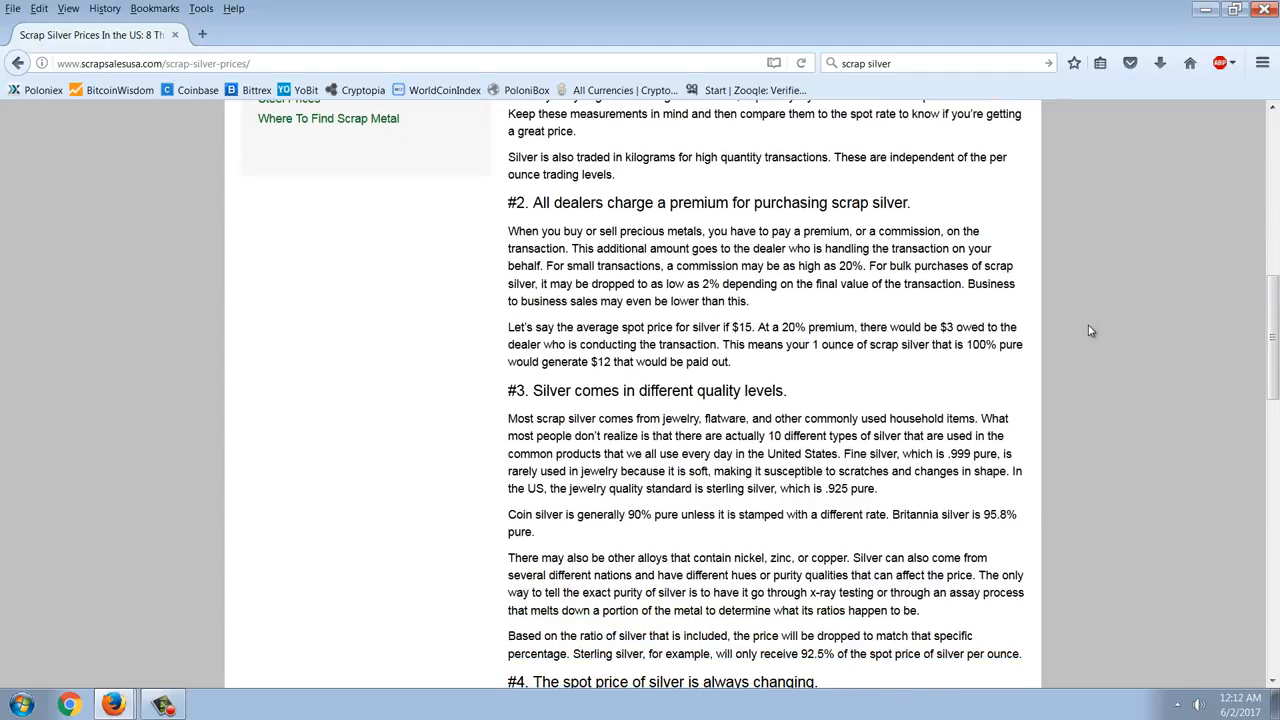
pyautogui.moveTo(1056, 286)
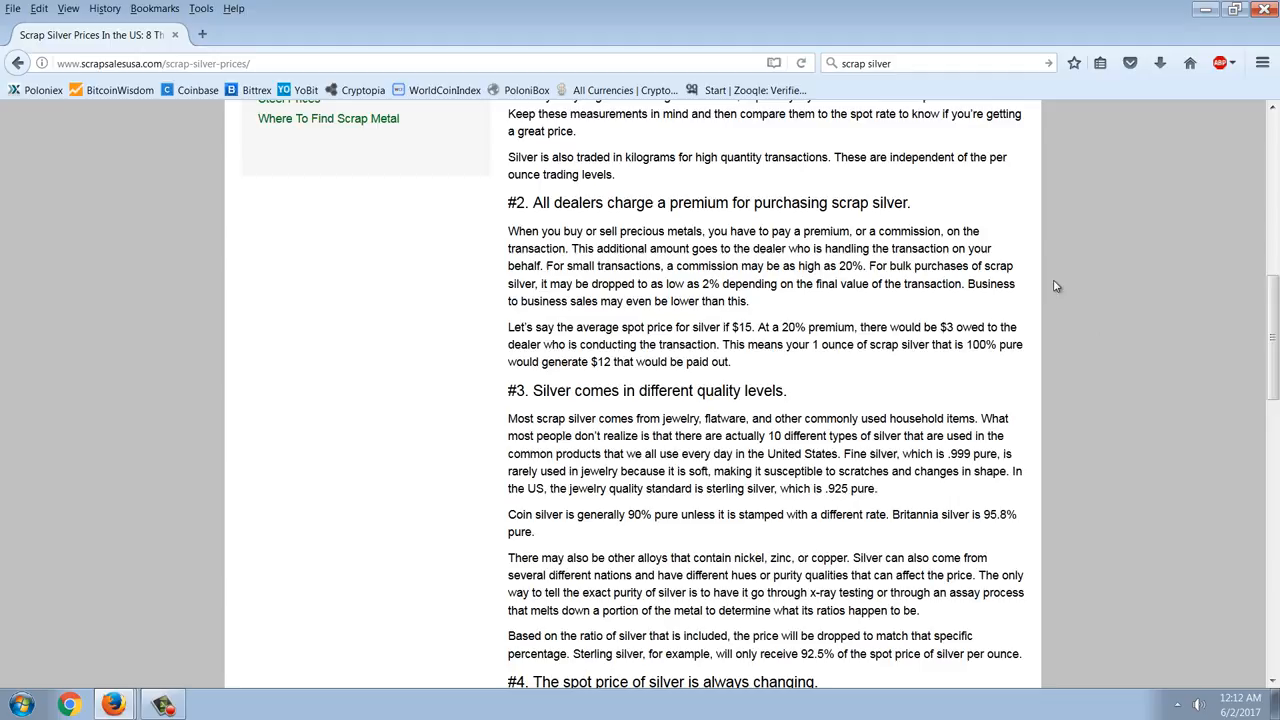
pyautogui.moveTo(1032, 298)
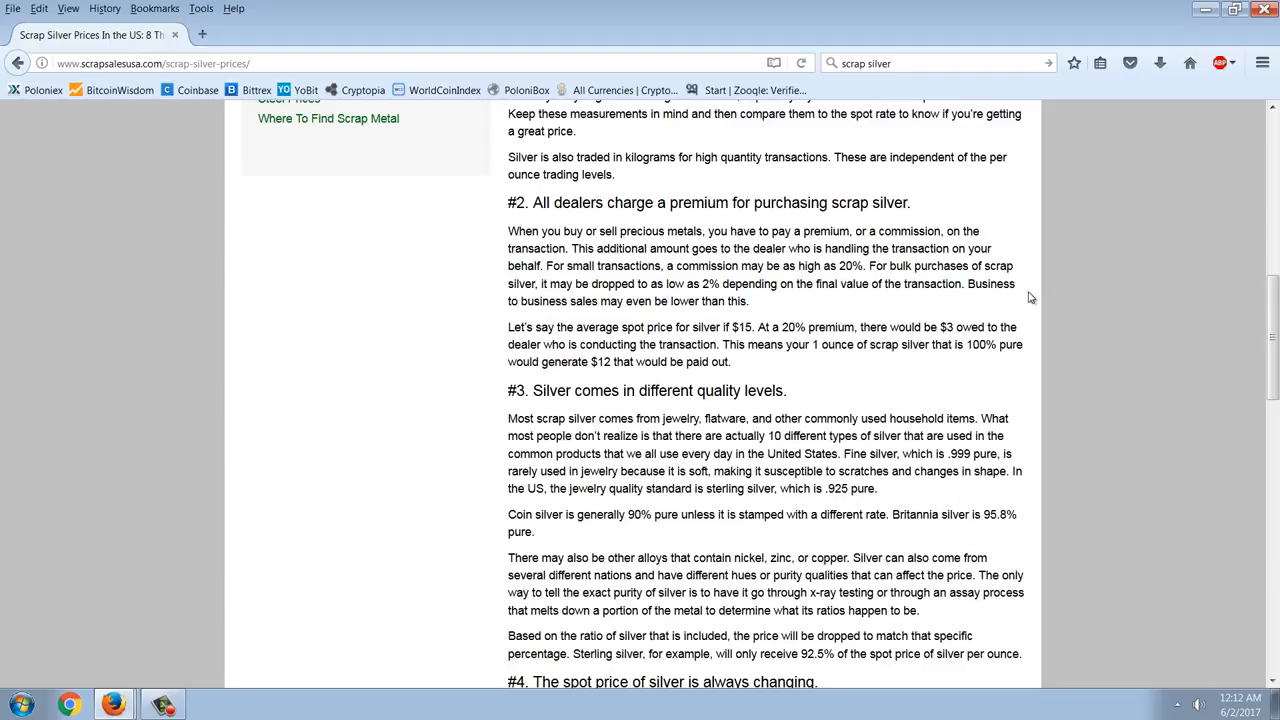
# Continue down to sections #4–#6 on the changing spot price and locating scrap.
pyautogui.scroll(-3)
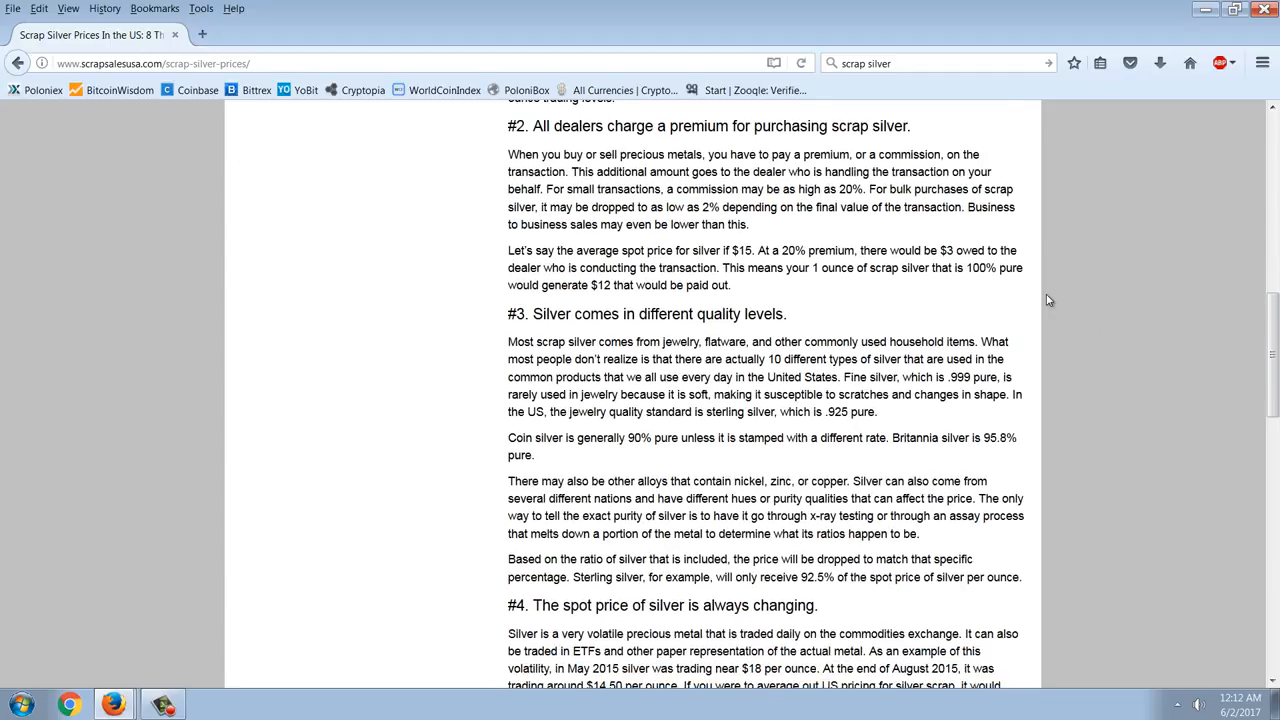
pyautogui.scroll(-3)
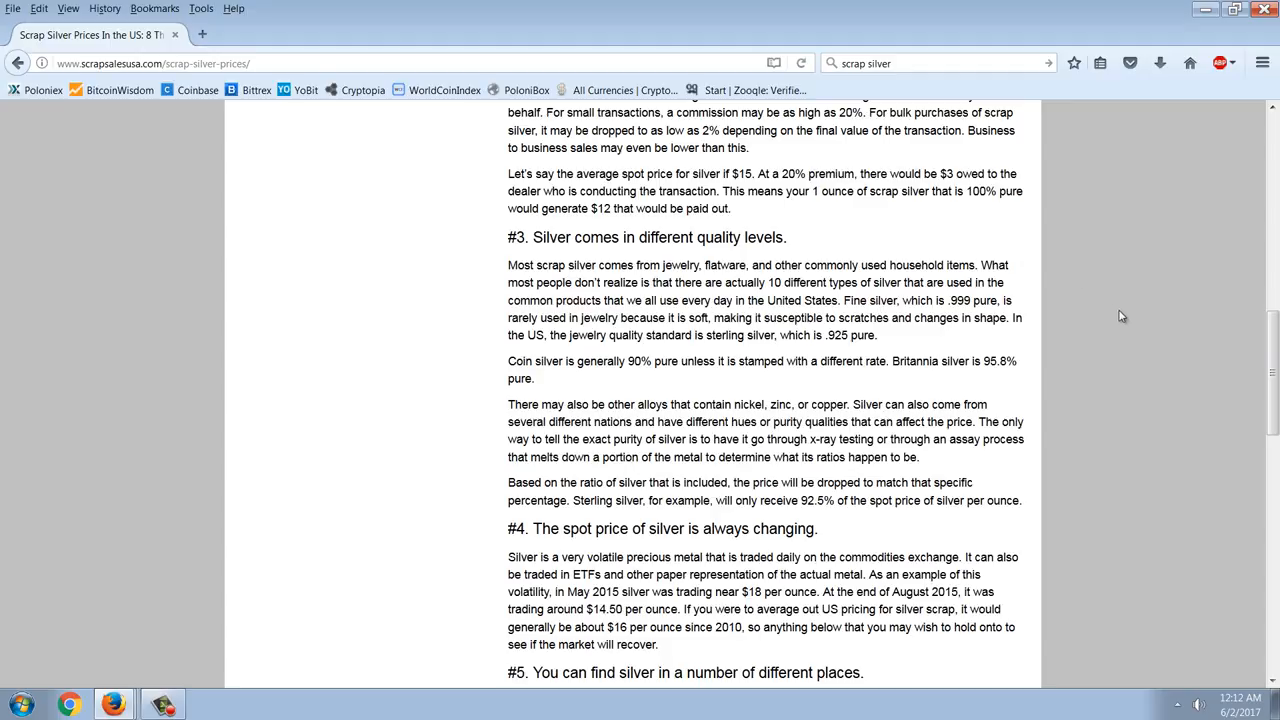
pyautogui.scroll(-3)
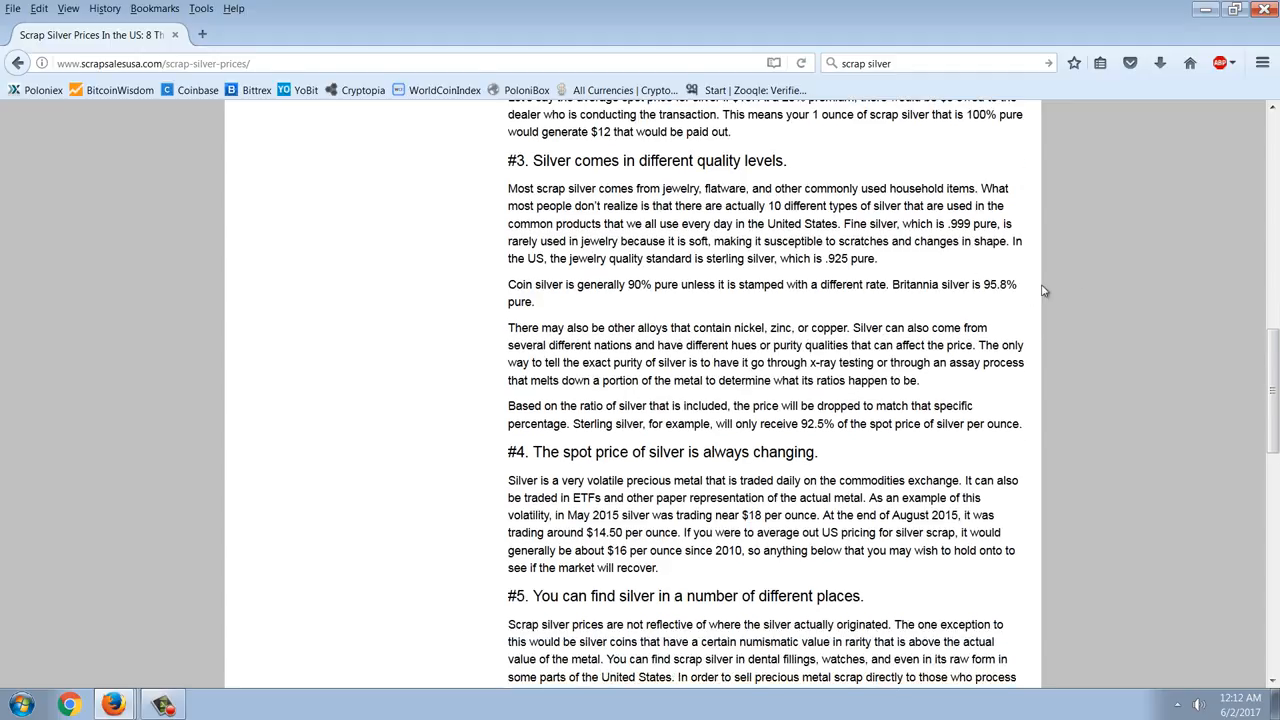
pyautogui.moveTo(1036, 282)
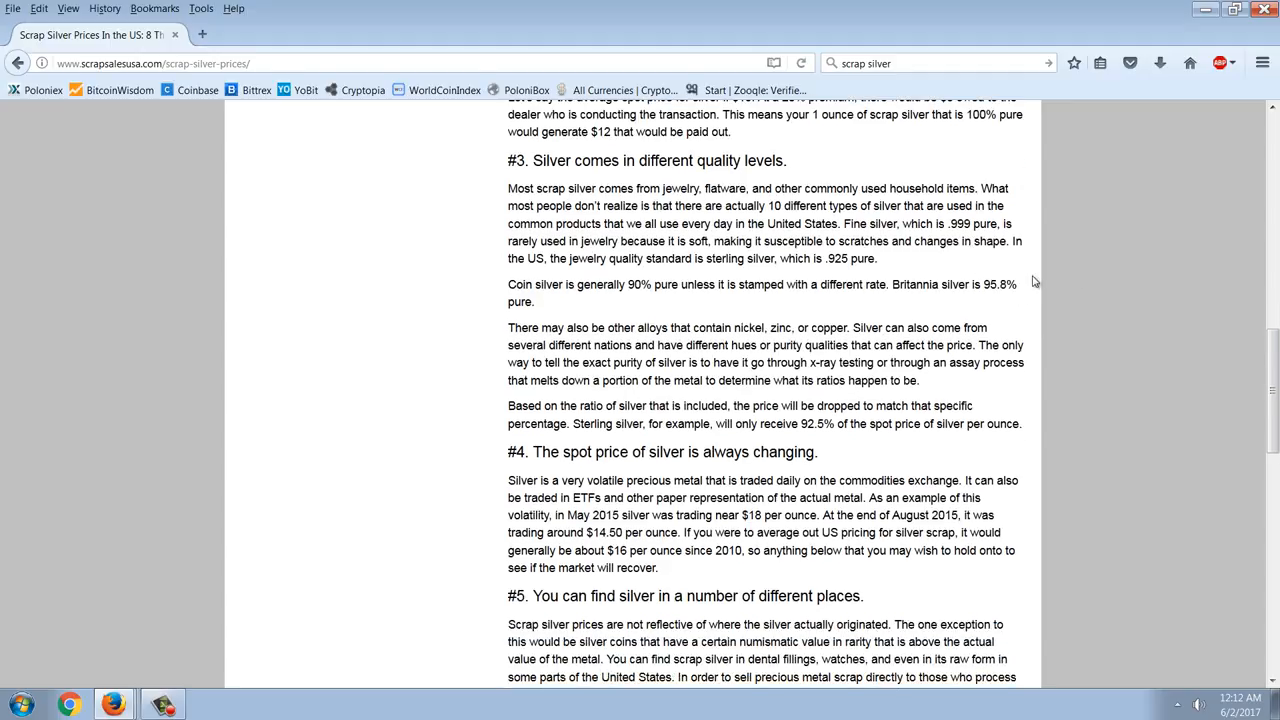
pyautogui.scroll(-3)
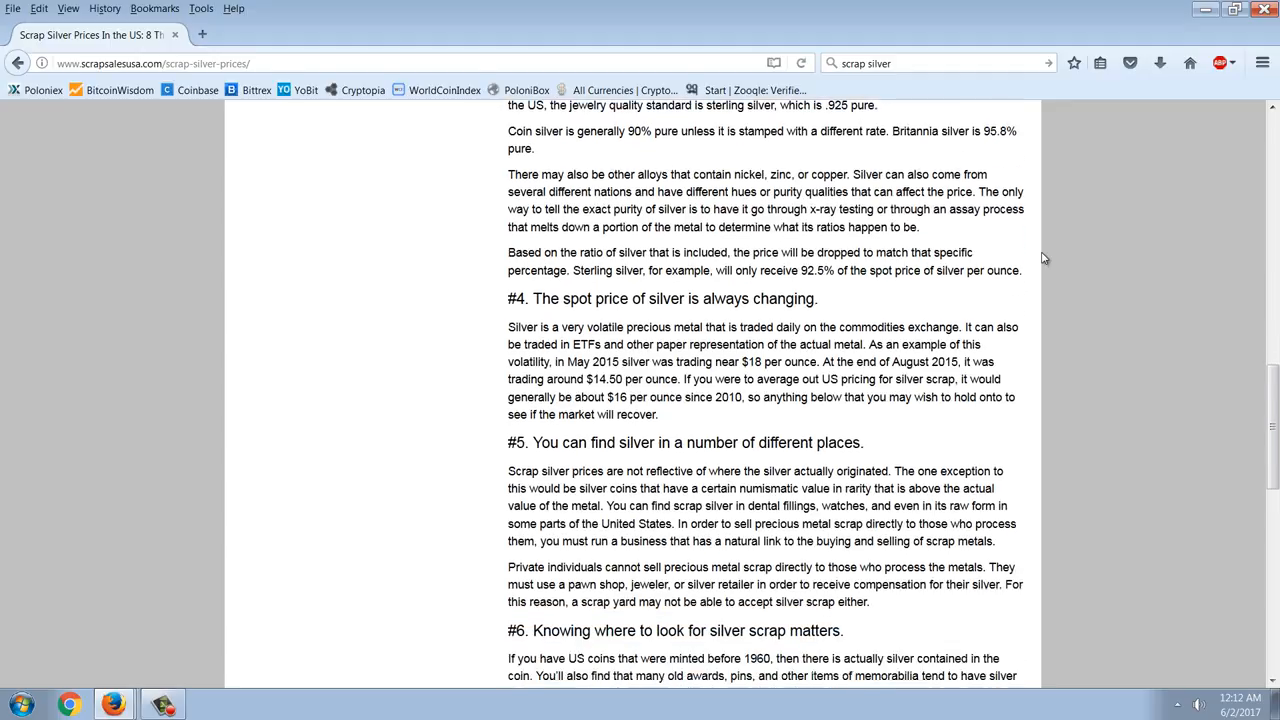
pyautogui.scroll(-3)
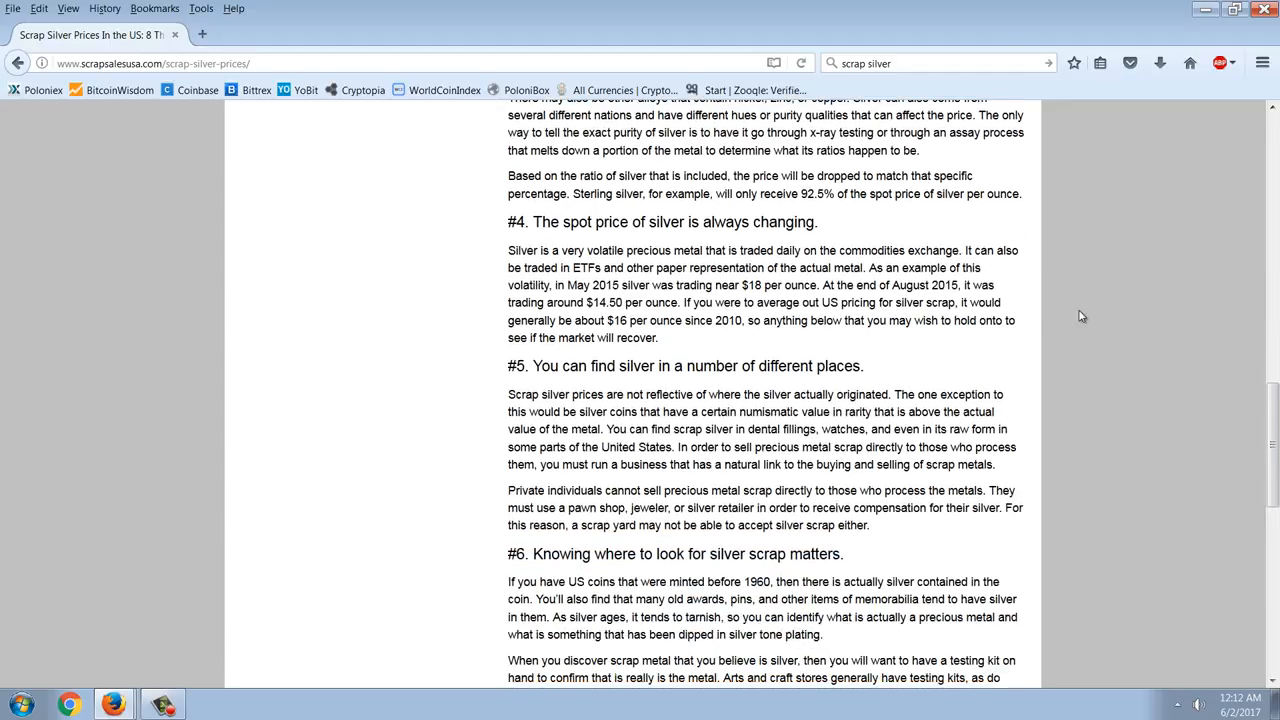
pyautogui.moveTo(1032, 264)
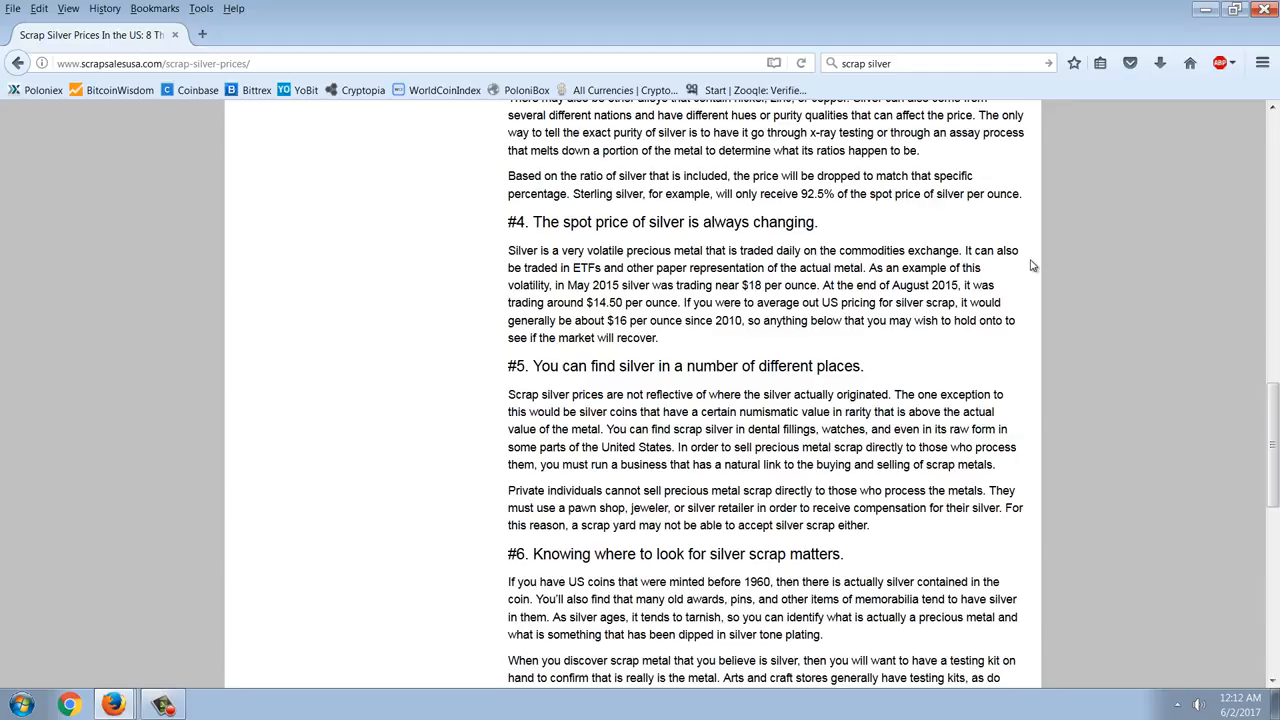
pyautogui.scroll(-3)
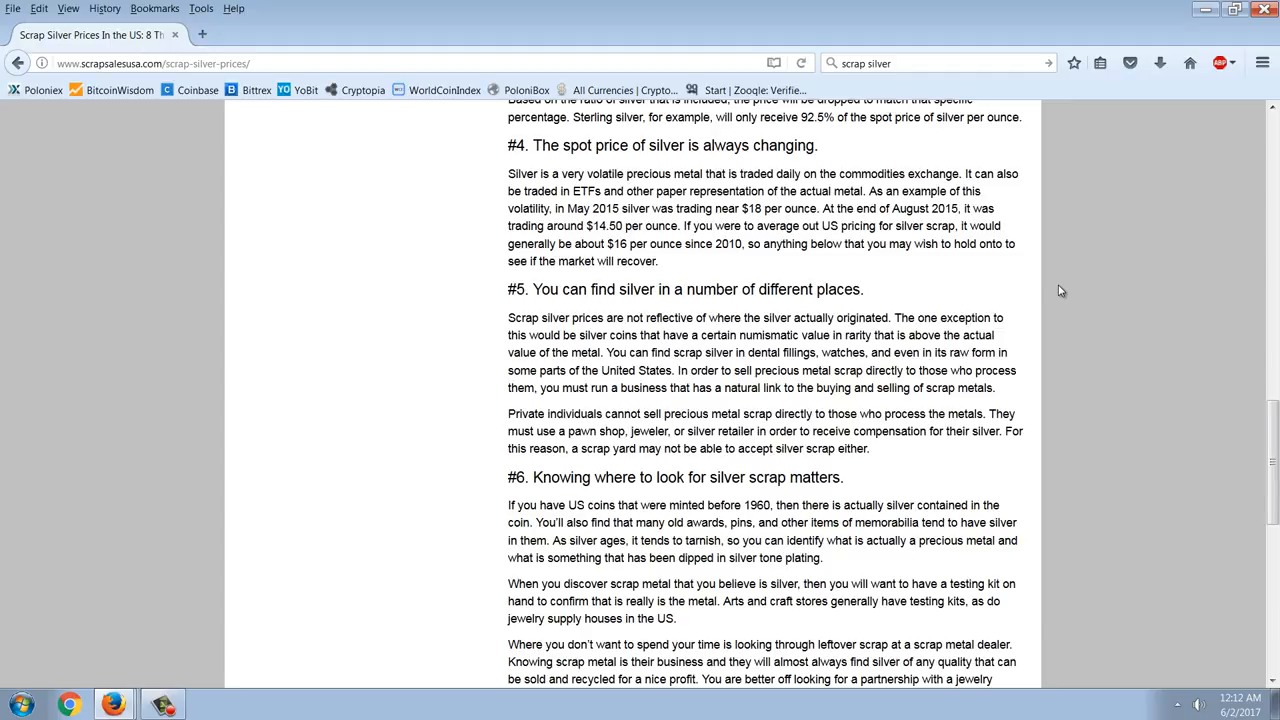
pyautogui.moveTo(1036, 288)
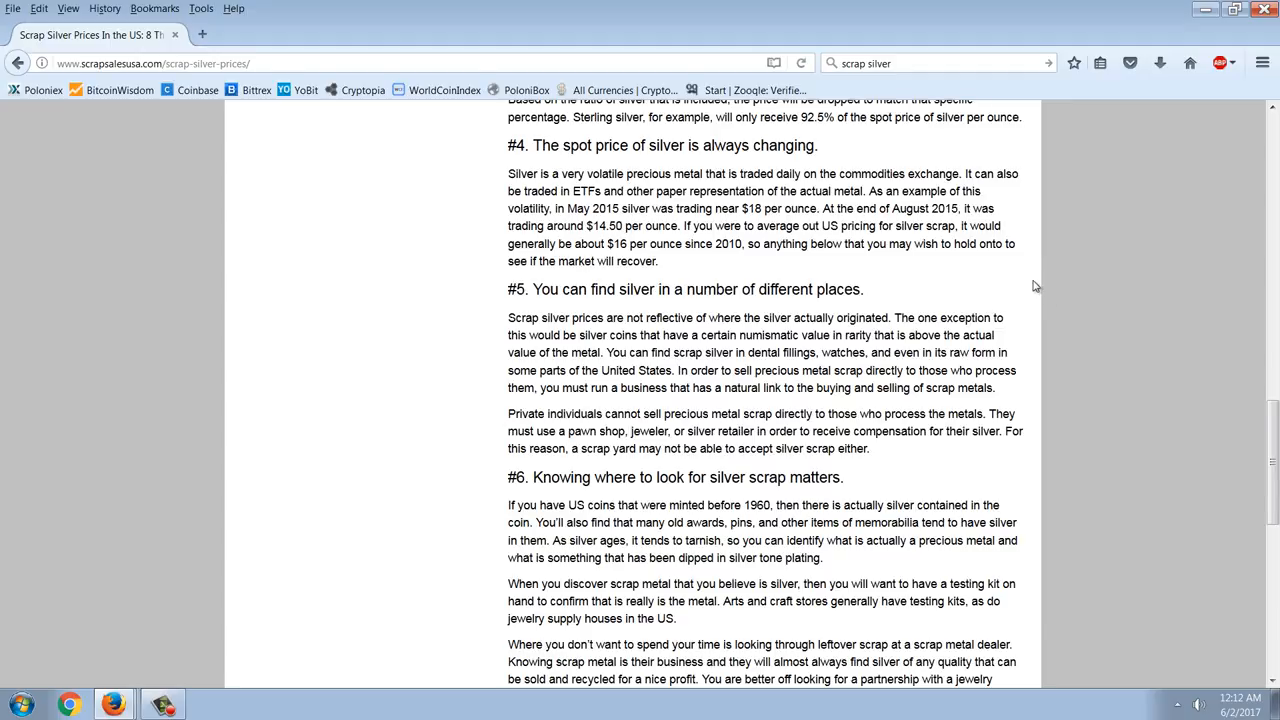
pyautogui.moveTo(1032, 286)
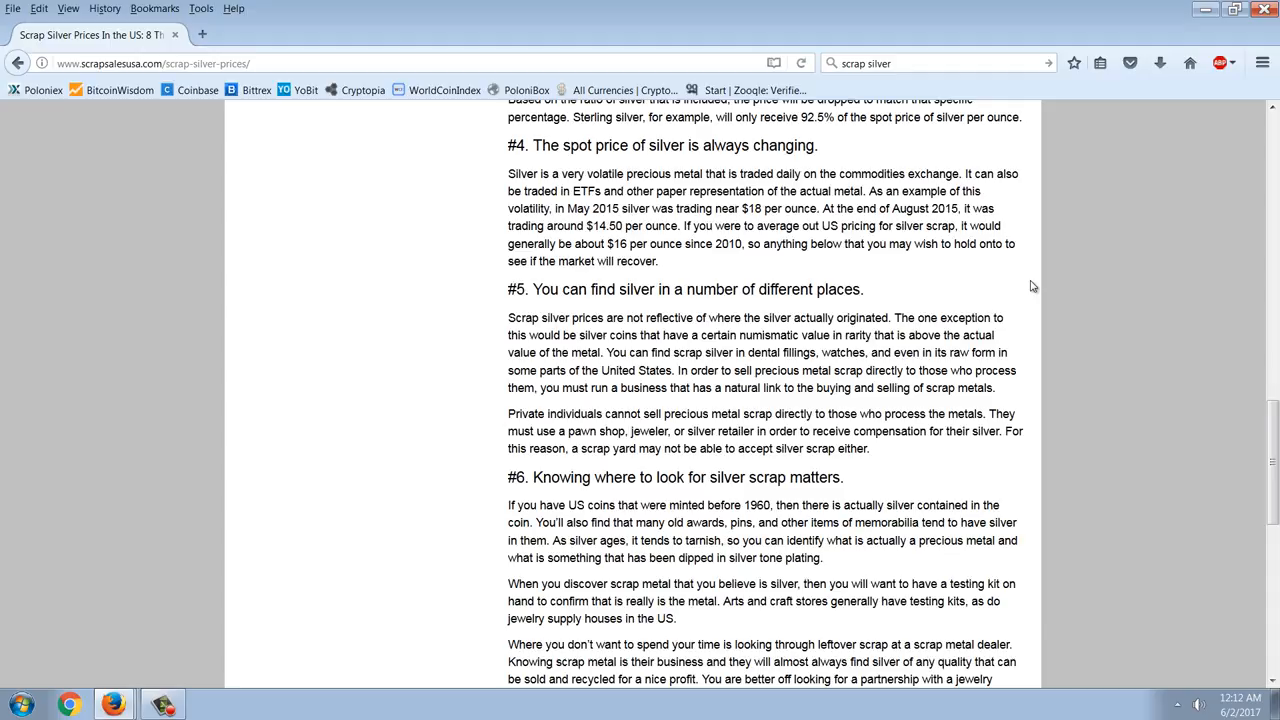
pyautogui.moveTo(1020, 288)
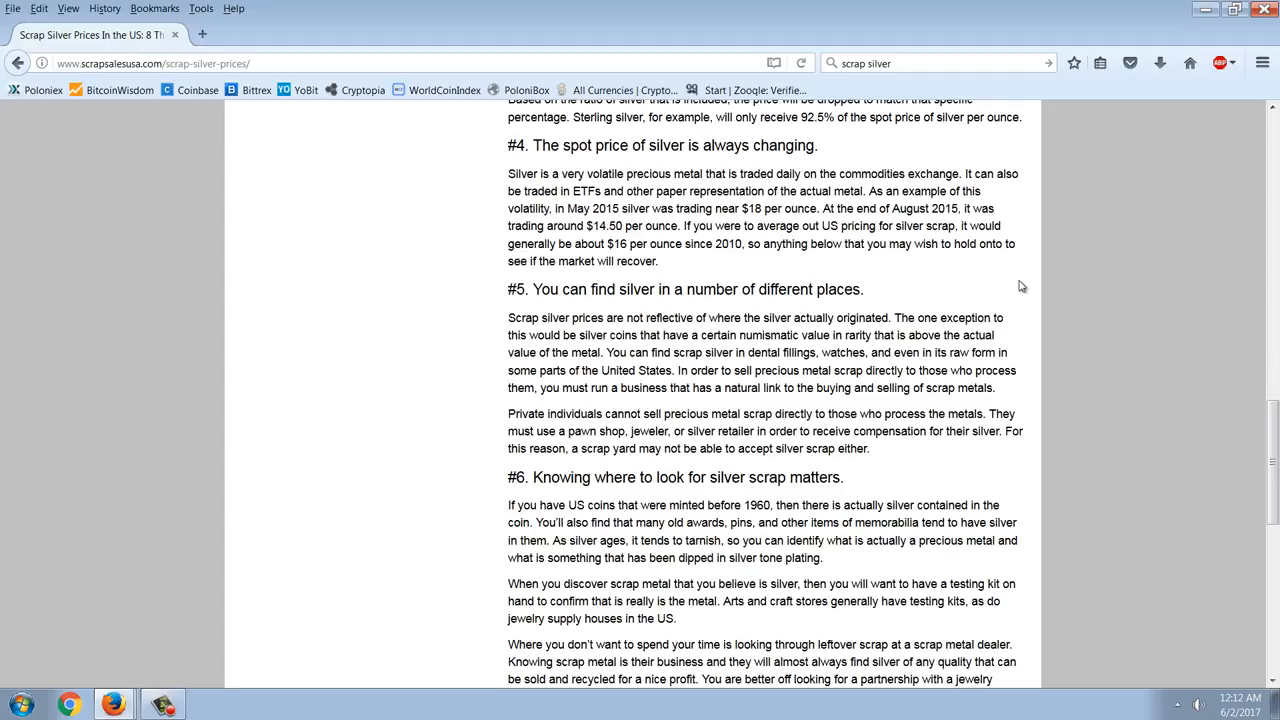
pyautogui.moveTo(1014, 312)
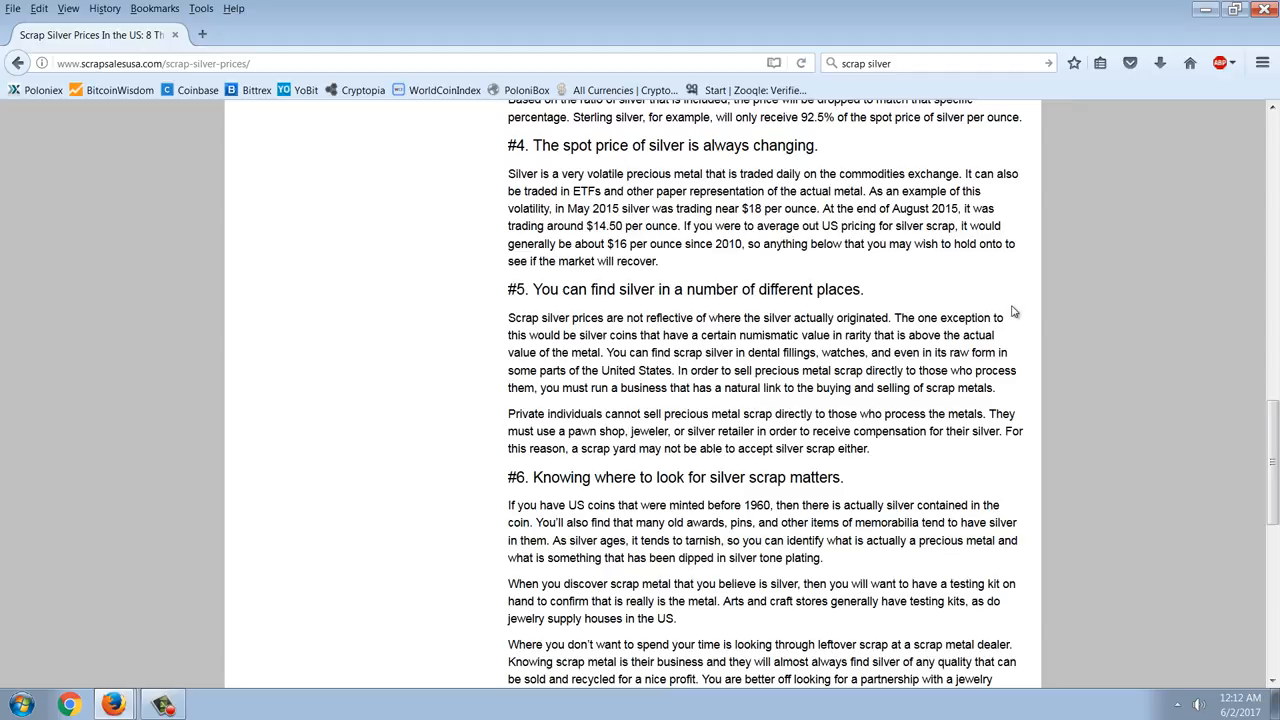
pyautogui.moveTo(948, 360)
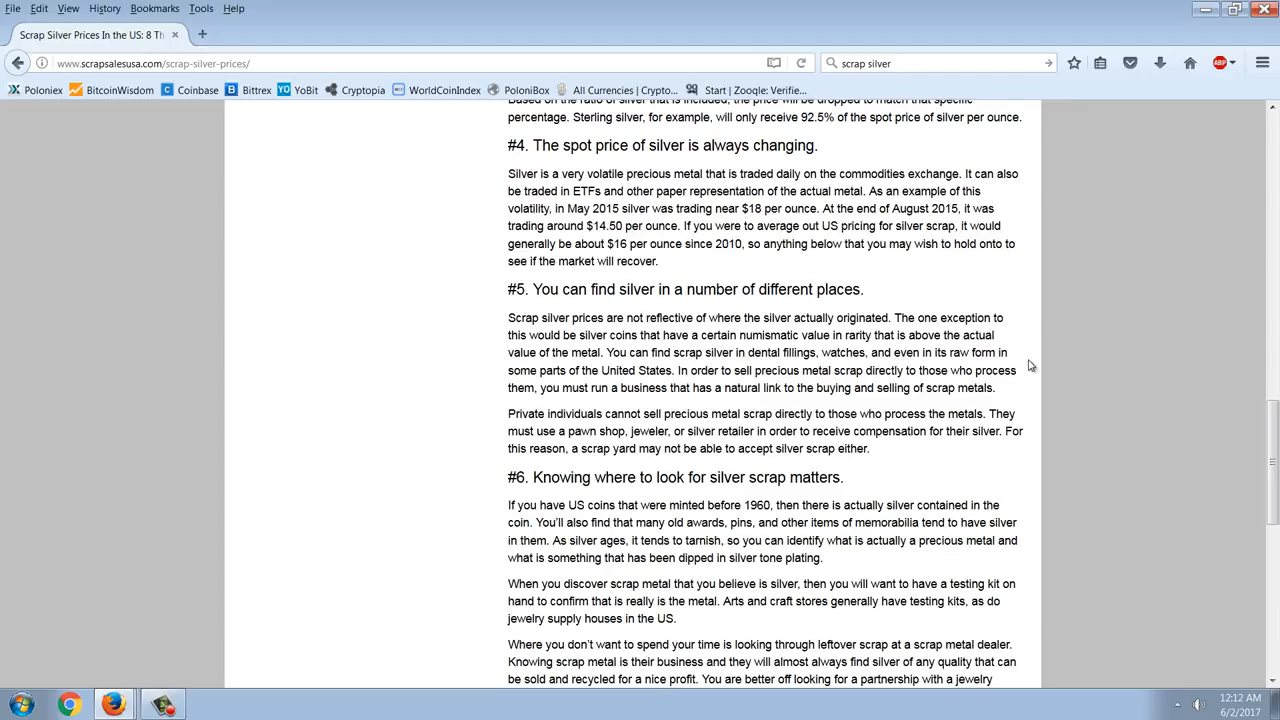
# Scroll on to the #7 heading about items called silver that aren't actually silver.
pyautogui.scroll(-3)
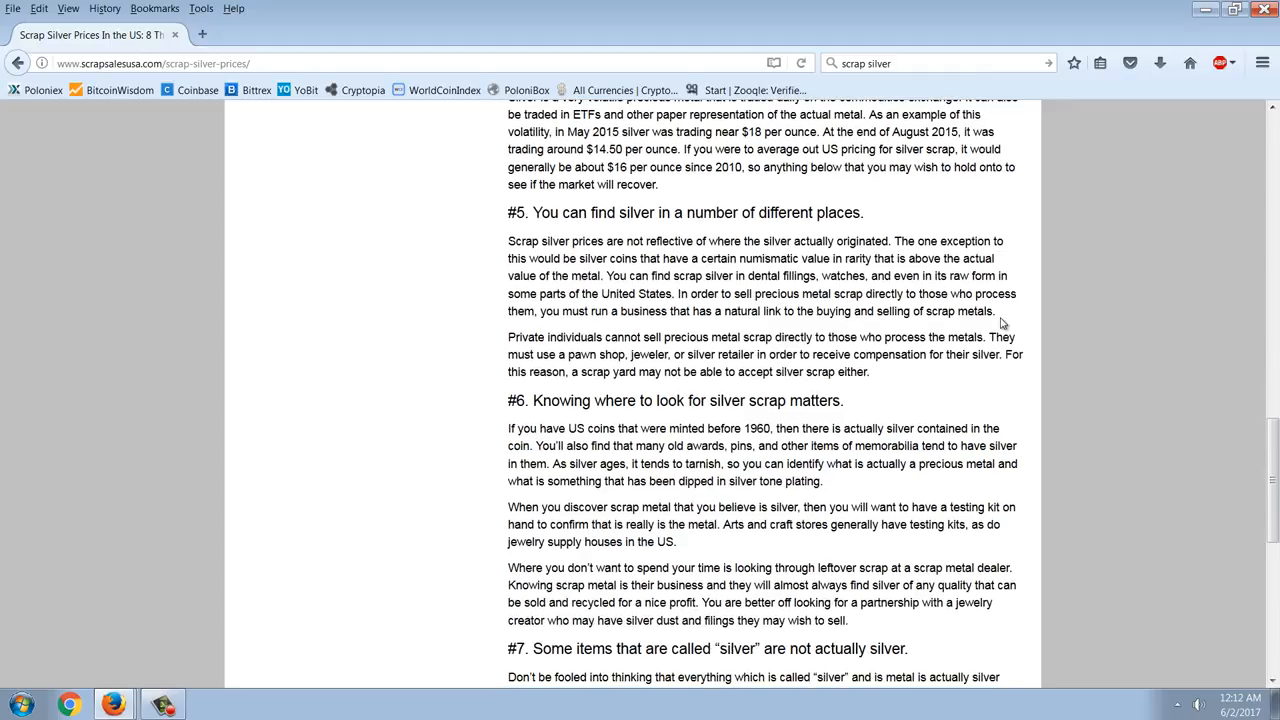
pyautogui.moveTo(1024, 292)
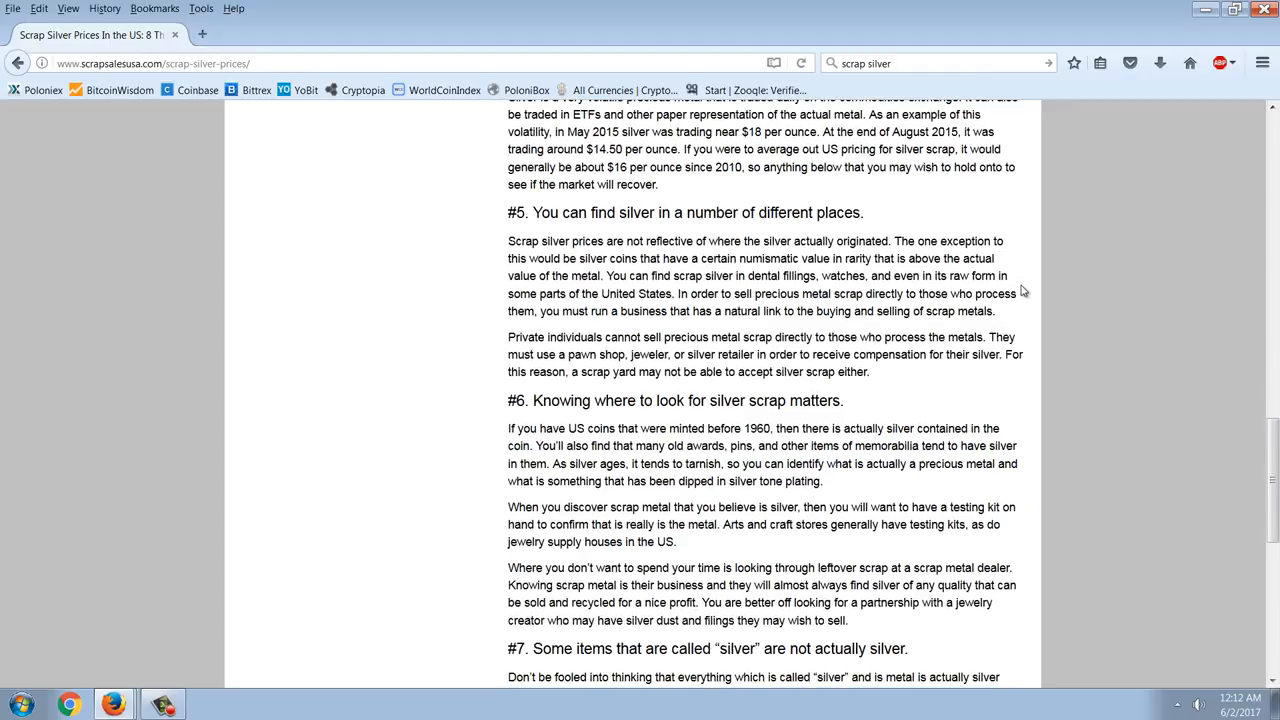
pyautogui.moveTo(880, 316)
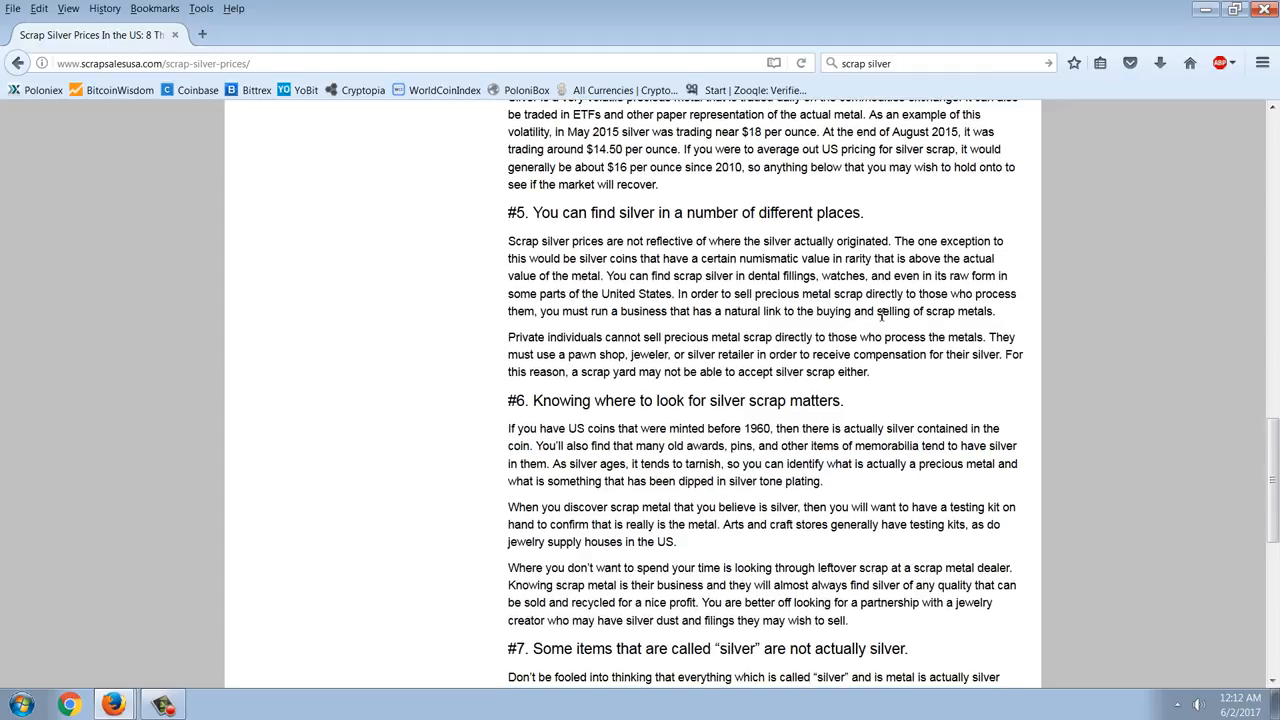
pyautogui.scroll(-3)
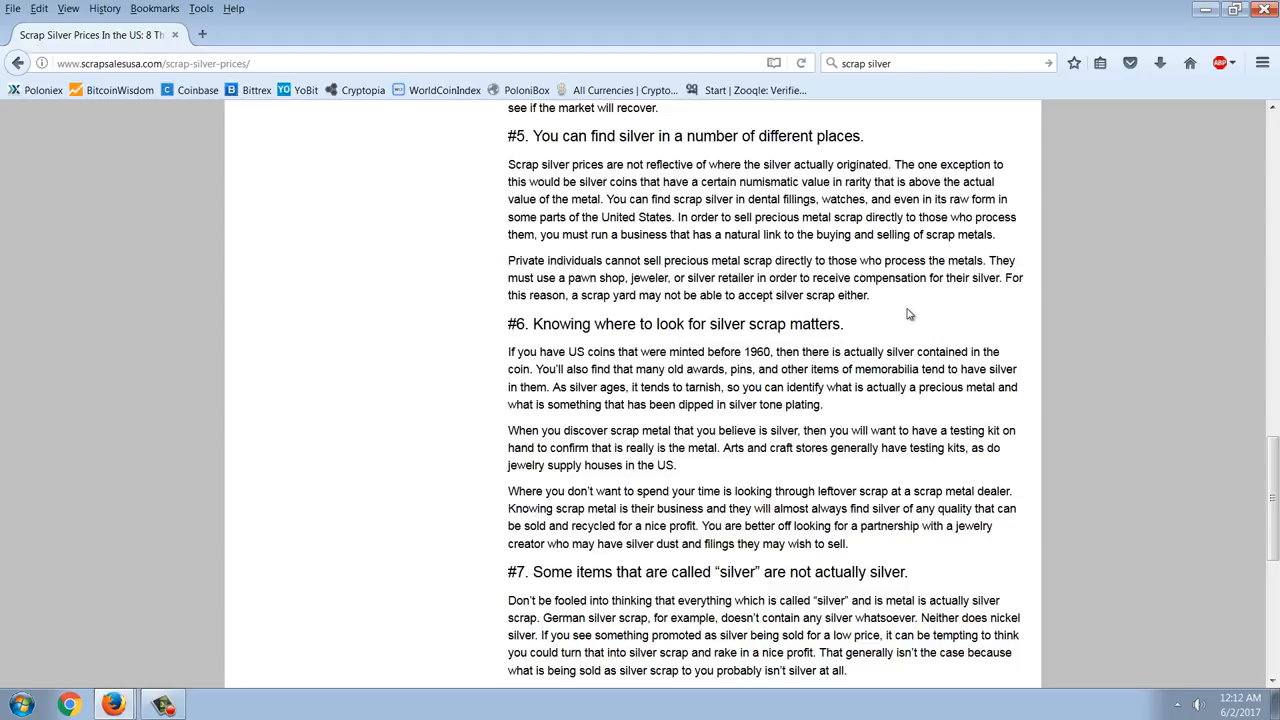
pyautogui.moveTo(884, 330)
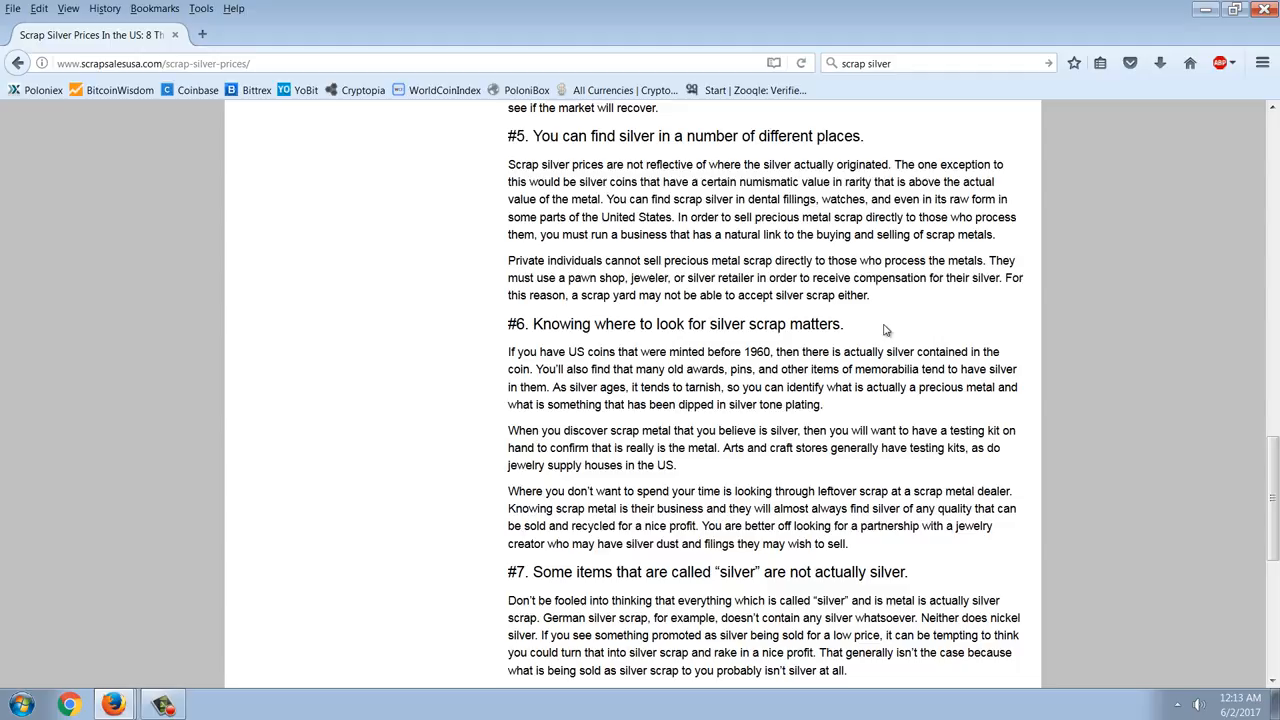
pyautogui.scroll(-3)
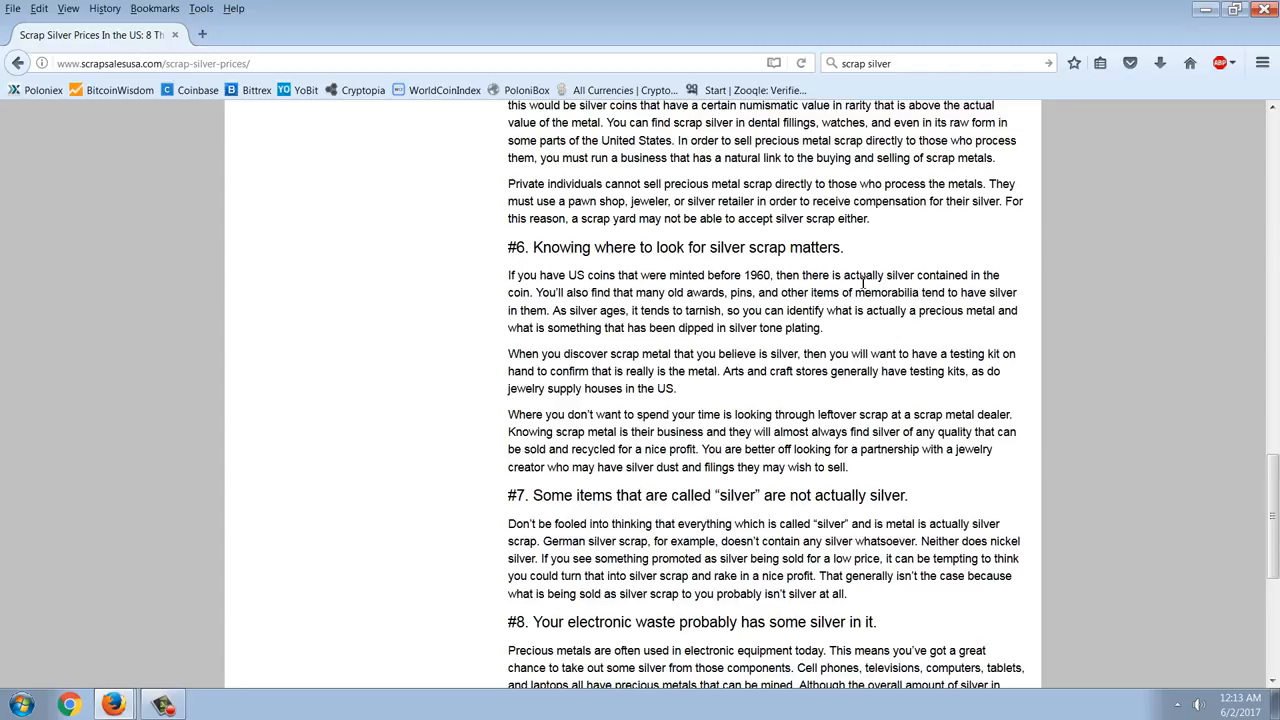
pyautogui.moveTo(928, 268)
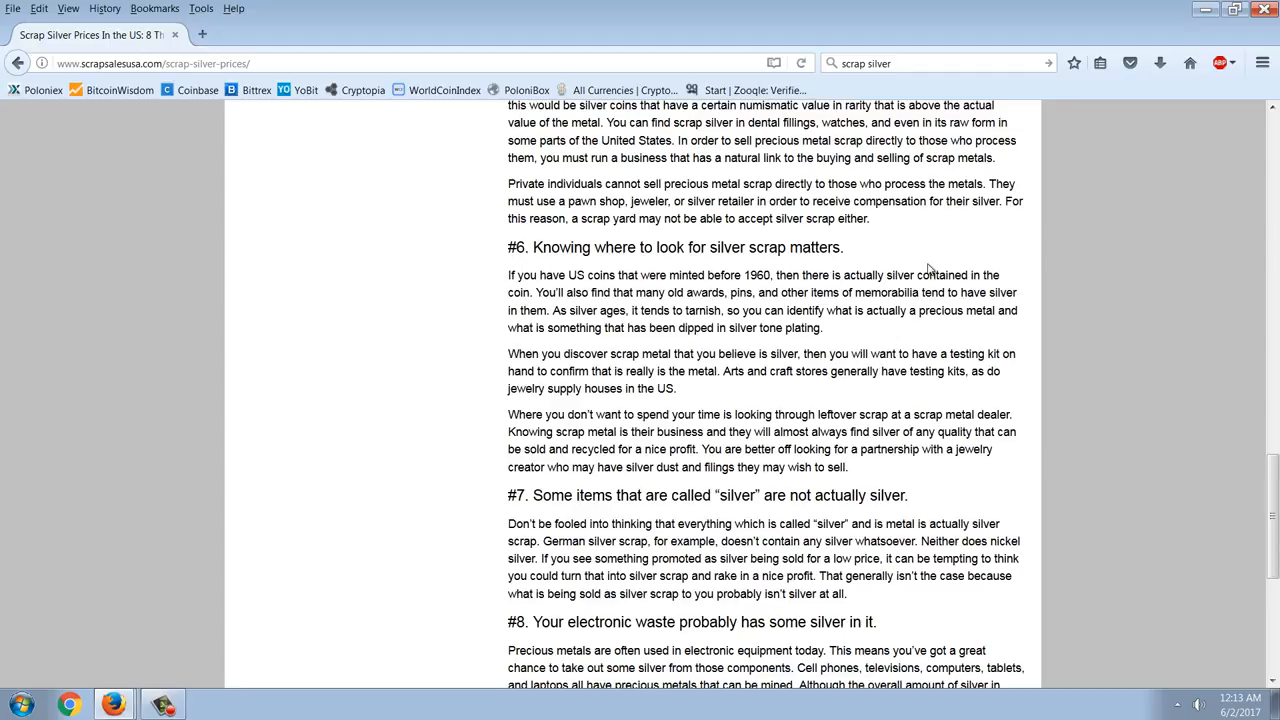
pyautogui.moveTo(976, 252)
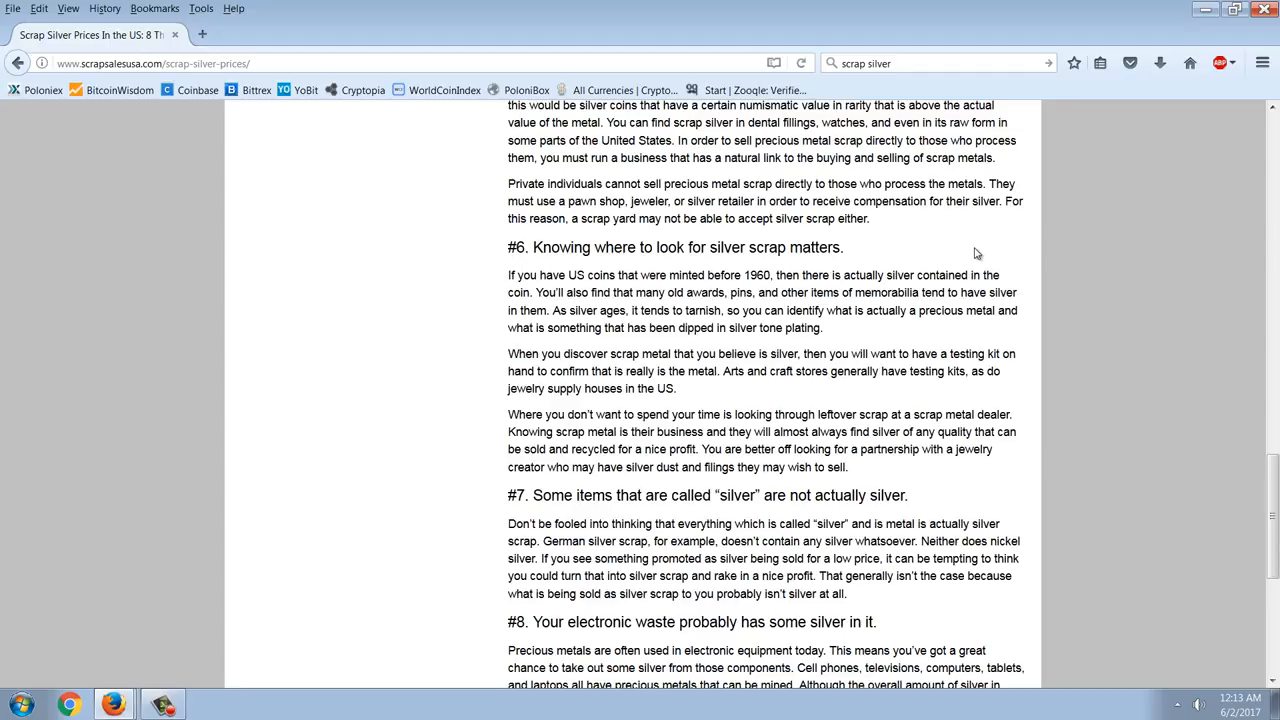
pyautogui.moveTo(964, 260)
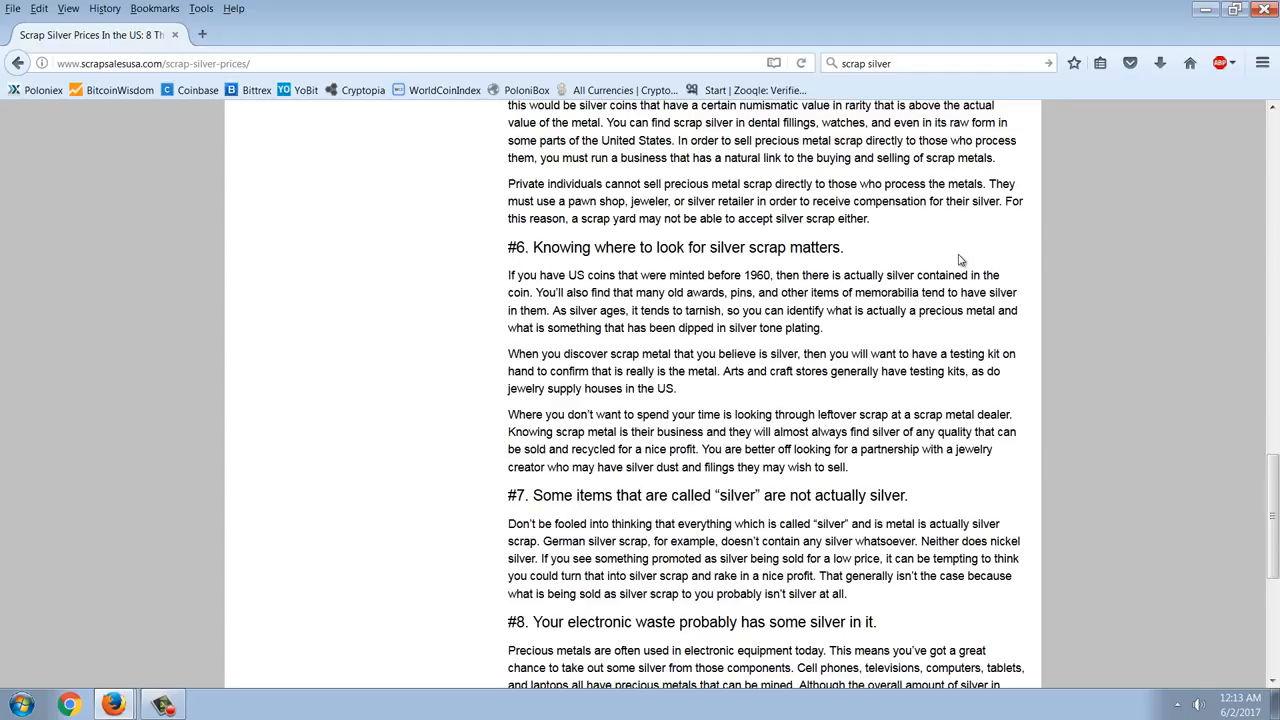
pyautogui.moveTo(986, 238)
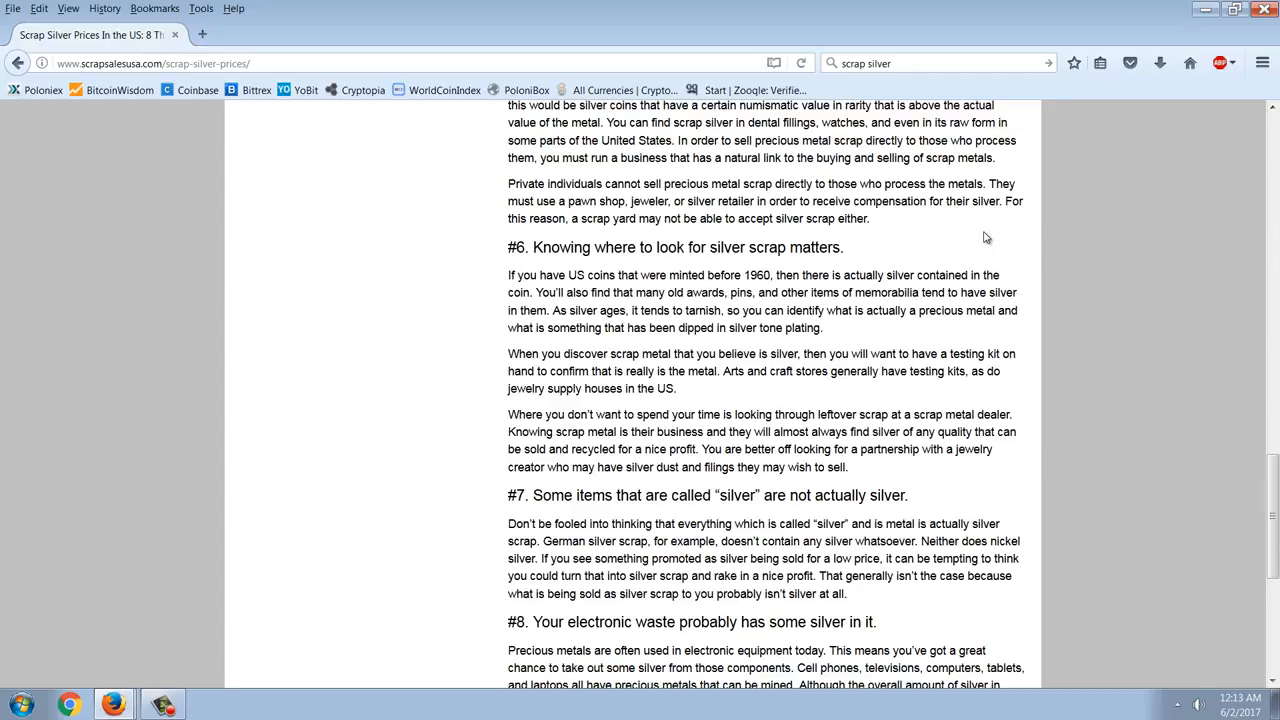
pyautogui.moveTo(978, 240)
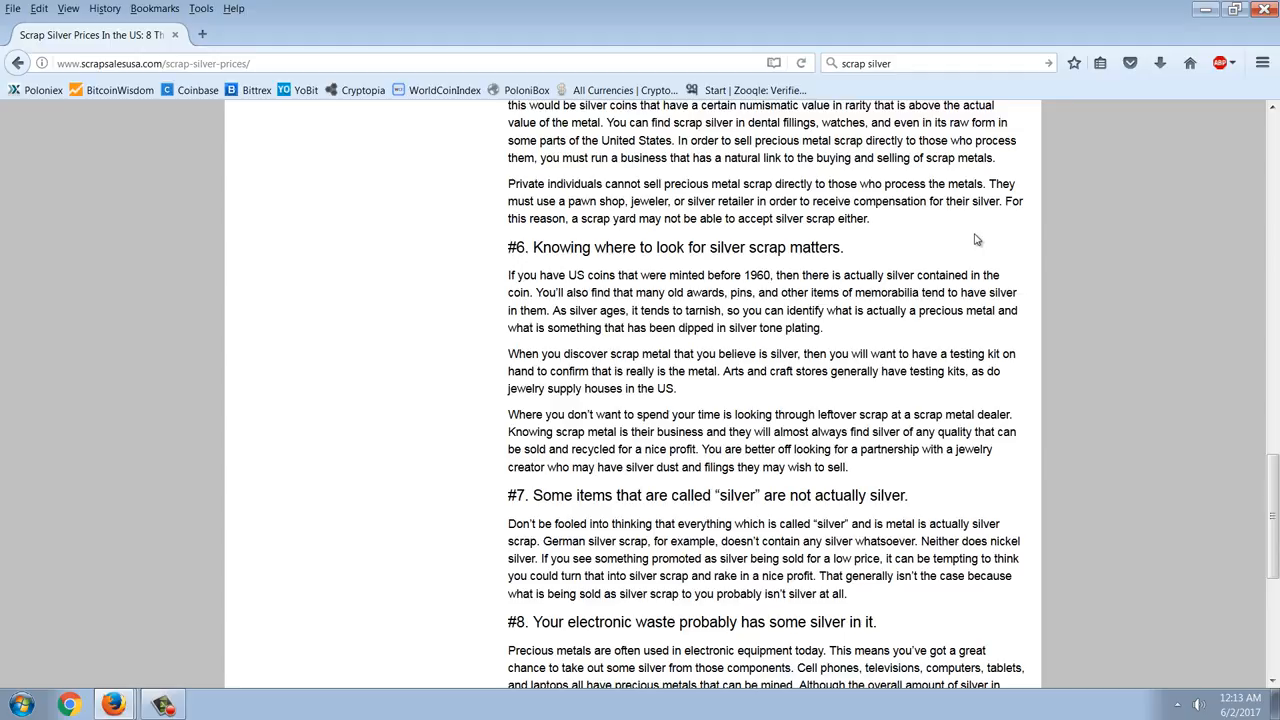
pyautogui.moveTo(950, 264)
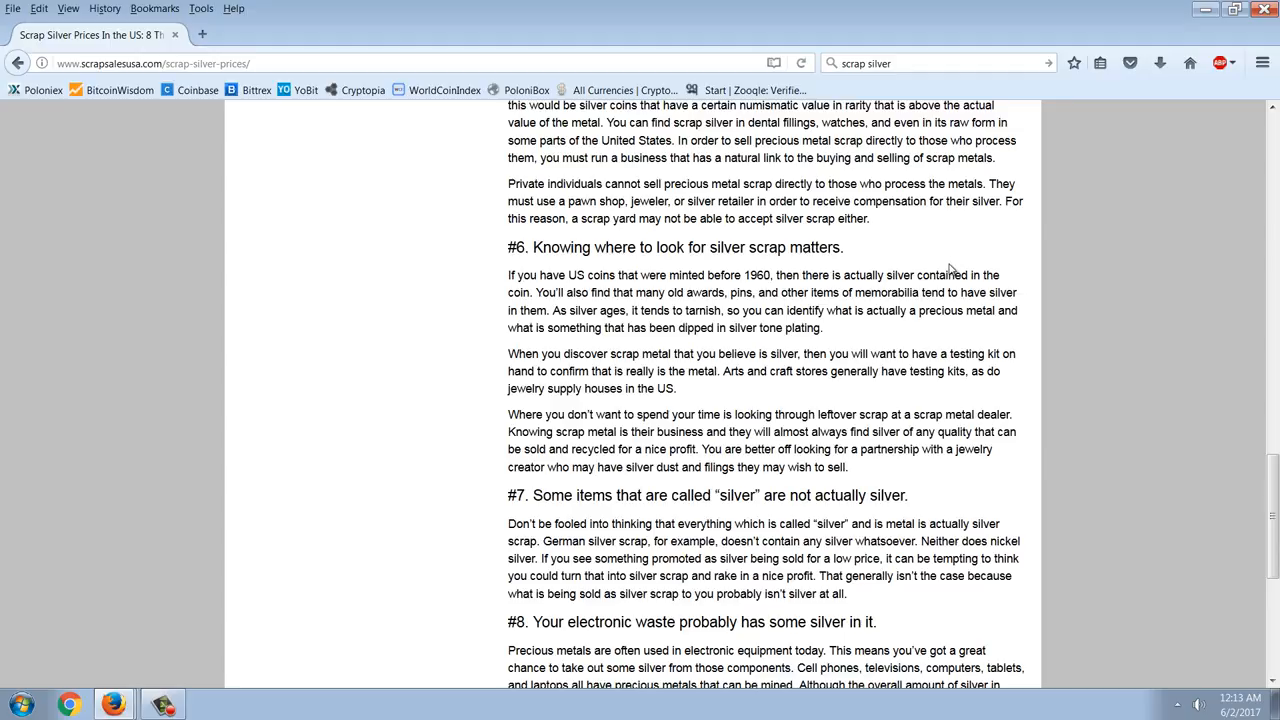
pyautogui.moveTo(946, 272)
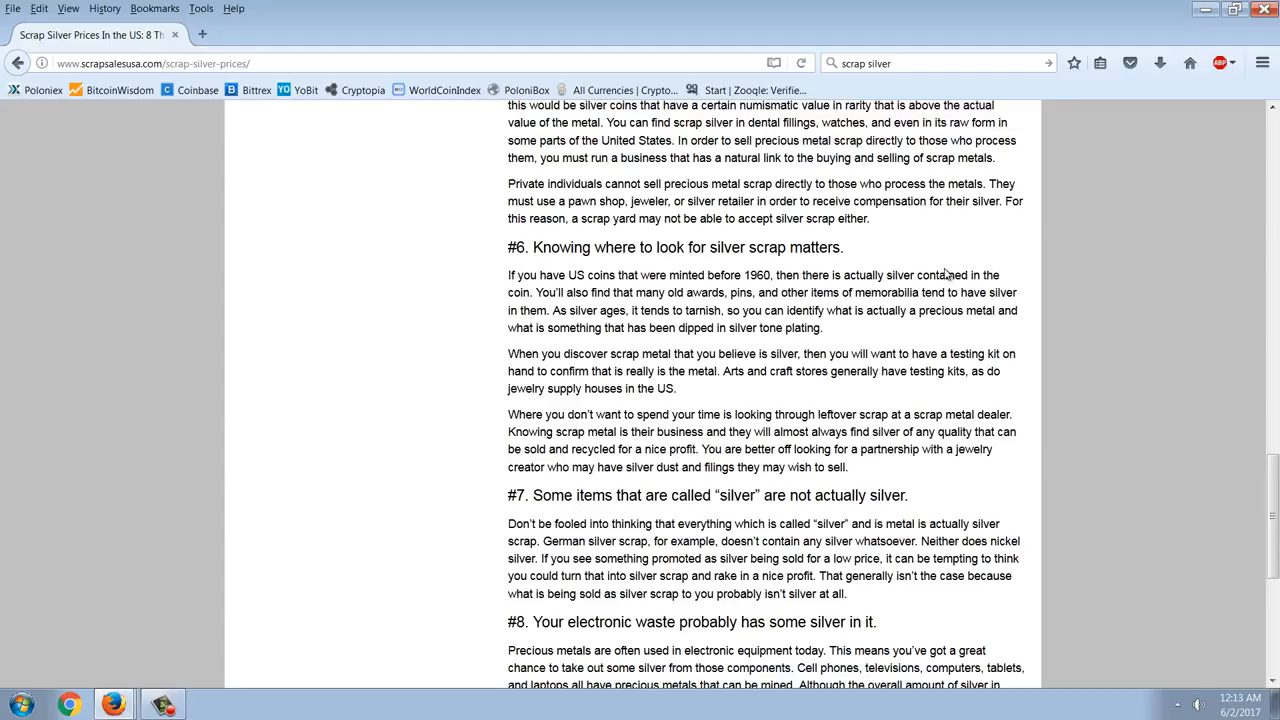
# Scroll past sections #7 and #8 to the article's concluding paragraphs and scrap yard notice.
pyautogui.scroll(-3)
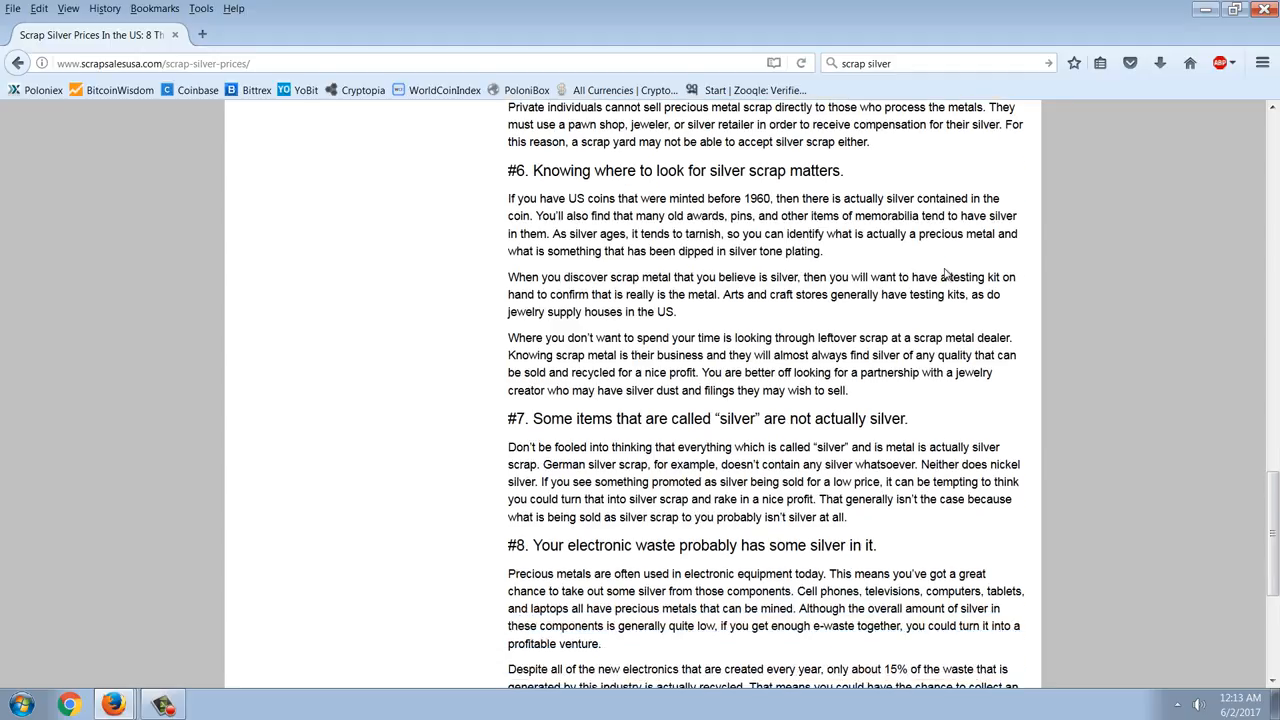
pyautogui.moveTo(1008, 318)
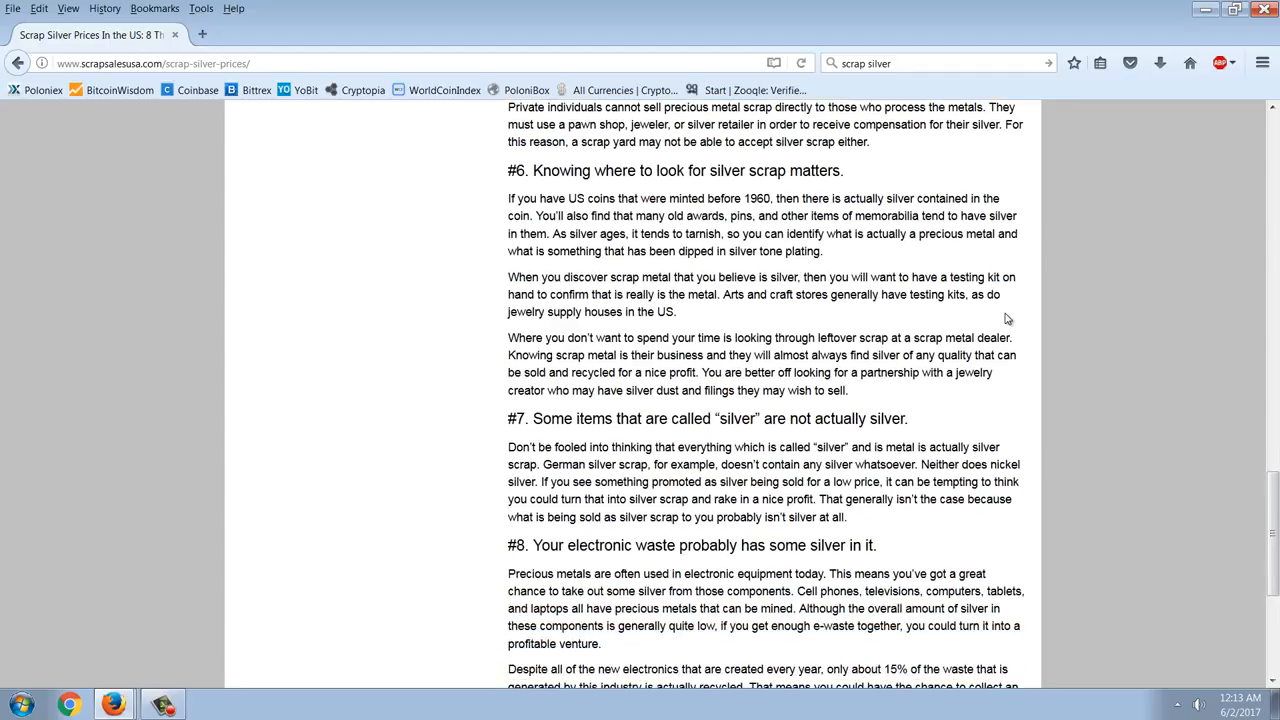
pyautogui.scroll(-3)
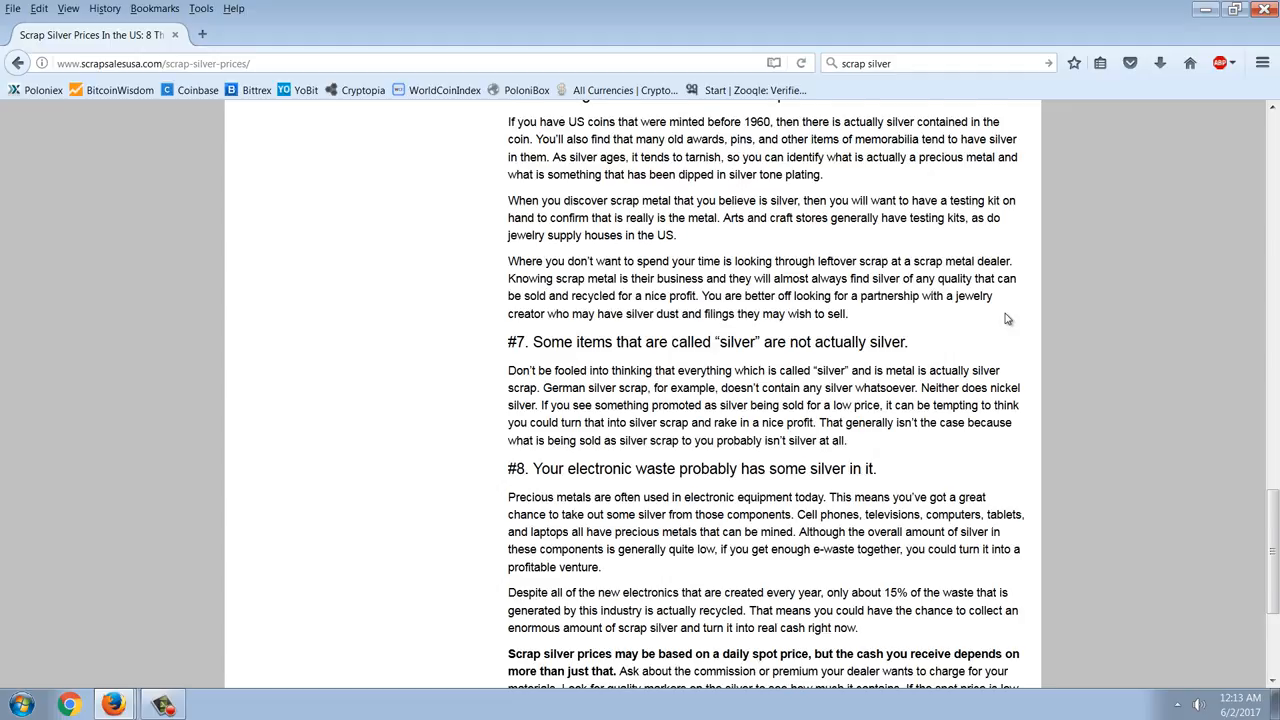
pyautogui.scroll(-3)
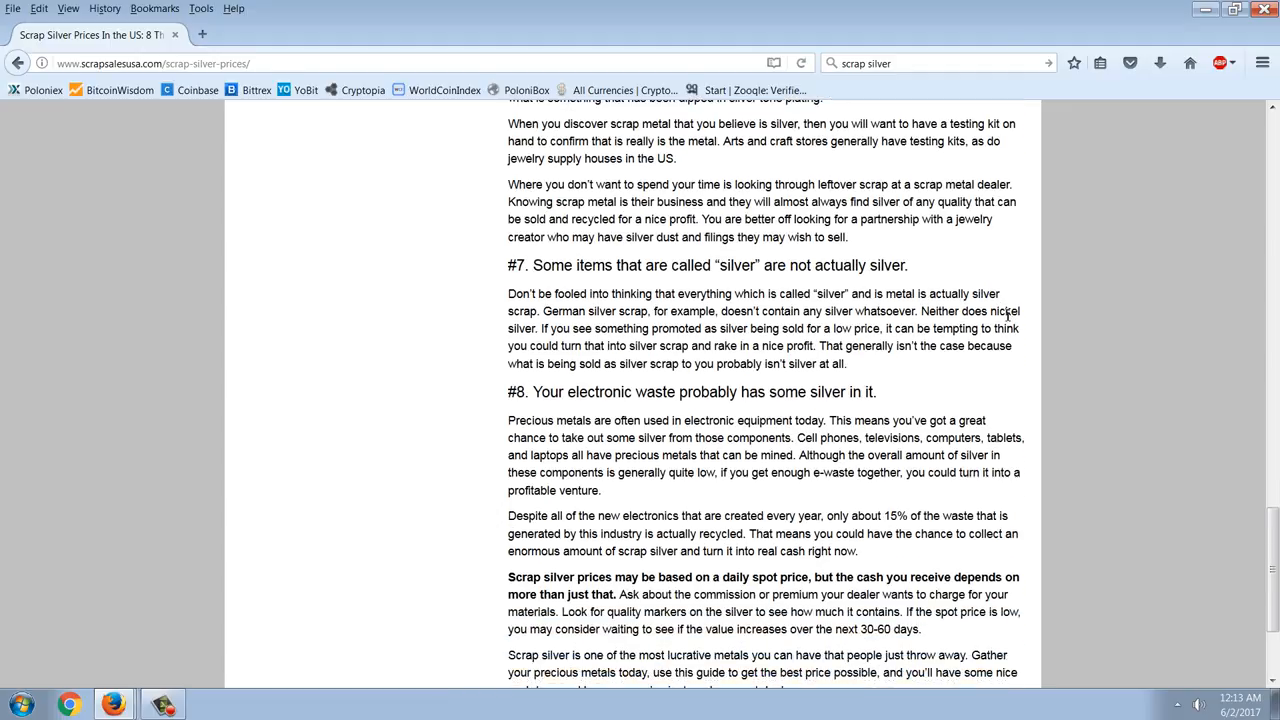
pyautogui.moveTo(1046, 264)
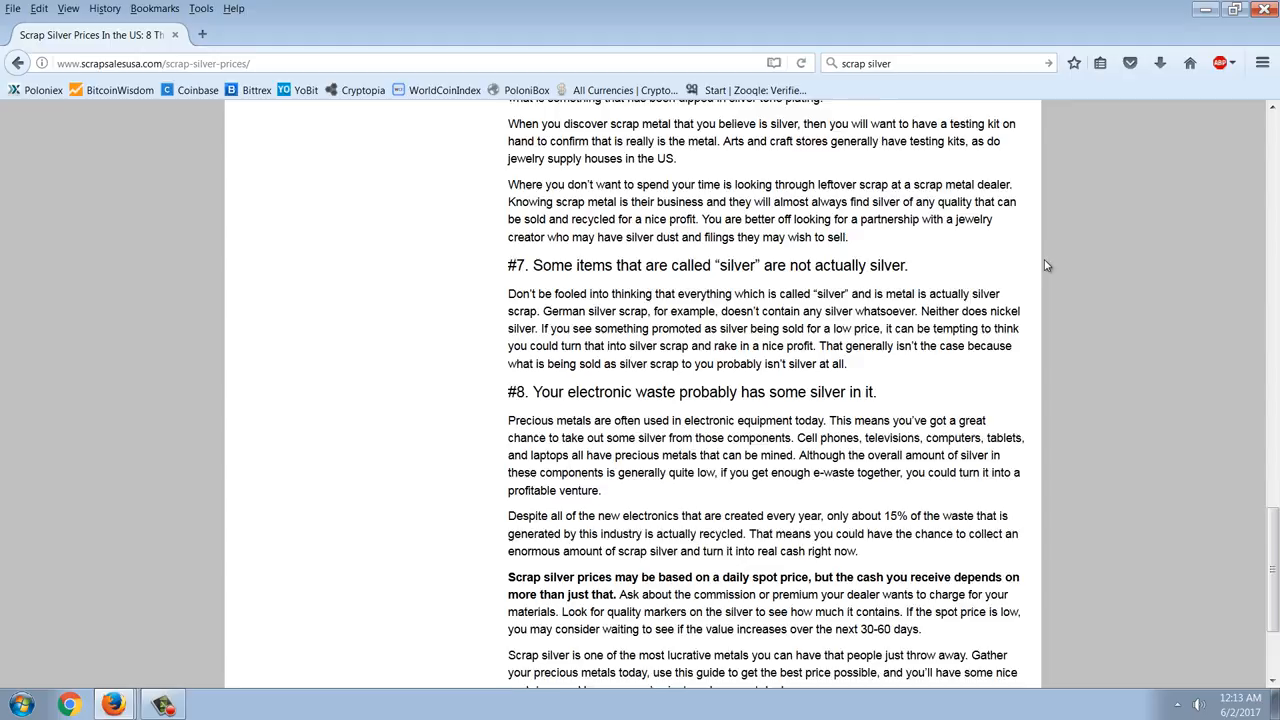
pyautogui.scroll(-3)
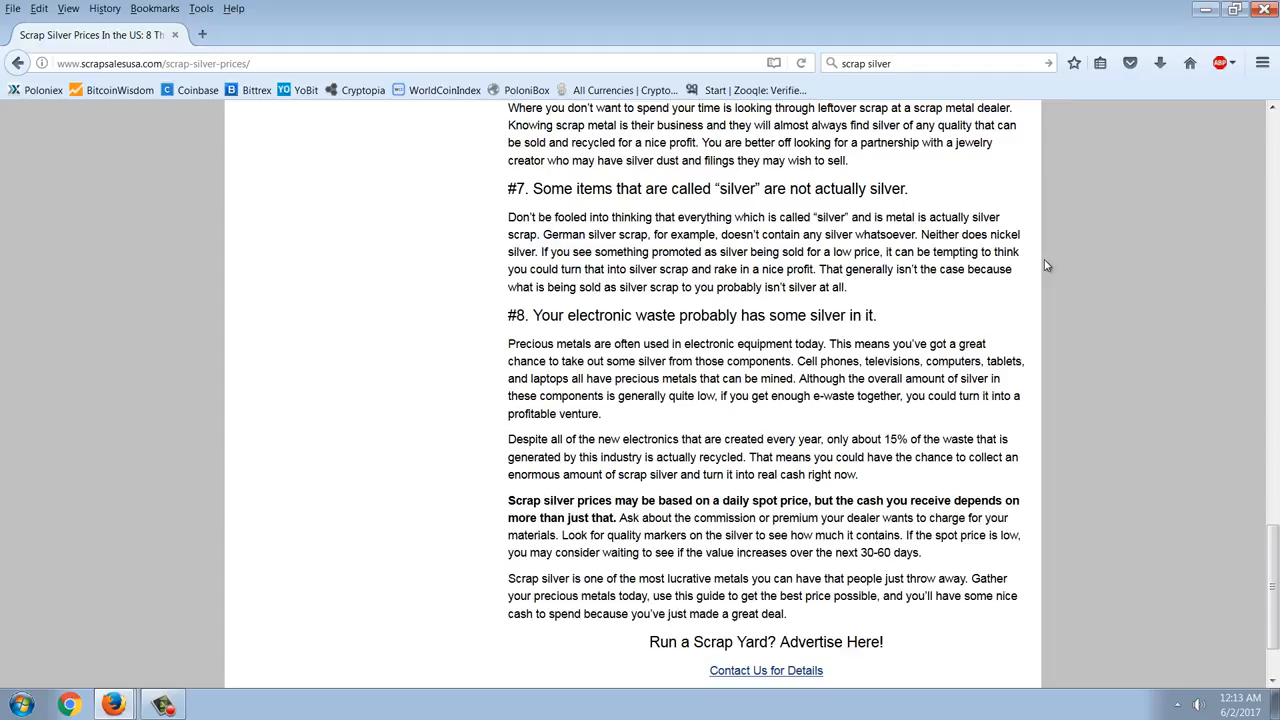
pyautogui.moveTo(1156, 312)
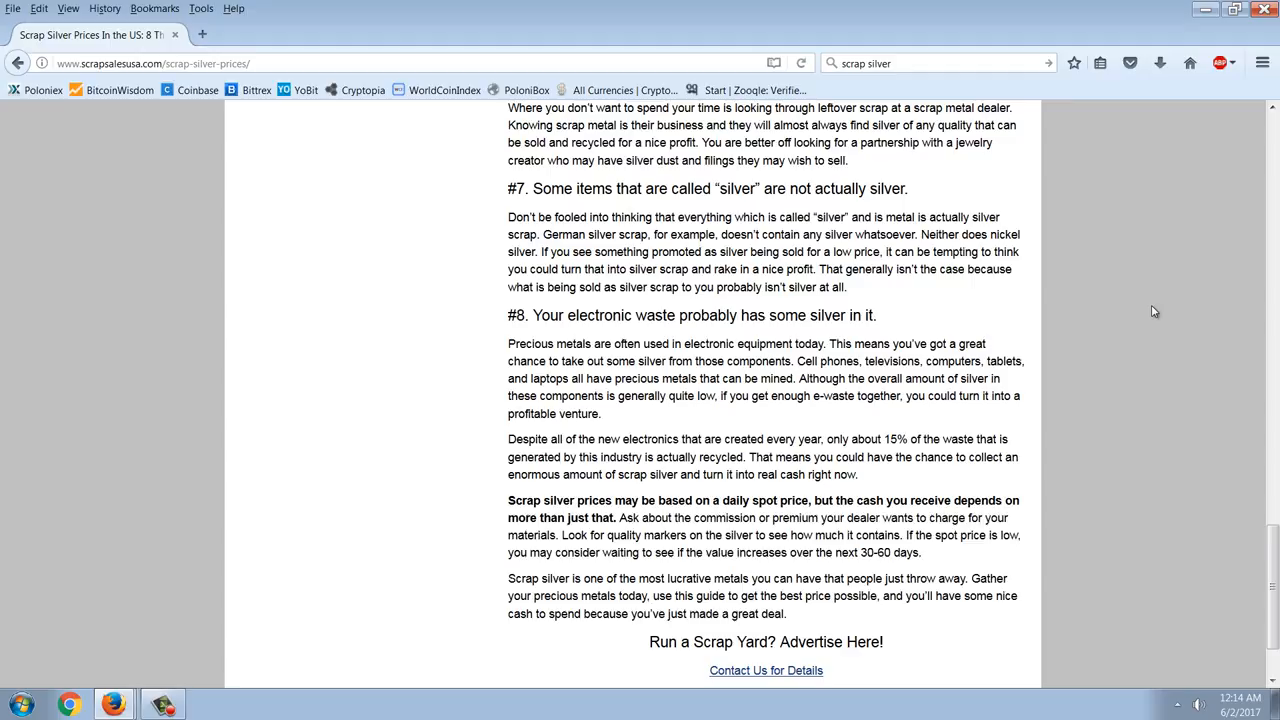
pyautogui.moveTo(1128, 314)
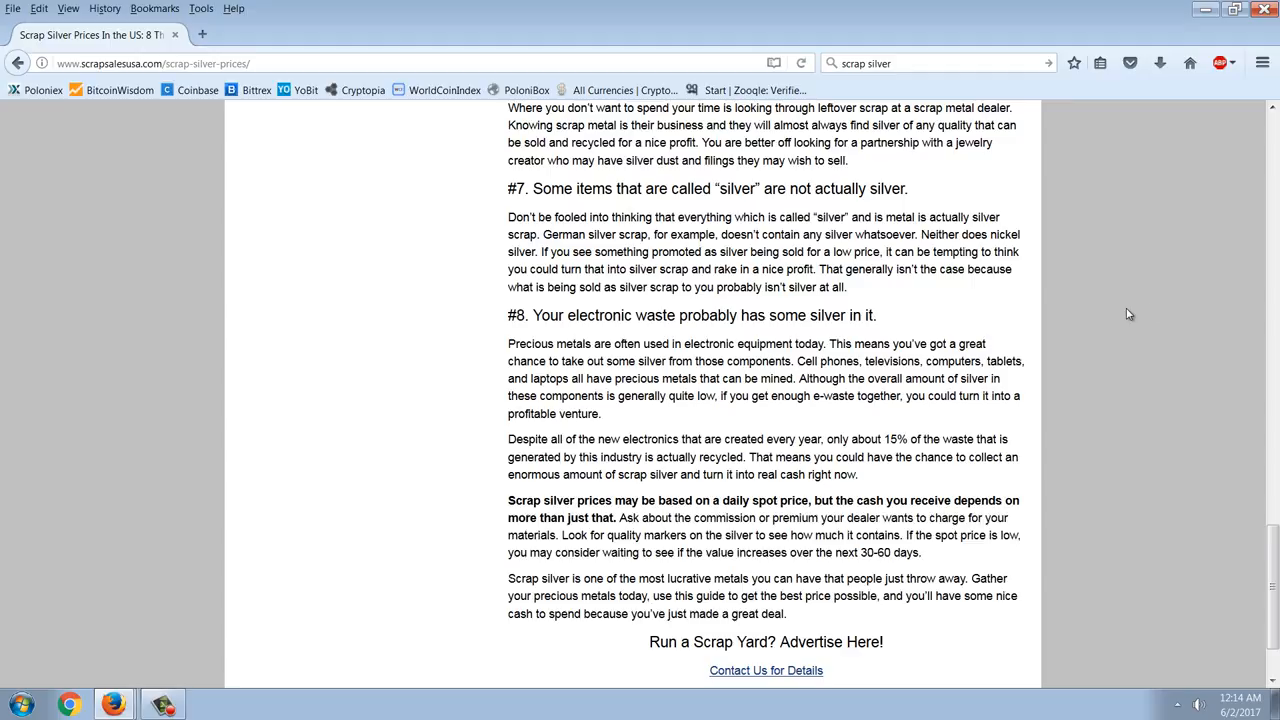
pyautogui.moveTo(1144, 284)
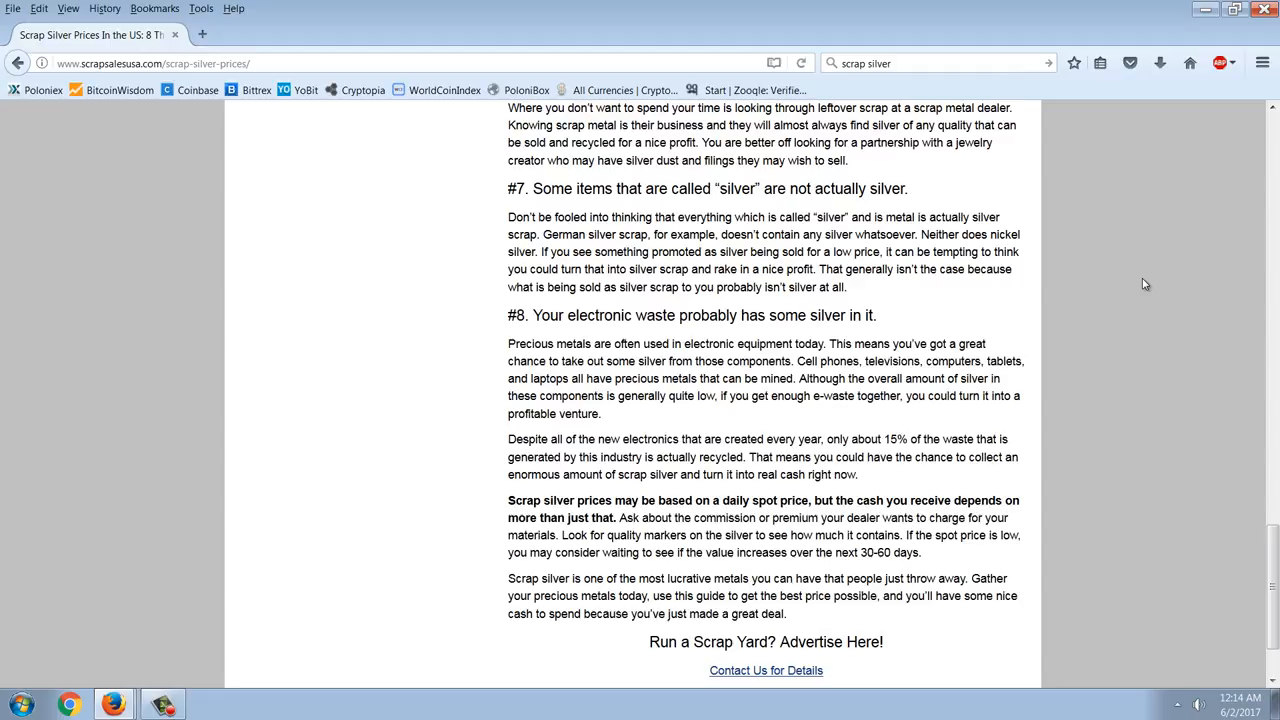
# Scroll to the very bottom of the article, showing the green copyright footer.
pyautogui.scroll(-3)
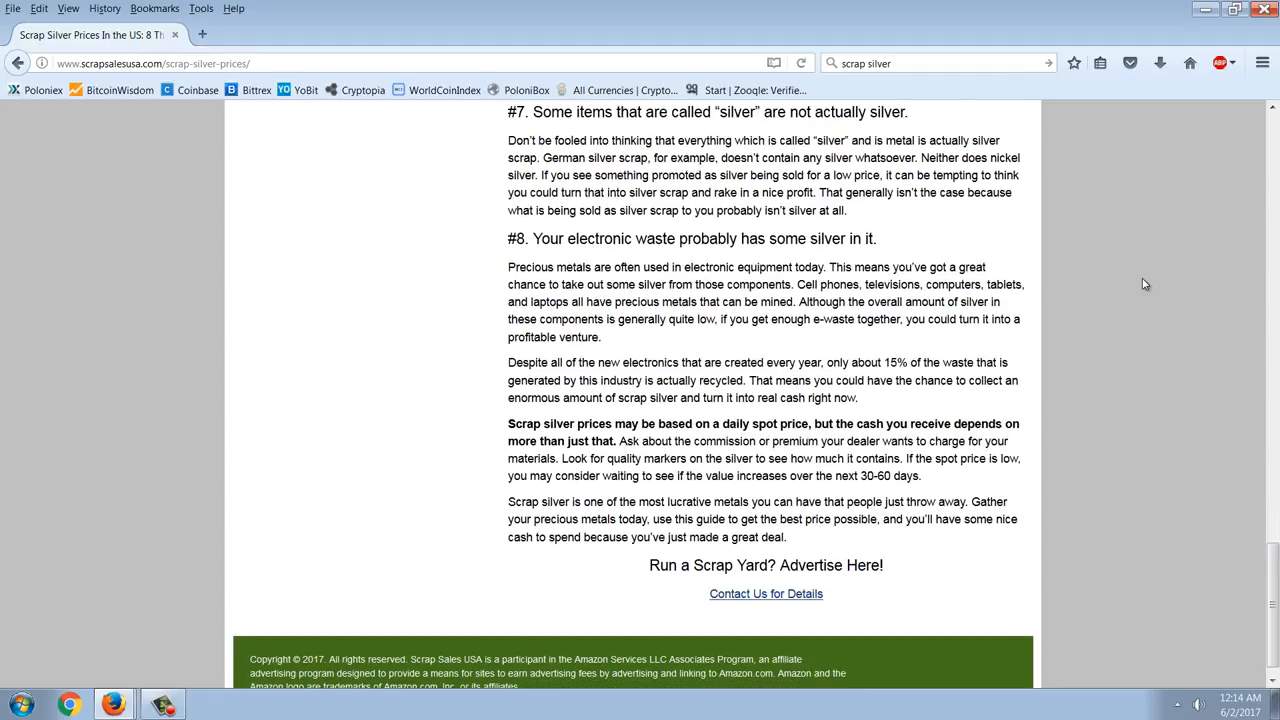
pyautogui.moveTo(882, 354)
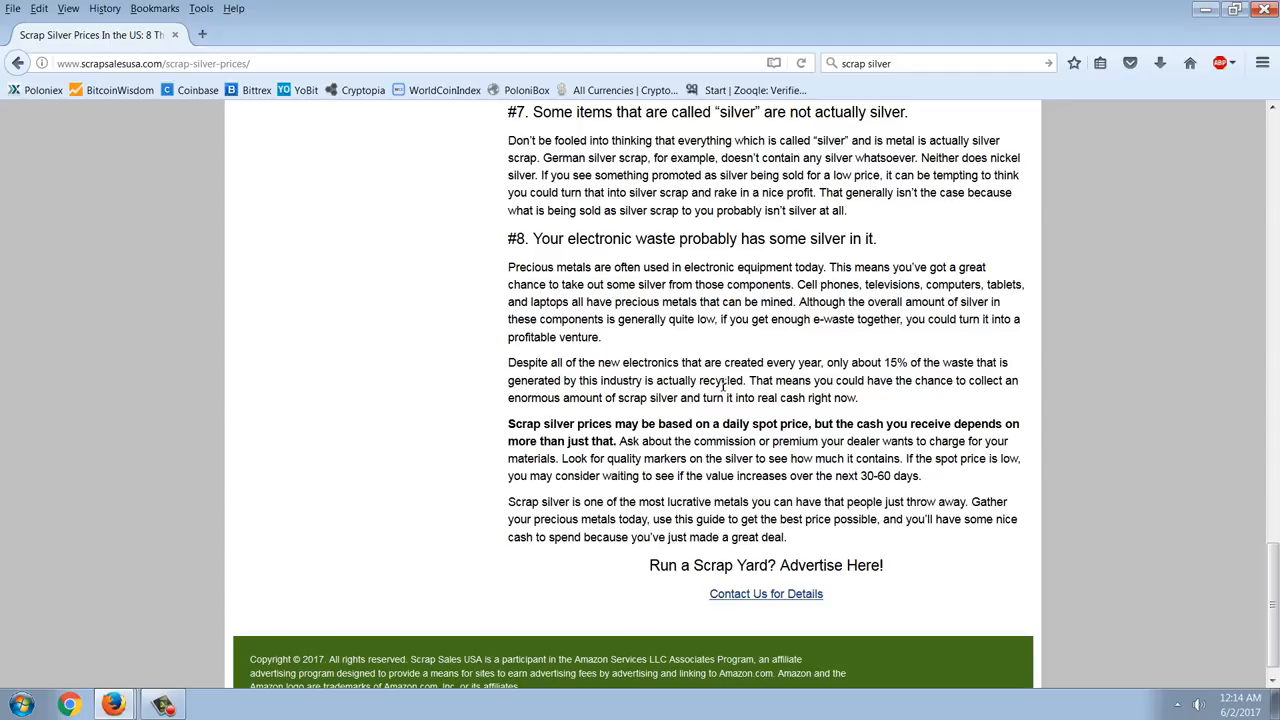
pyautogui.moveTo(802, 404)
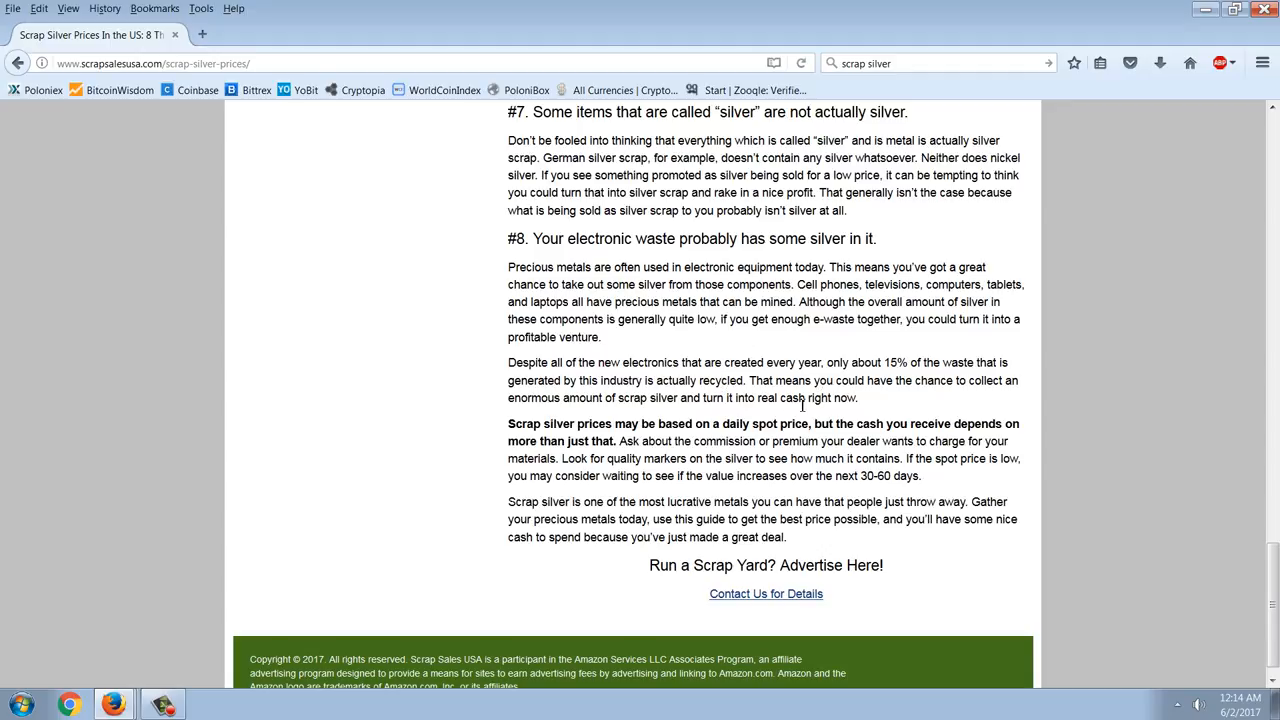
pyautogui.moveTo(856, 414)
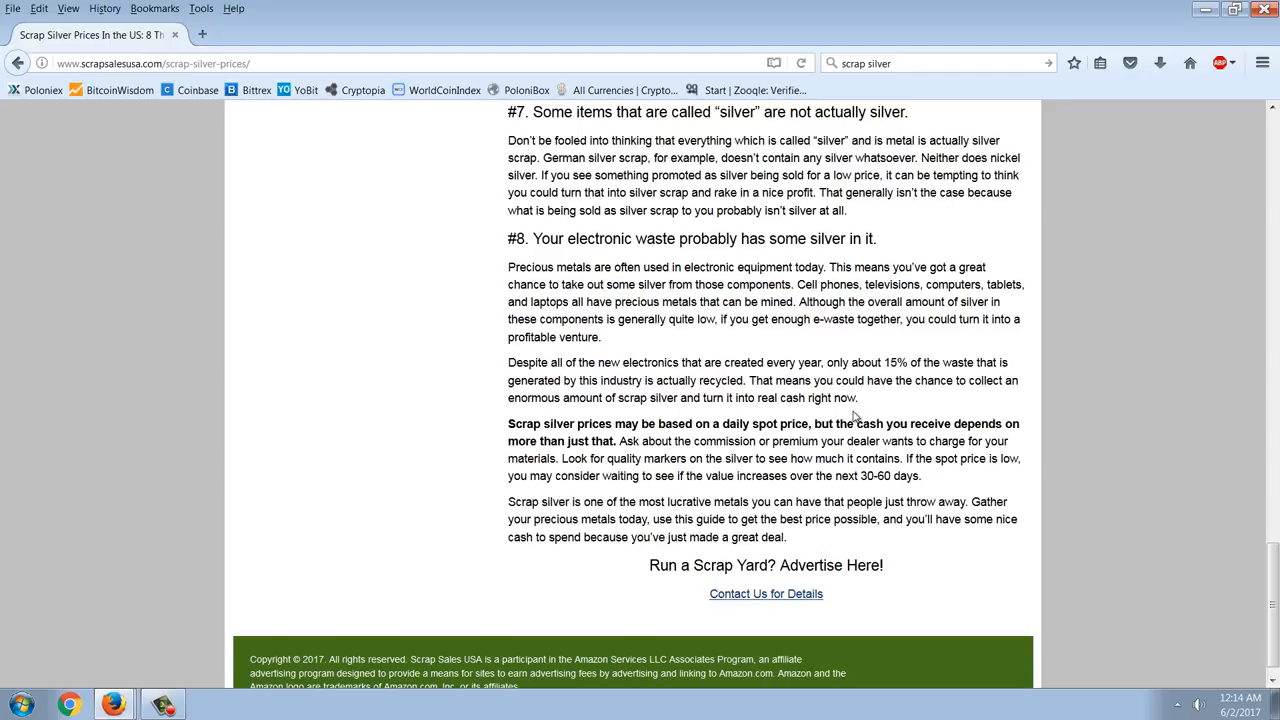
pyautogui.moveTo(1192, 438)
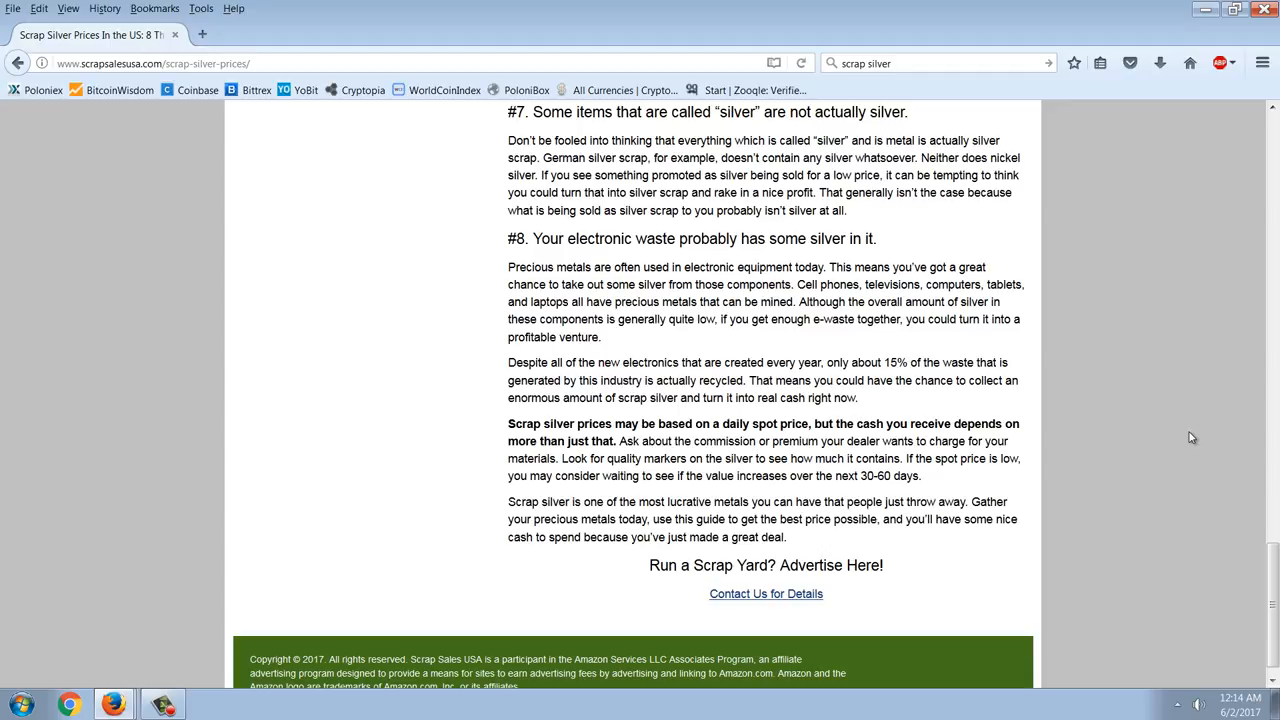
pyautogui.scroll(-3)
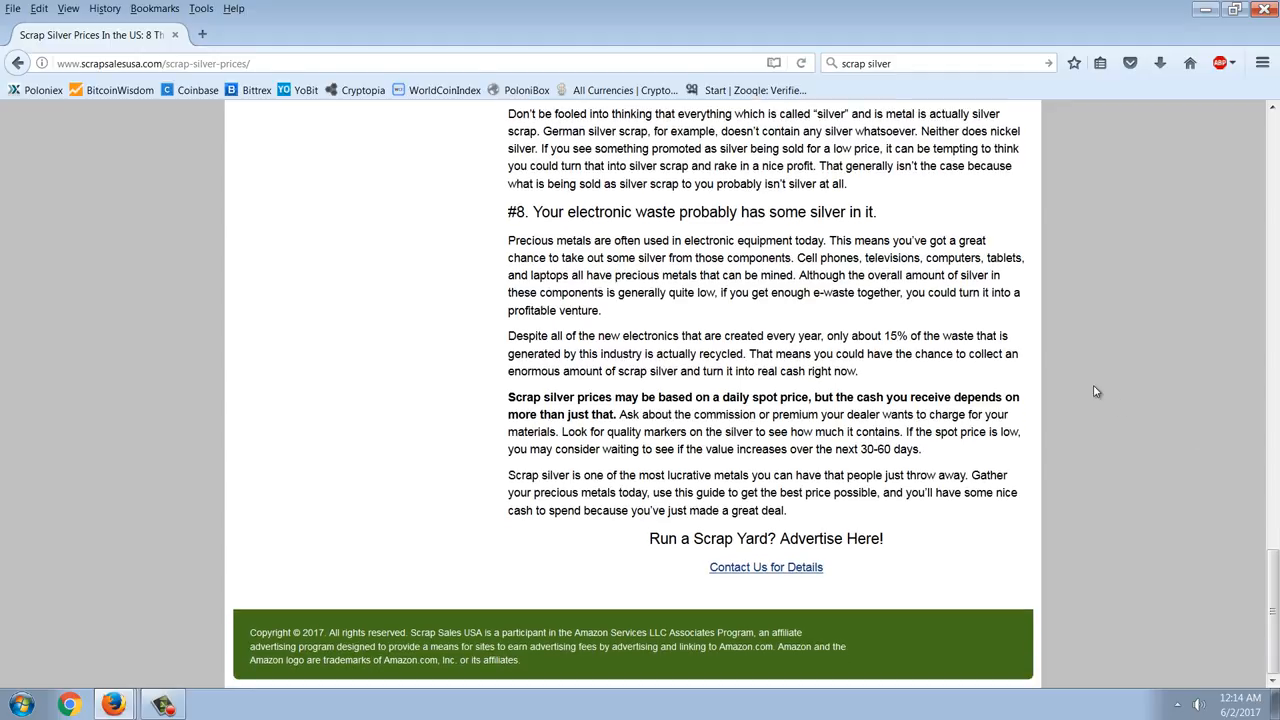
pyautogui.moveTo(890, 350)
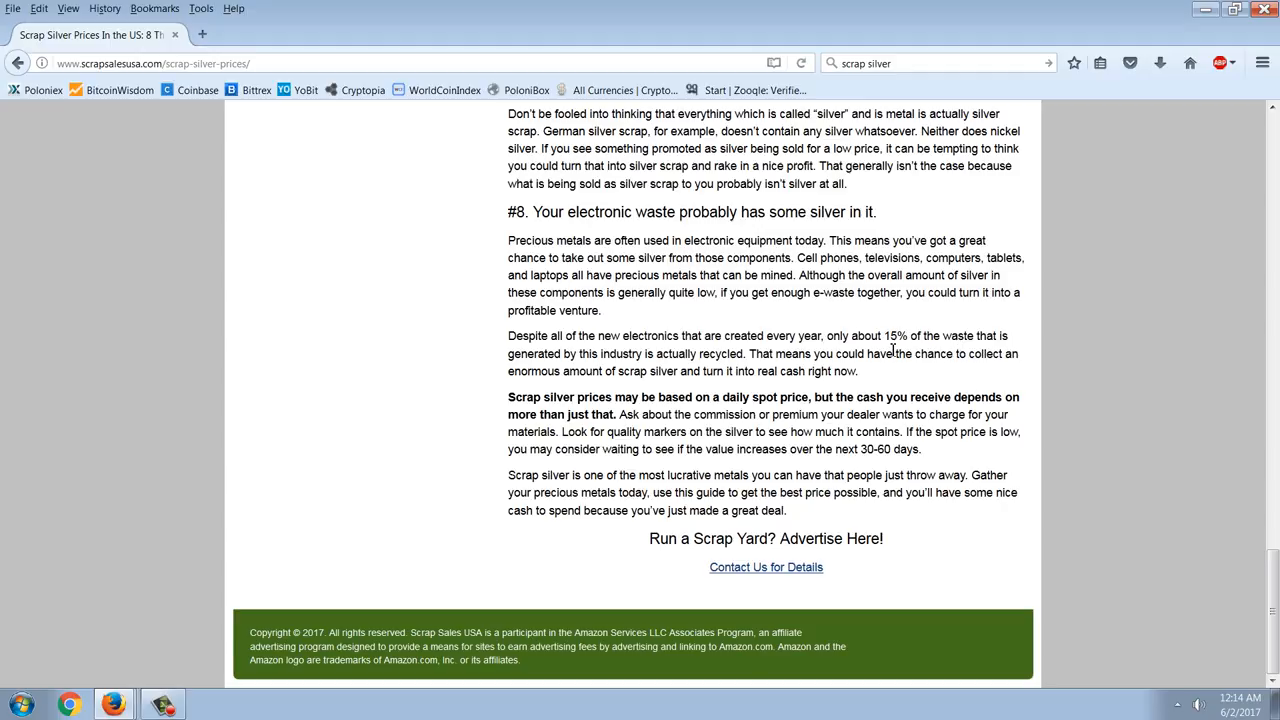
pyautogui.moveTo(1092, 352)
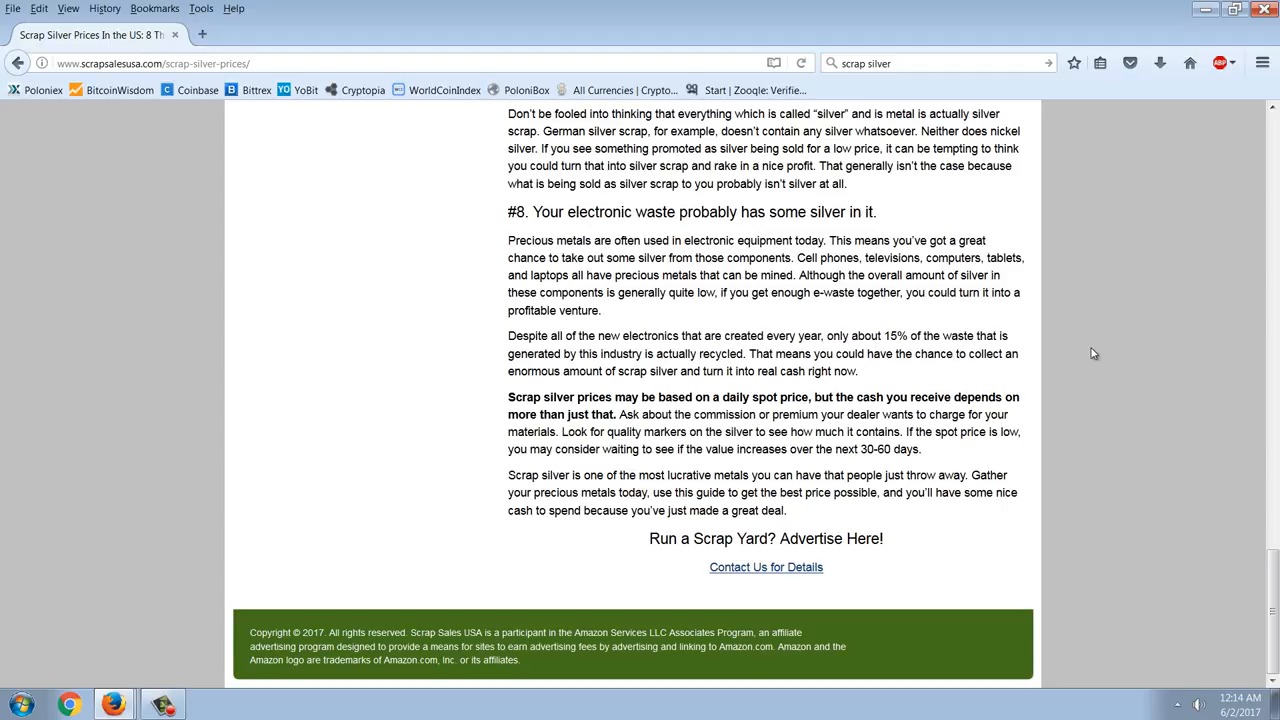
pyautogui.moveTo(1020, 340)
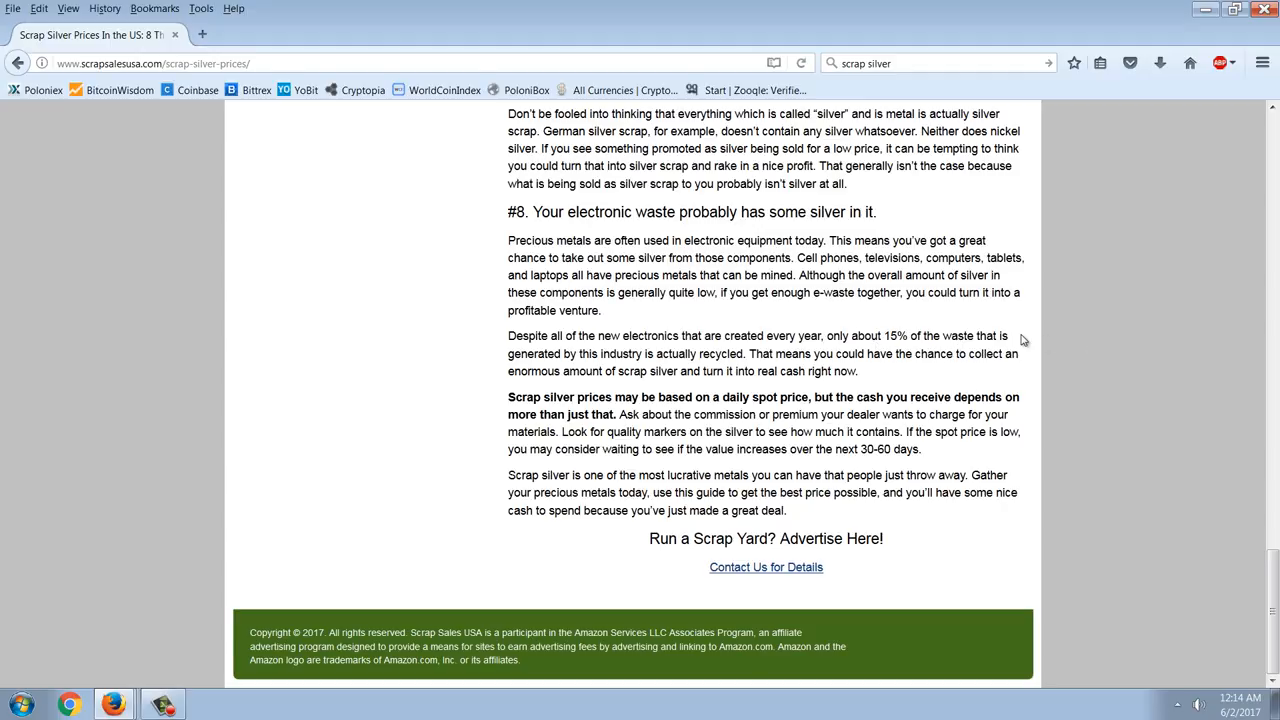
pyautogui.moveTo(980, 376)
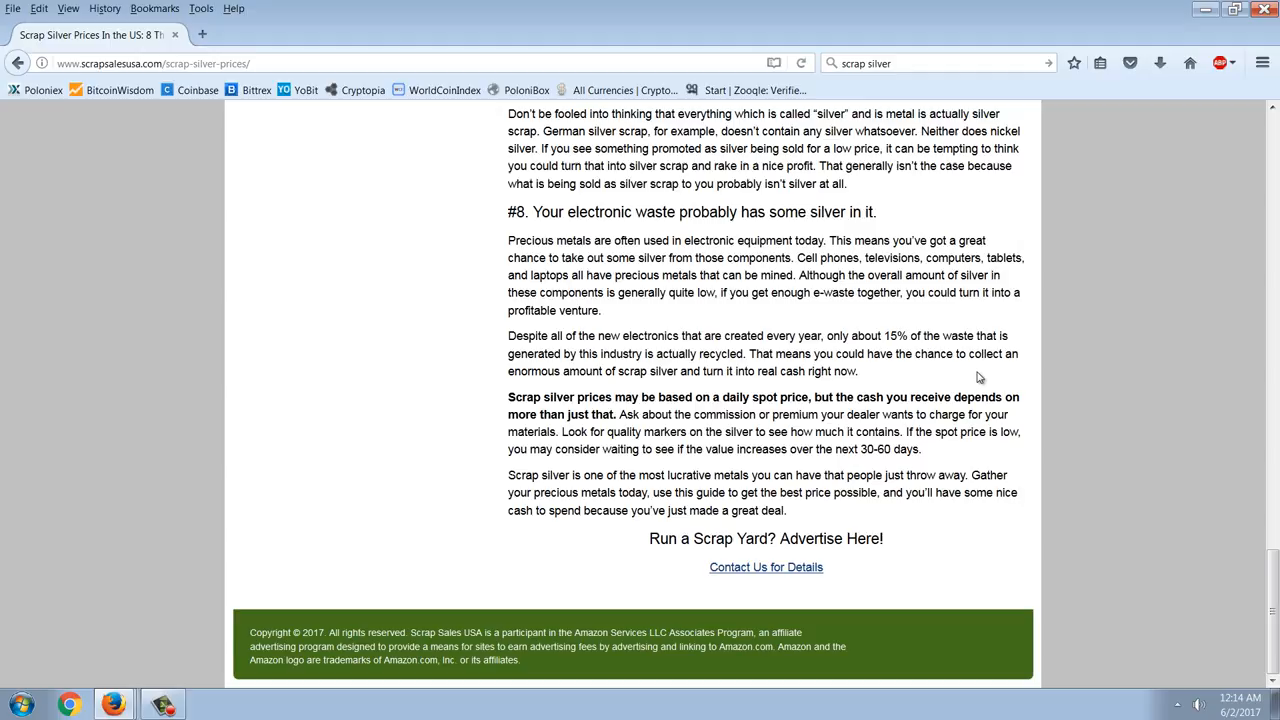
pyautogui.moveTo(992, 476)
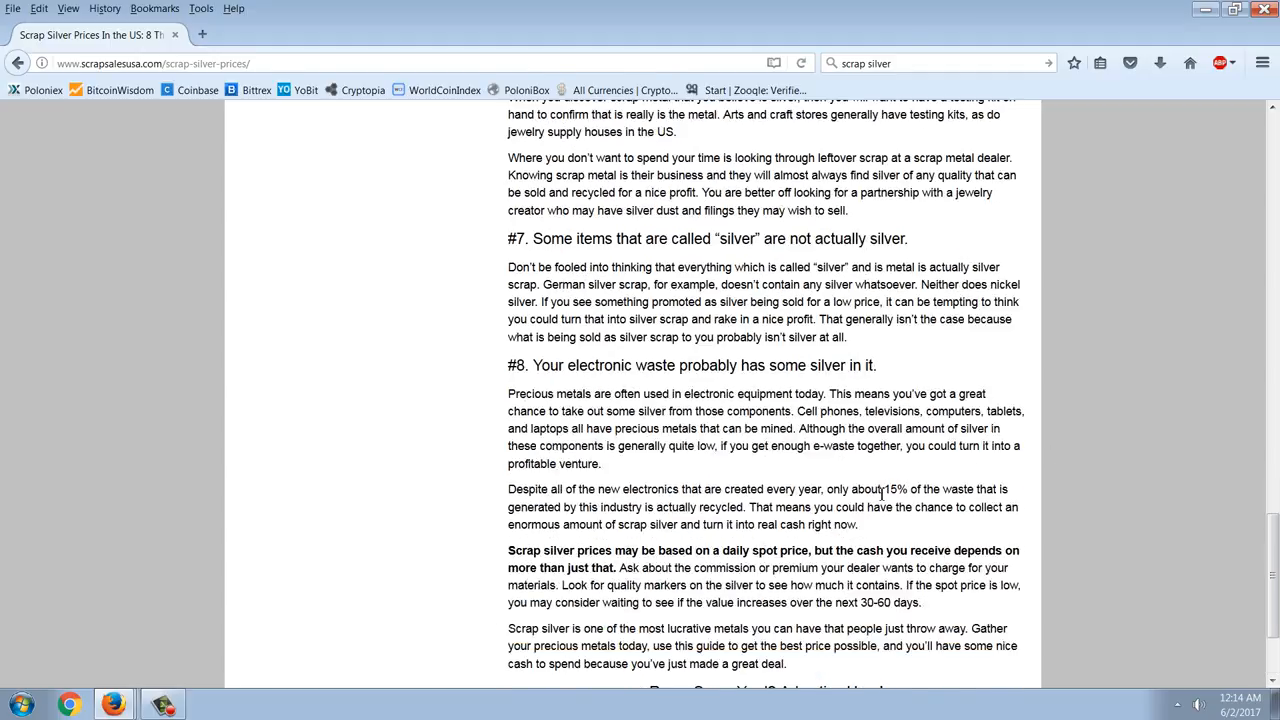
# Highlight the '15% of the waste... is actually recycled' claim, then return to the Silver Institute table.
pyautogui.moveTo(888, 488); pyautogui.dragTo(972, 488)
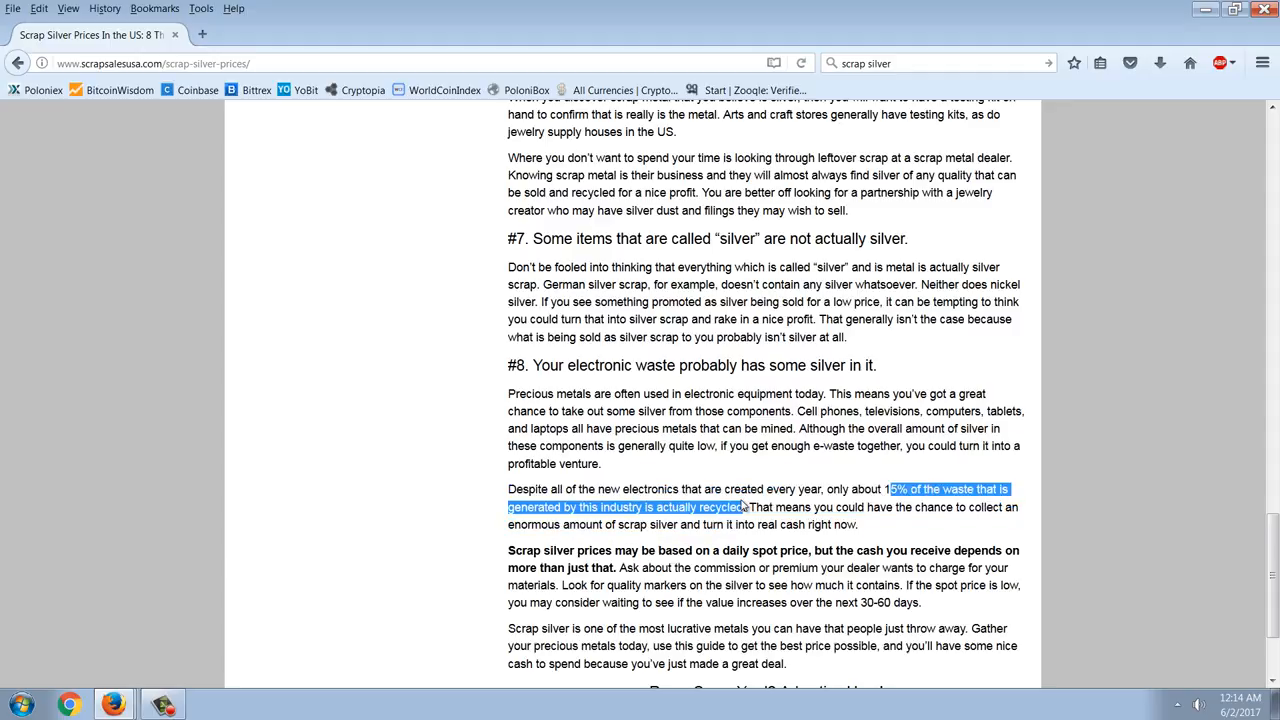
pyautogui.click(288, 398)
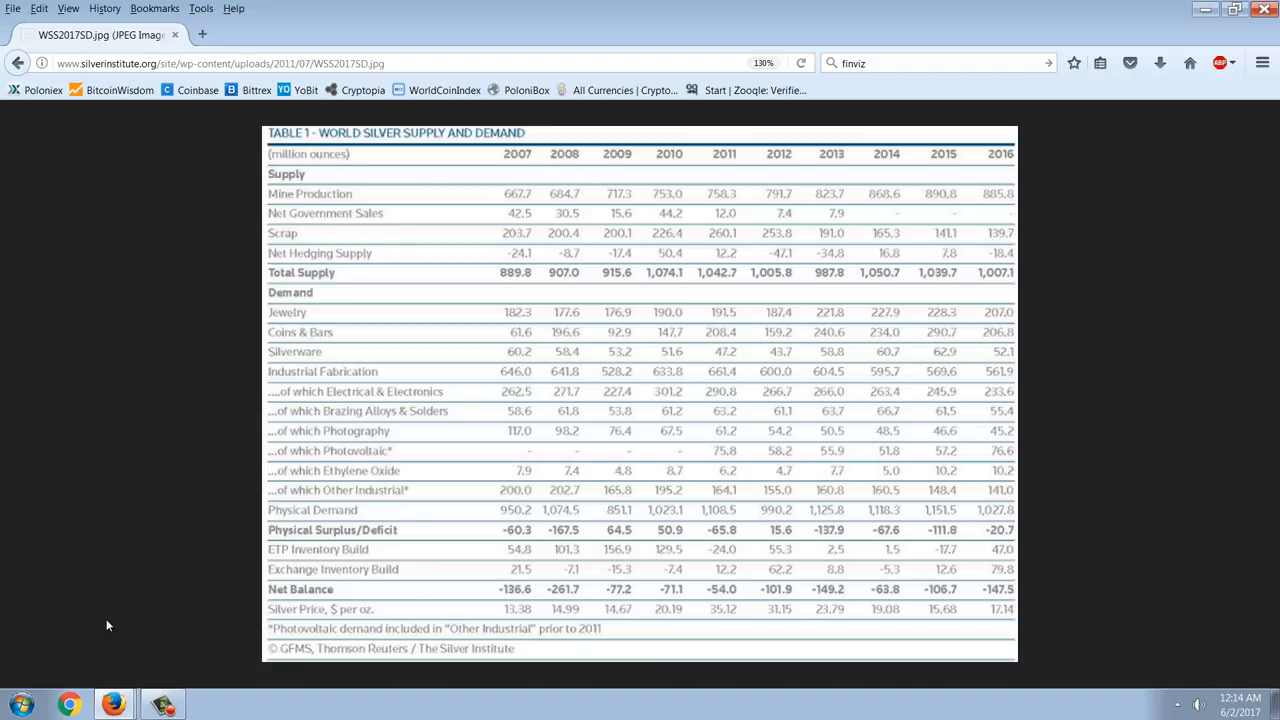
pyautogui.moveTo(420, 518)
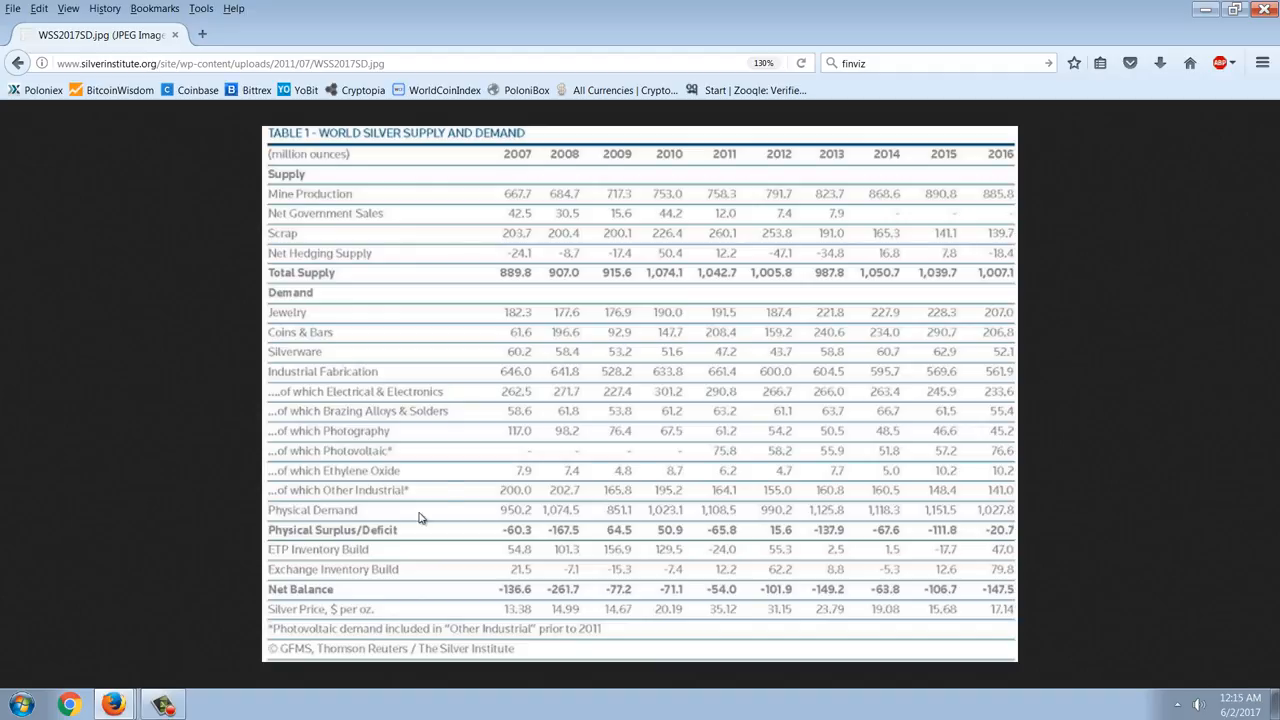
pyautogui.moveTo(976, 418)
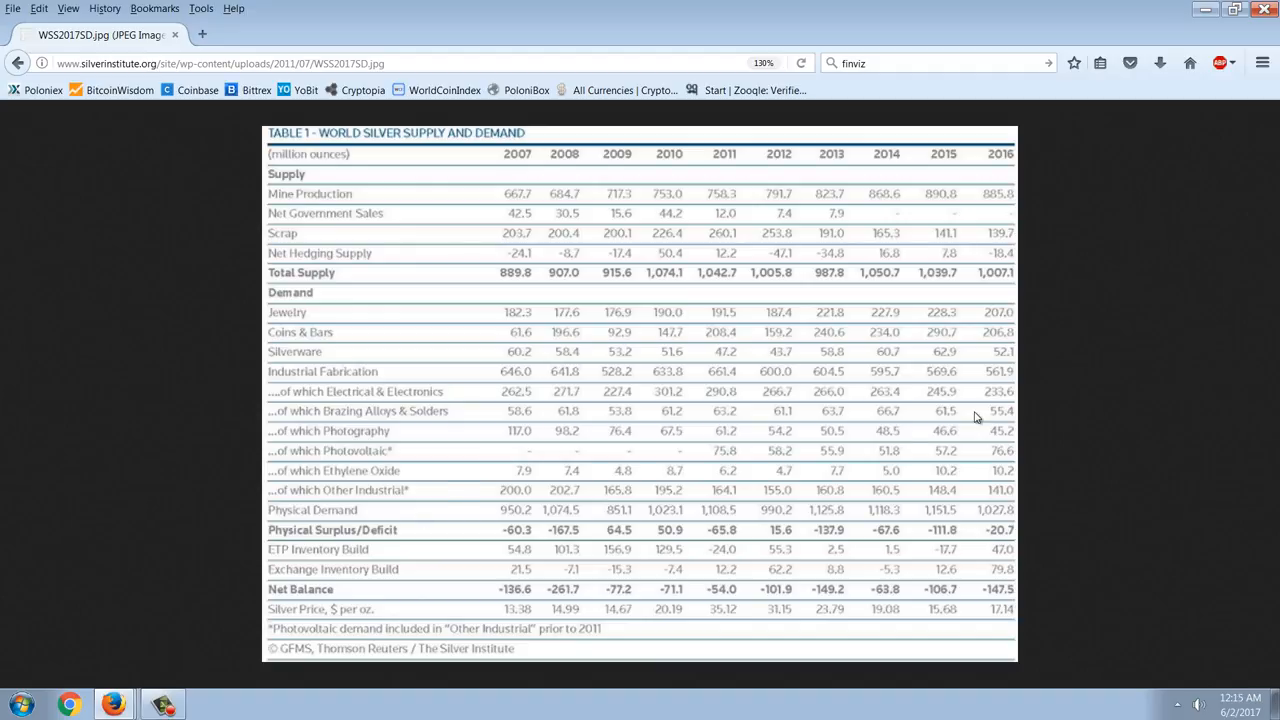
pyautogui.moveTo(1050, 384)
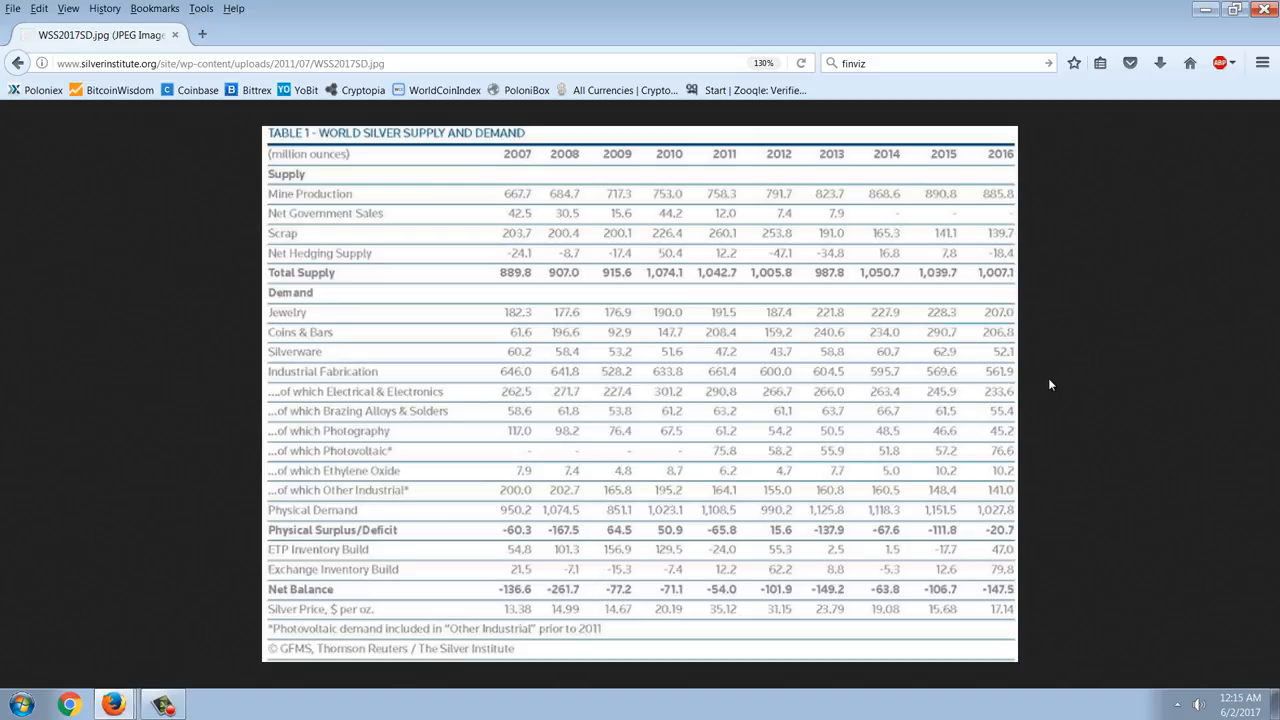
pyautogui.moveTo(1012, 388)
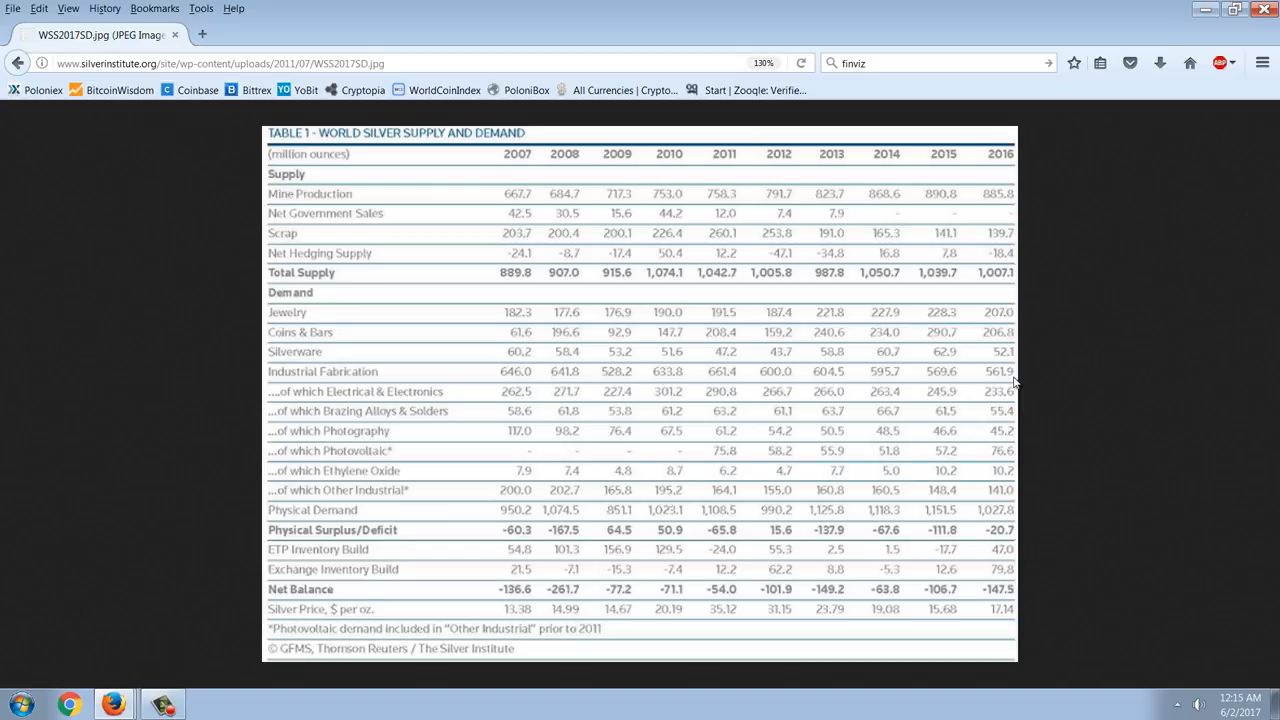
pyautogui.moveTo(1012, 380)
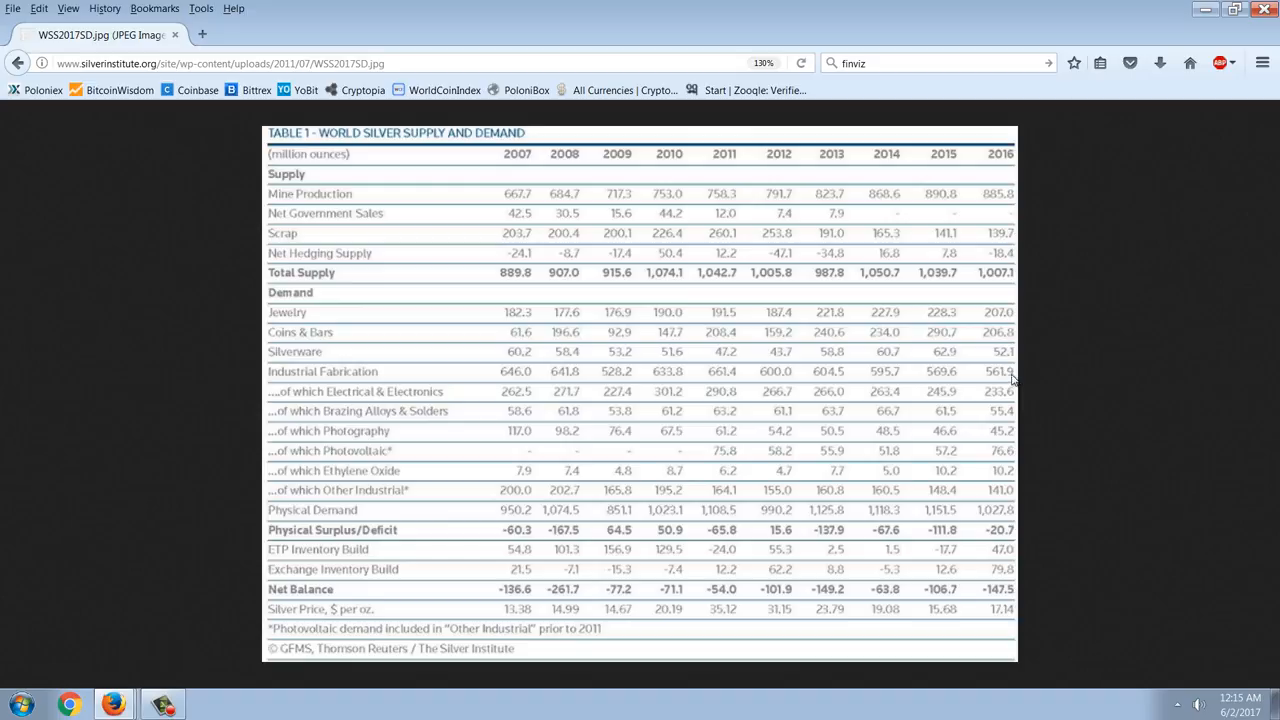
pyautogui.moveTo(990, 232)
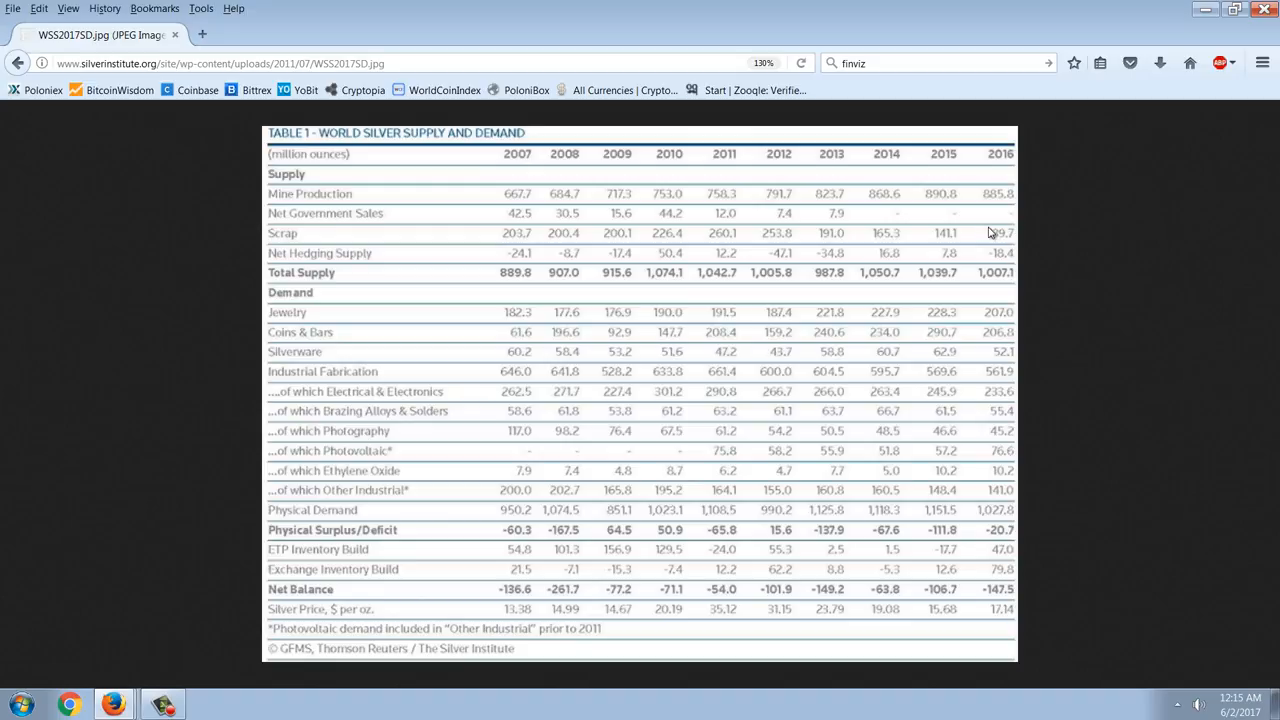
pyautogui.moveTo(1004, 252)
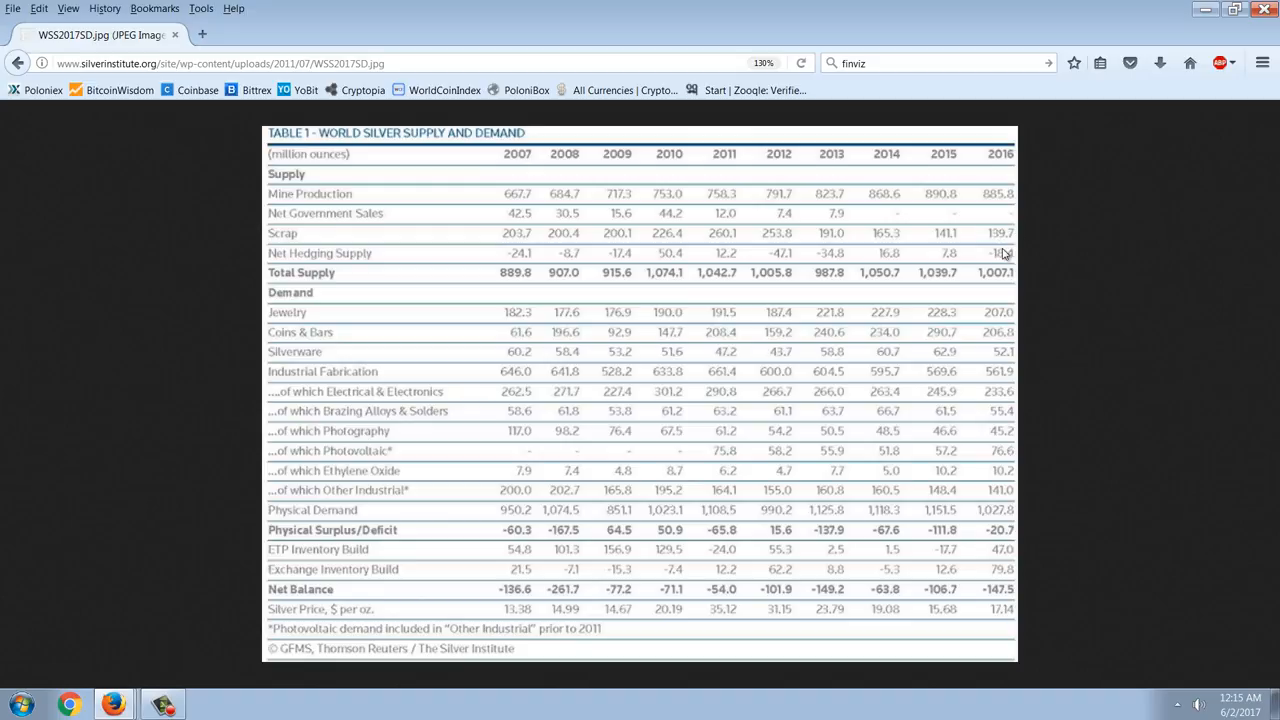
pyautogui.moveTo(1006, 250)
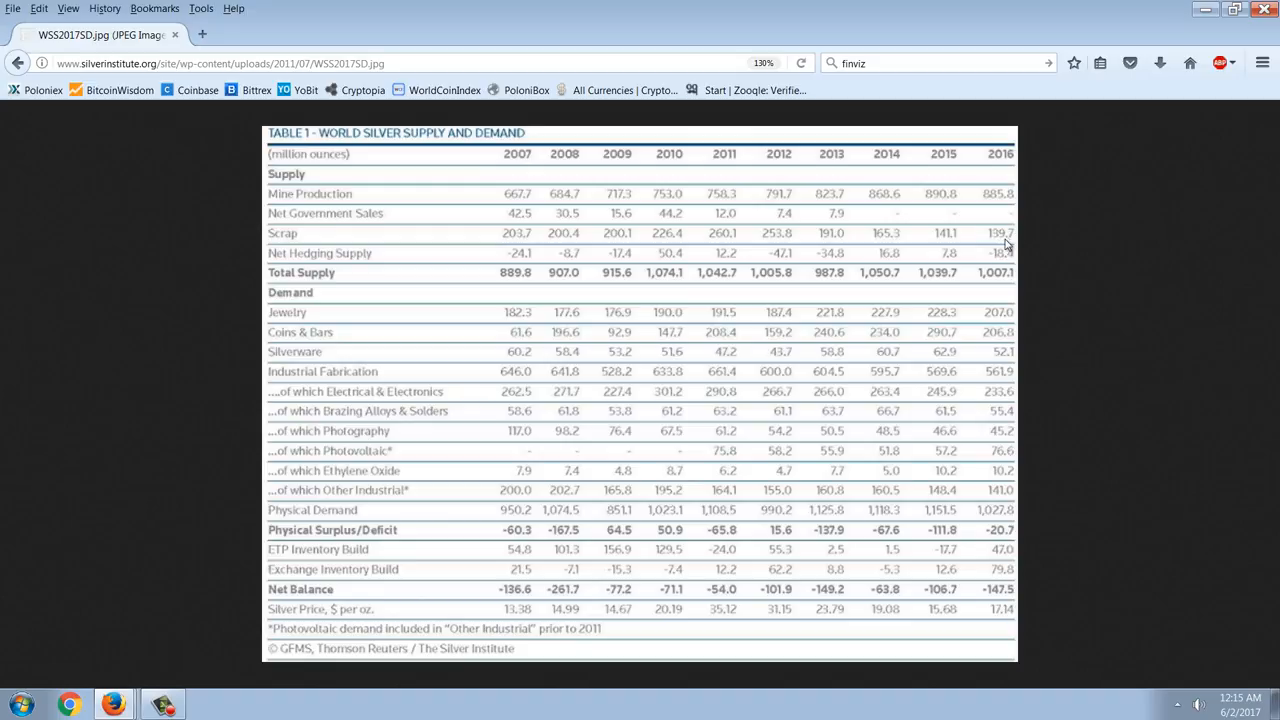
pyautogui.moveTo(1010, 250)
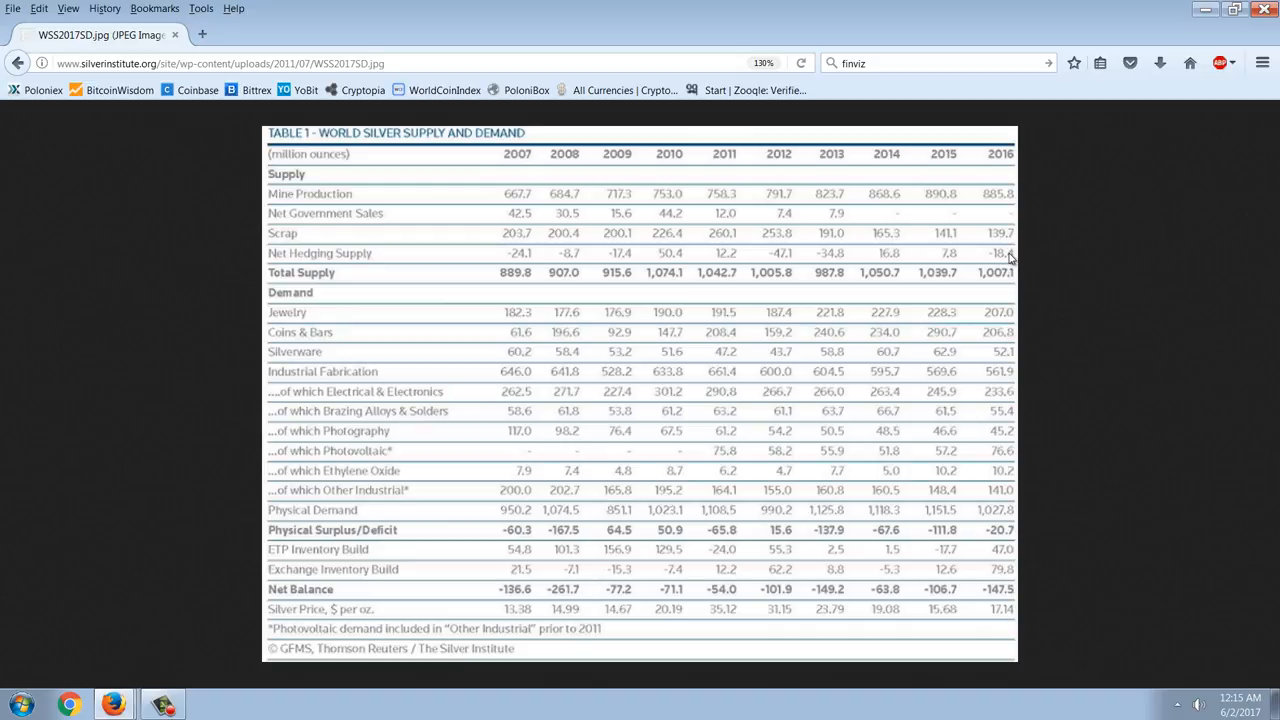
pyautogui.moveTo(1032, 296)
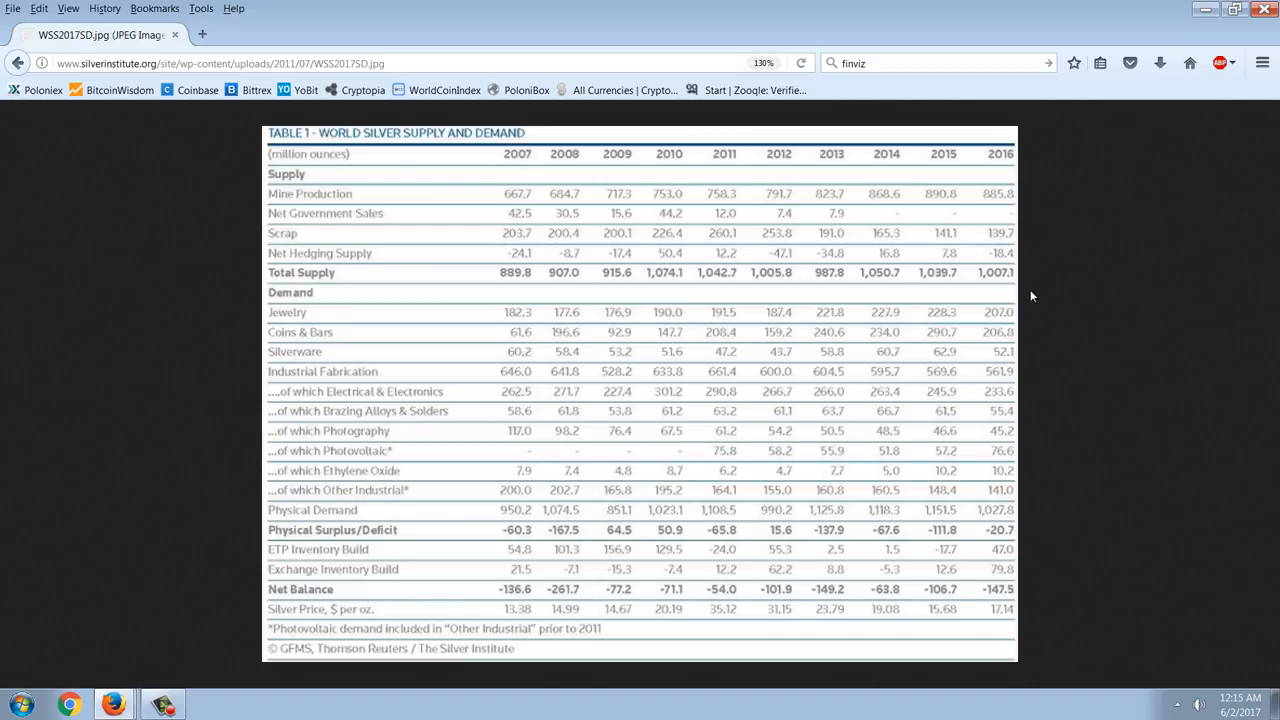
pyautogui.moveTo(940, 318)
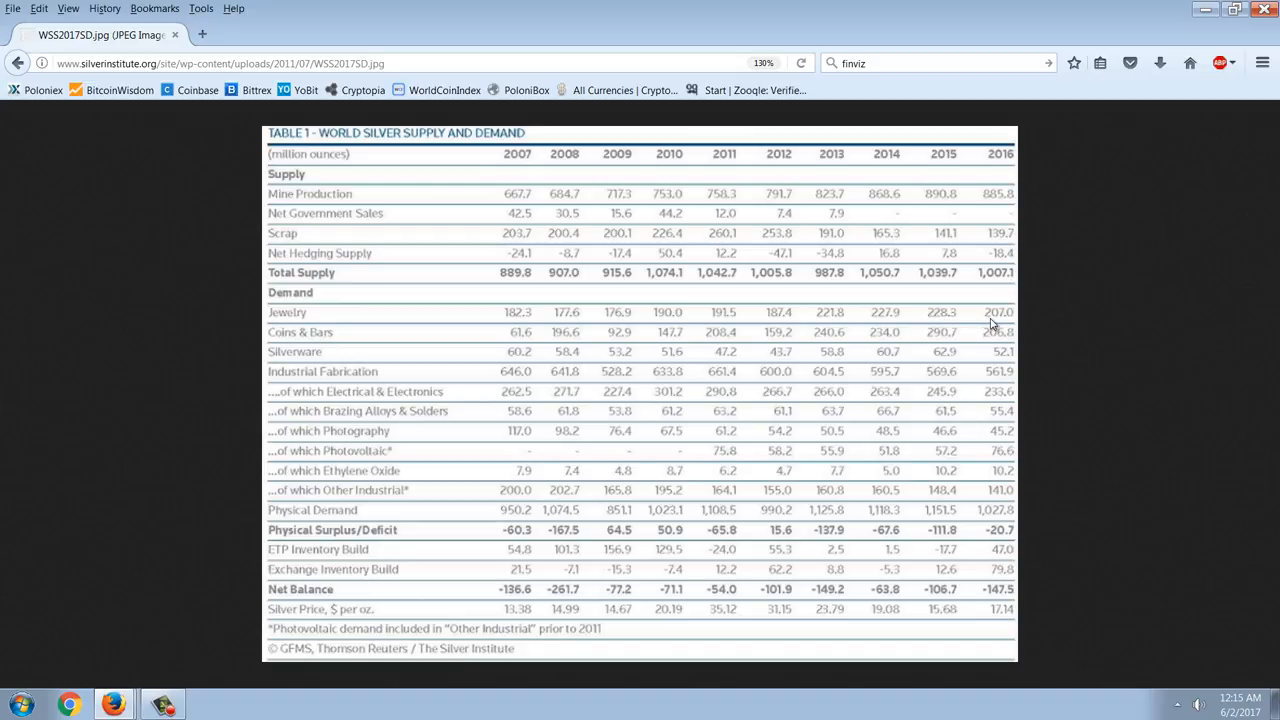
pyautogui.moveTo(1056, 326)
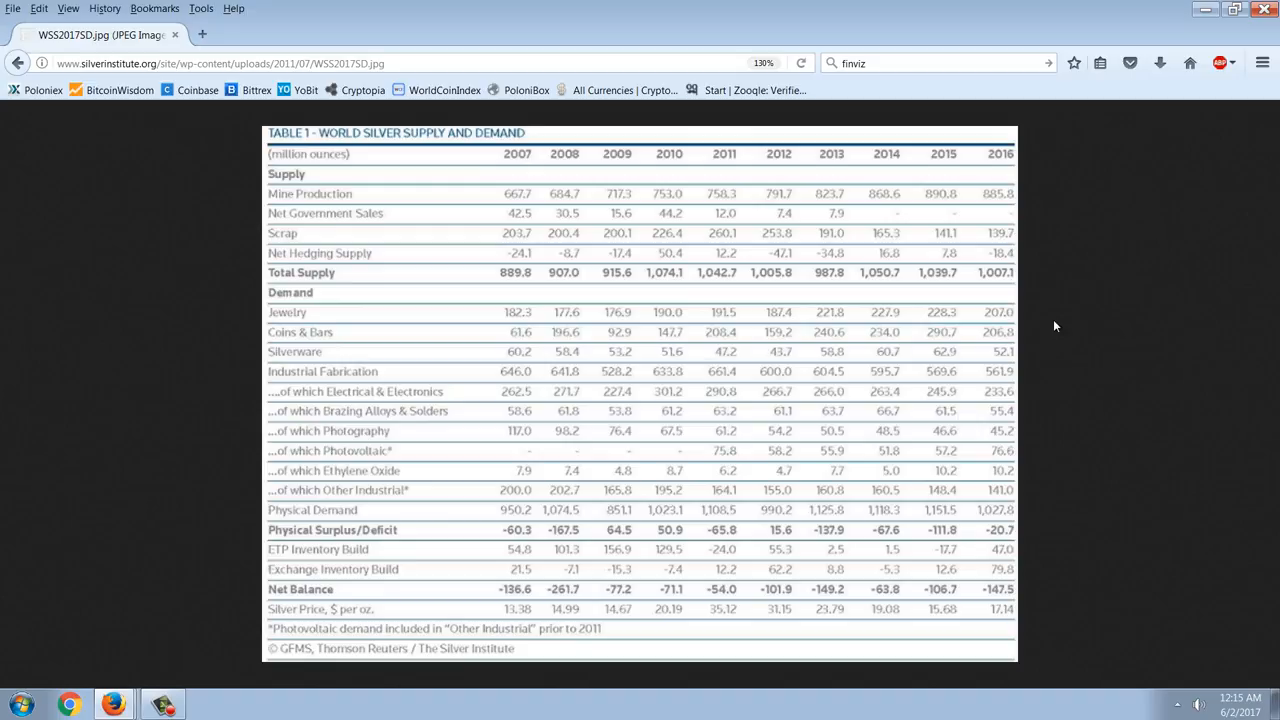
pyautogui.moveTo(1016, 328)
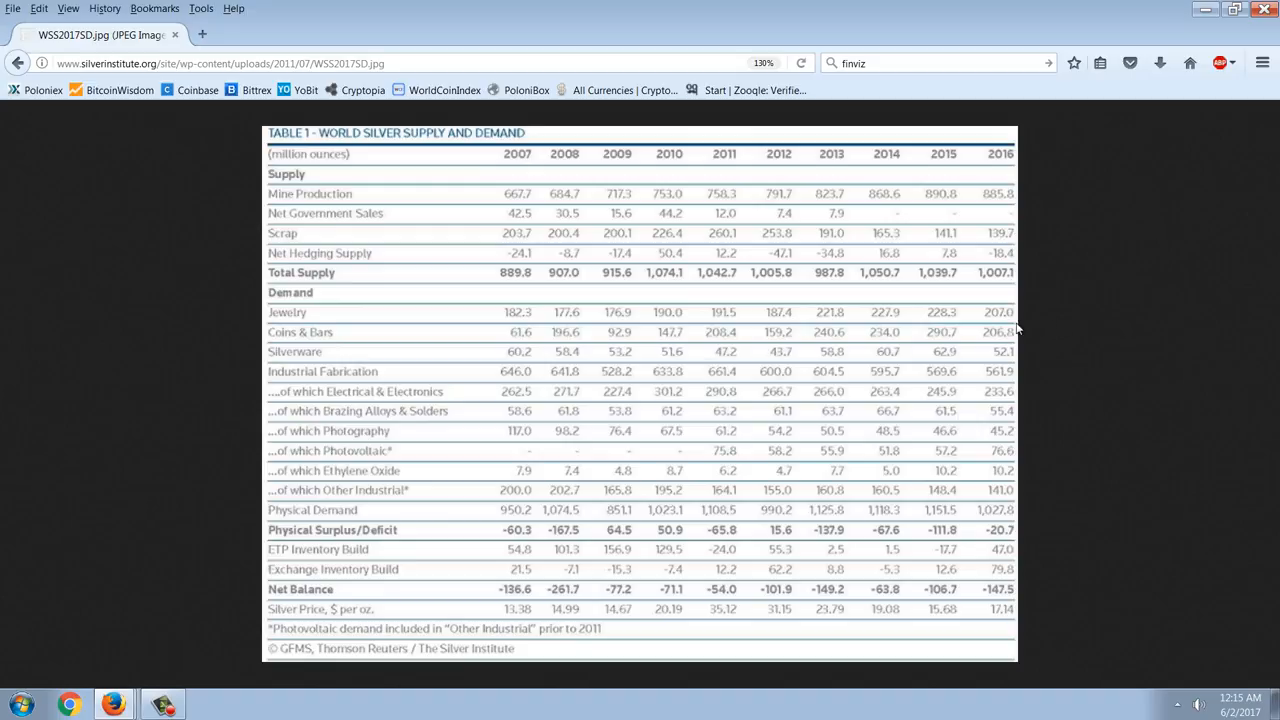
pyautogui.moveTo(1024, 308)
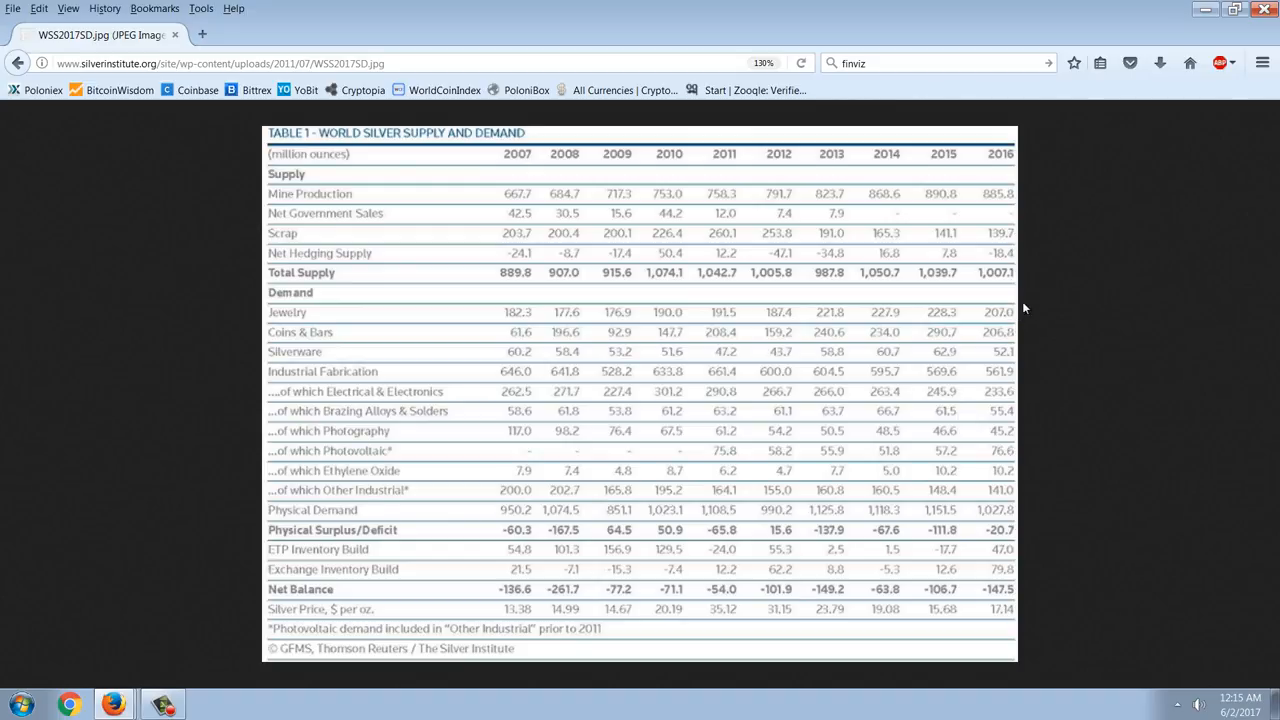
pyautogui.moveTo(1008, 340)
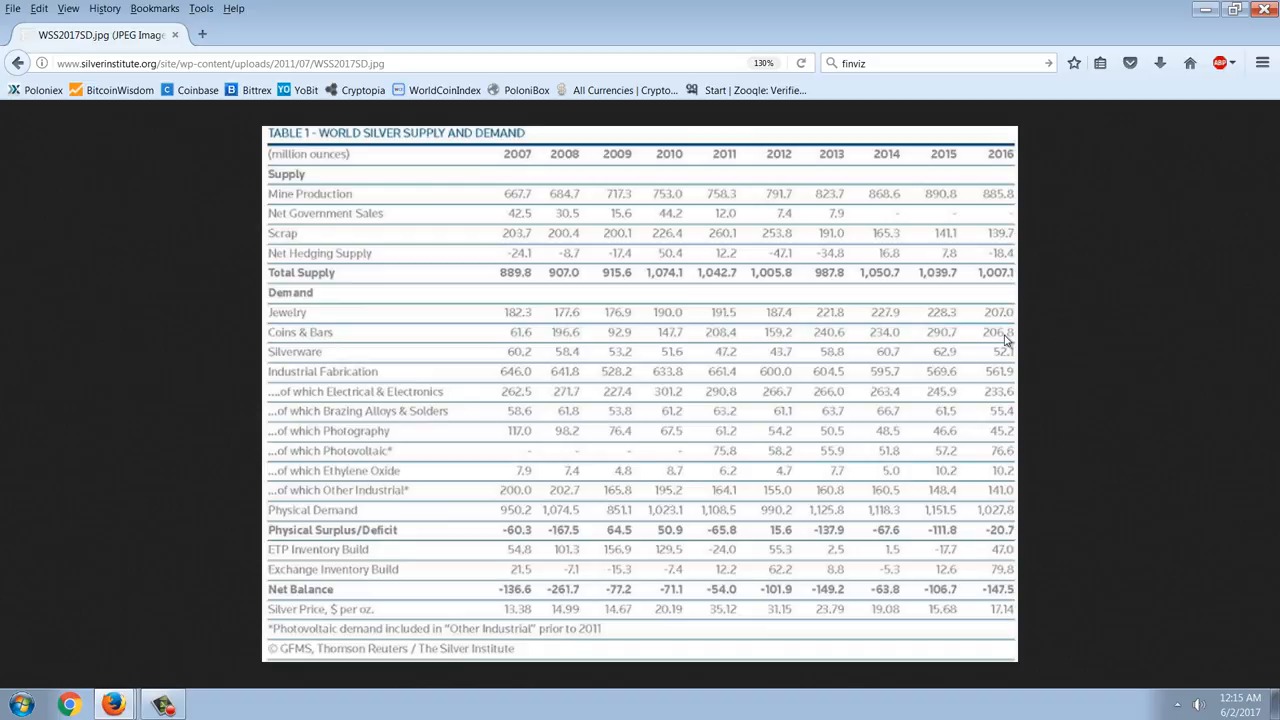
pyautogui.moveTo(1008, 356)
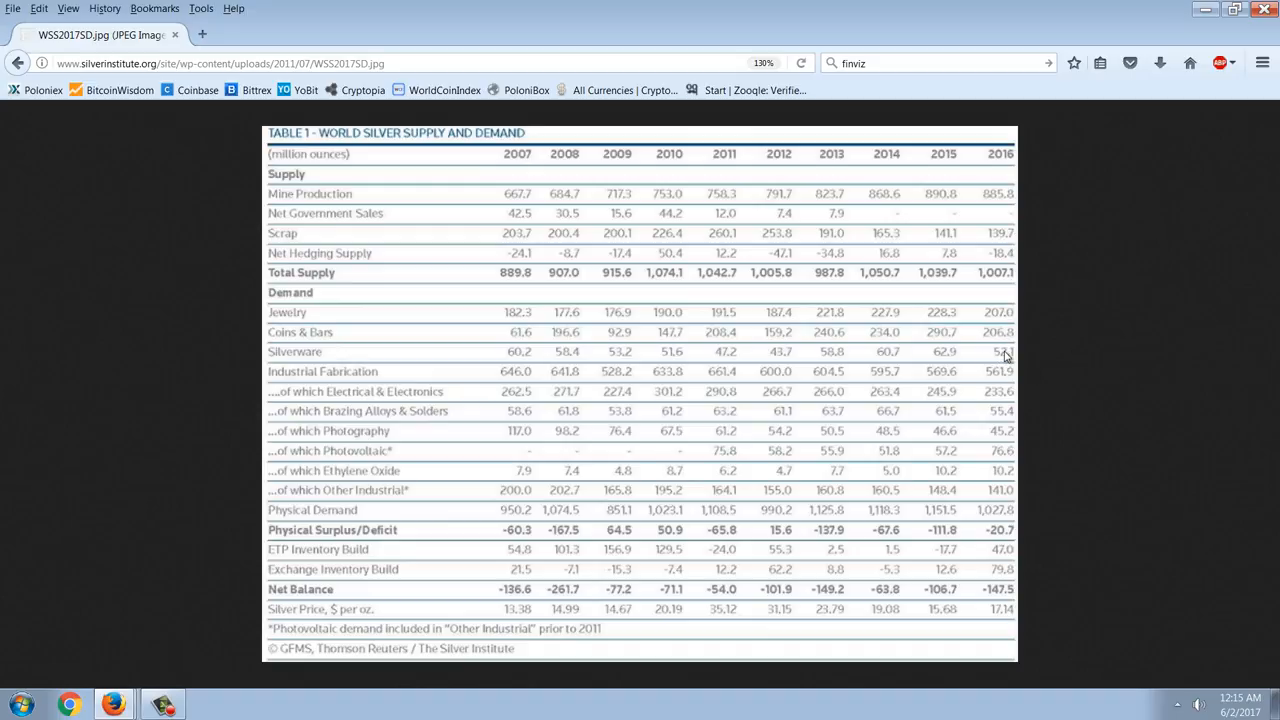
pyautogui.moveTo(774, 348)
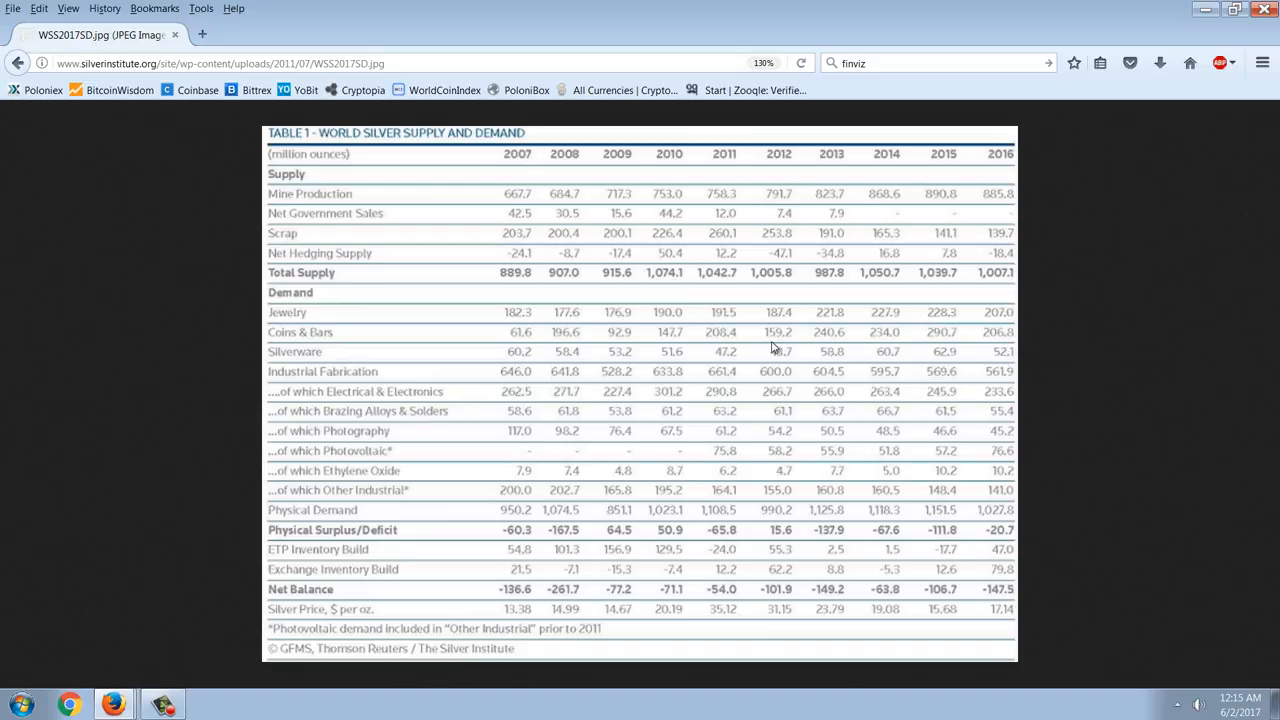
pyautogui.moveTo(1024, 322)
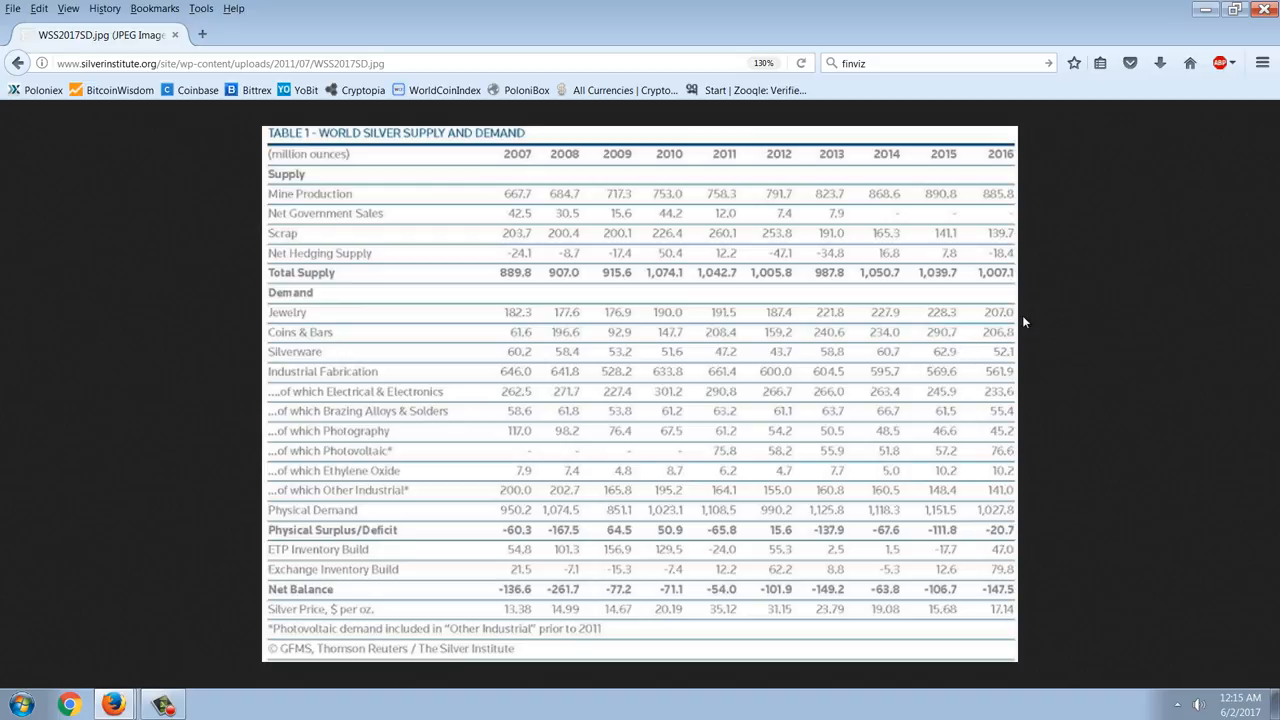
pyautogui.moveTo(1072, 328)
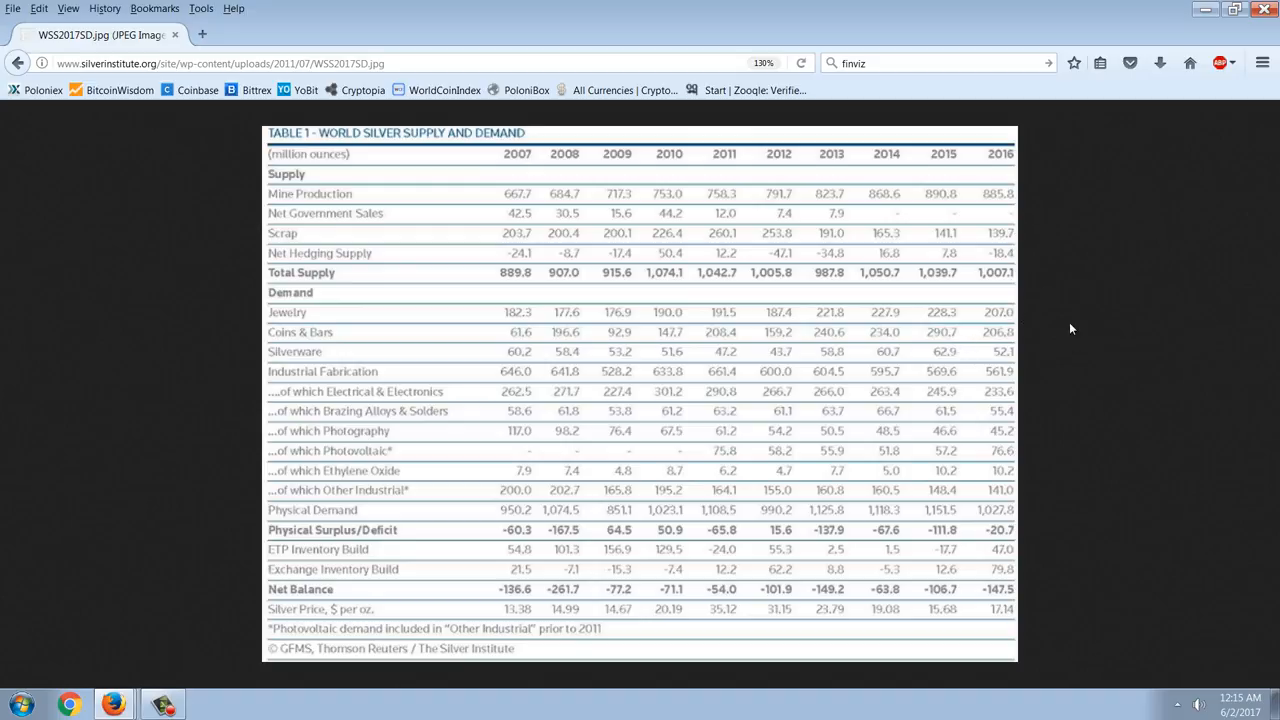
pyautogui.moveTo(1052, 308)
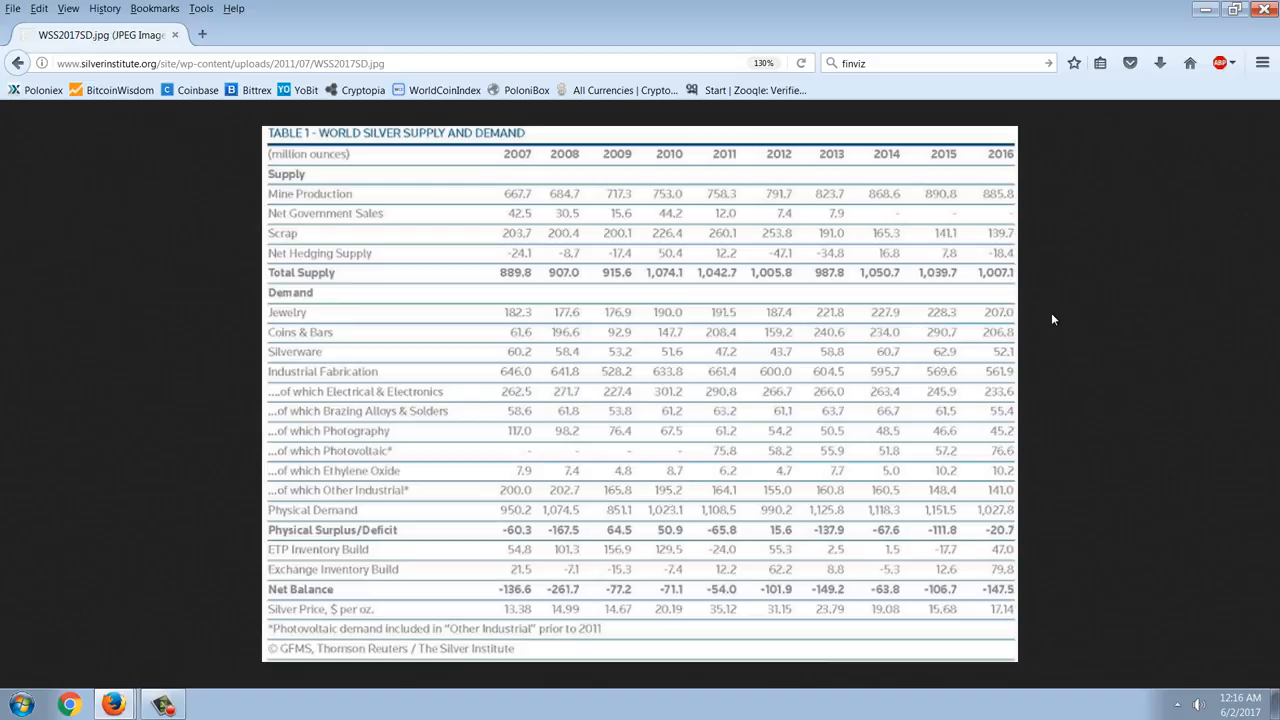
pyautogui.moveTo(1048, 304)
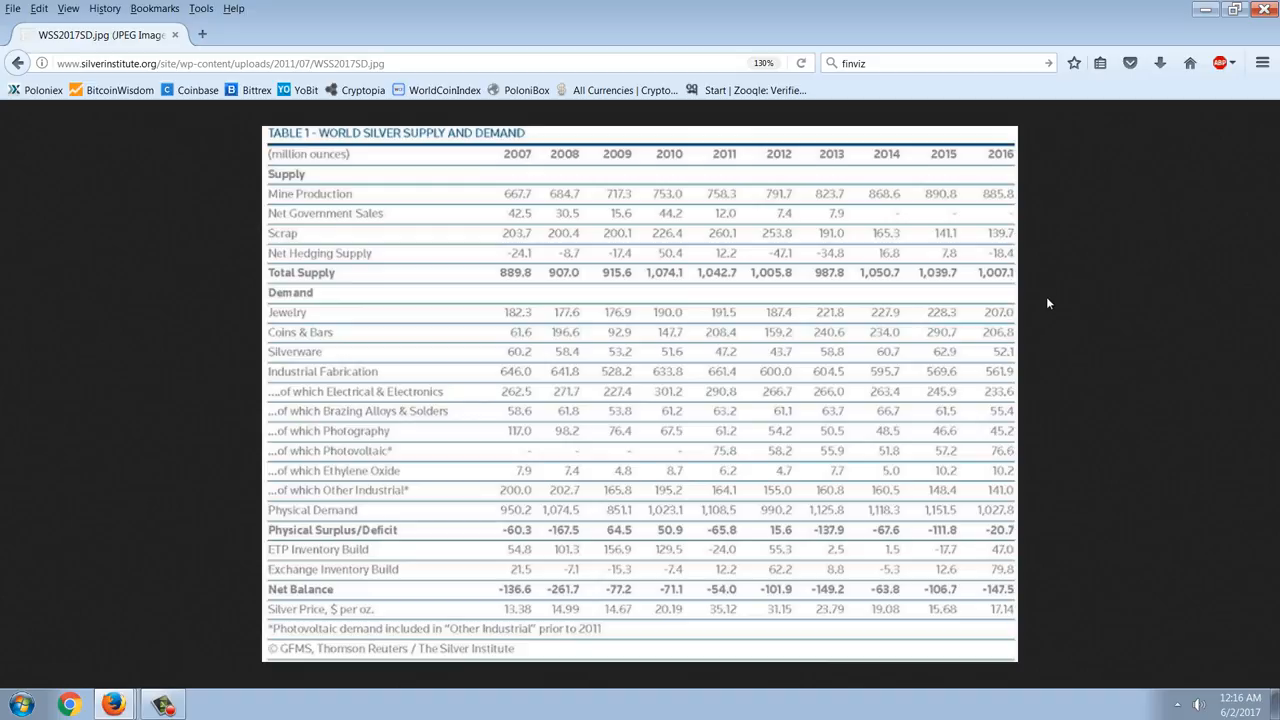
pyautogui.moveTo(1034, 256)
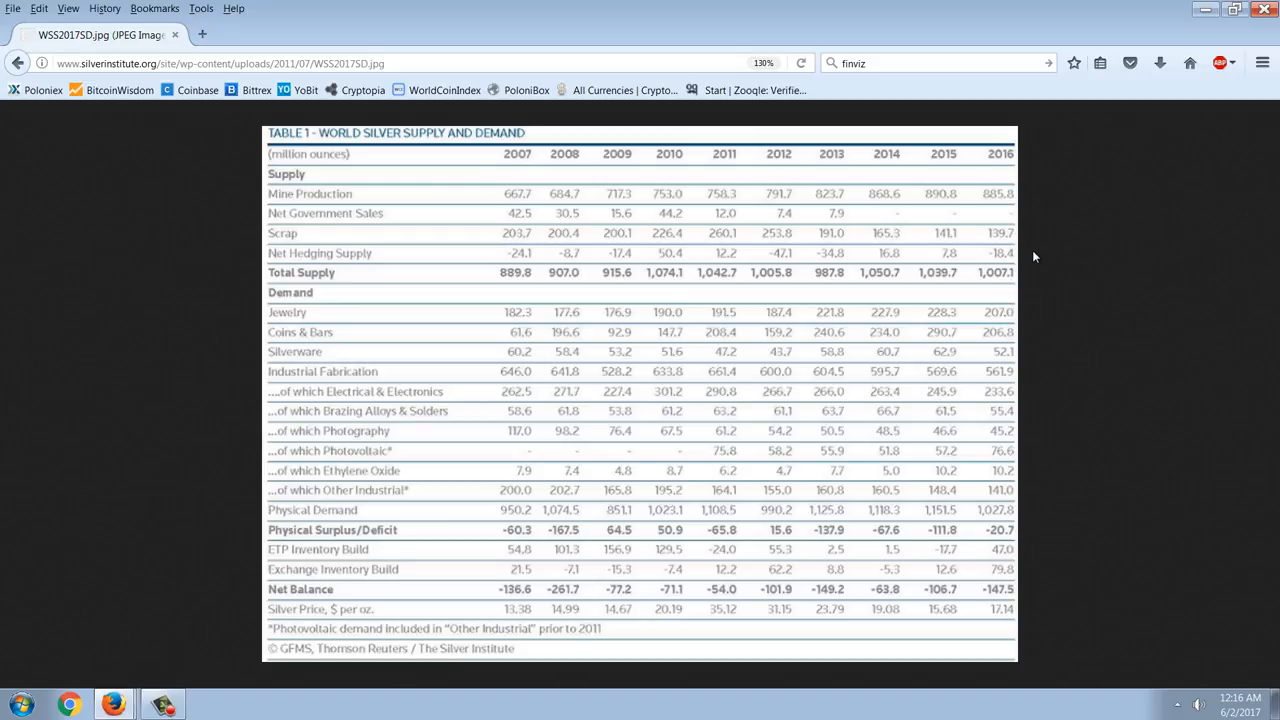
pyautogui.moveTo(1022, 264)
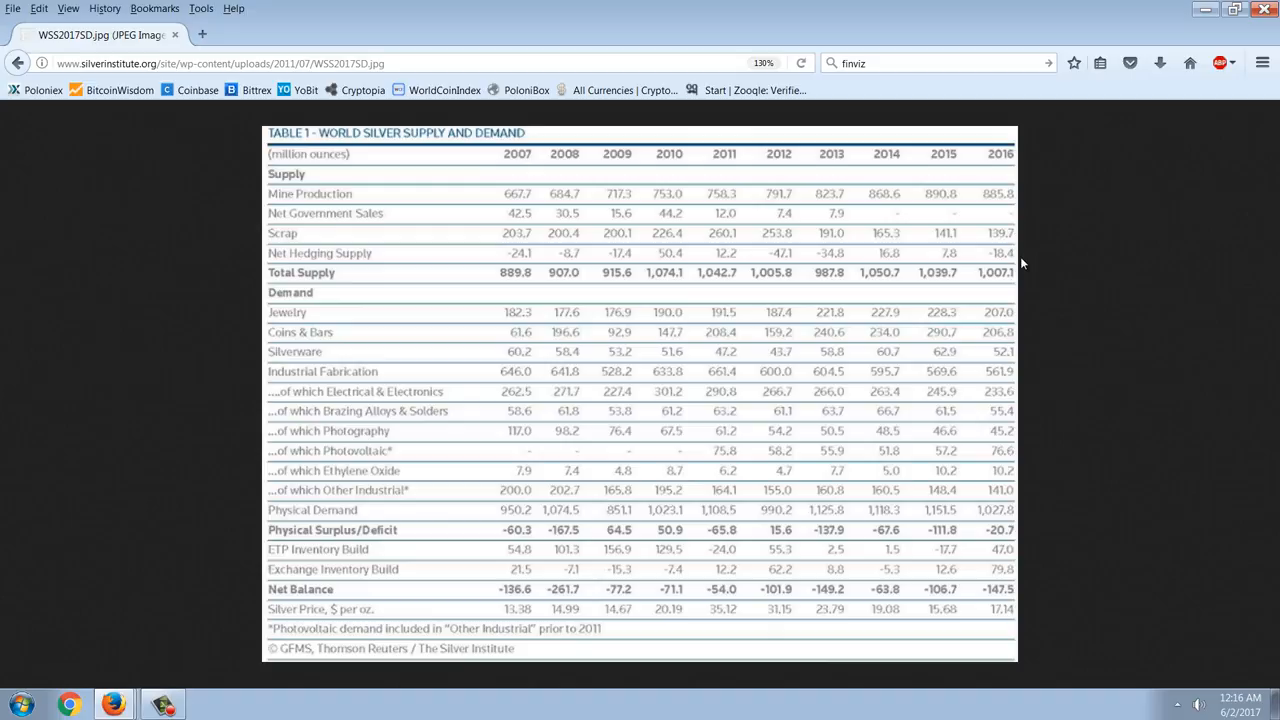
pyautogui.moveTo(1008, 278)
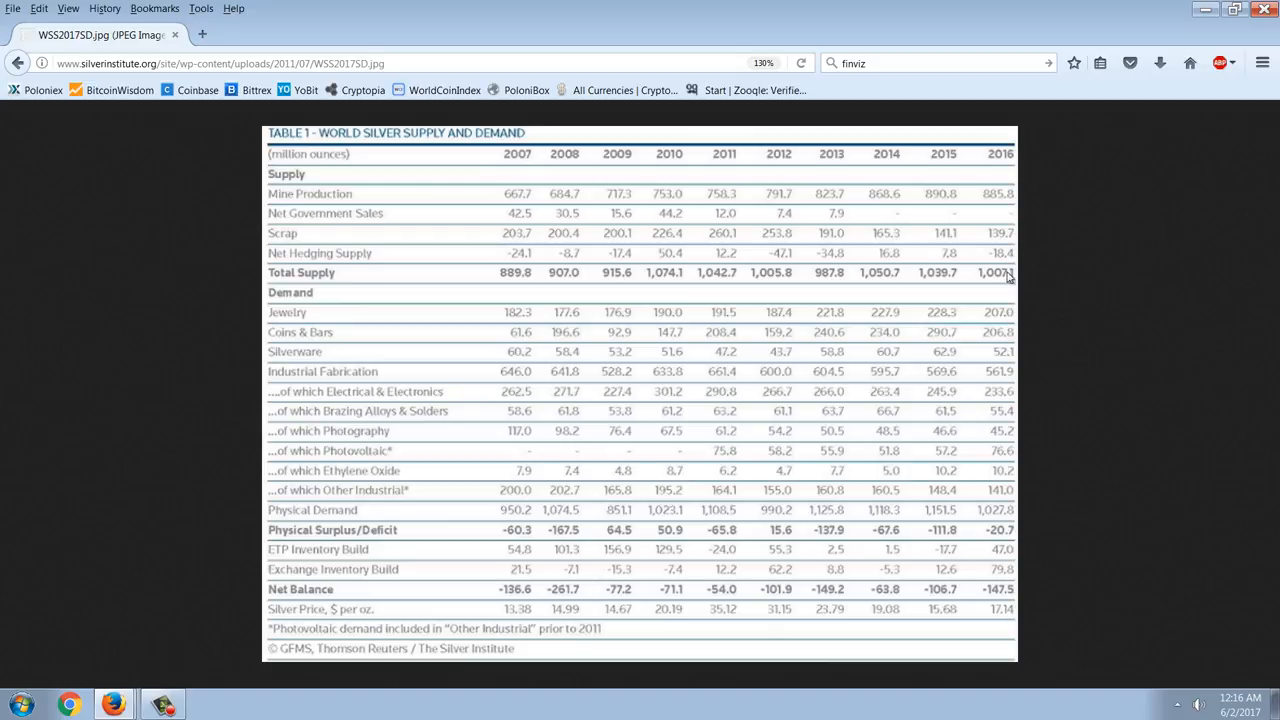
pyautogui.moveTo(1040, 268)
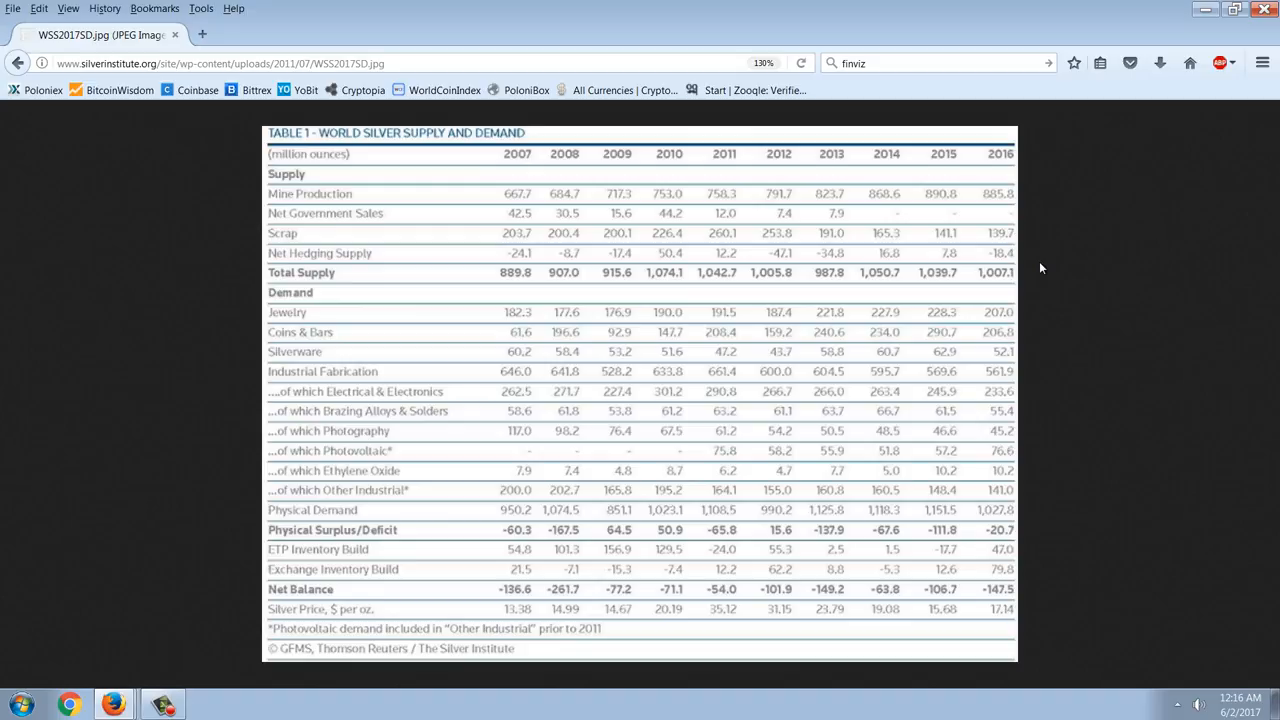
pyautogui.moveTo(1040, 296)
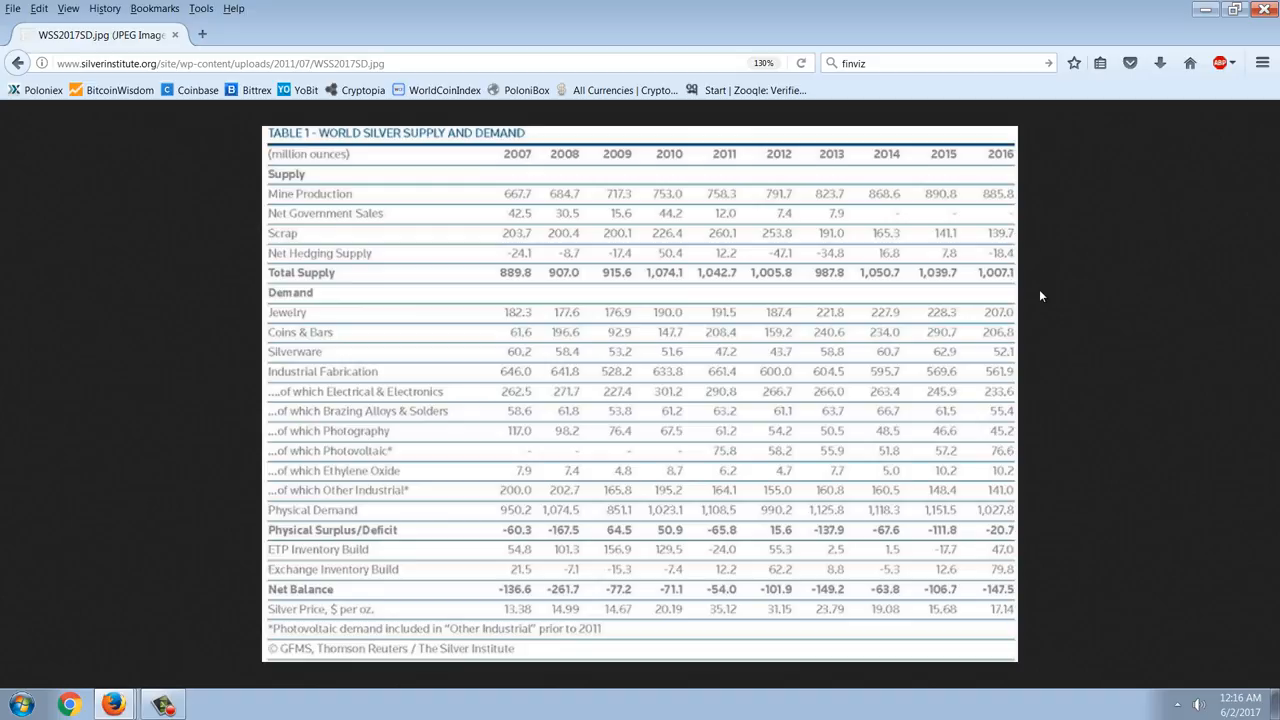
pyautogui.moveTo(1072, 224)
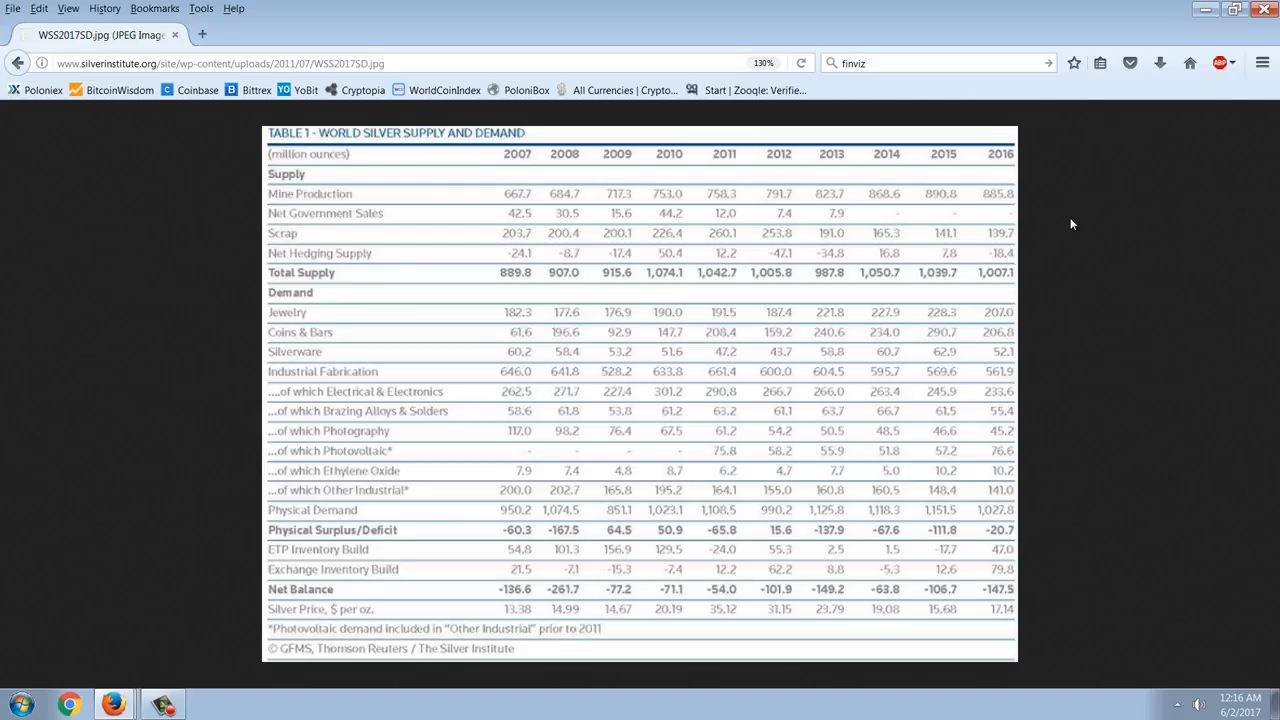
pyautogui.moveTo(1068, 292)
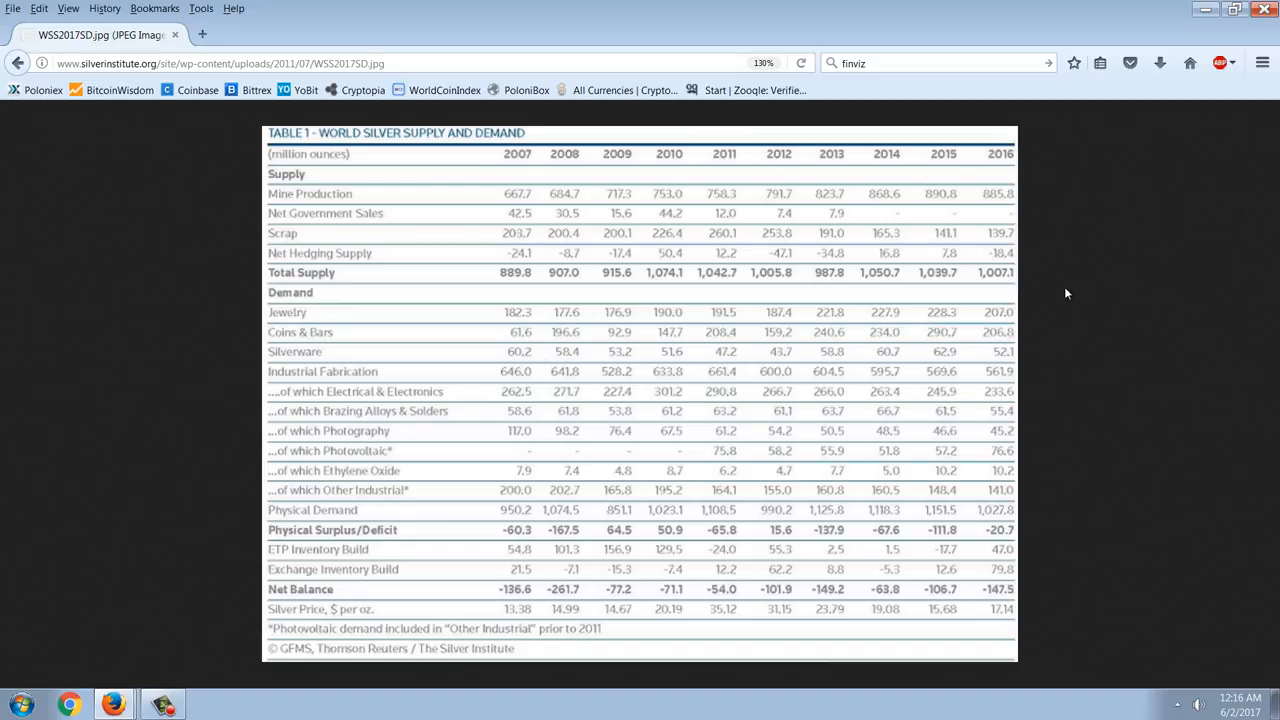
pyautogui.moveTo(1136, 292)
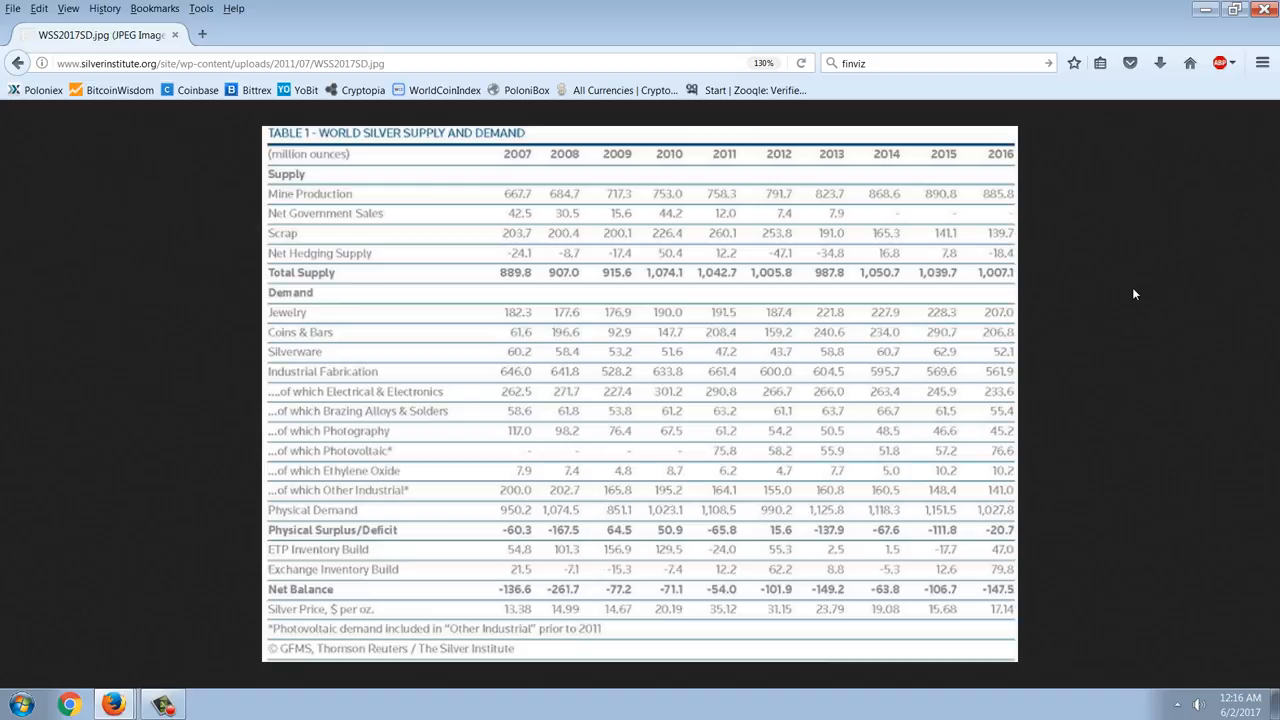
pyautogui.moveTo(1032, 288)
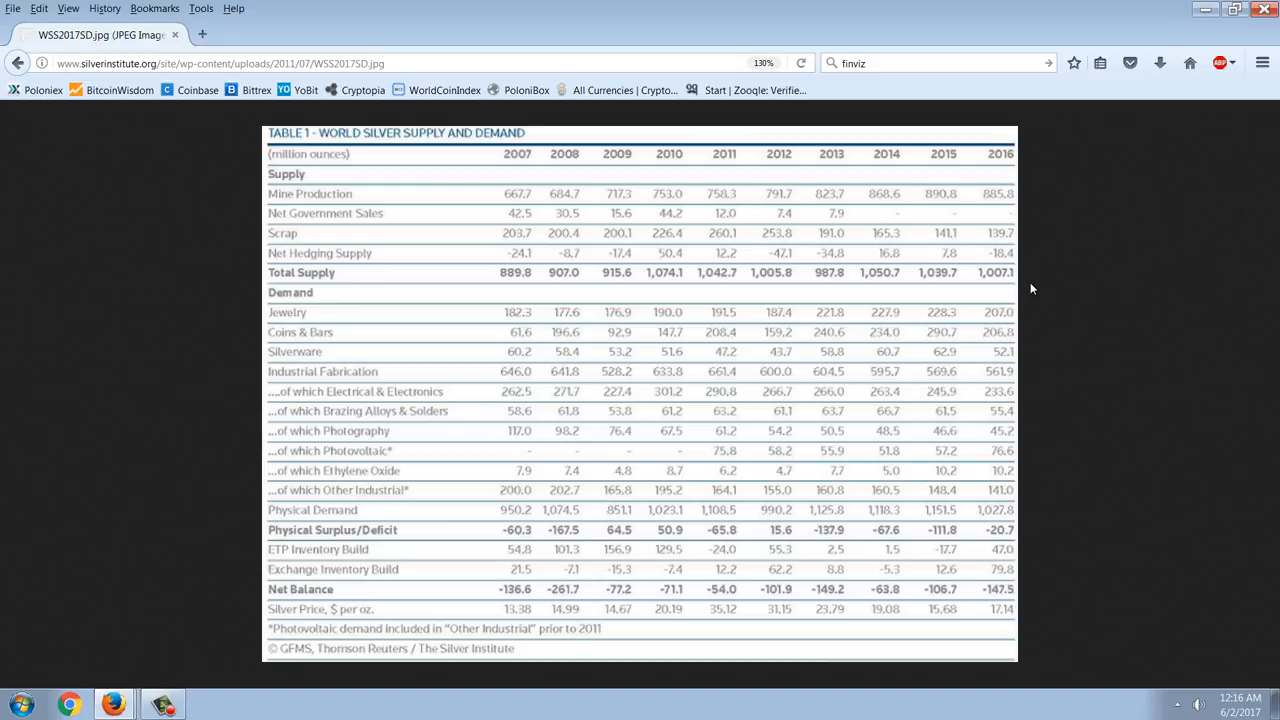
pyautogui.moveTo(1012, 620)
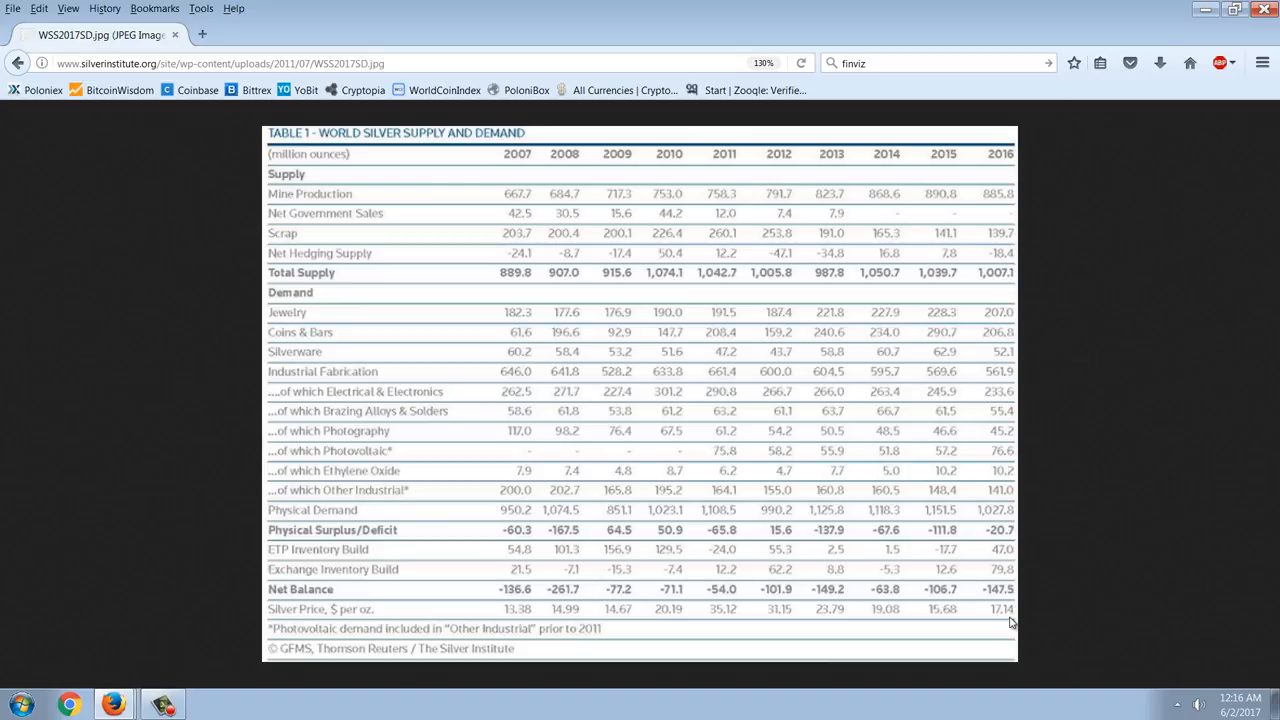
pyautogui.moveTo(1120, 568)
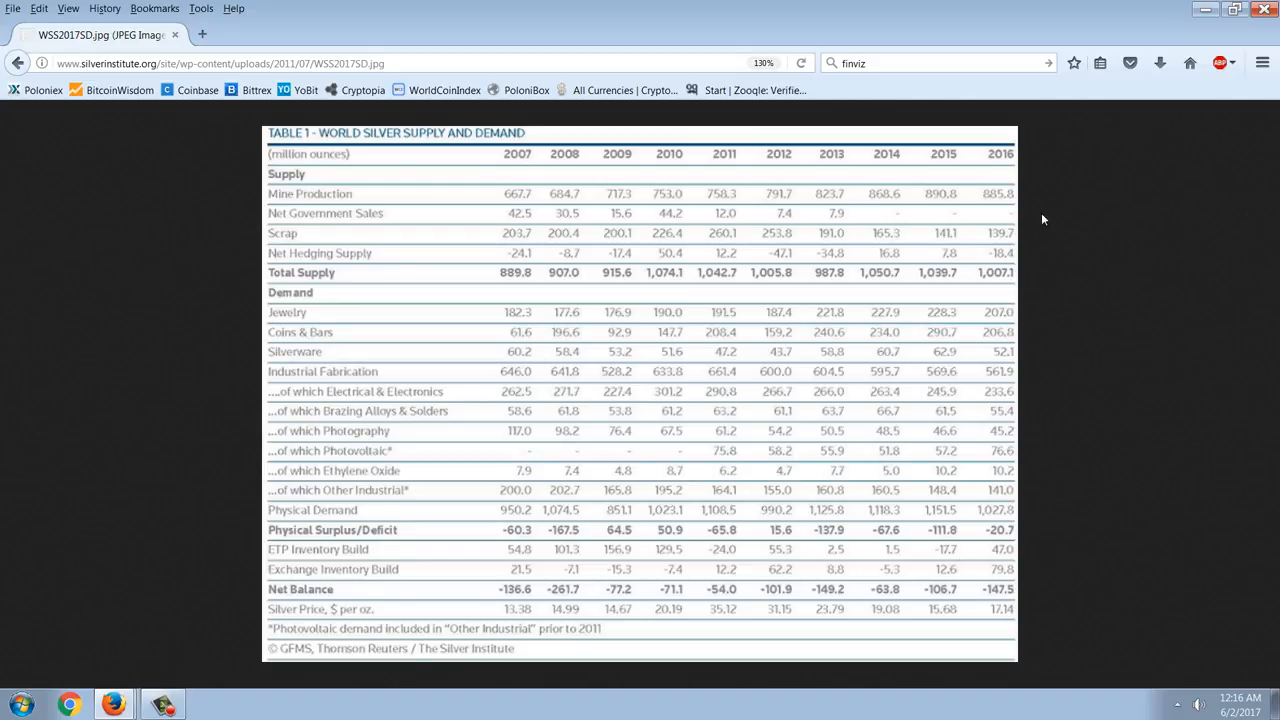
pyautogui.moveTo(976, 200)
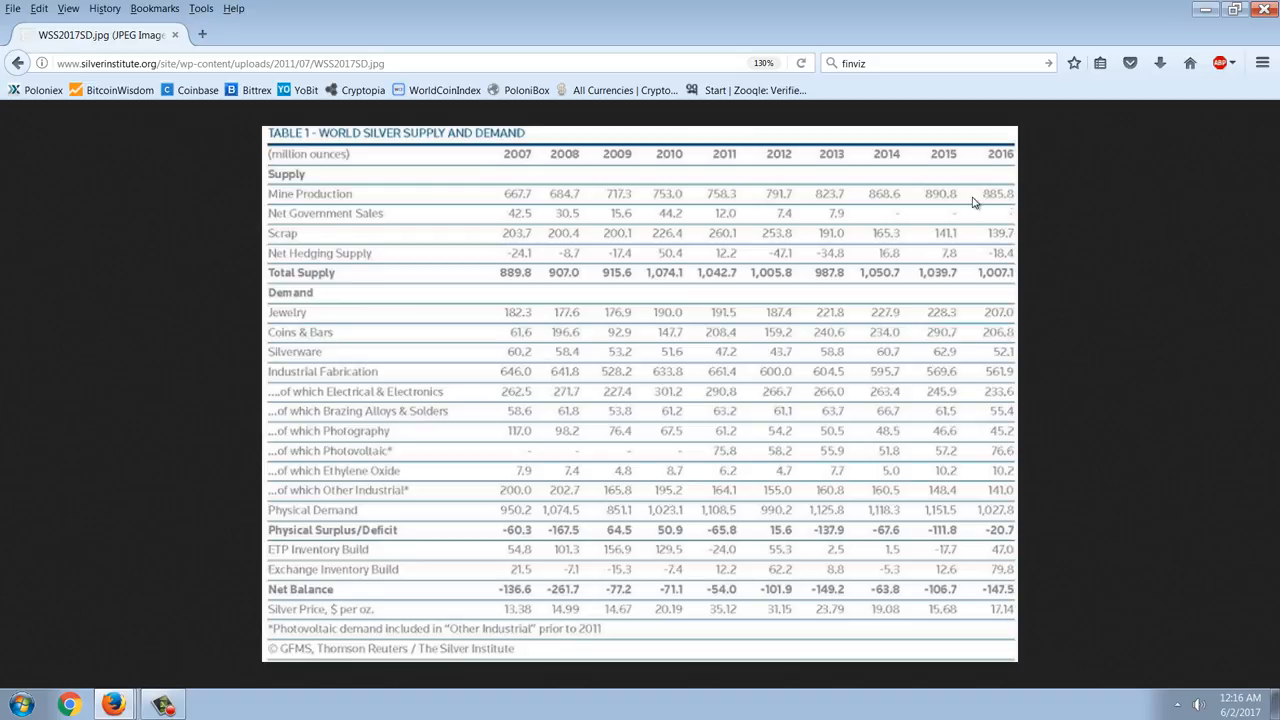
pyautogui.moveTo(1018, 200)
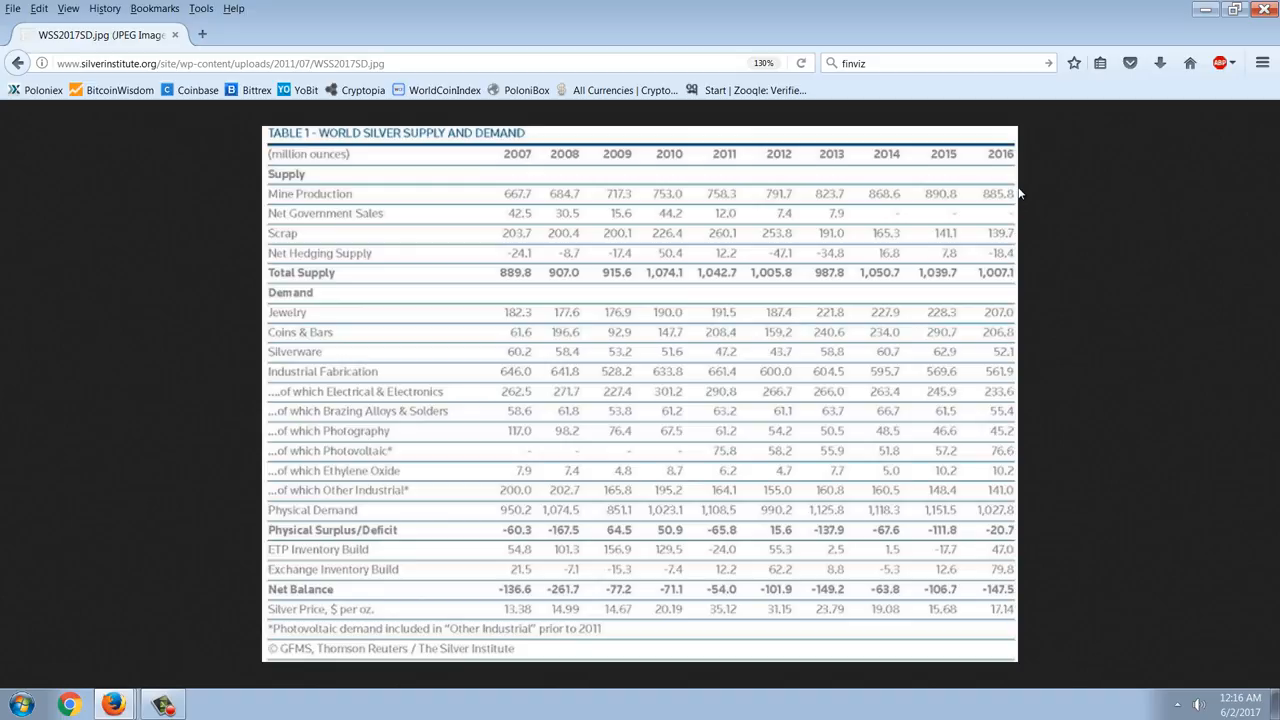
pyautogui.moveTo(1072, 226)
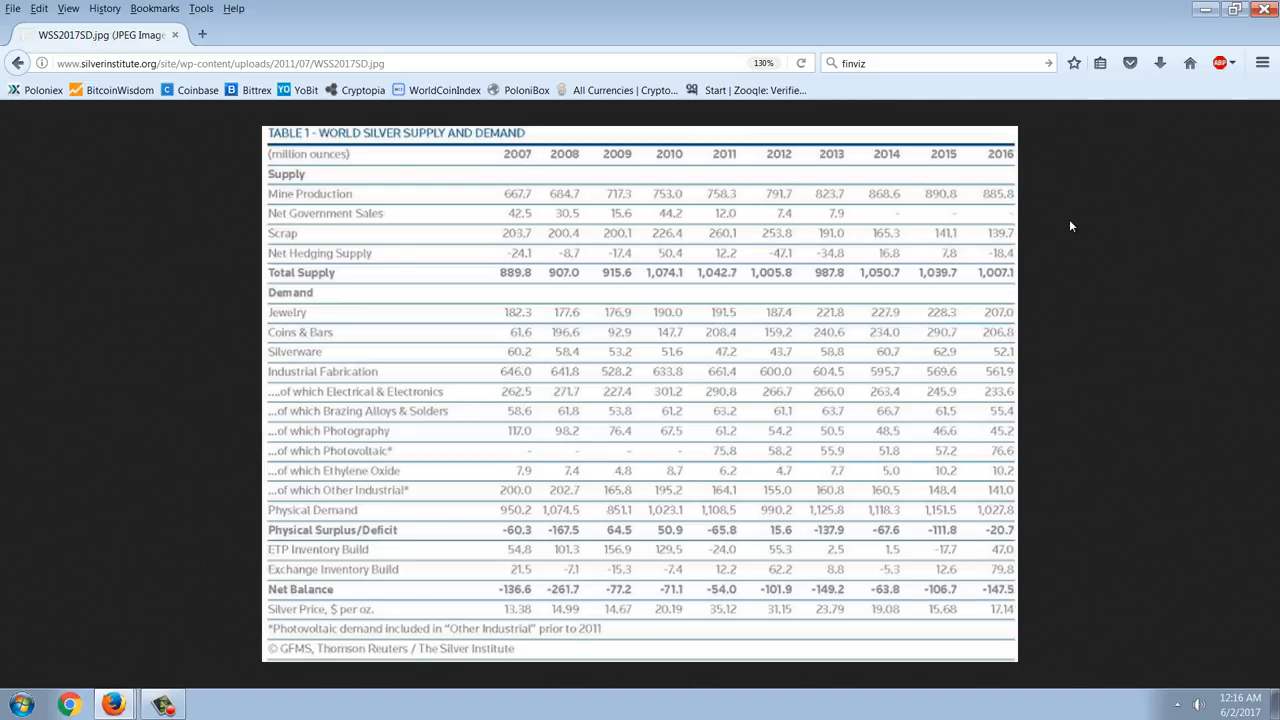
pyautogui.moveTo(1072, 206)
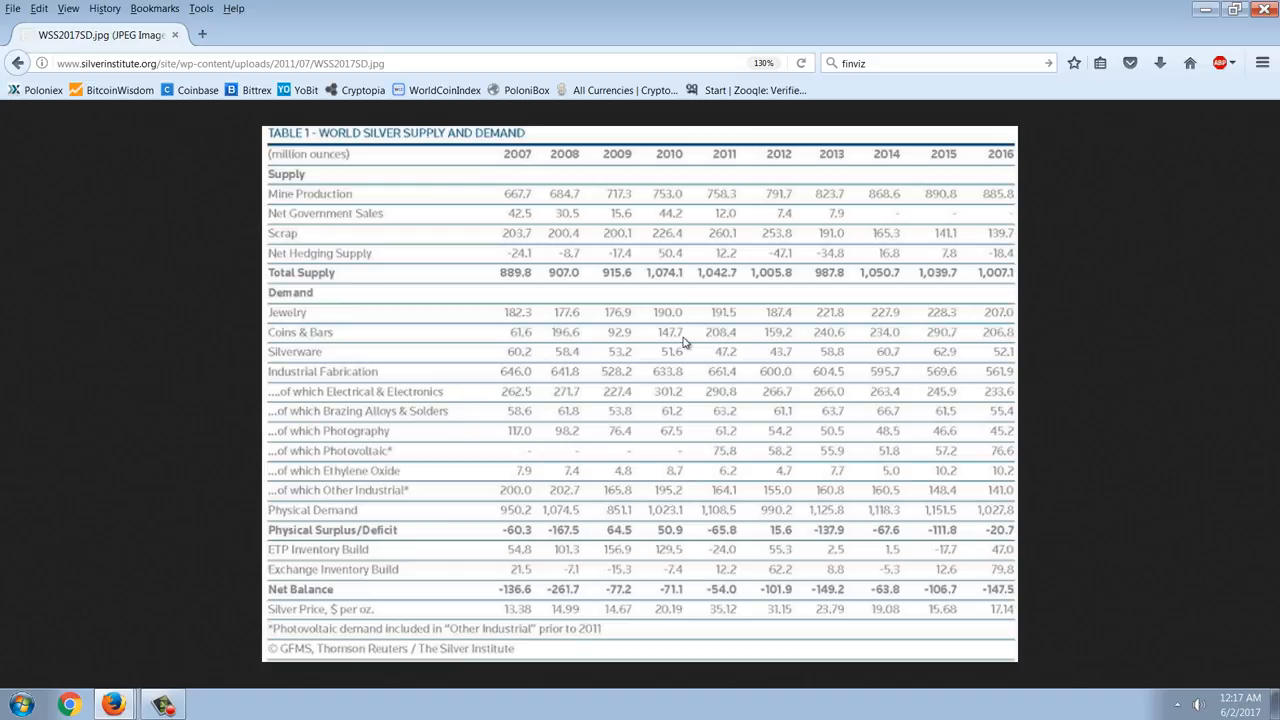
pyautogui.moveTo(324, 408)
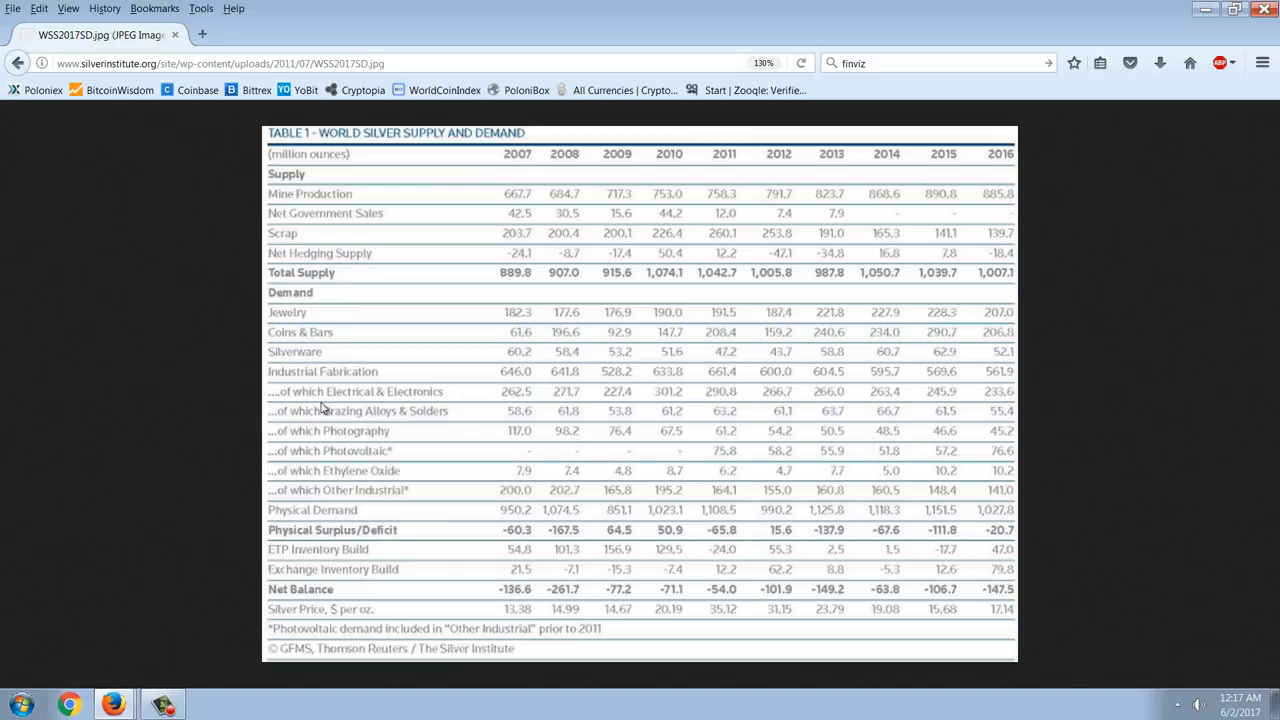
pyautogui.moveTo(402, 356)
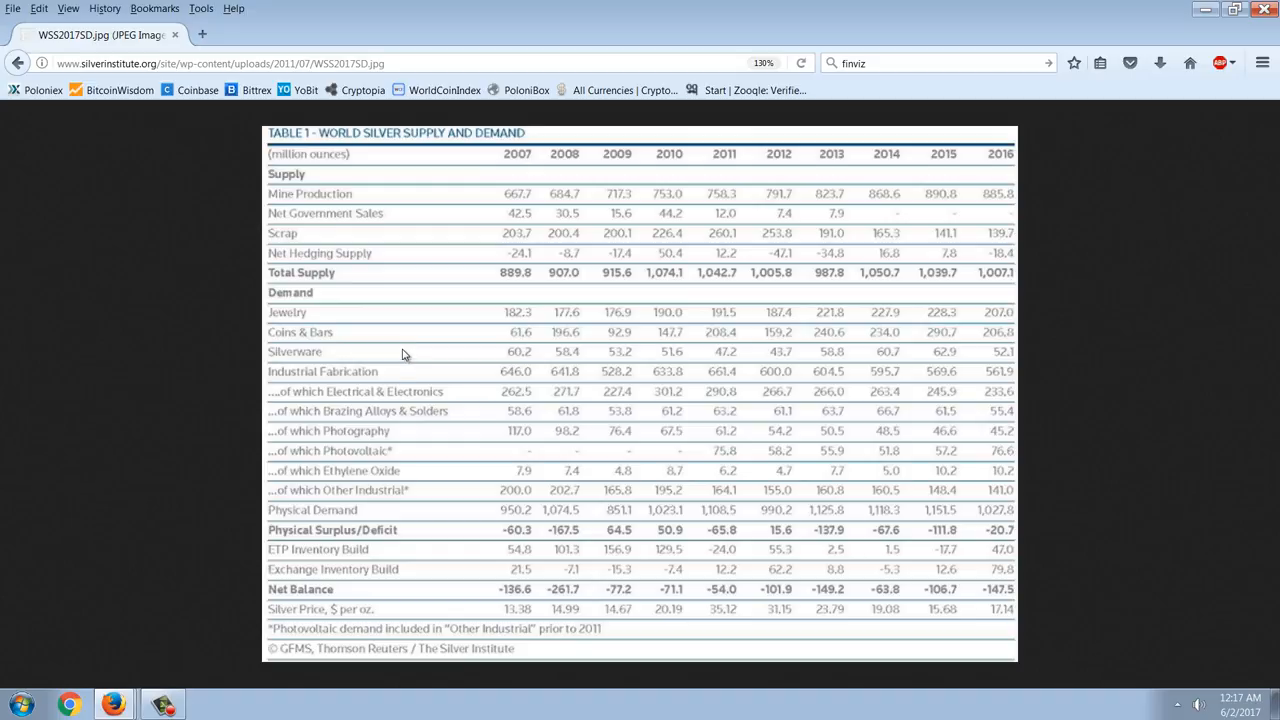
pyautogui.moveTo(376, 390)
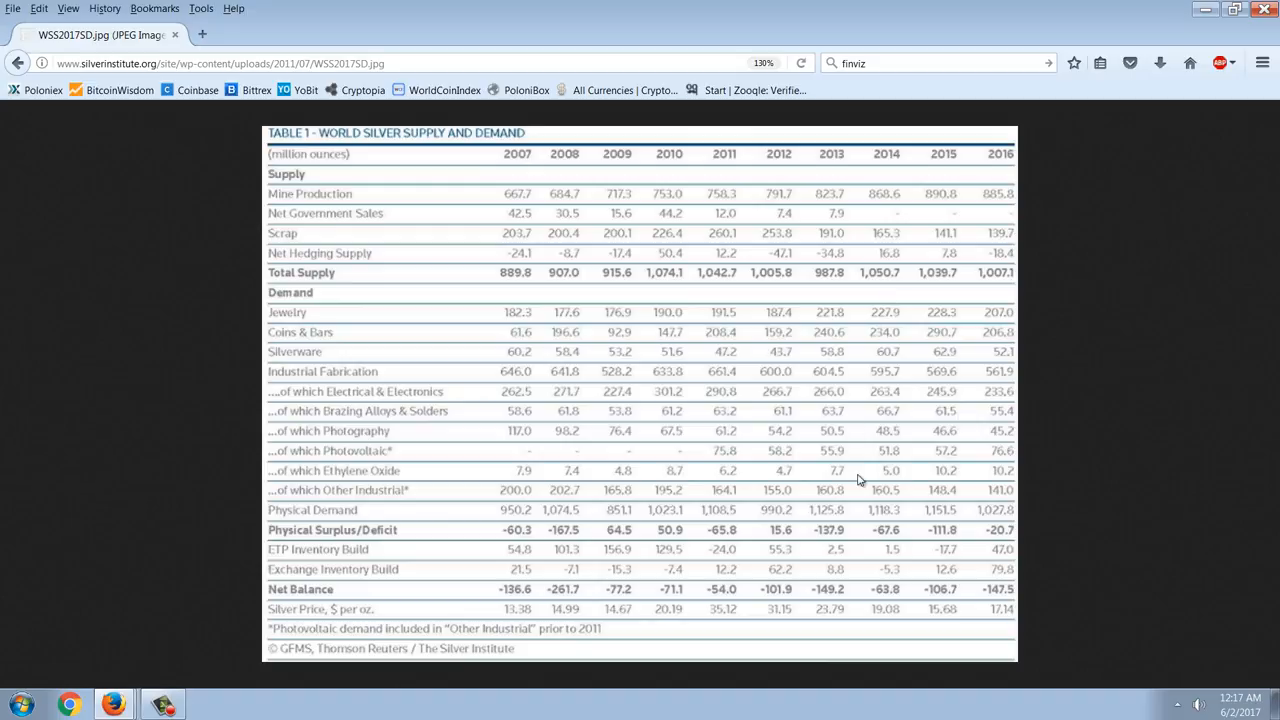
pyautogui.moveTo(976, 312)
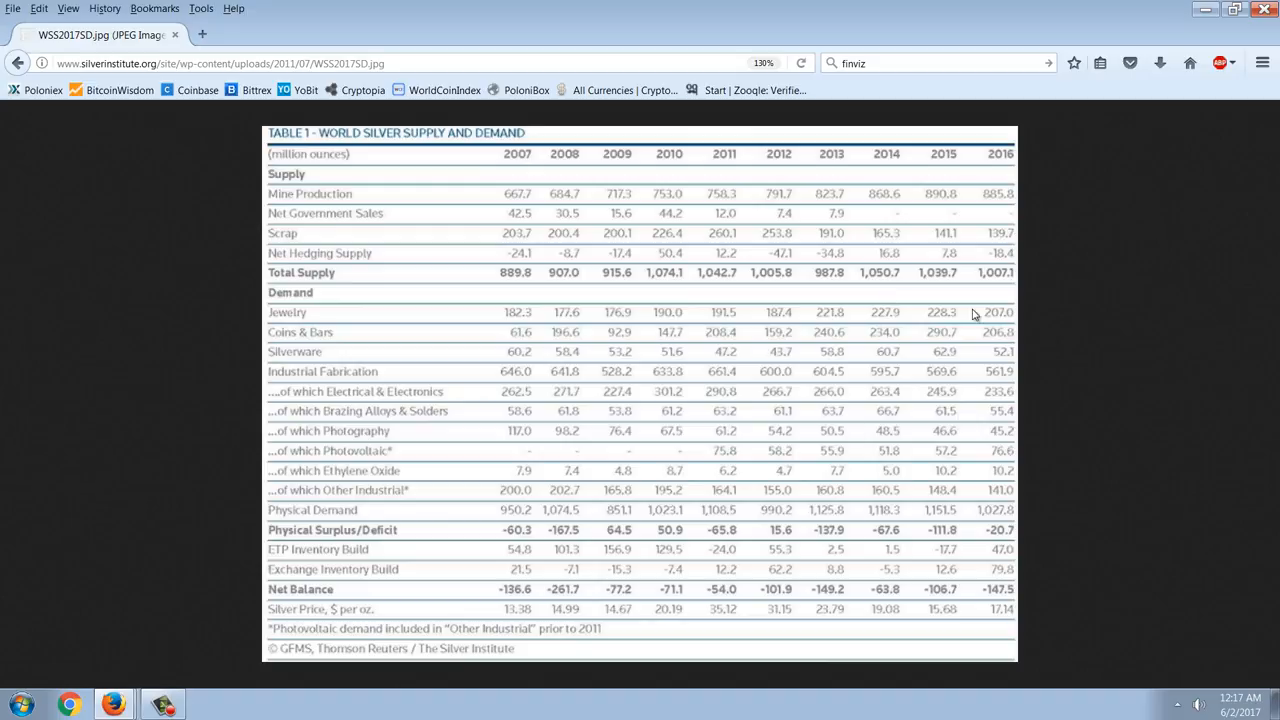
pyautogui.moveTo(940, 394)
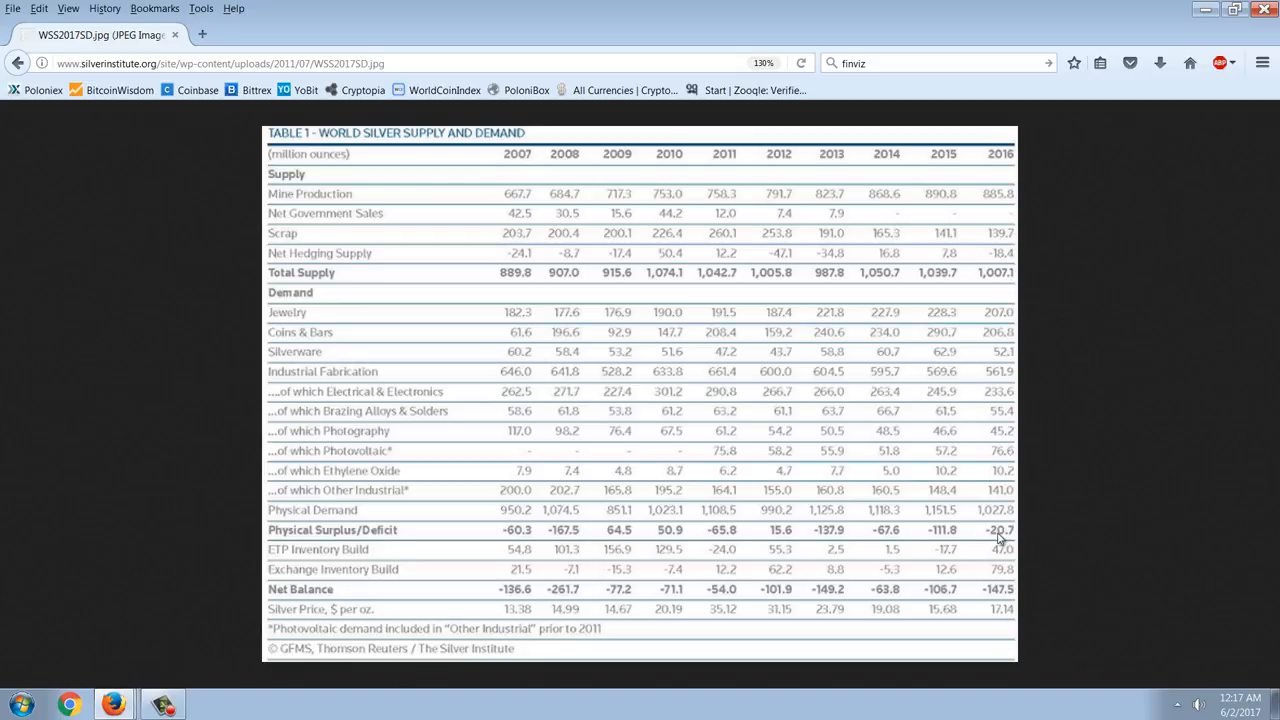
pyautogui.moveTo(928, 534)
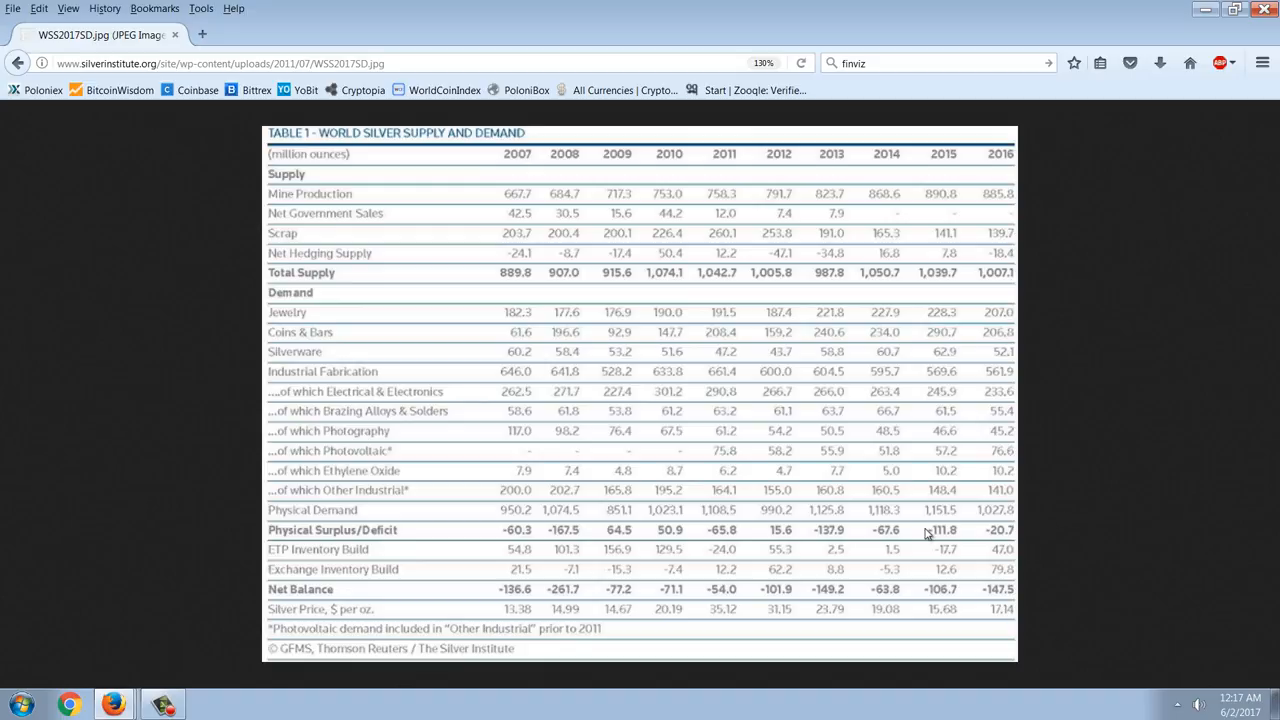
pyautogui.moveTo(638, 412)
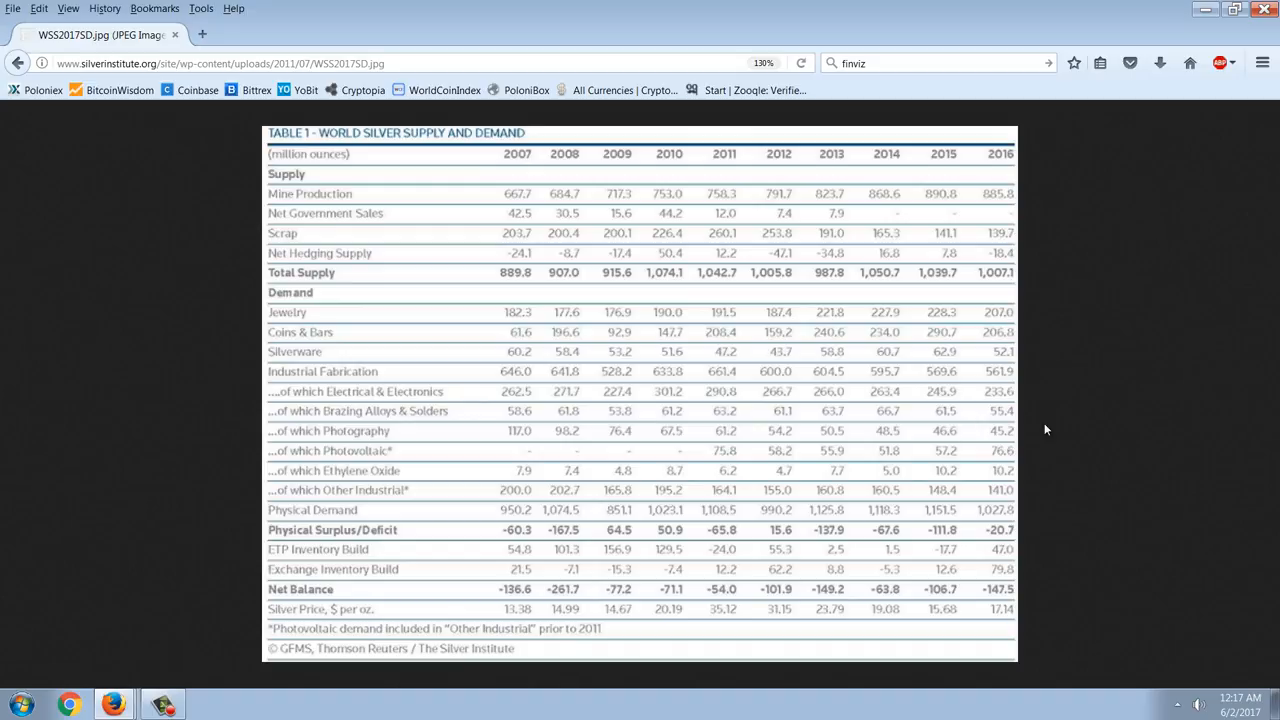
pyautogui.moveTo(1048, 574)
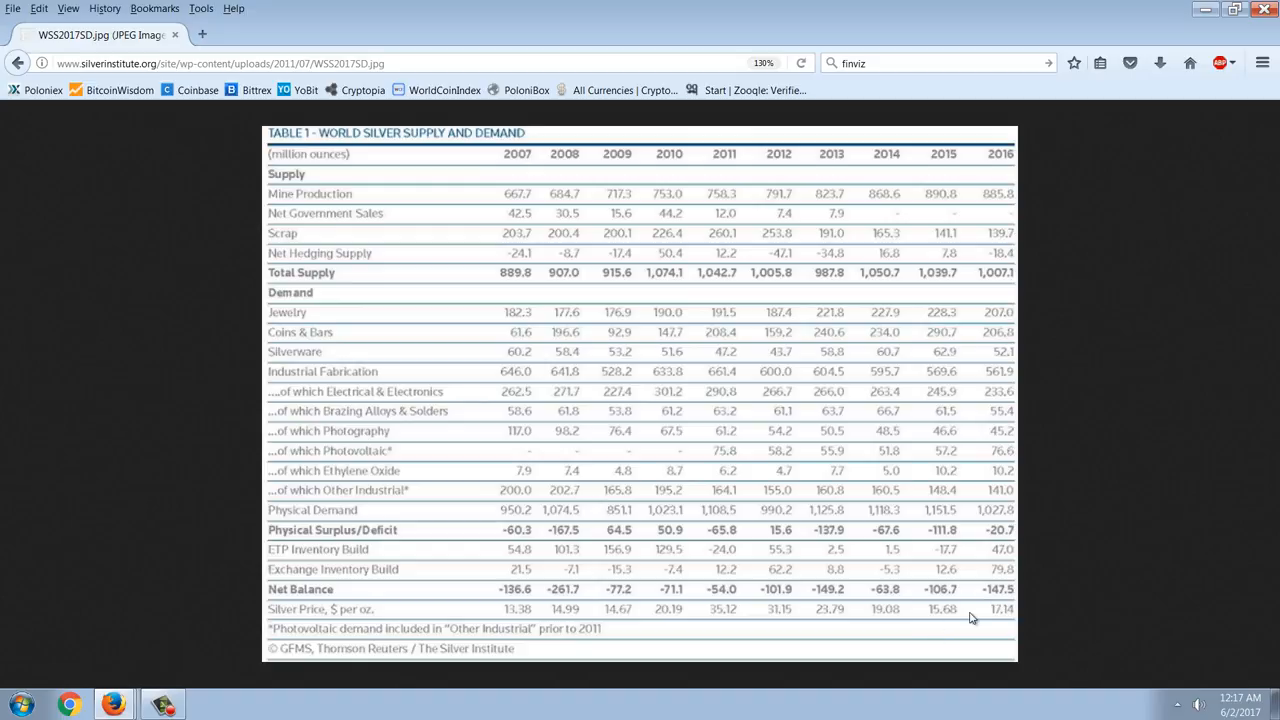
pyautogui.moveTo(948, 596)
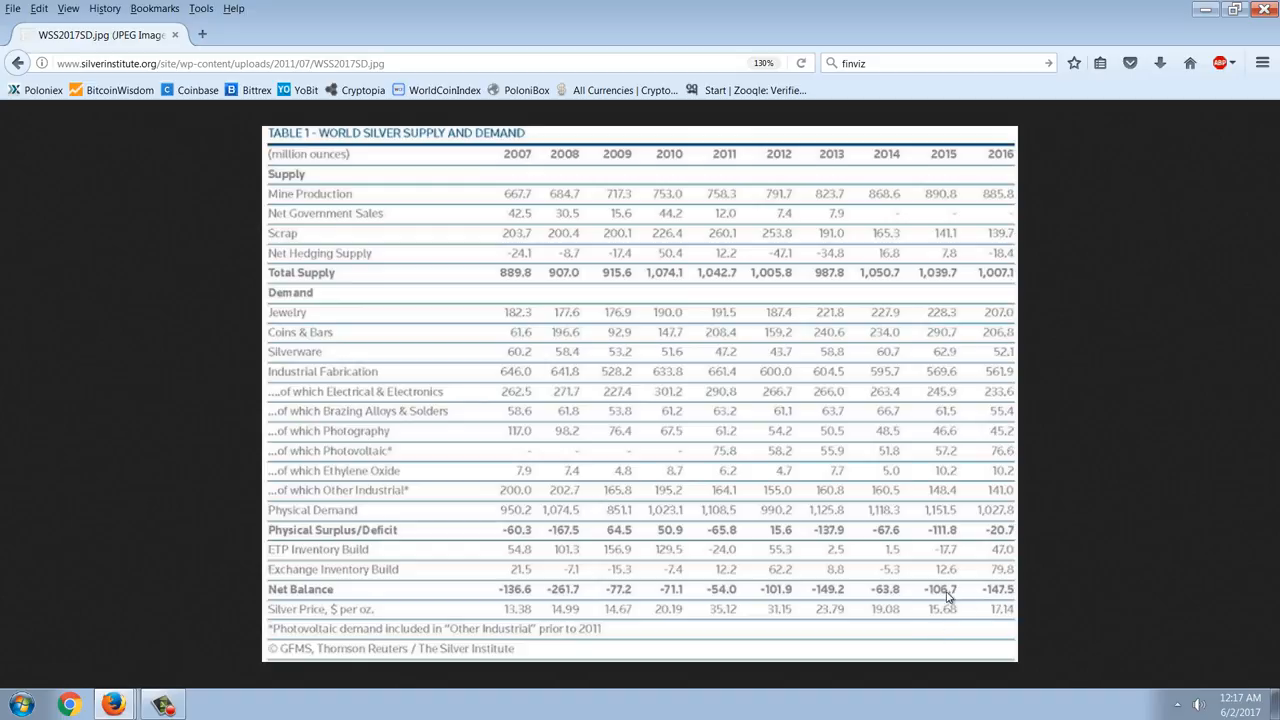
pyautogui.moveTo(838, 616)
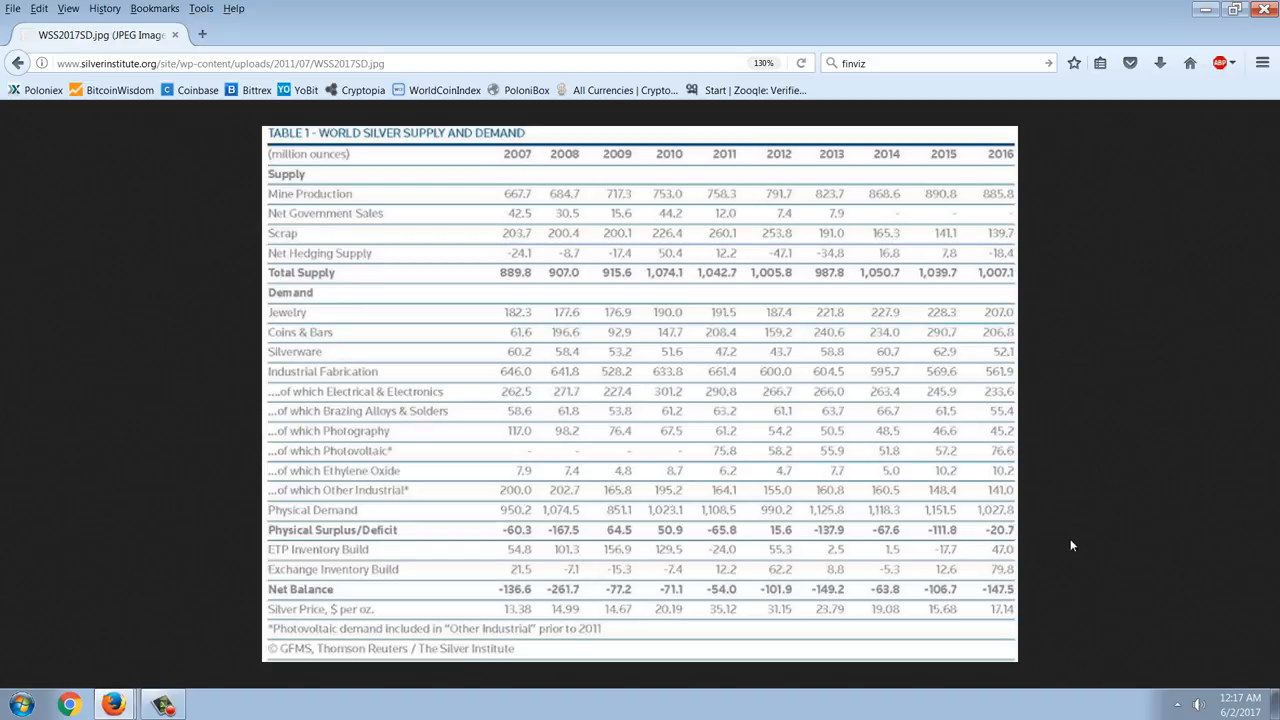
pyautogui.moveTo(952, 474)
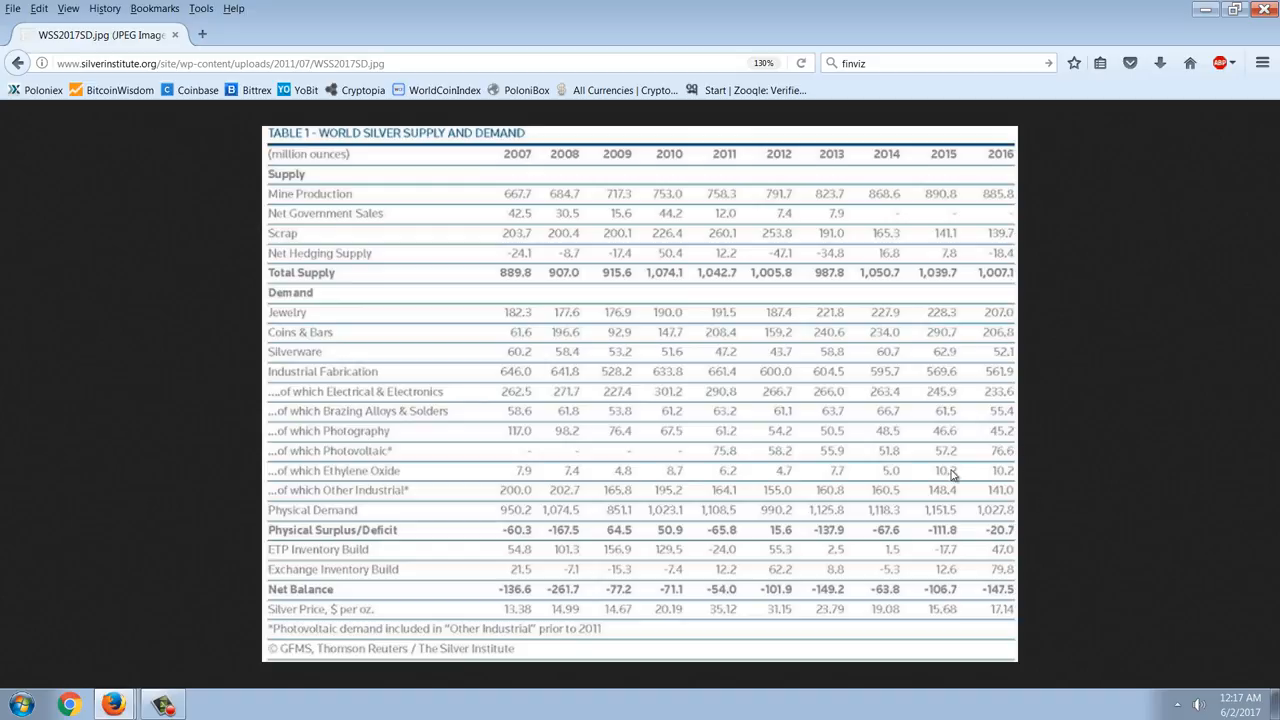
pyautogui.moveTo(598, 460)
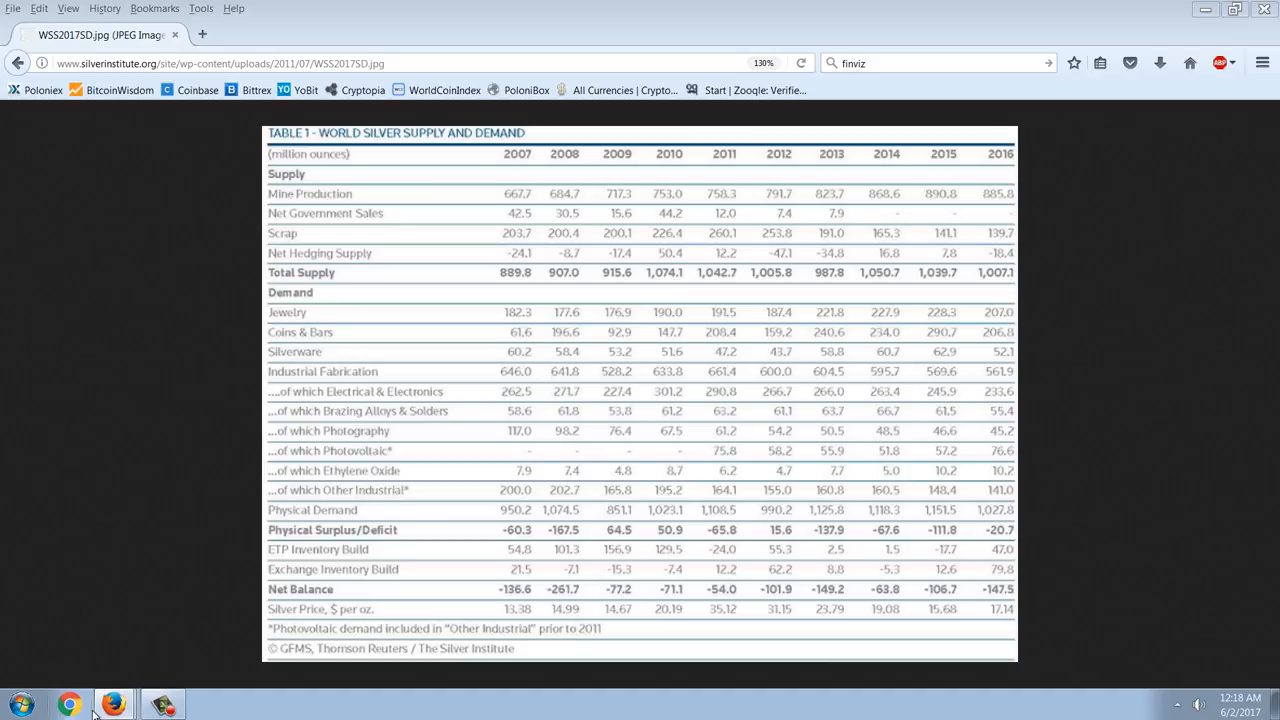
pyautogui.moveTo(102, 414)
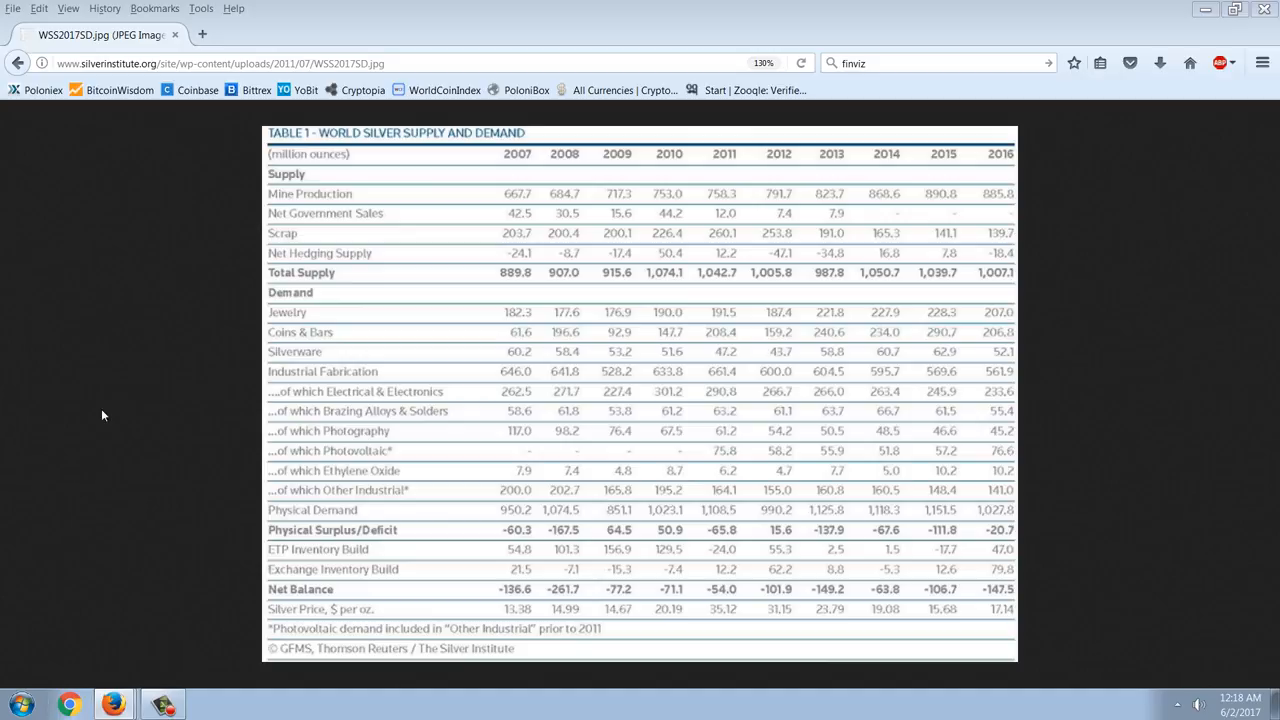
pyautogui.moveTo(118, 684)
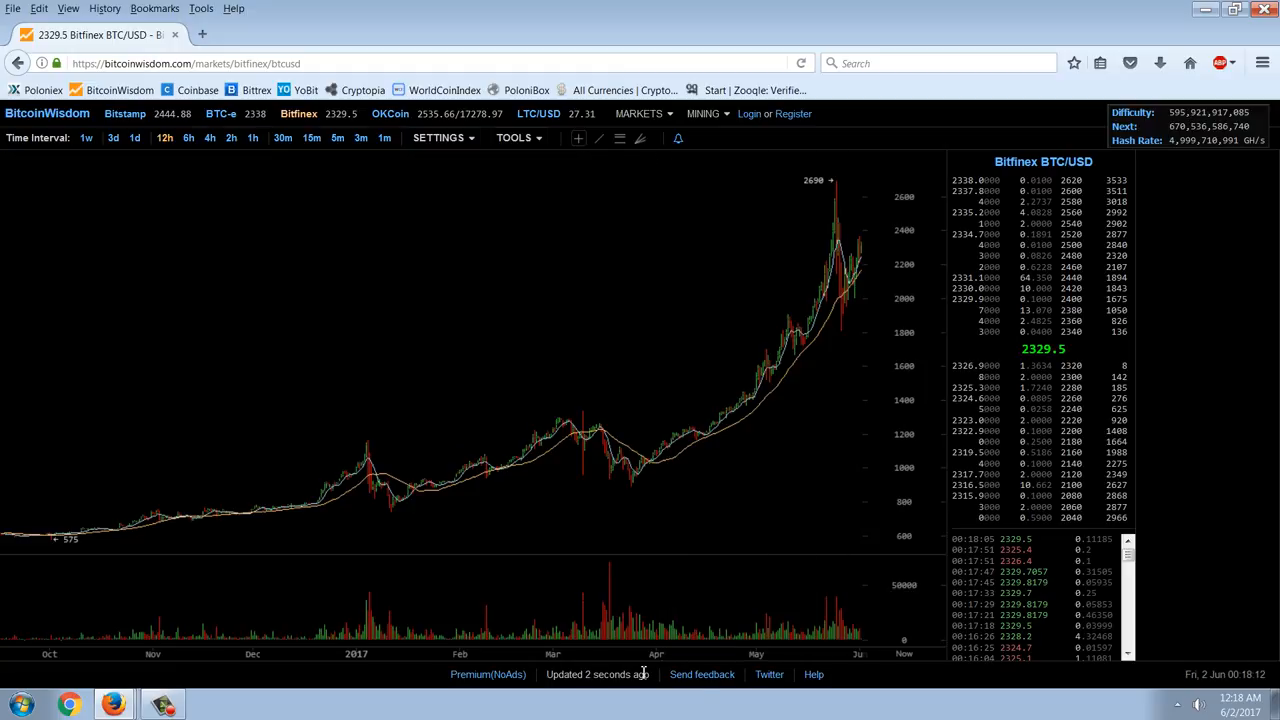
pyautogui.moveTo(364, 288)
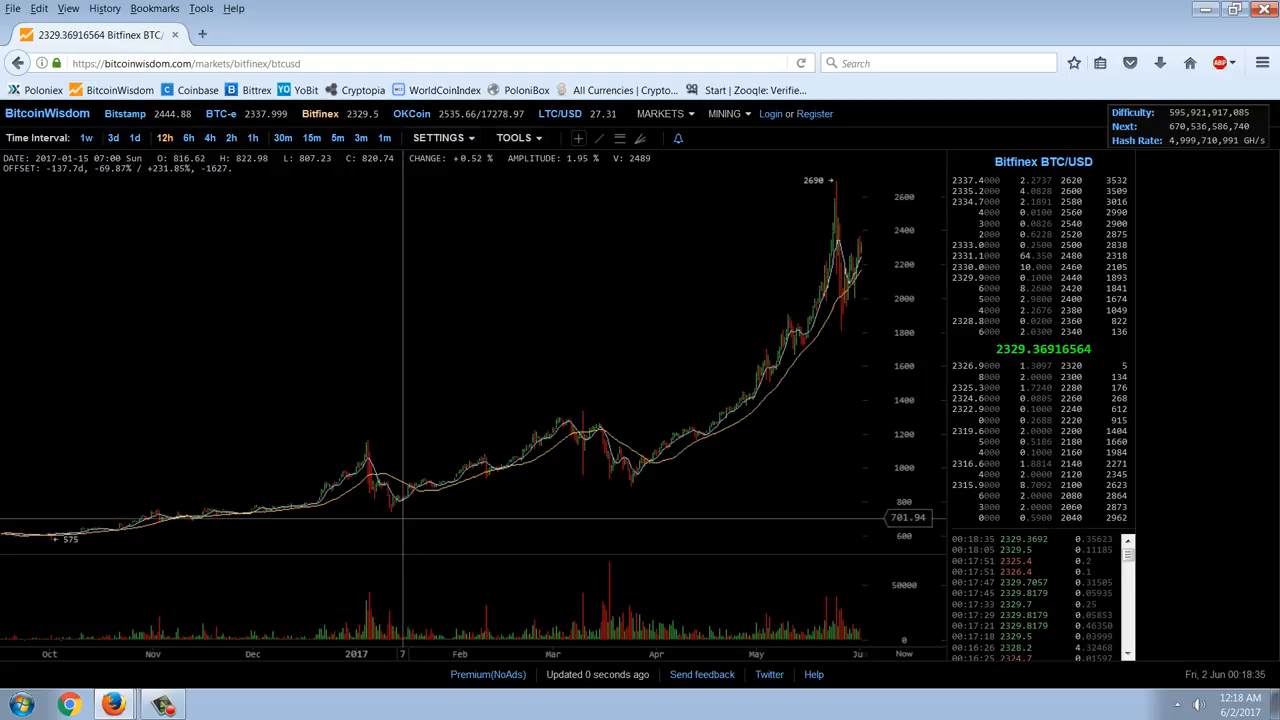
pyautogui.moveTo(458, 312)
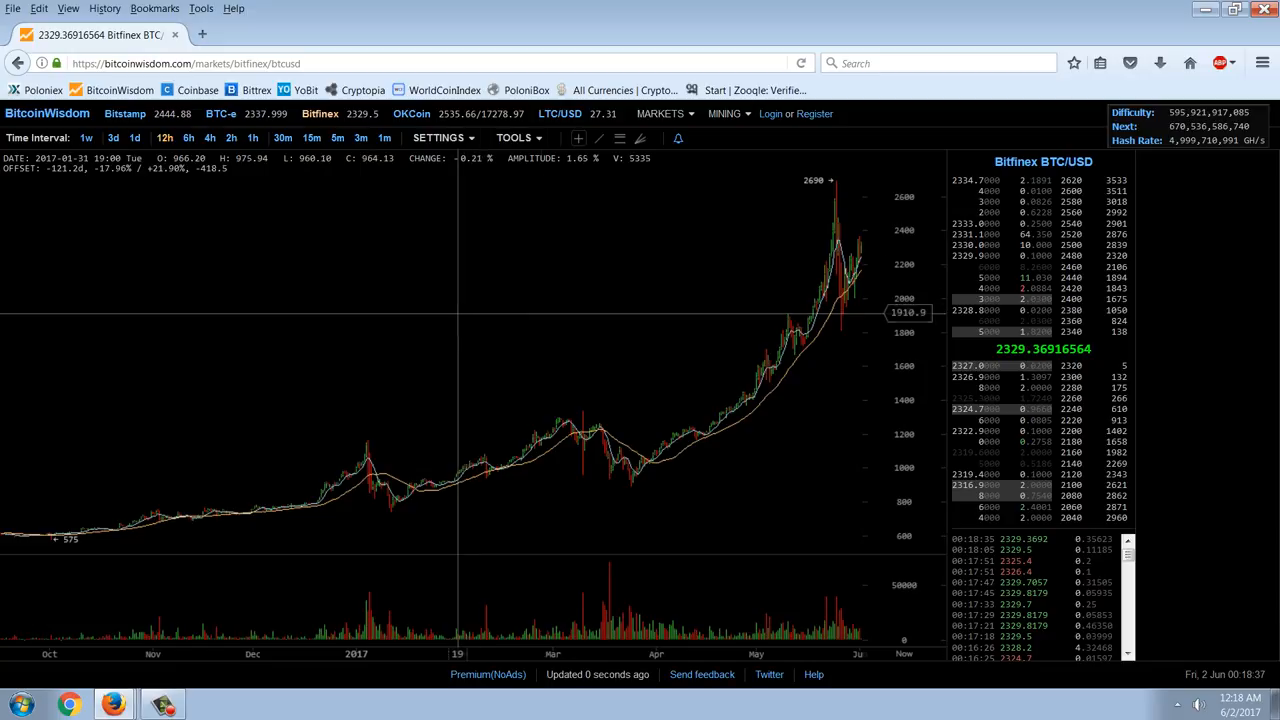
# Peek at the MARKETS list of exchanges, then return to the Bitfinex BTC/USD chart.
pyautogui.click(660, 112)
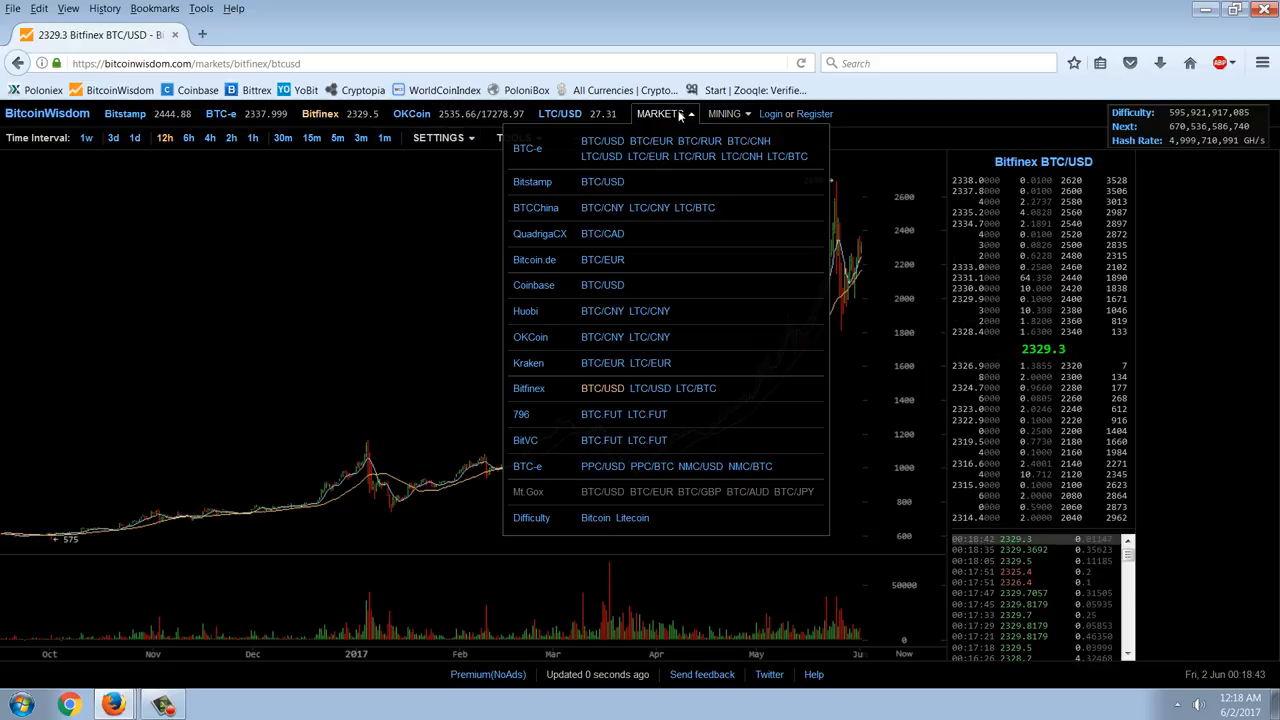
pyautogui.click(660, 112)
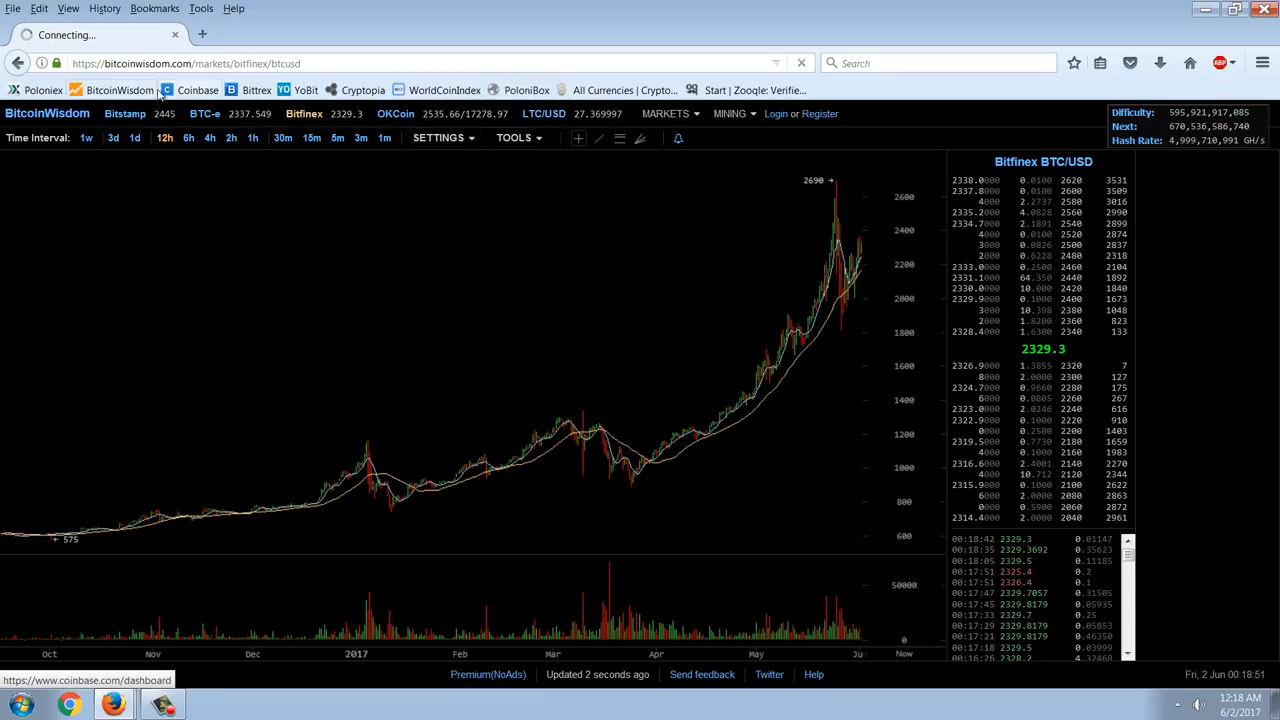
# Go to the Poloniex exchange, list the USDT-priced markets and choose the Ripple XRP/USDT row.
pyautogui.click(44, 90)
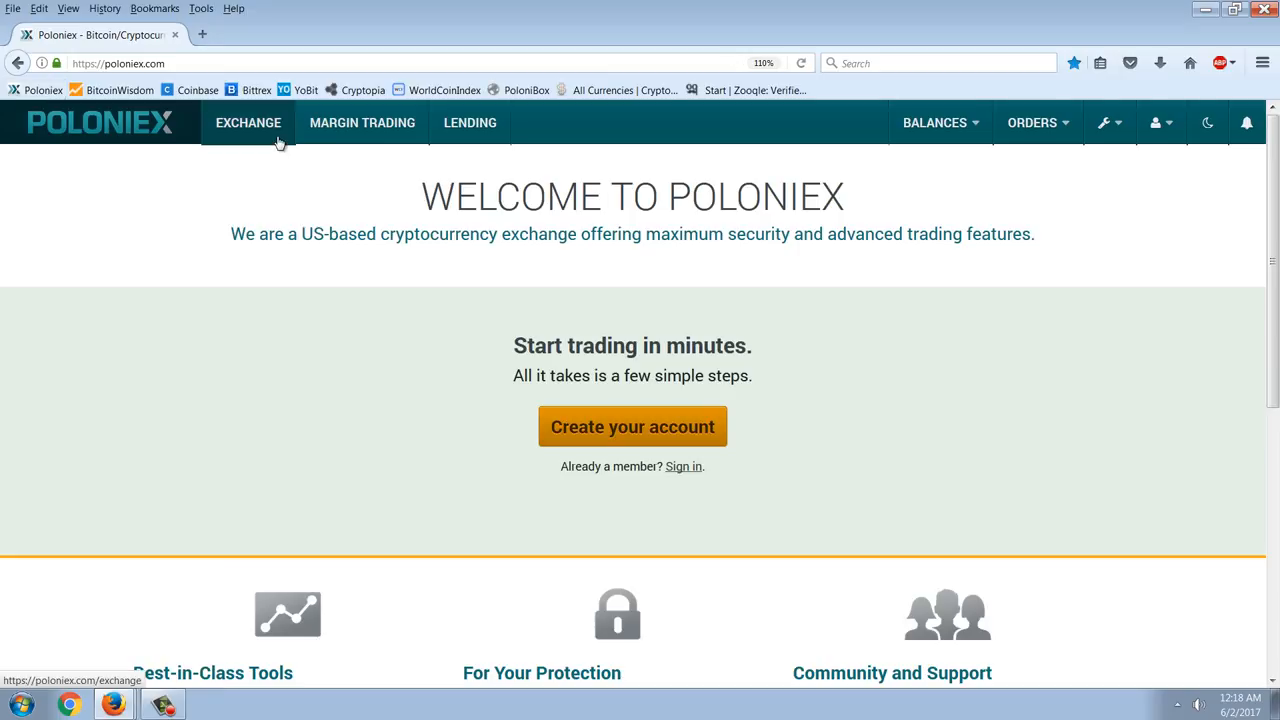
pyautogui.click(248, 122)
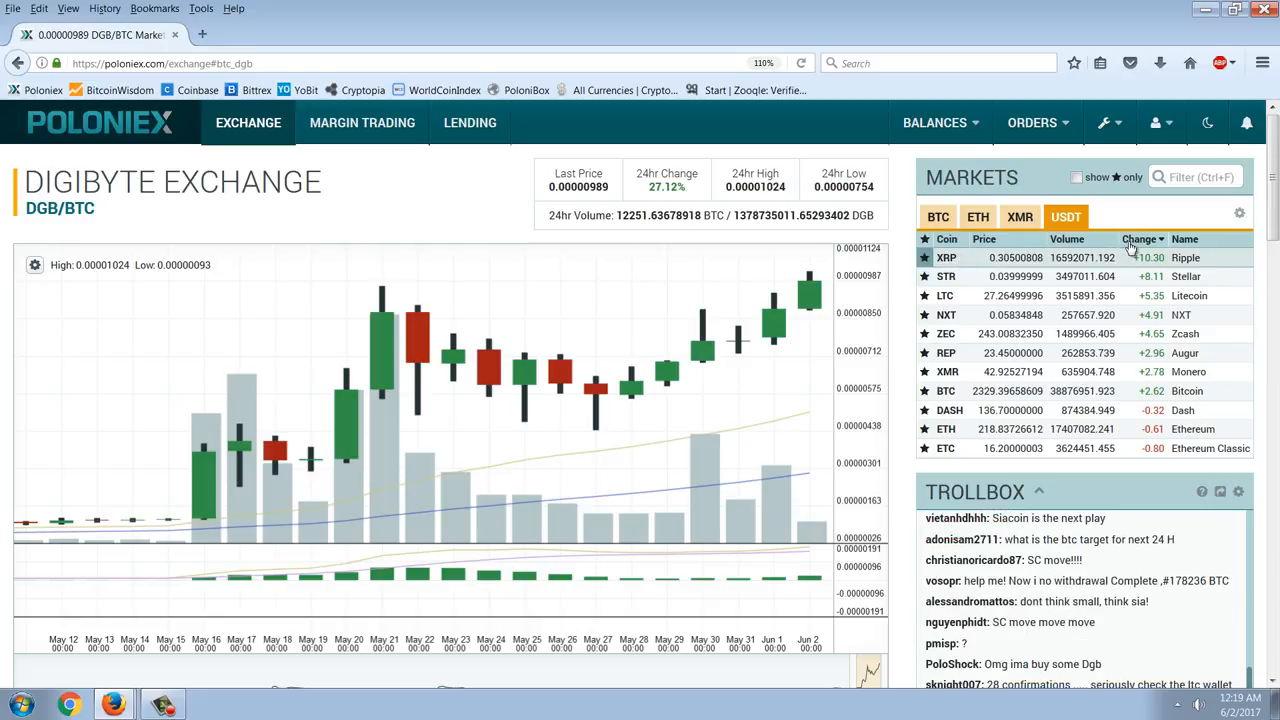
pyautogui.click(936, 216)
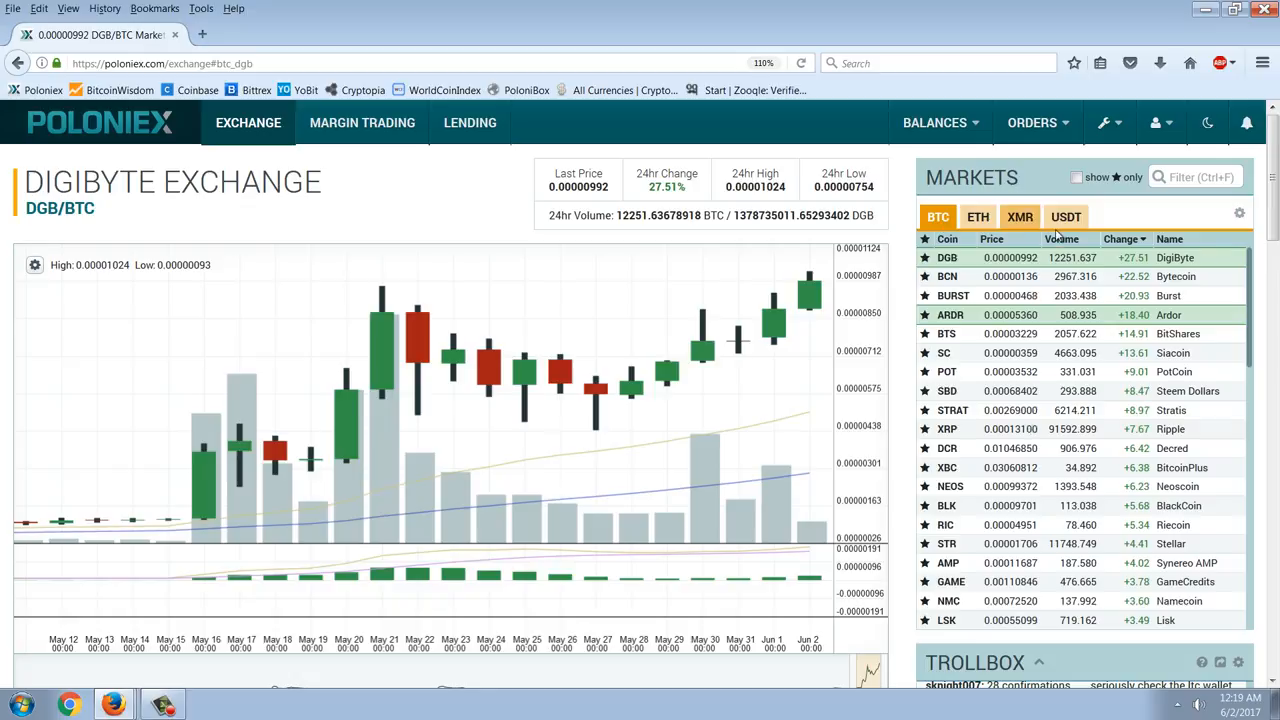
pyautogui.click(1066, 216)
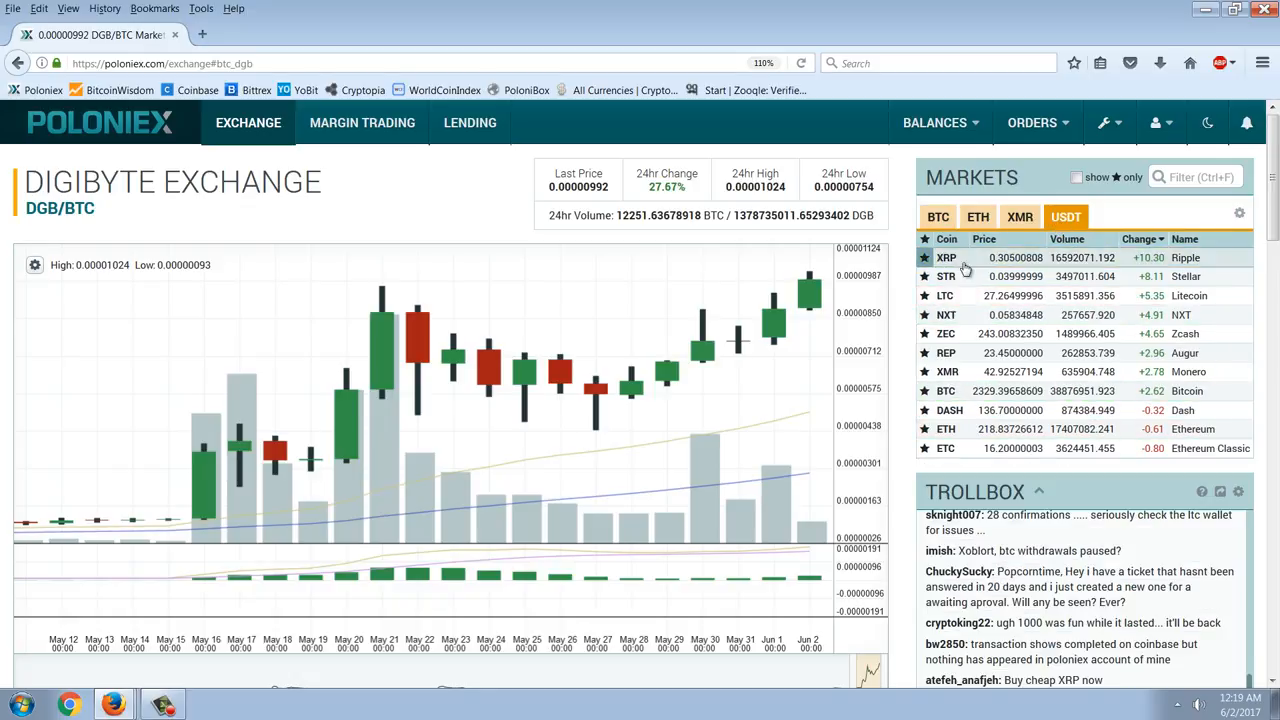
pyautogui.click(946, 256)
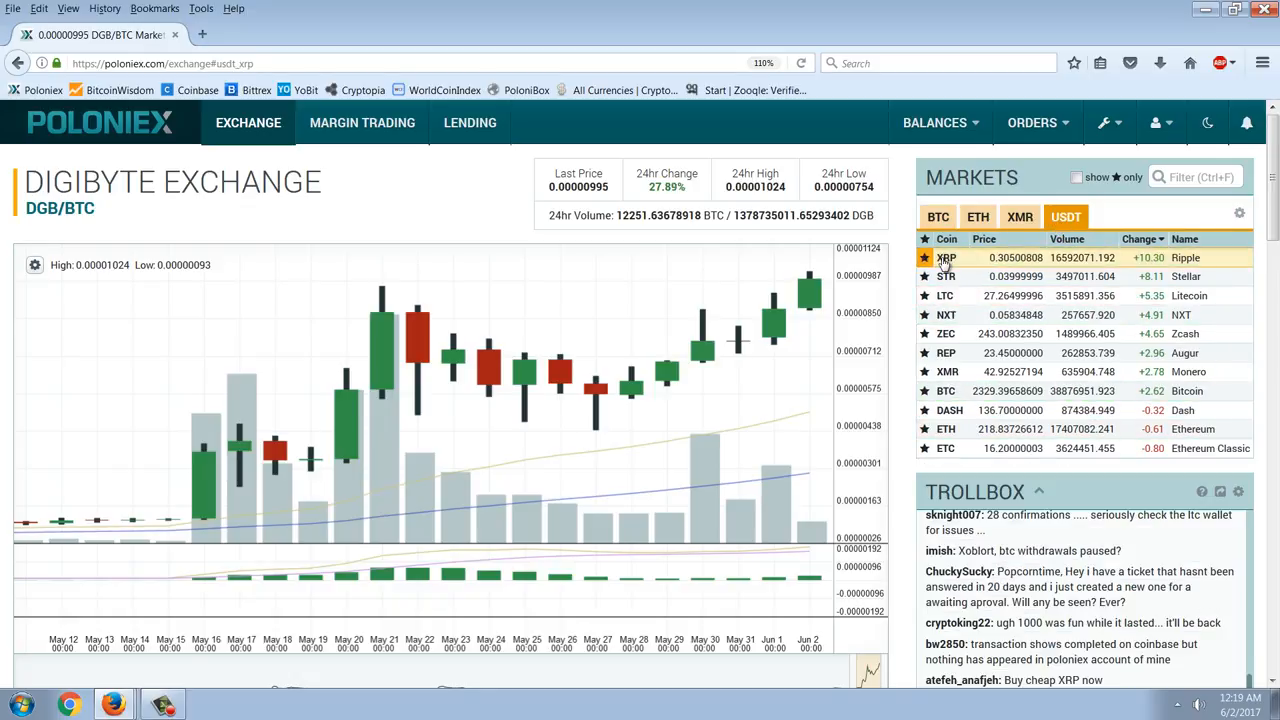
# Show Ripple's XRP/USDT chart, toggling the zoom between full history and the last month.
pyautogui.click(944, 256)
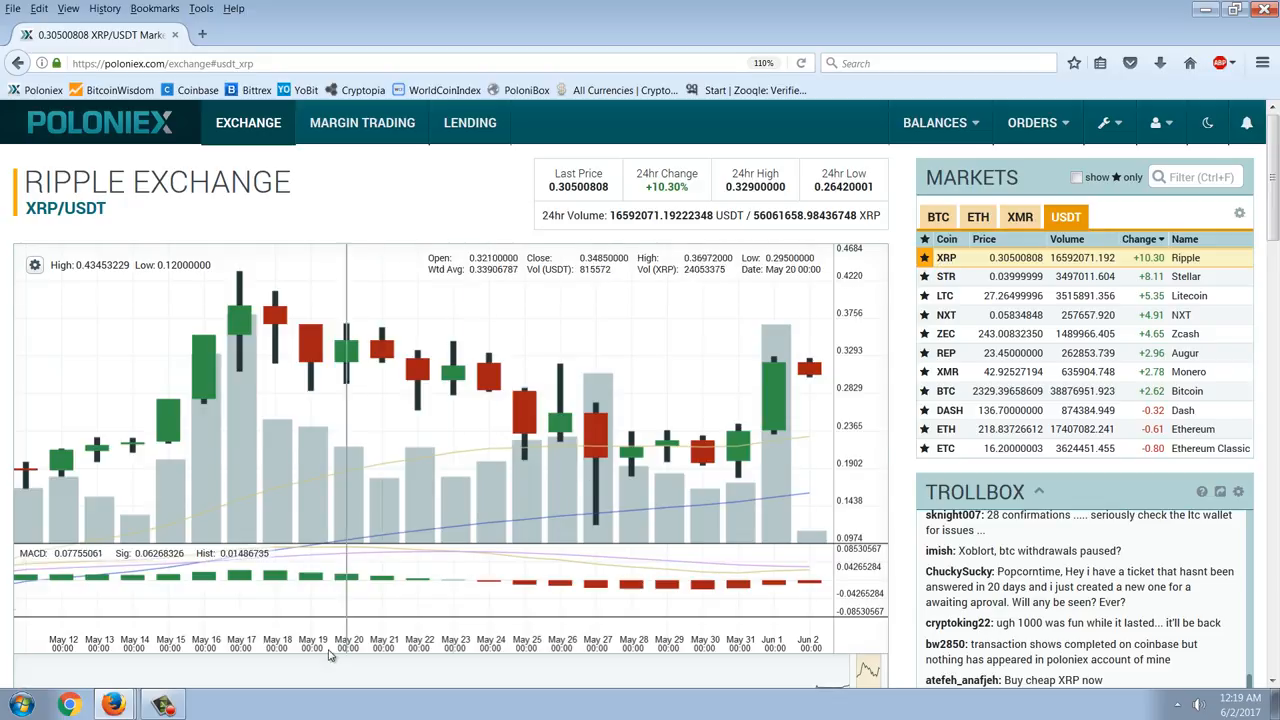
pyautogui.scroll(-3)
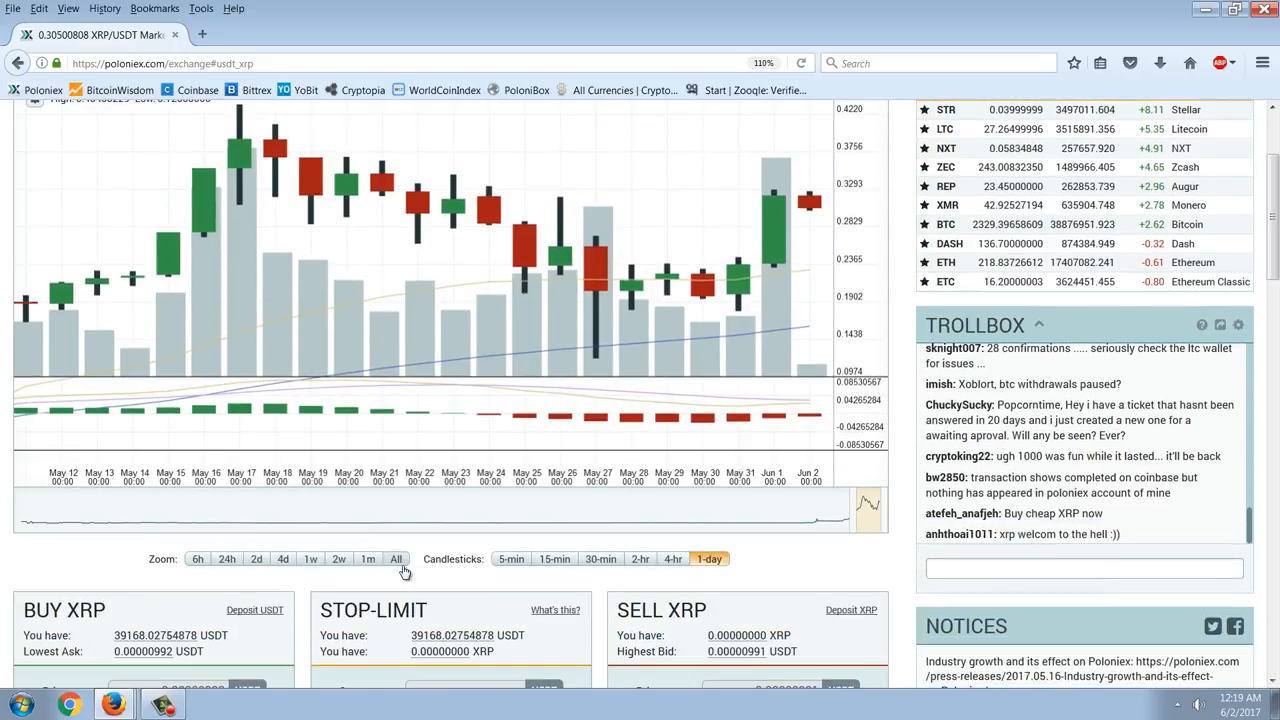
pyautogui.click(396, 558)
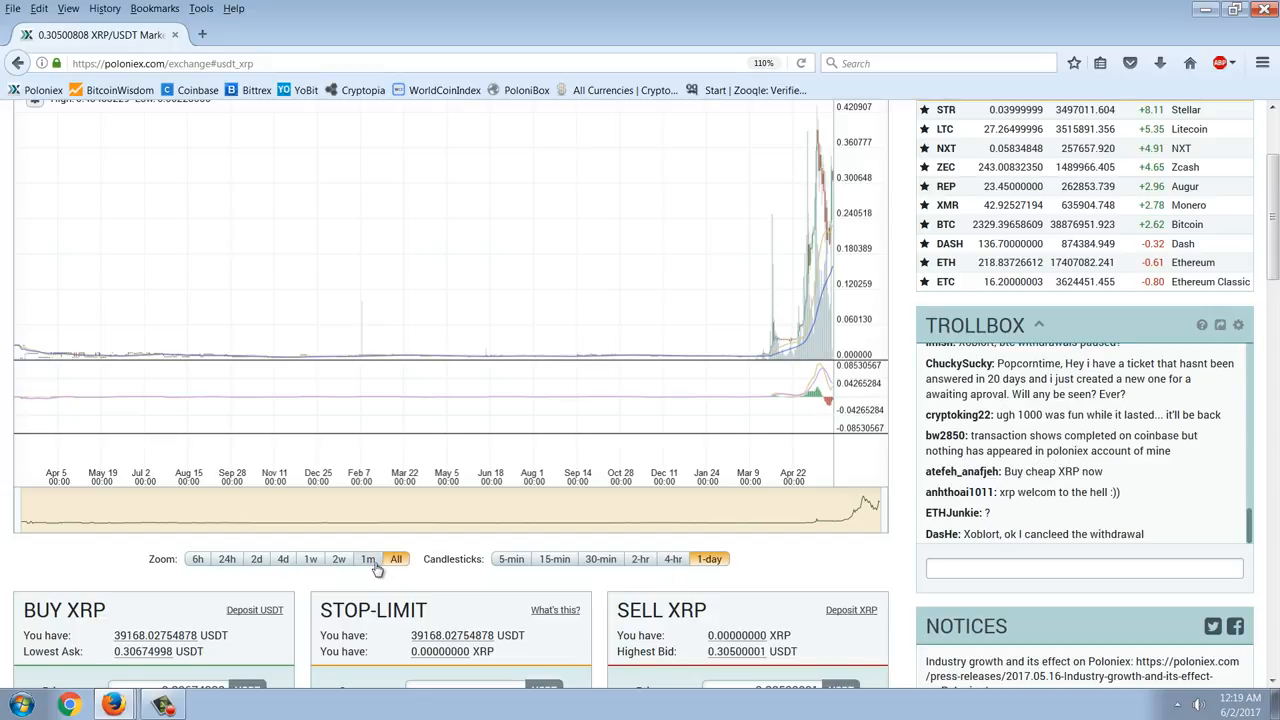
pyautogui.click(368, 558)
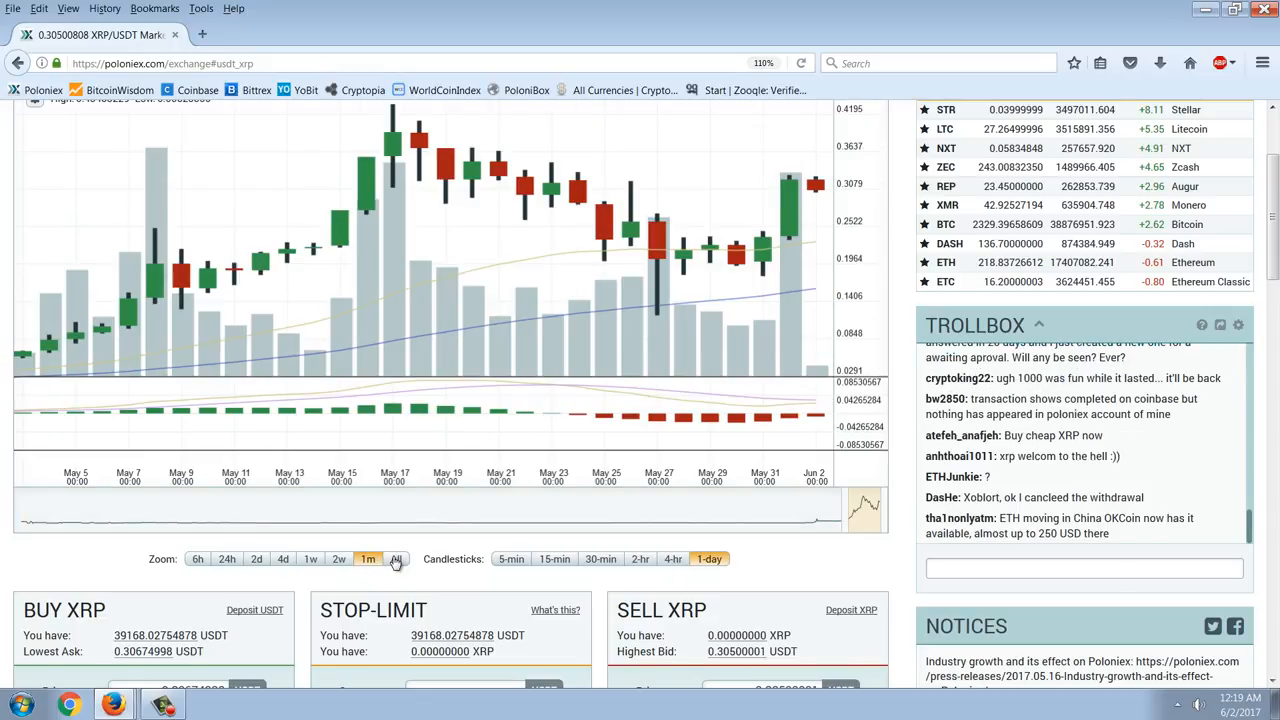
pyautogui.click(396, 558)
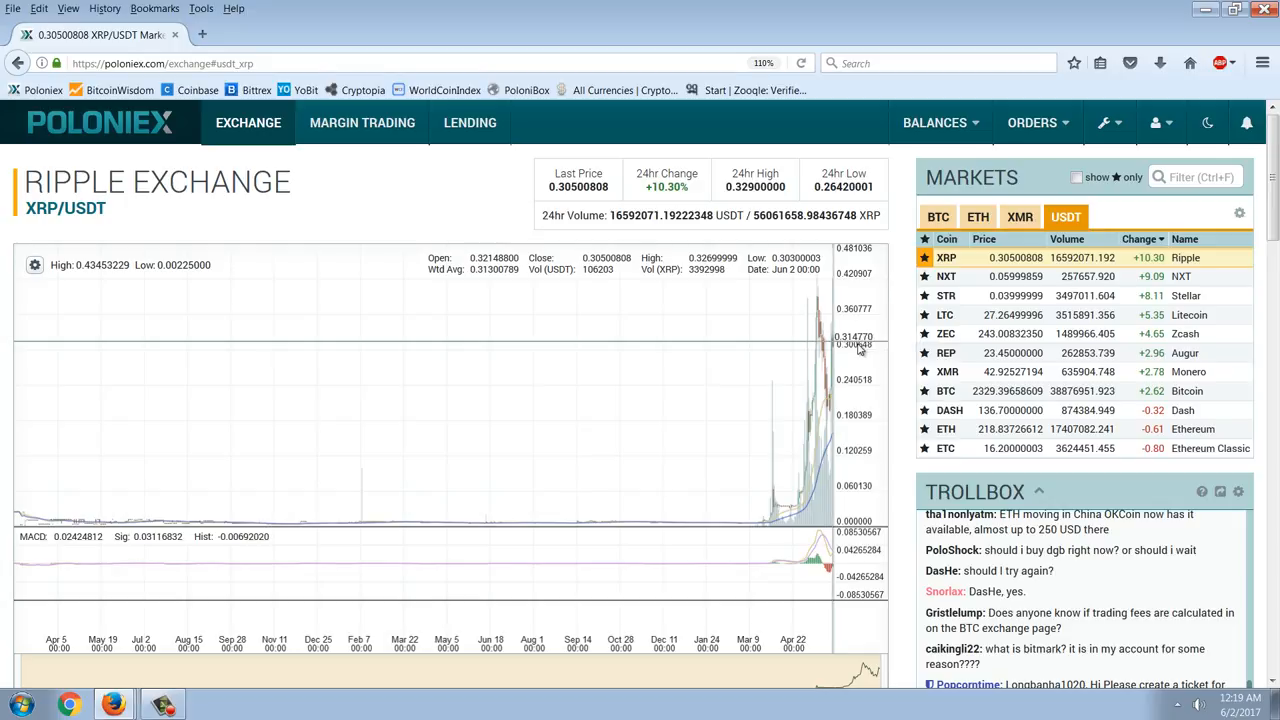
pyautogui.moveTo(892, 272)
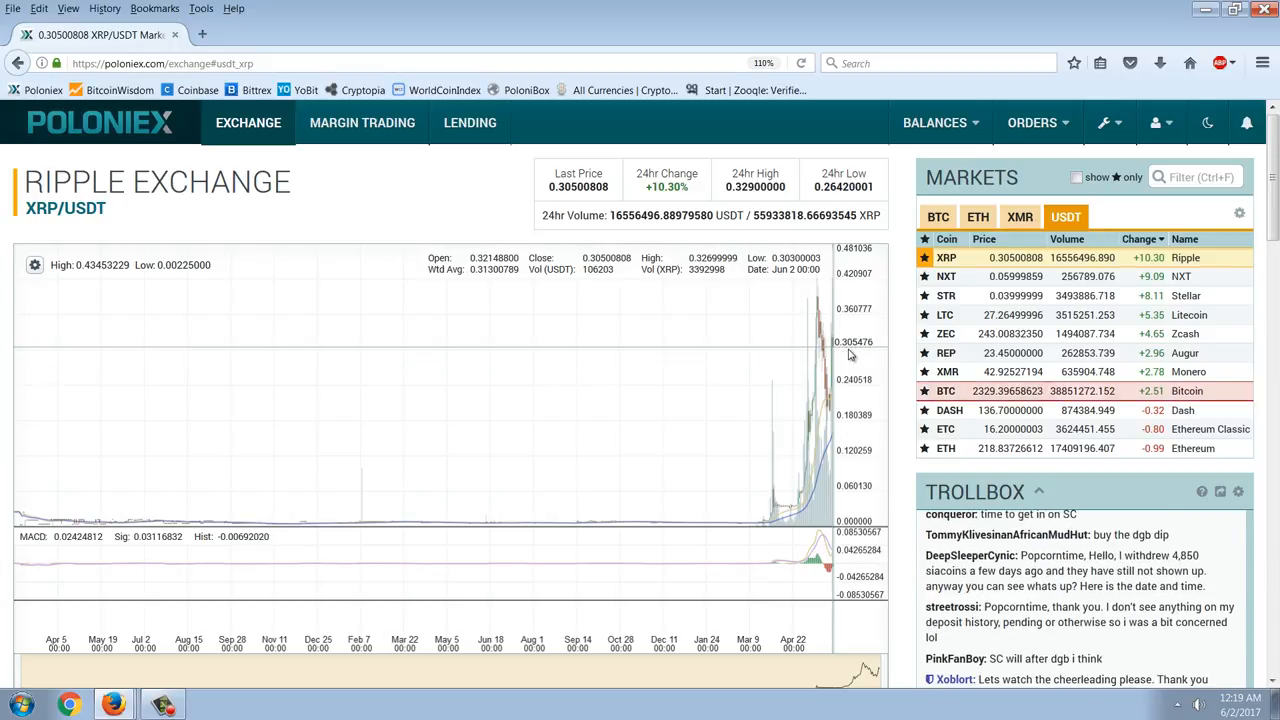
pyautogui.scroll(-3)
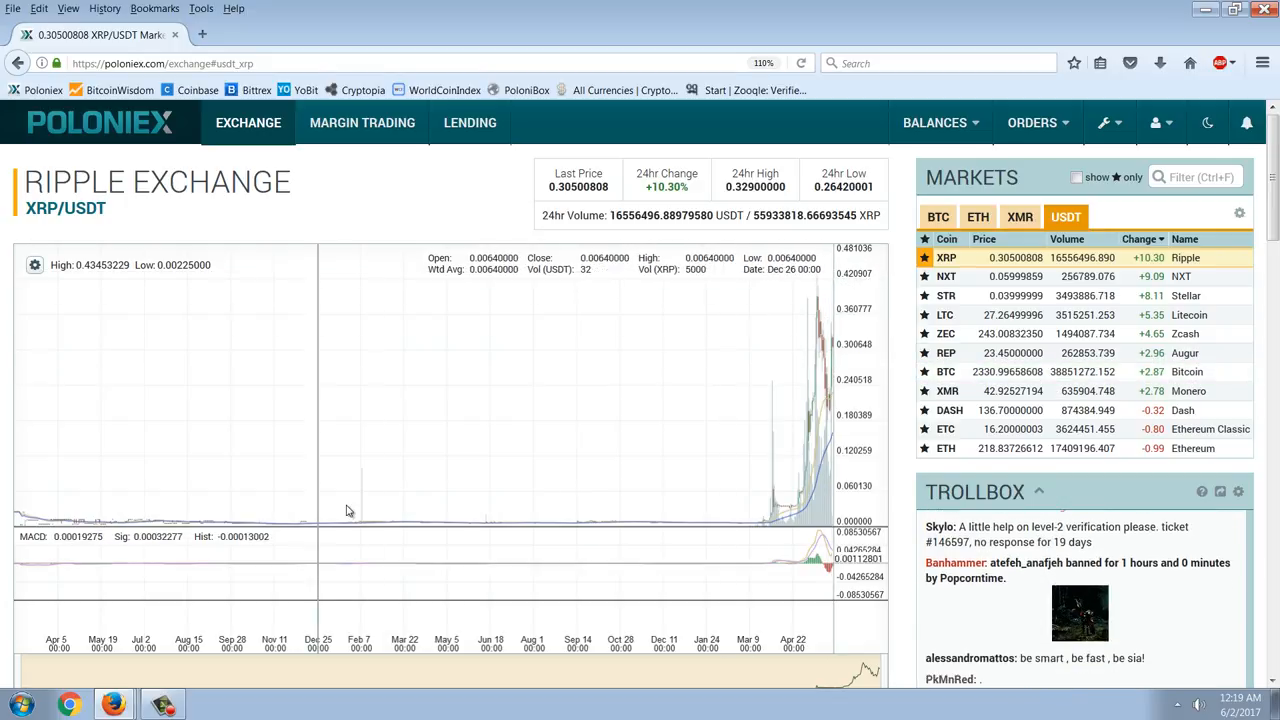
pyautogui.scroll(-3)
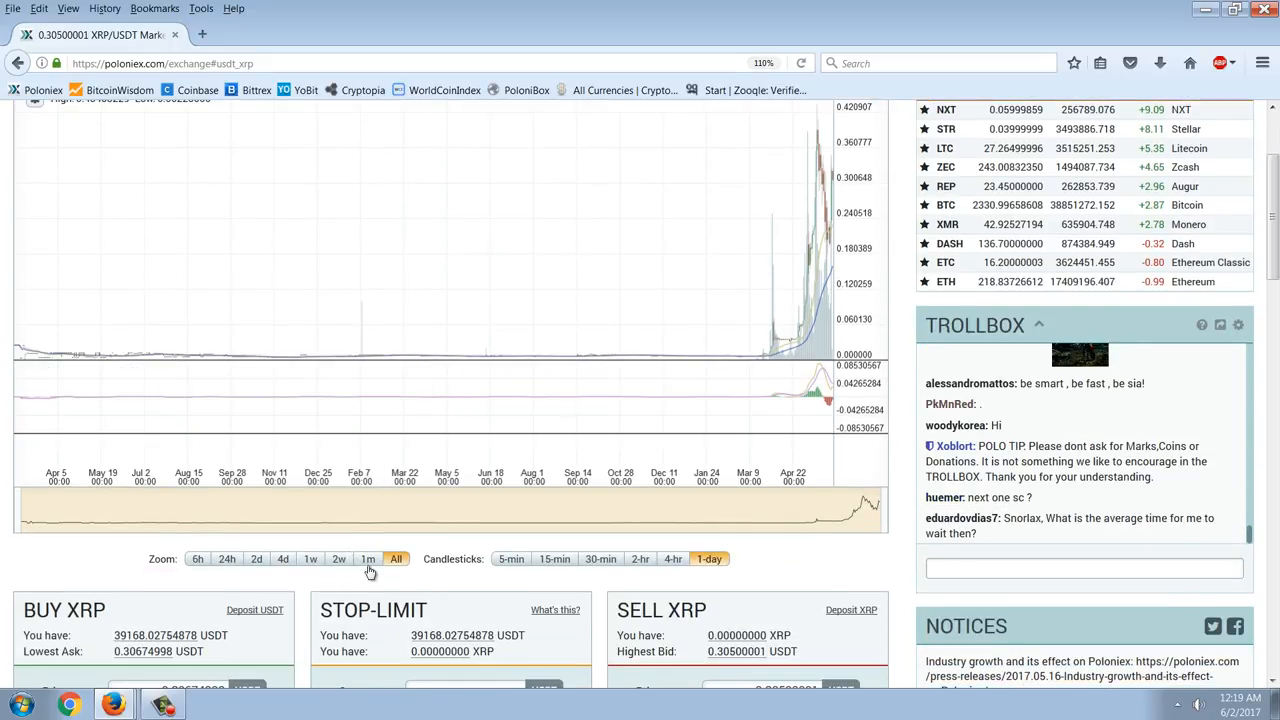
# Settle on the one-month view with shorter intraday candlesticks, then return to BitcoinWisdom's BTC/USD chart.
pyautogui.click(368, 558)
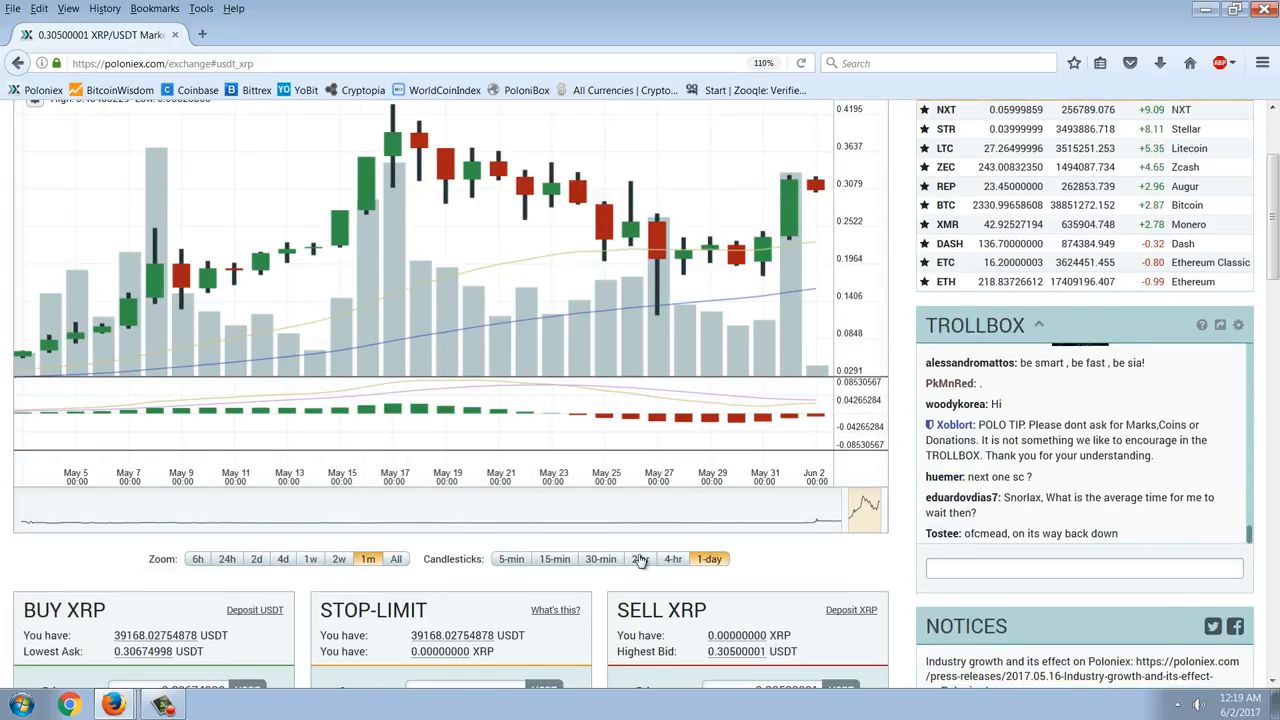
pyautogui.click(672, 558)
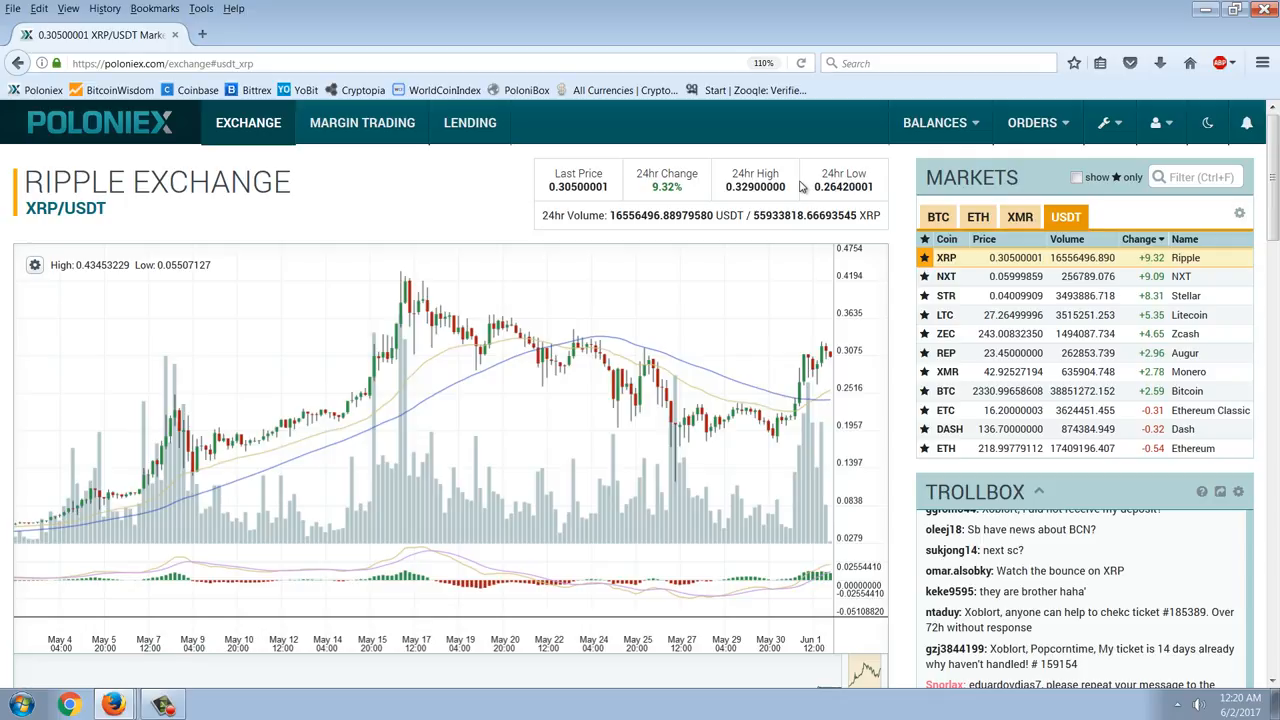
pyautogui.scroll(-3)
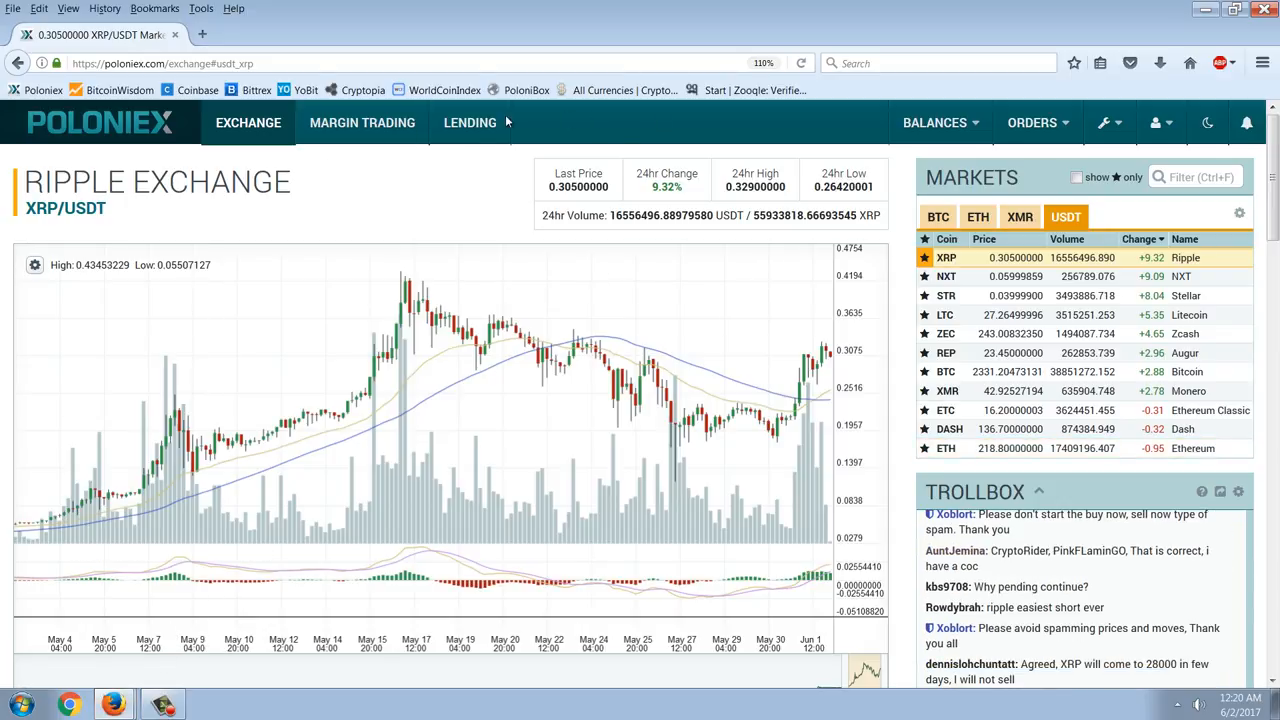
pyautogui.click(120, 90)
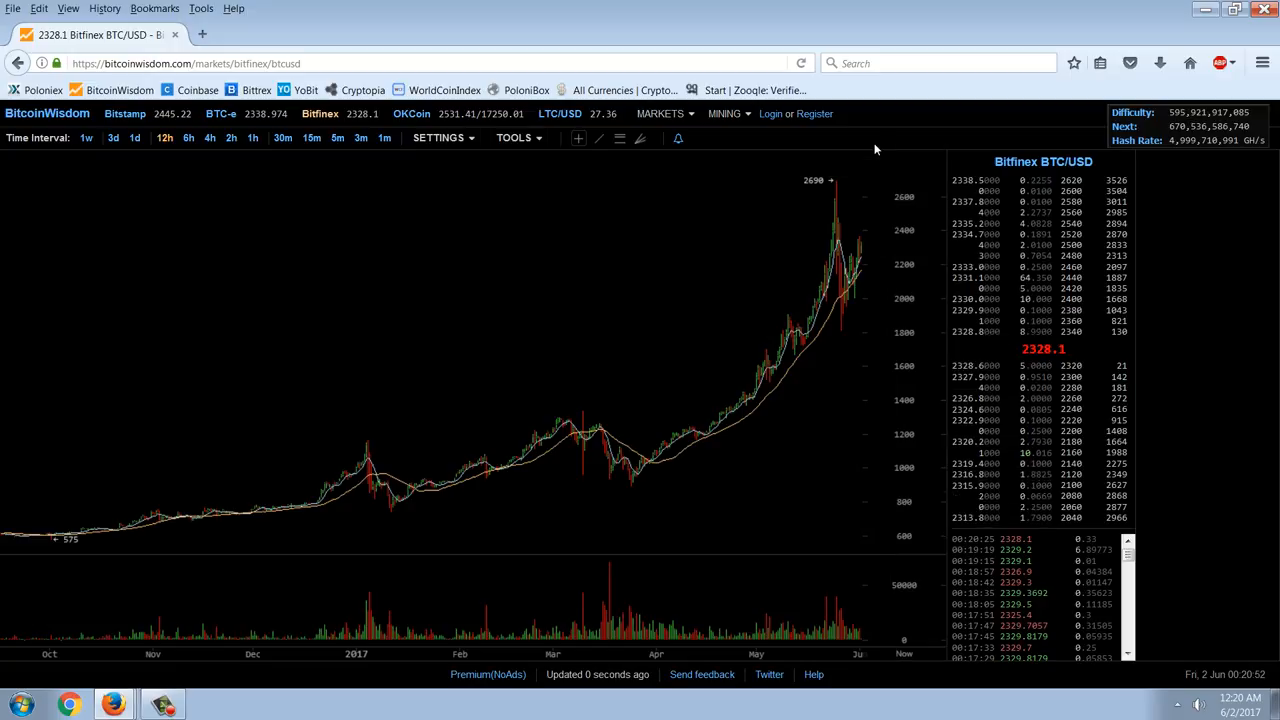
pyautogui.moveTo(340, 336)
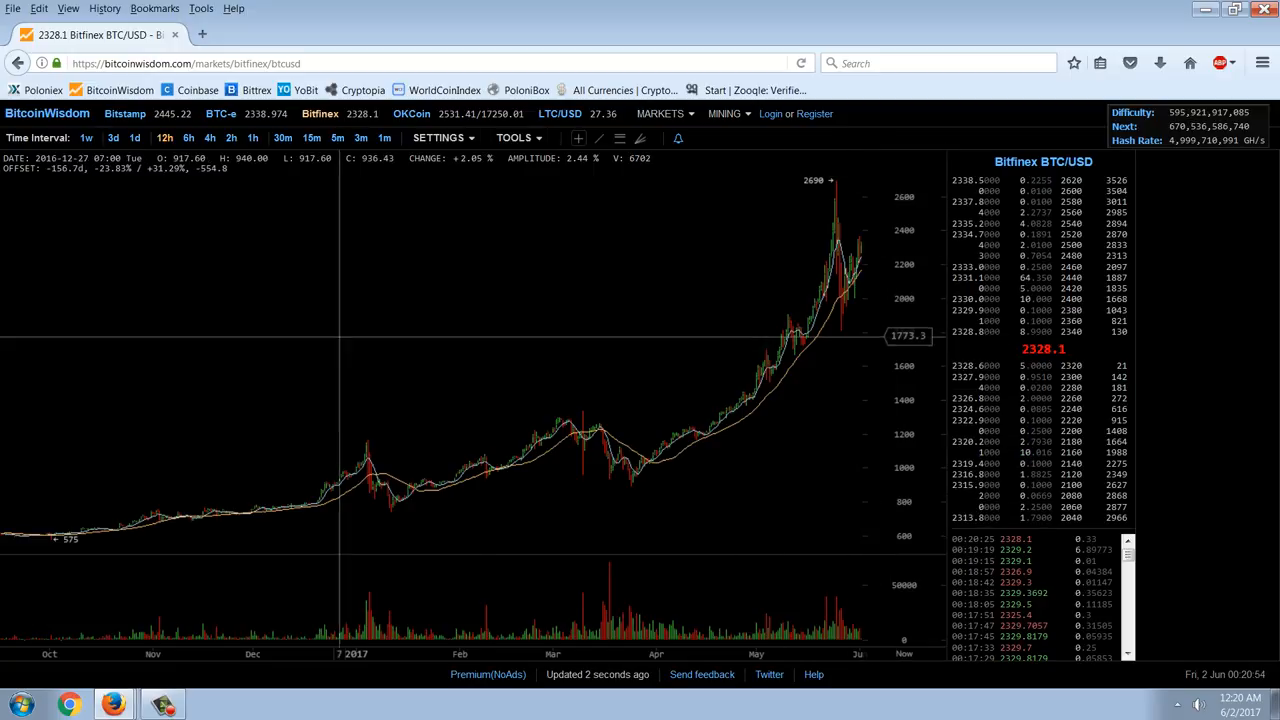